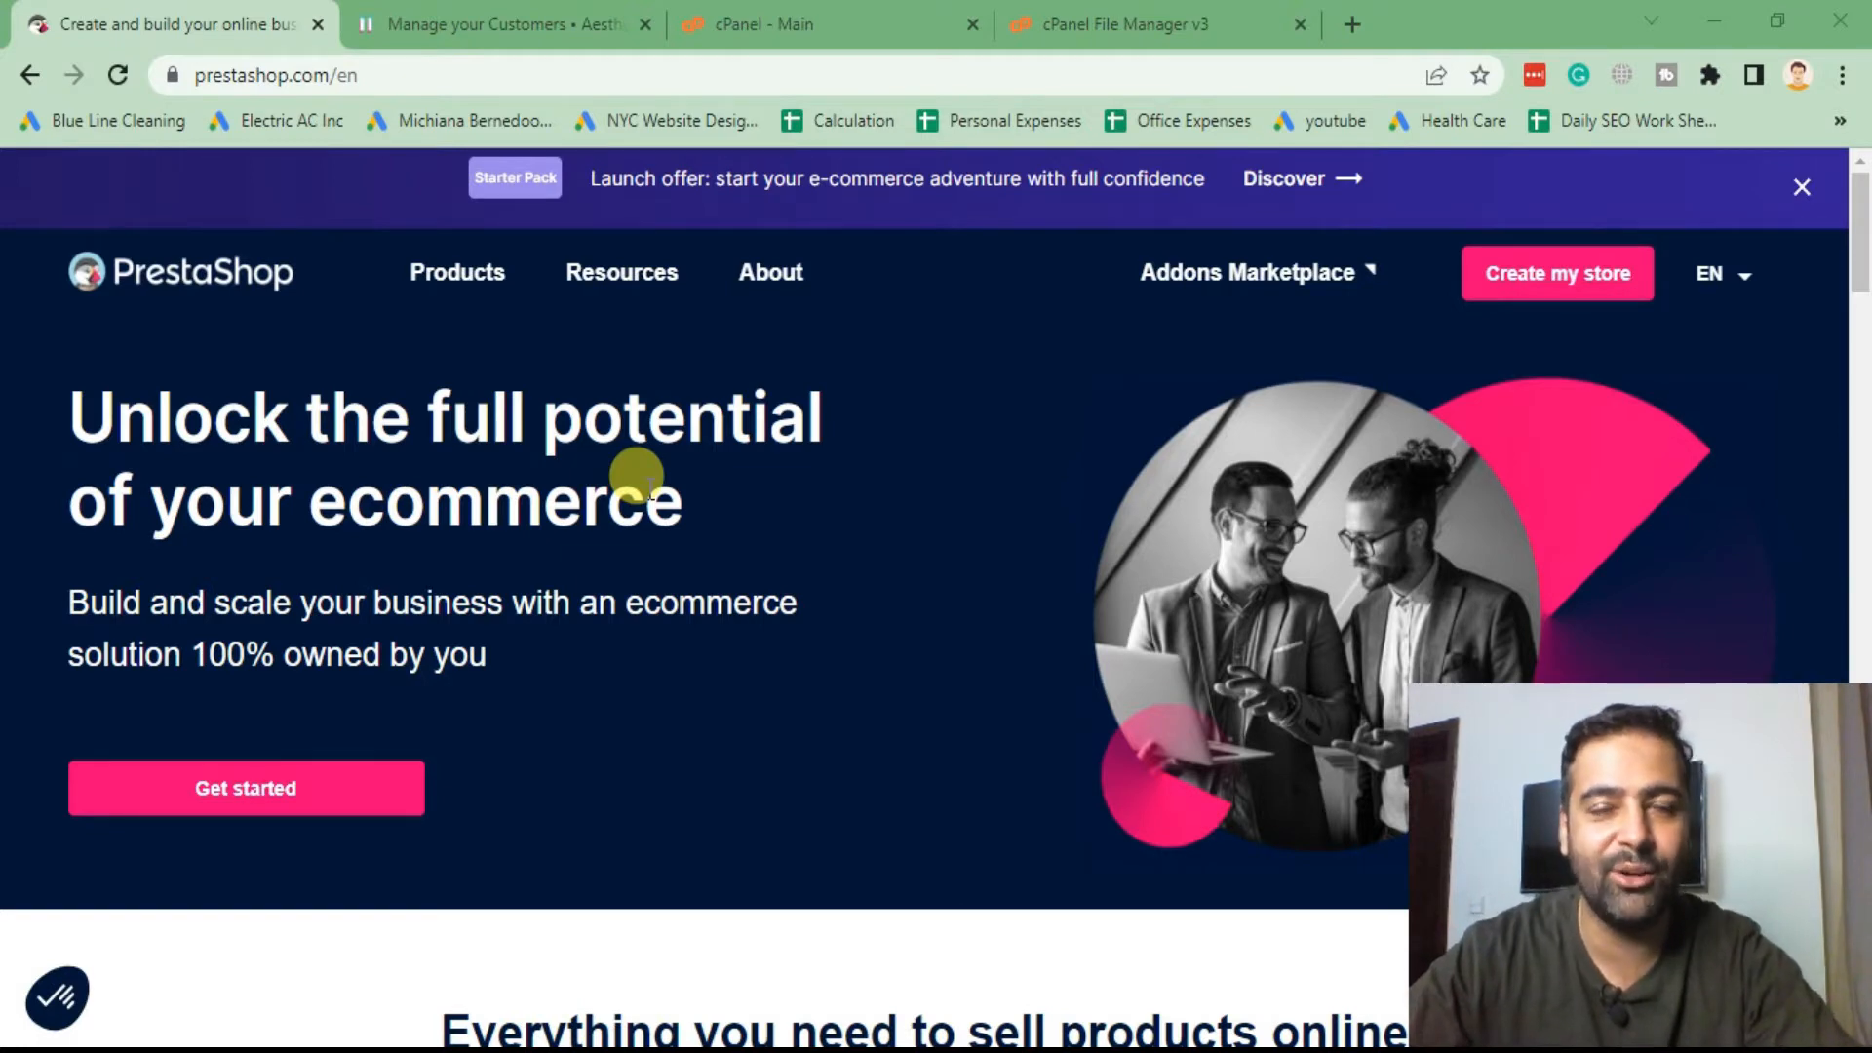
- Switch to the PrestaShop admin tab showing Manage your Customers with three customers
left_click(482, 26)
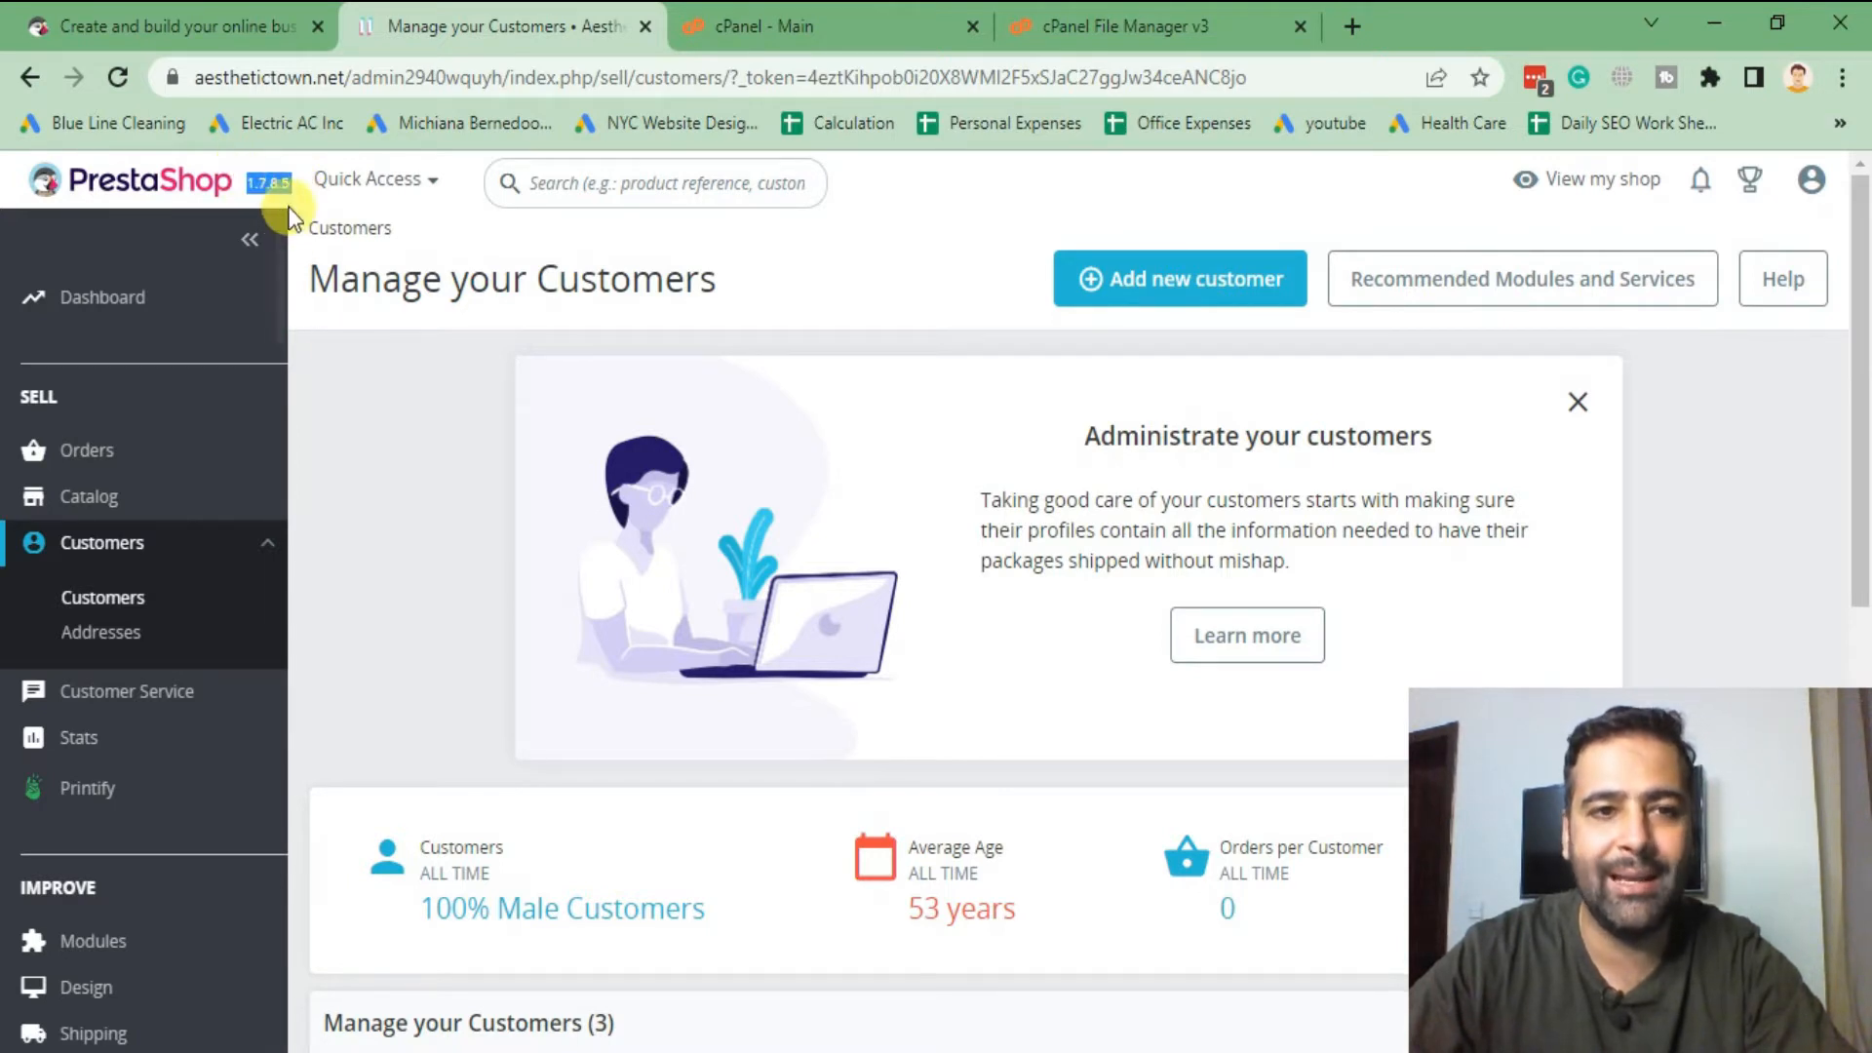
mouse_move(423, 477)
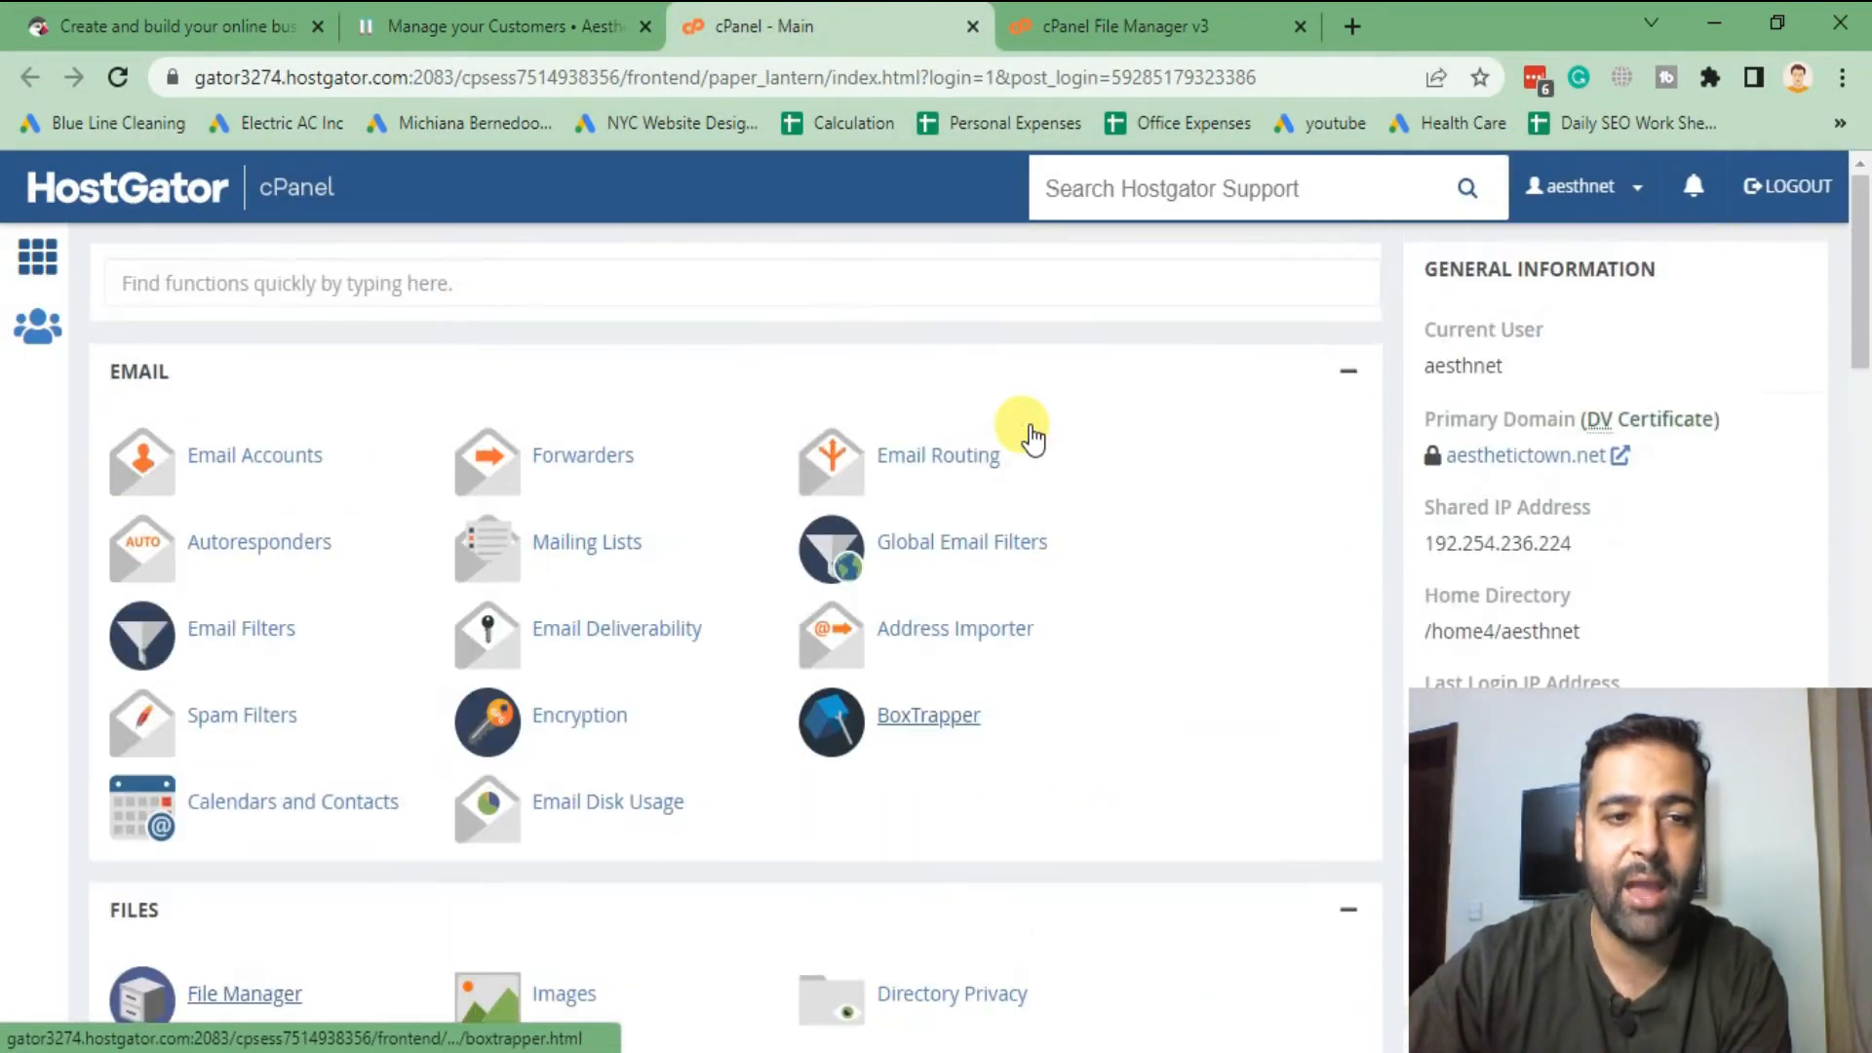
scroll("down", 3)
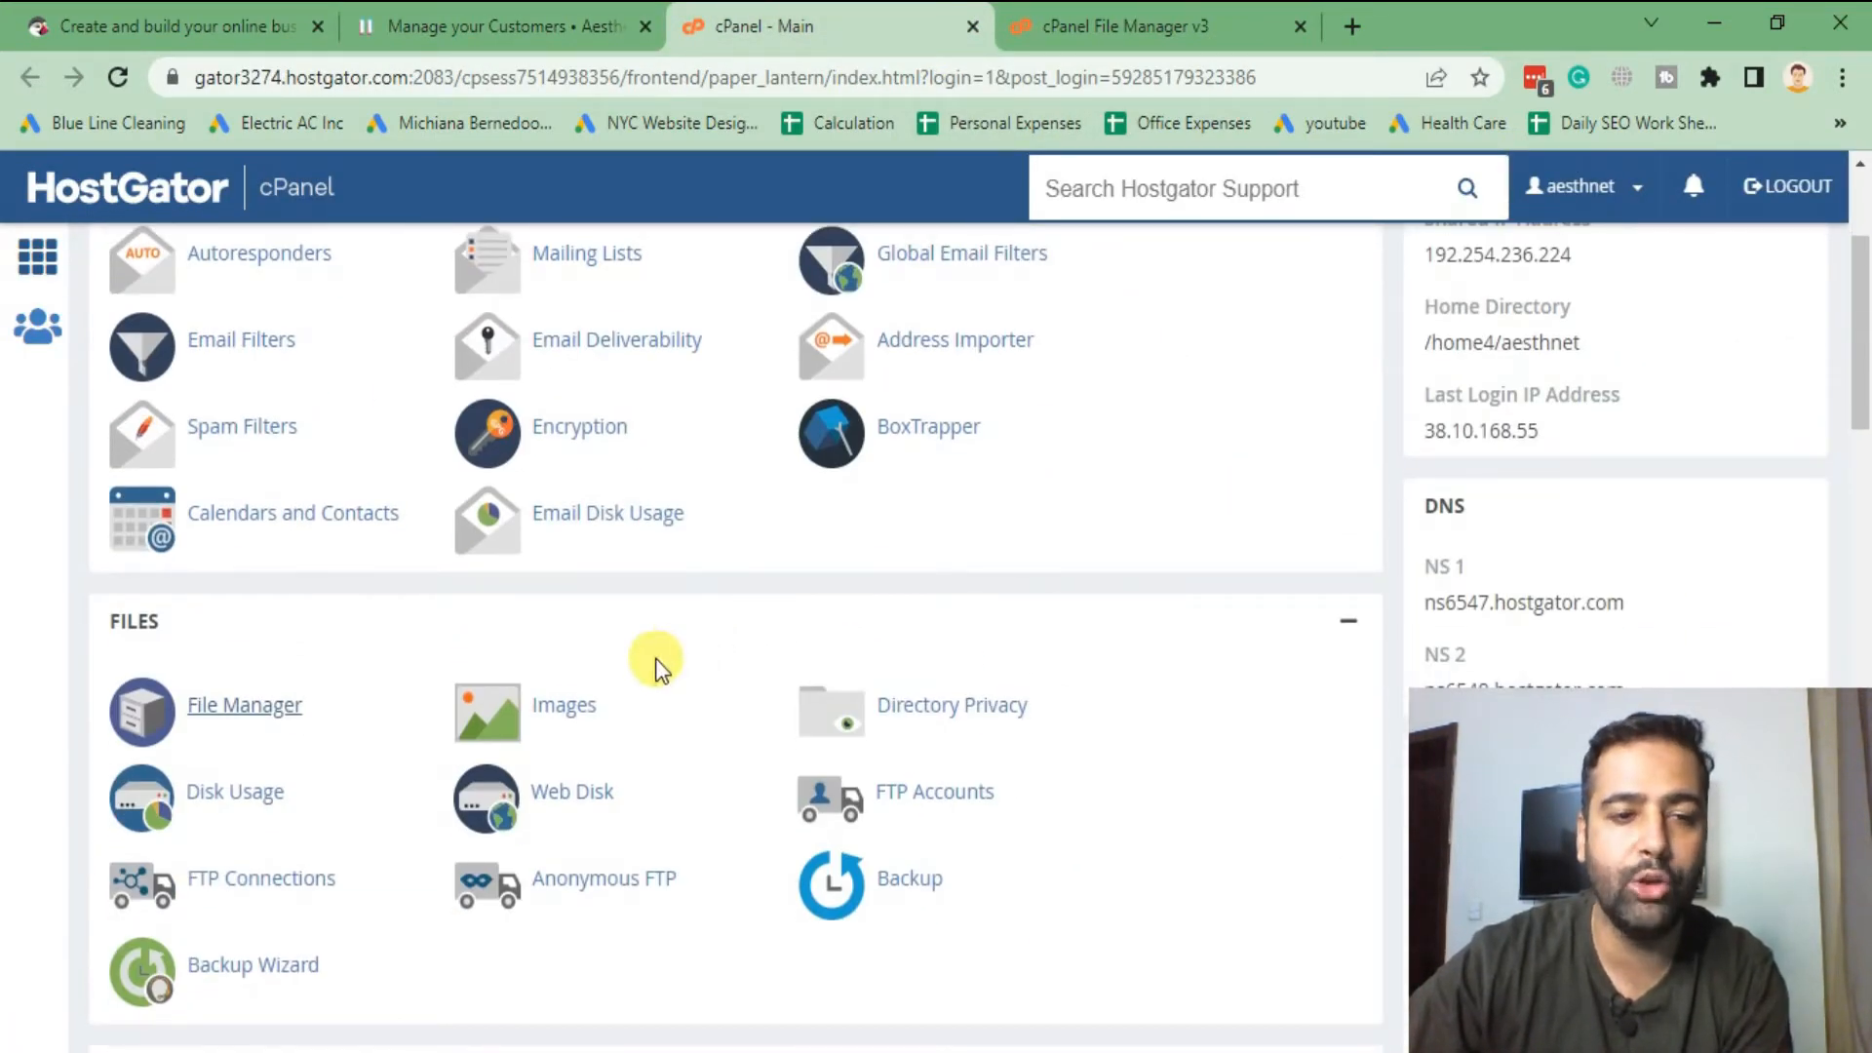
left_click(243, 705)
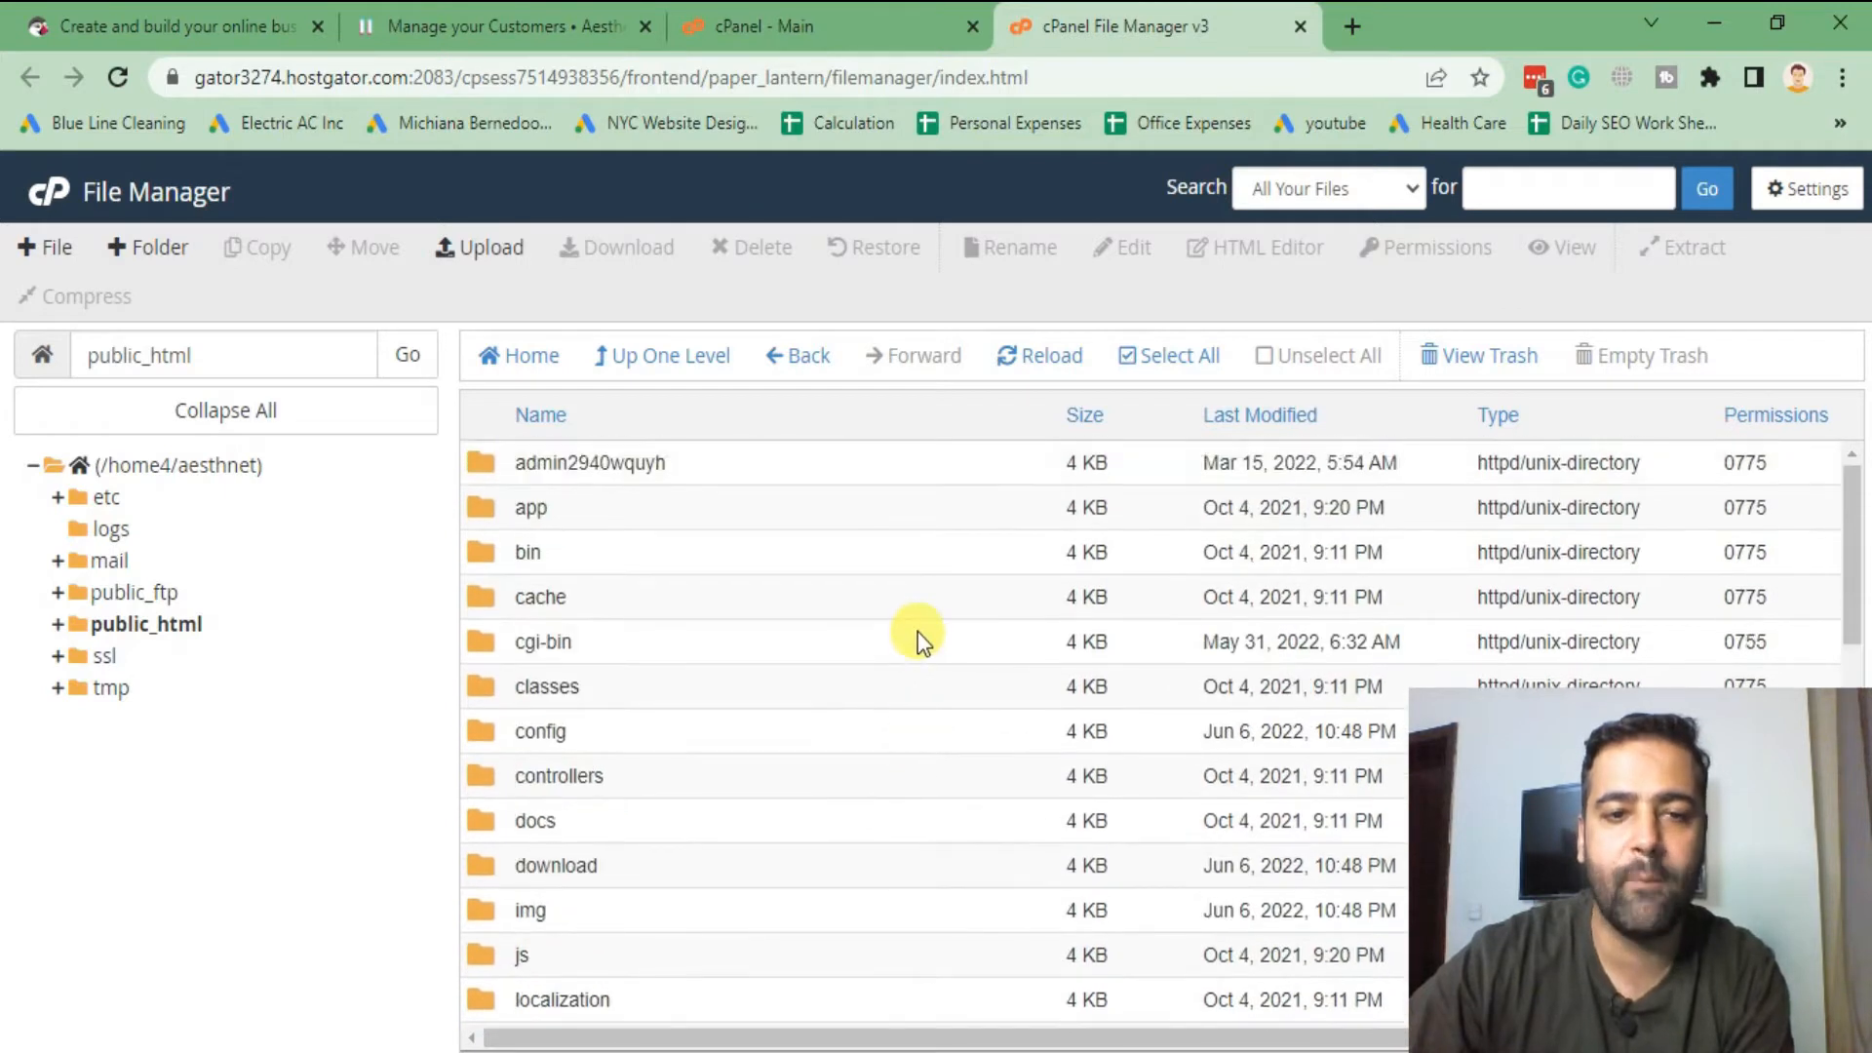
mouse_move(920, 609)
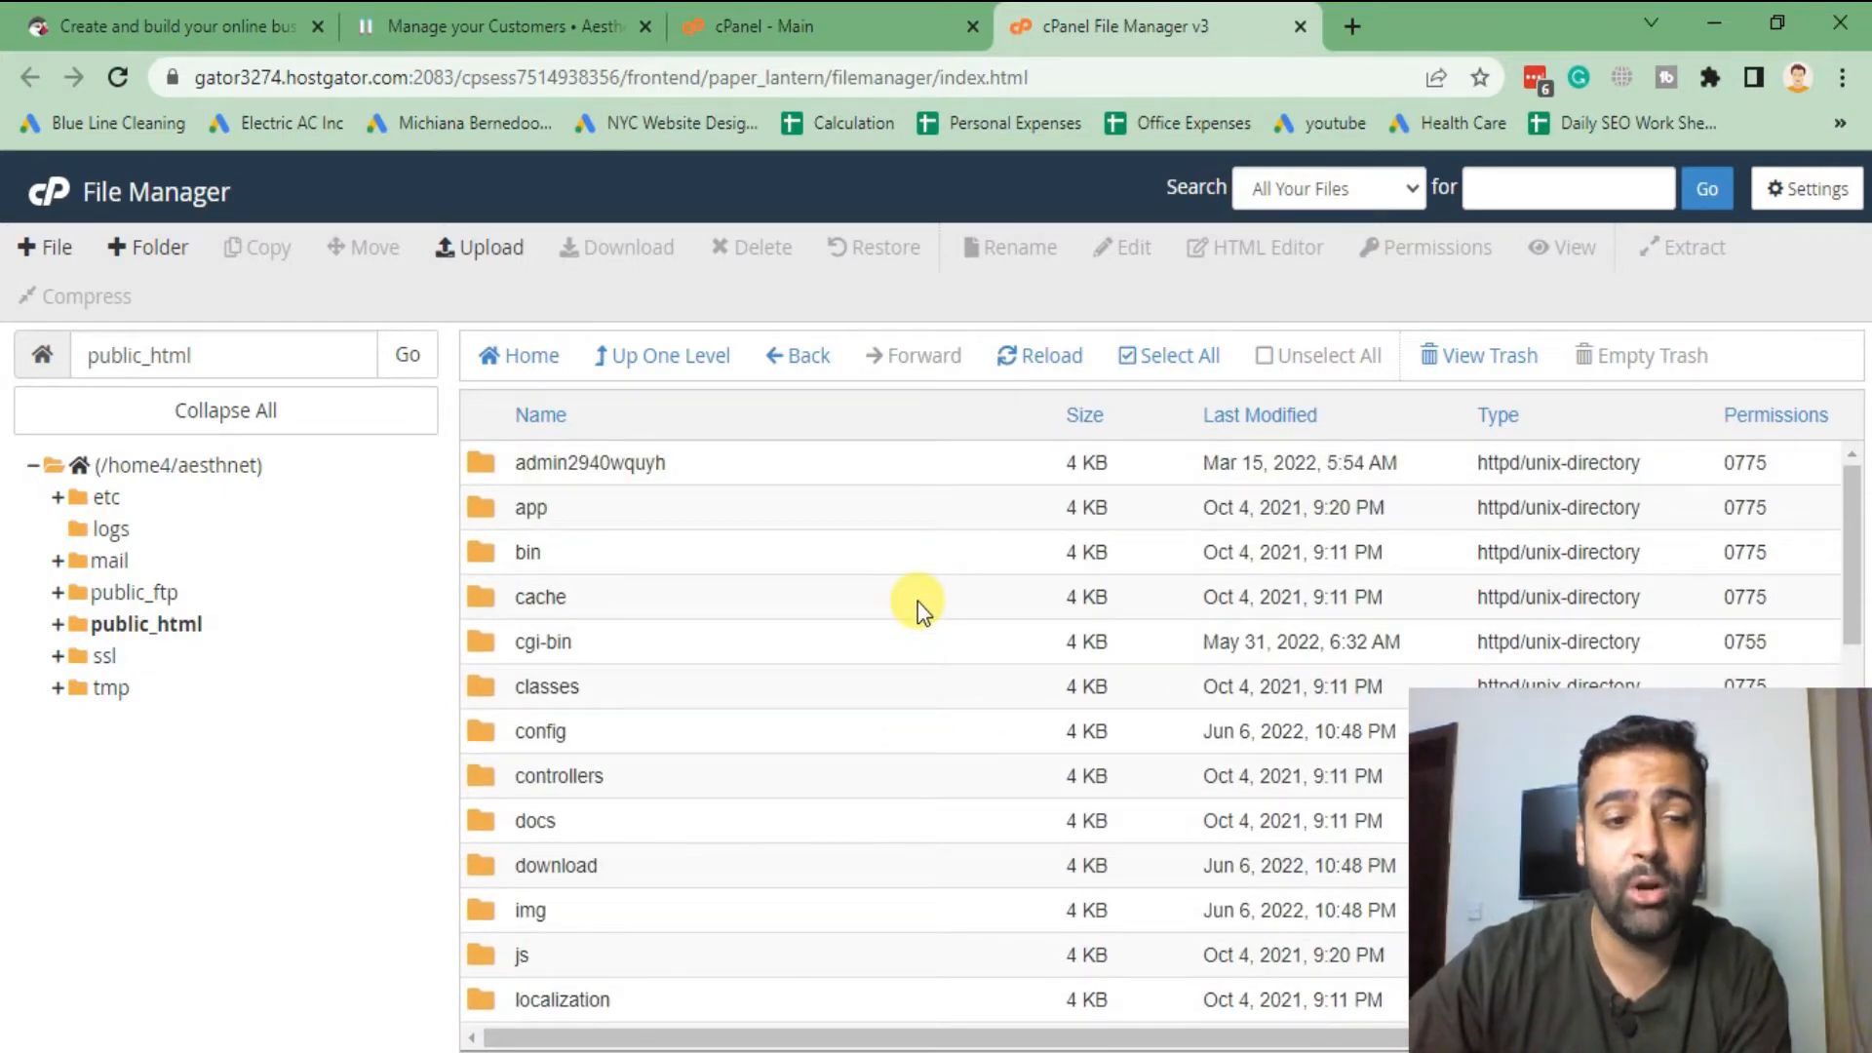
mouse_move(55, 257)
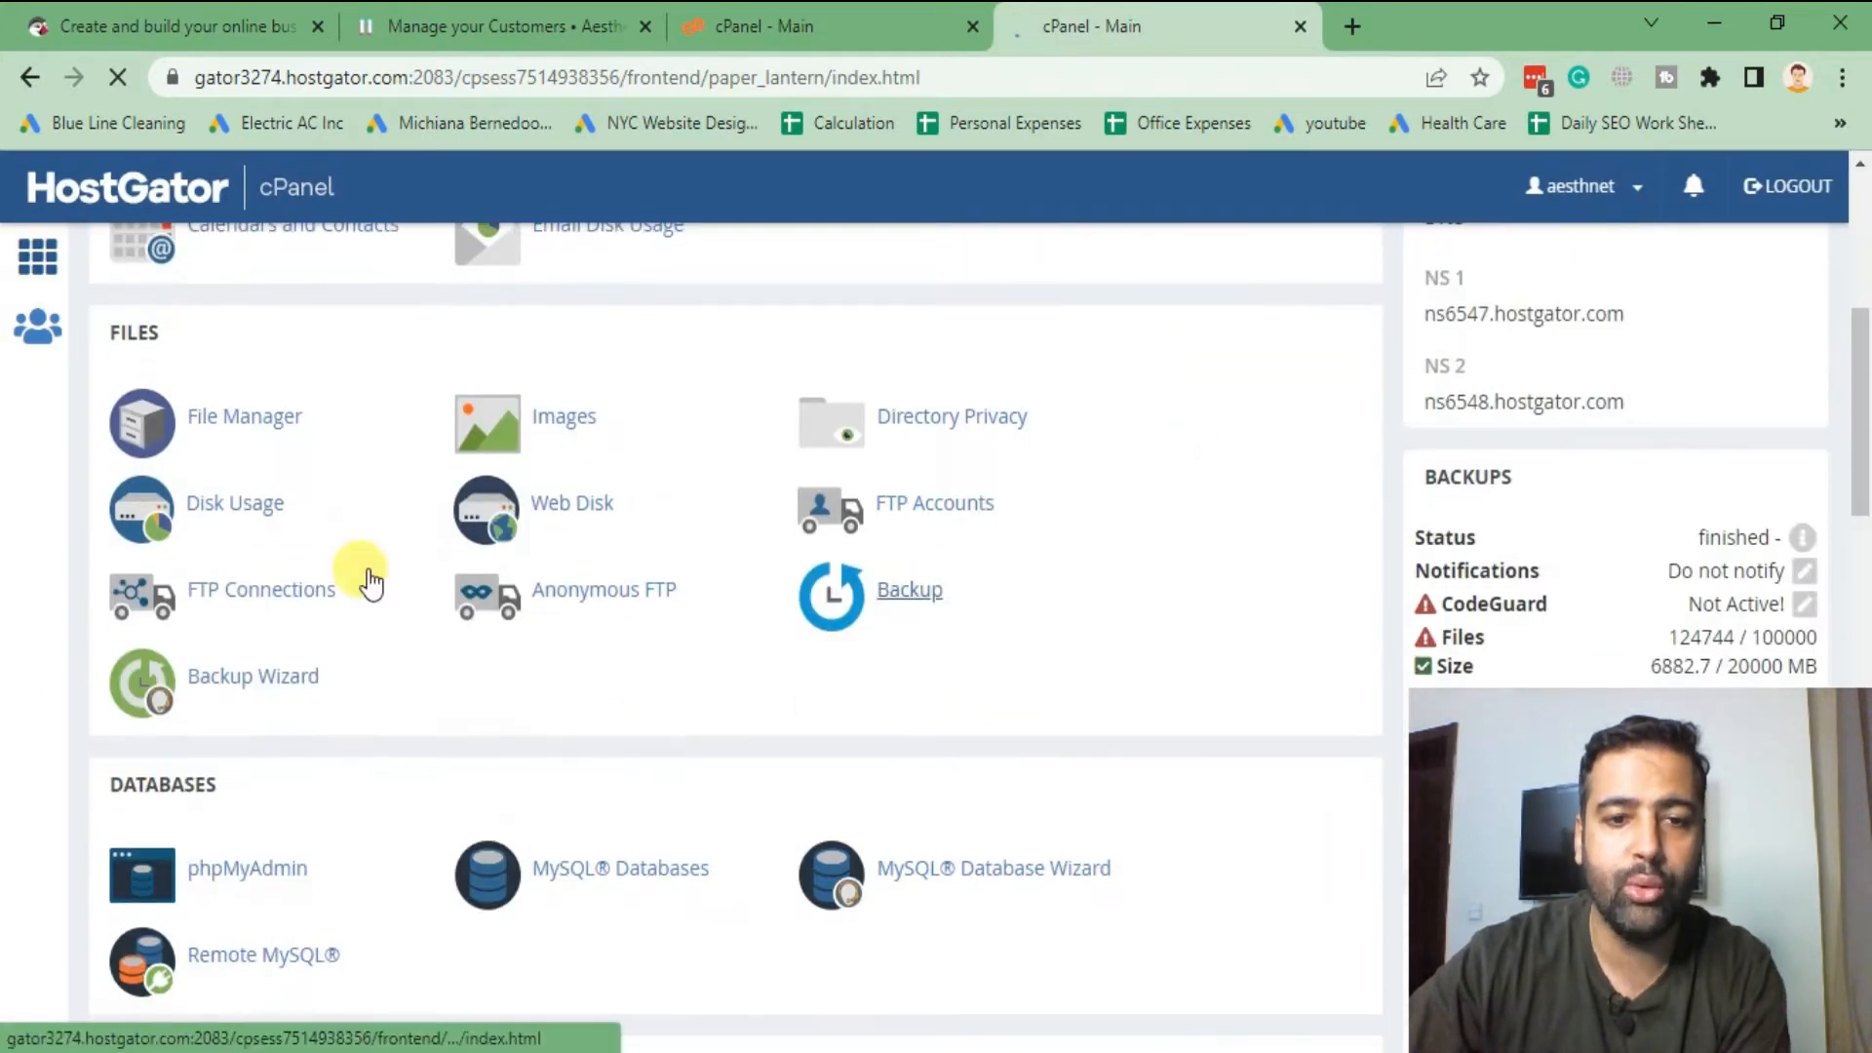
scroll("down", 3)
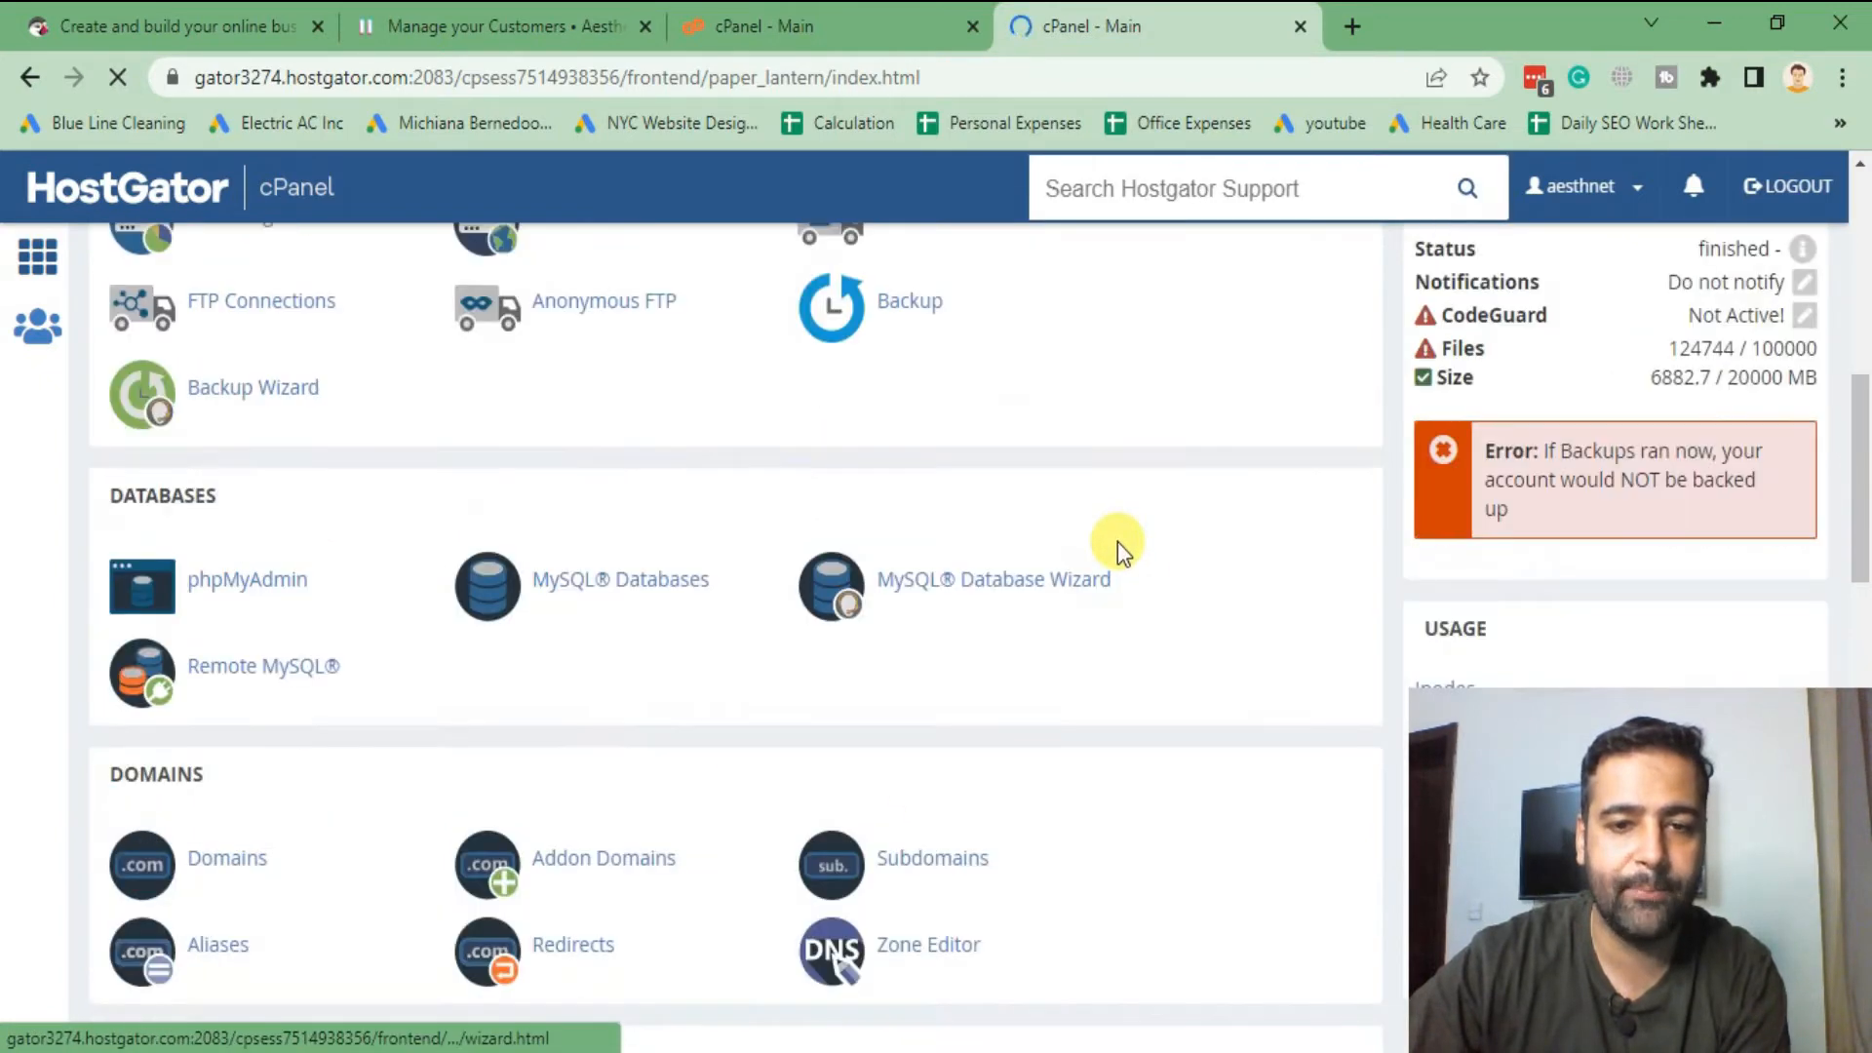
scroll("down", 3)
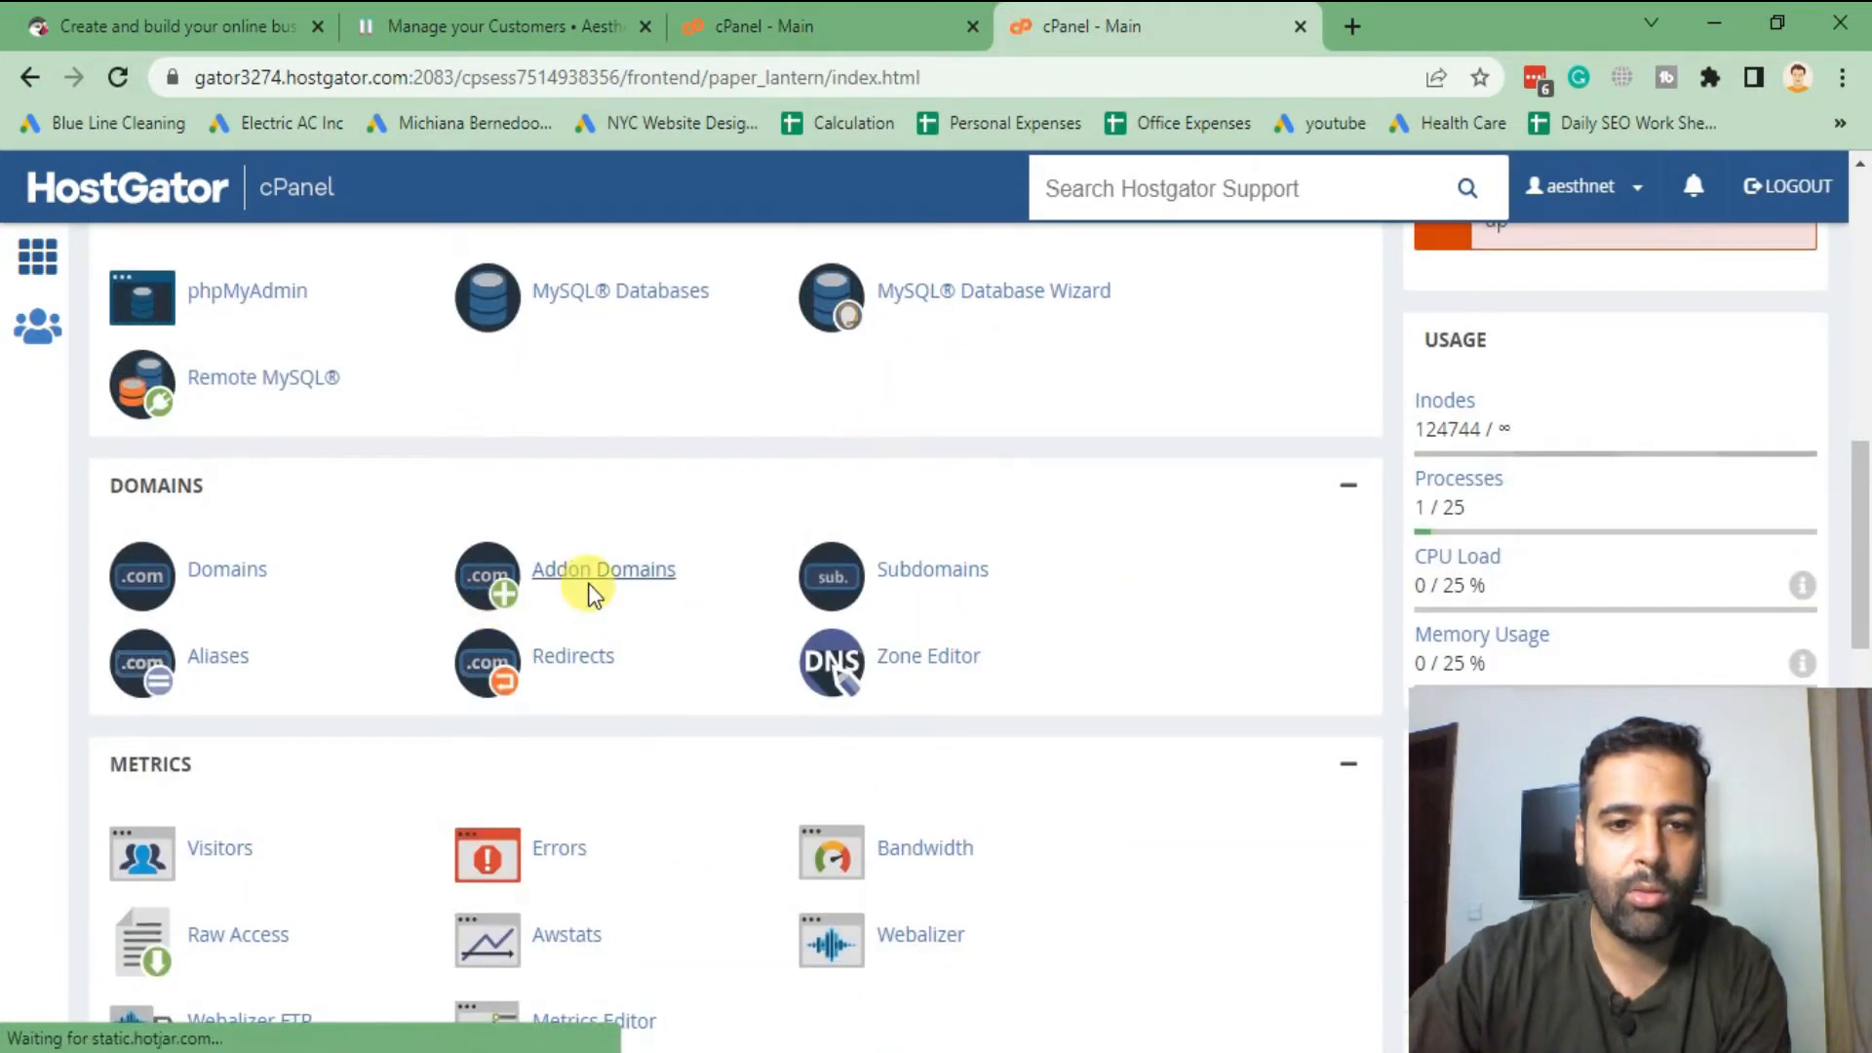
left_click(604, 569)
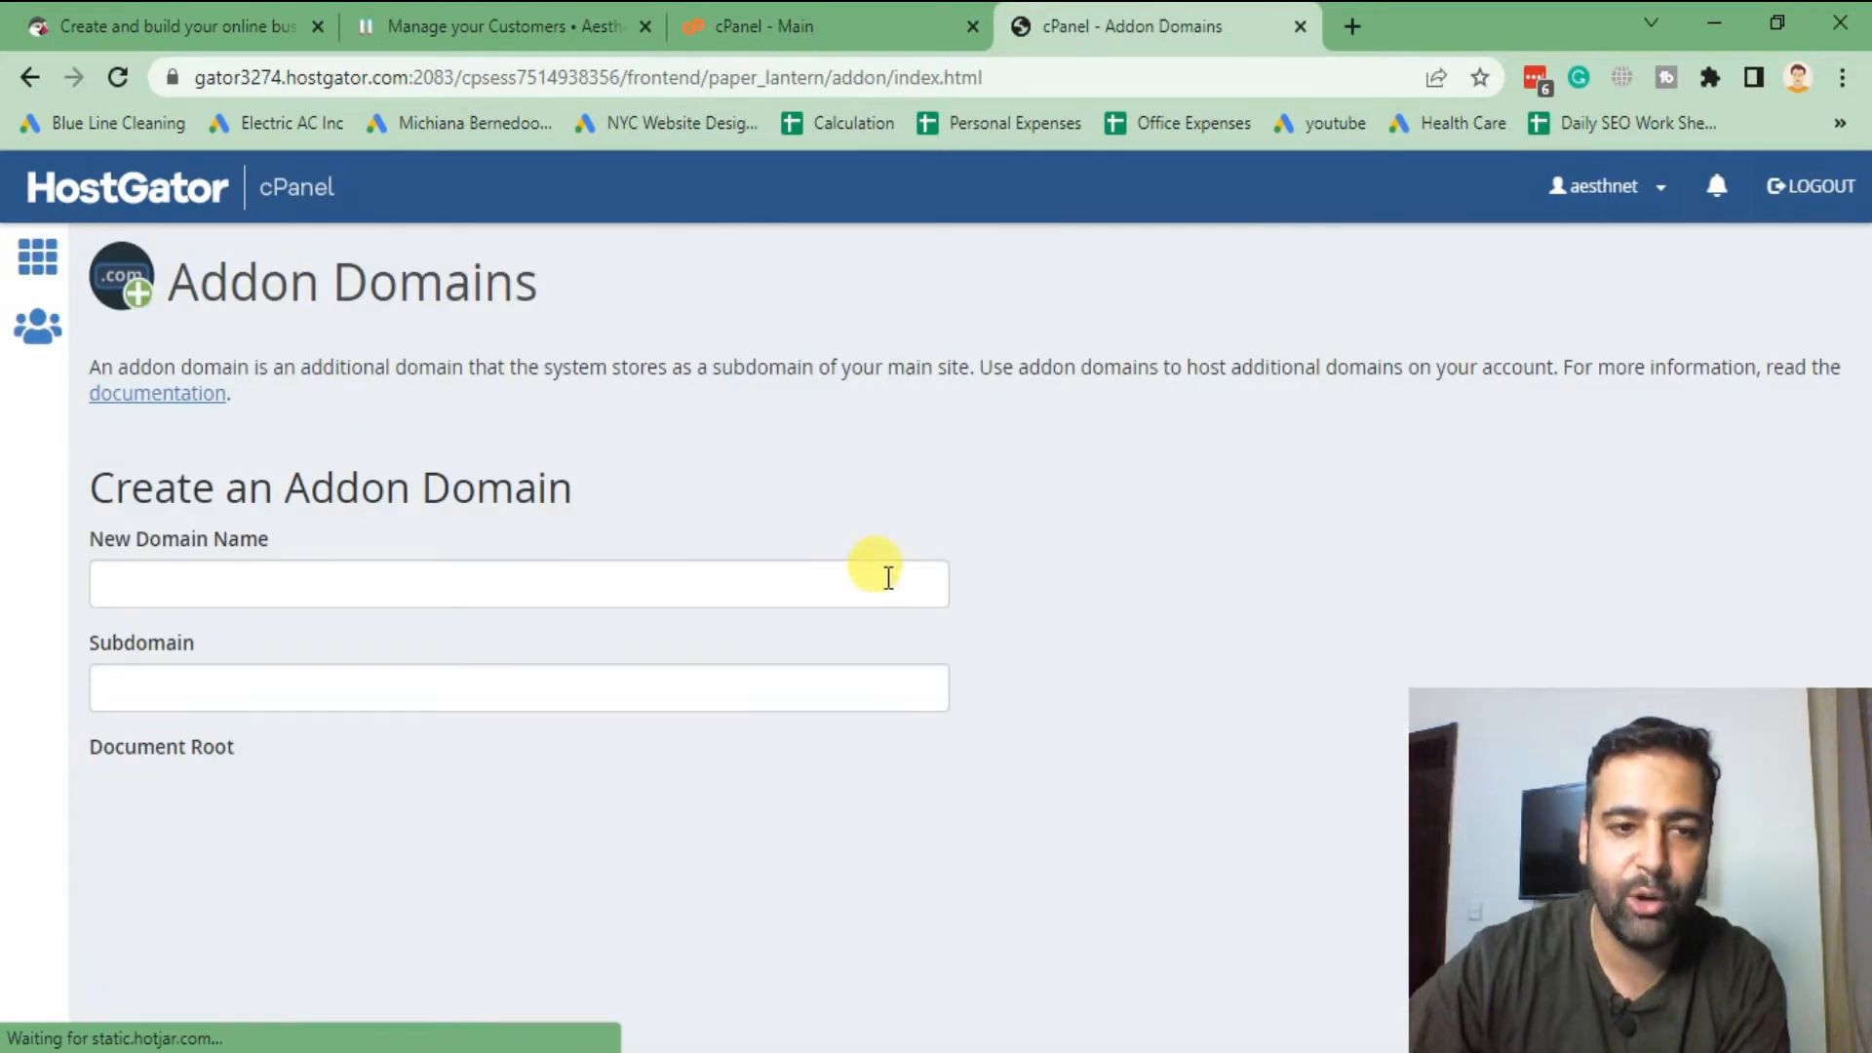
scroll("down", 3)
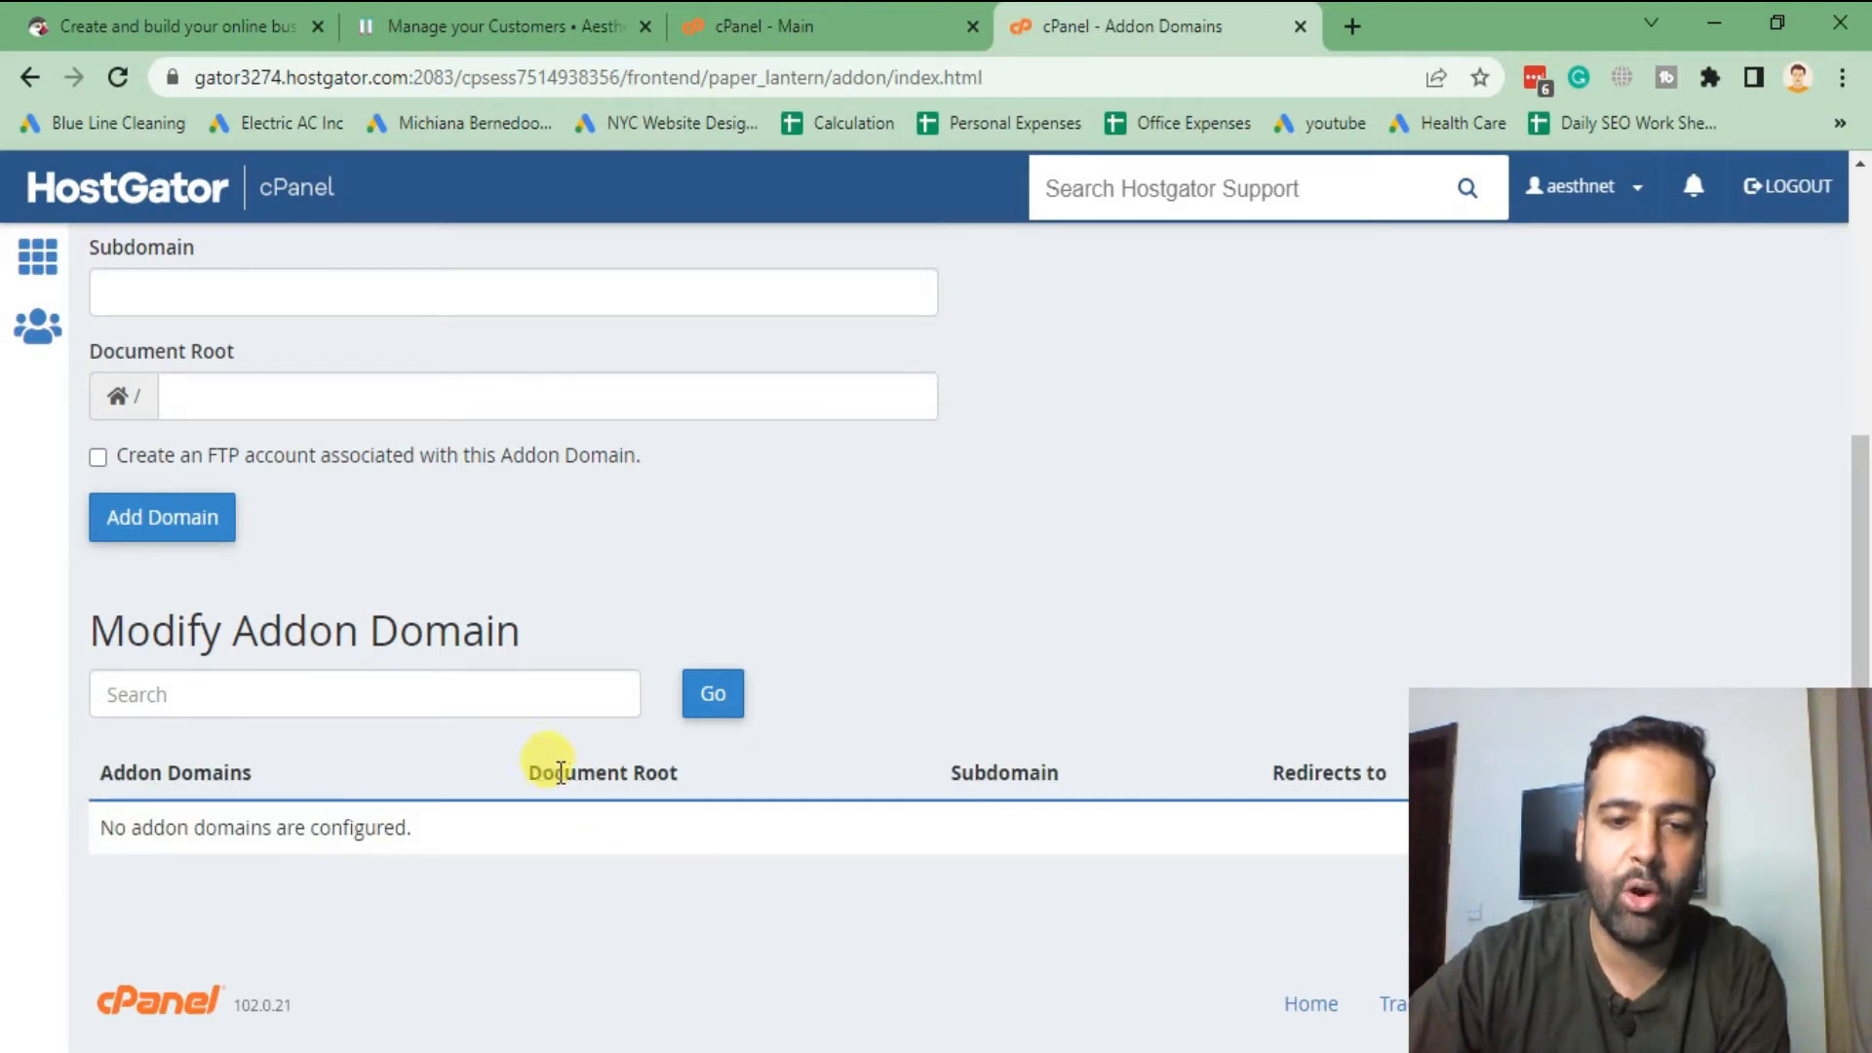
scroll("up", 3)
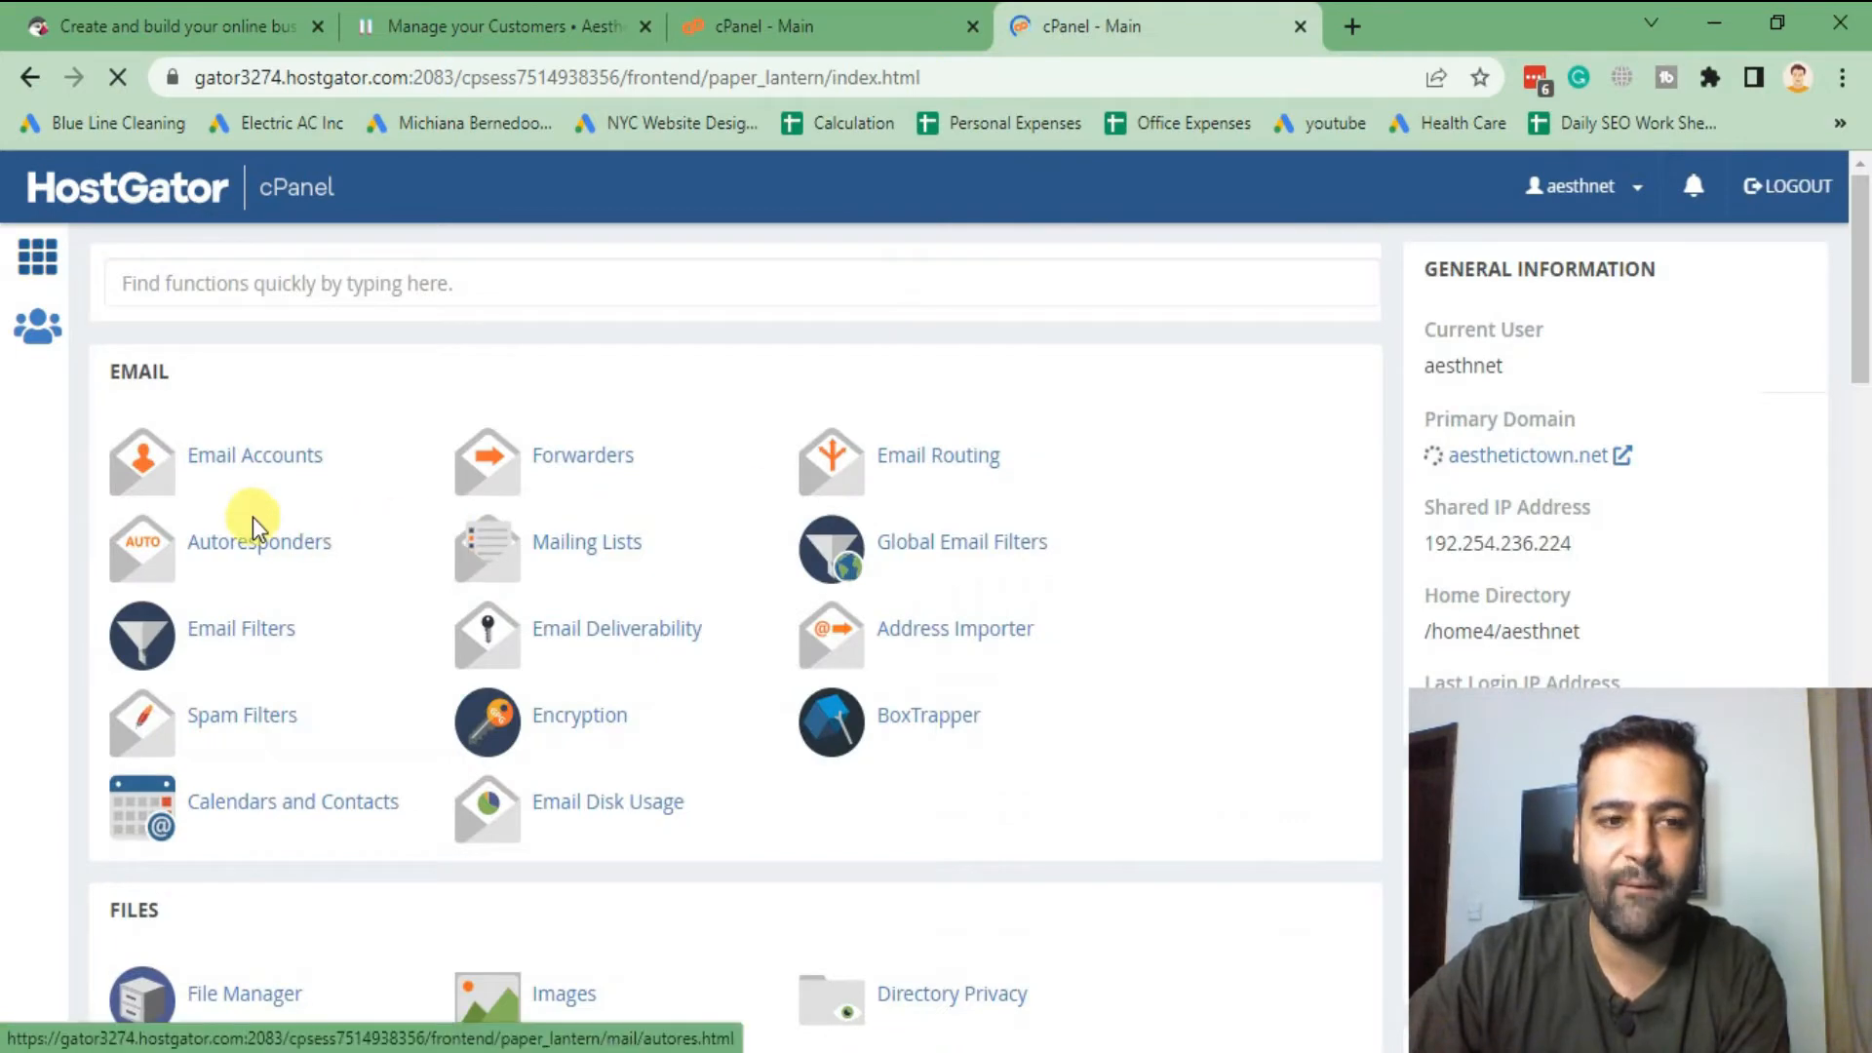
- Open File Manager, browse to public_html/app/config and select parameters.php
scroll("down", 3)
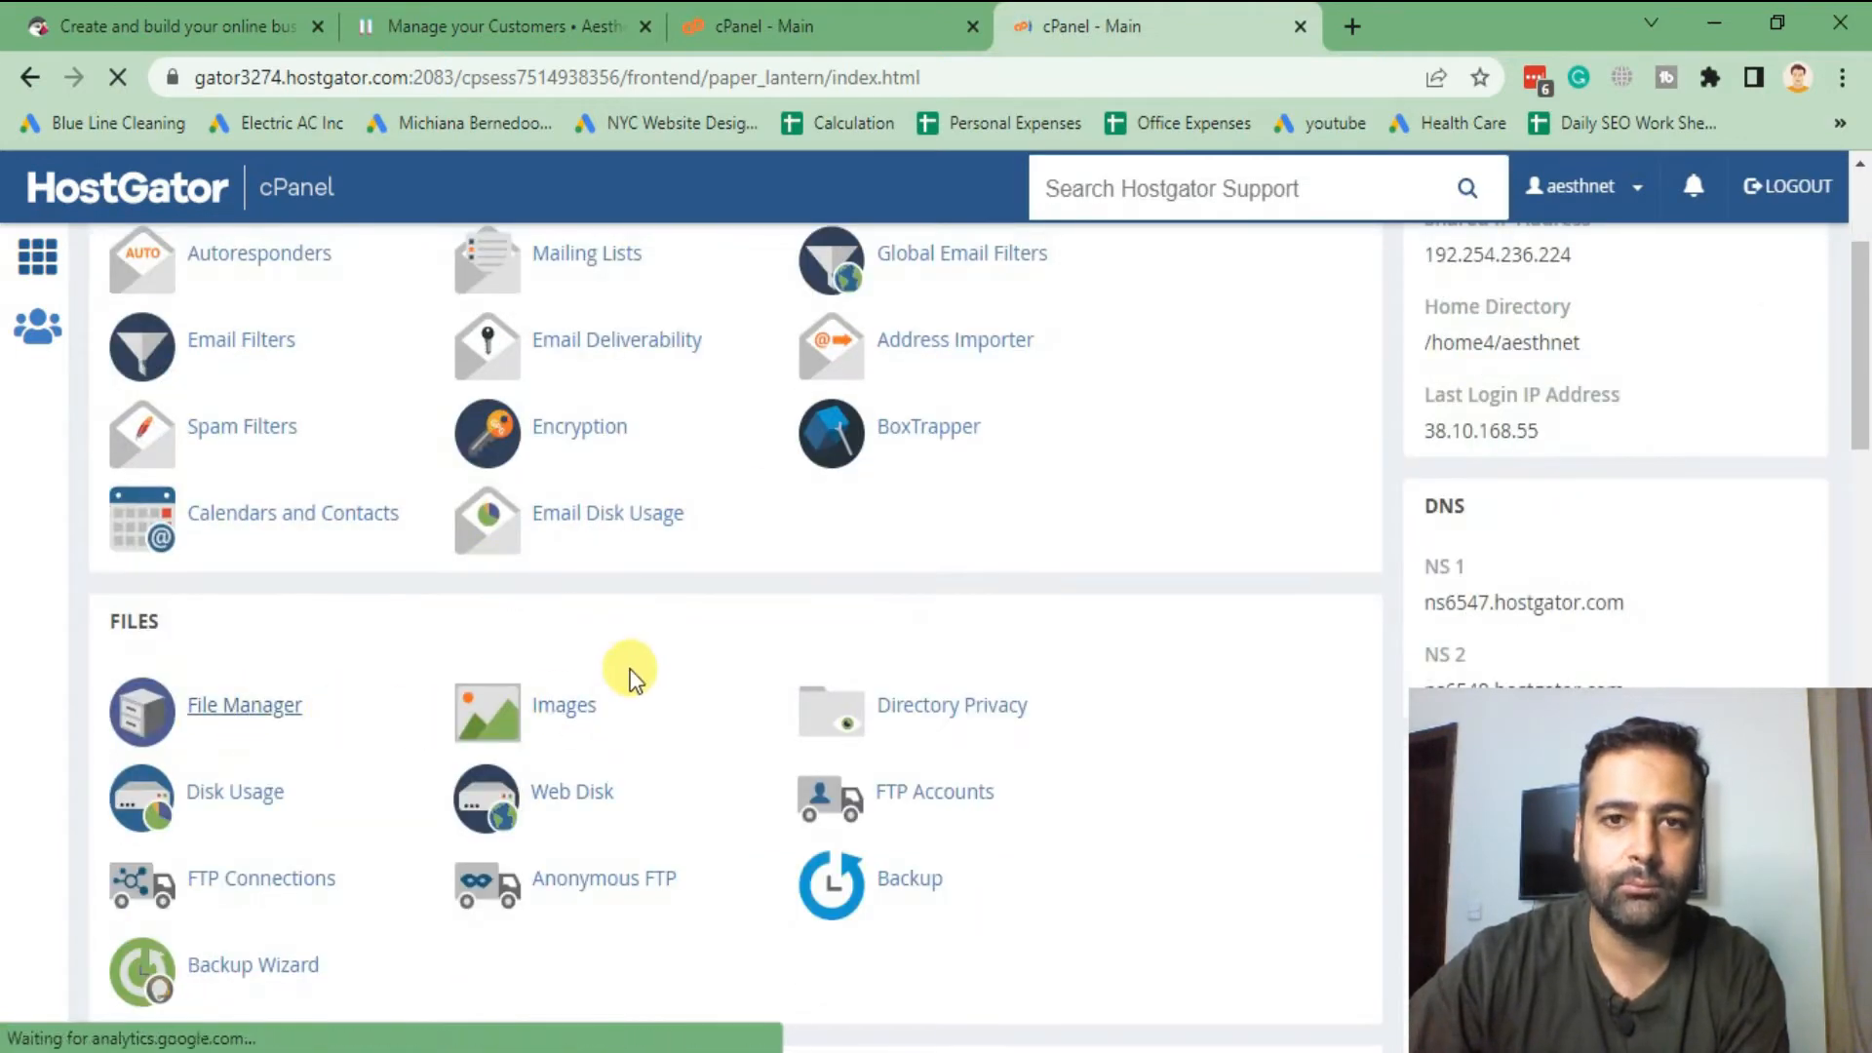
left_click(243, 704)
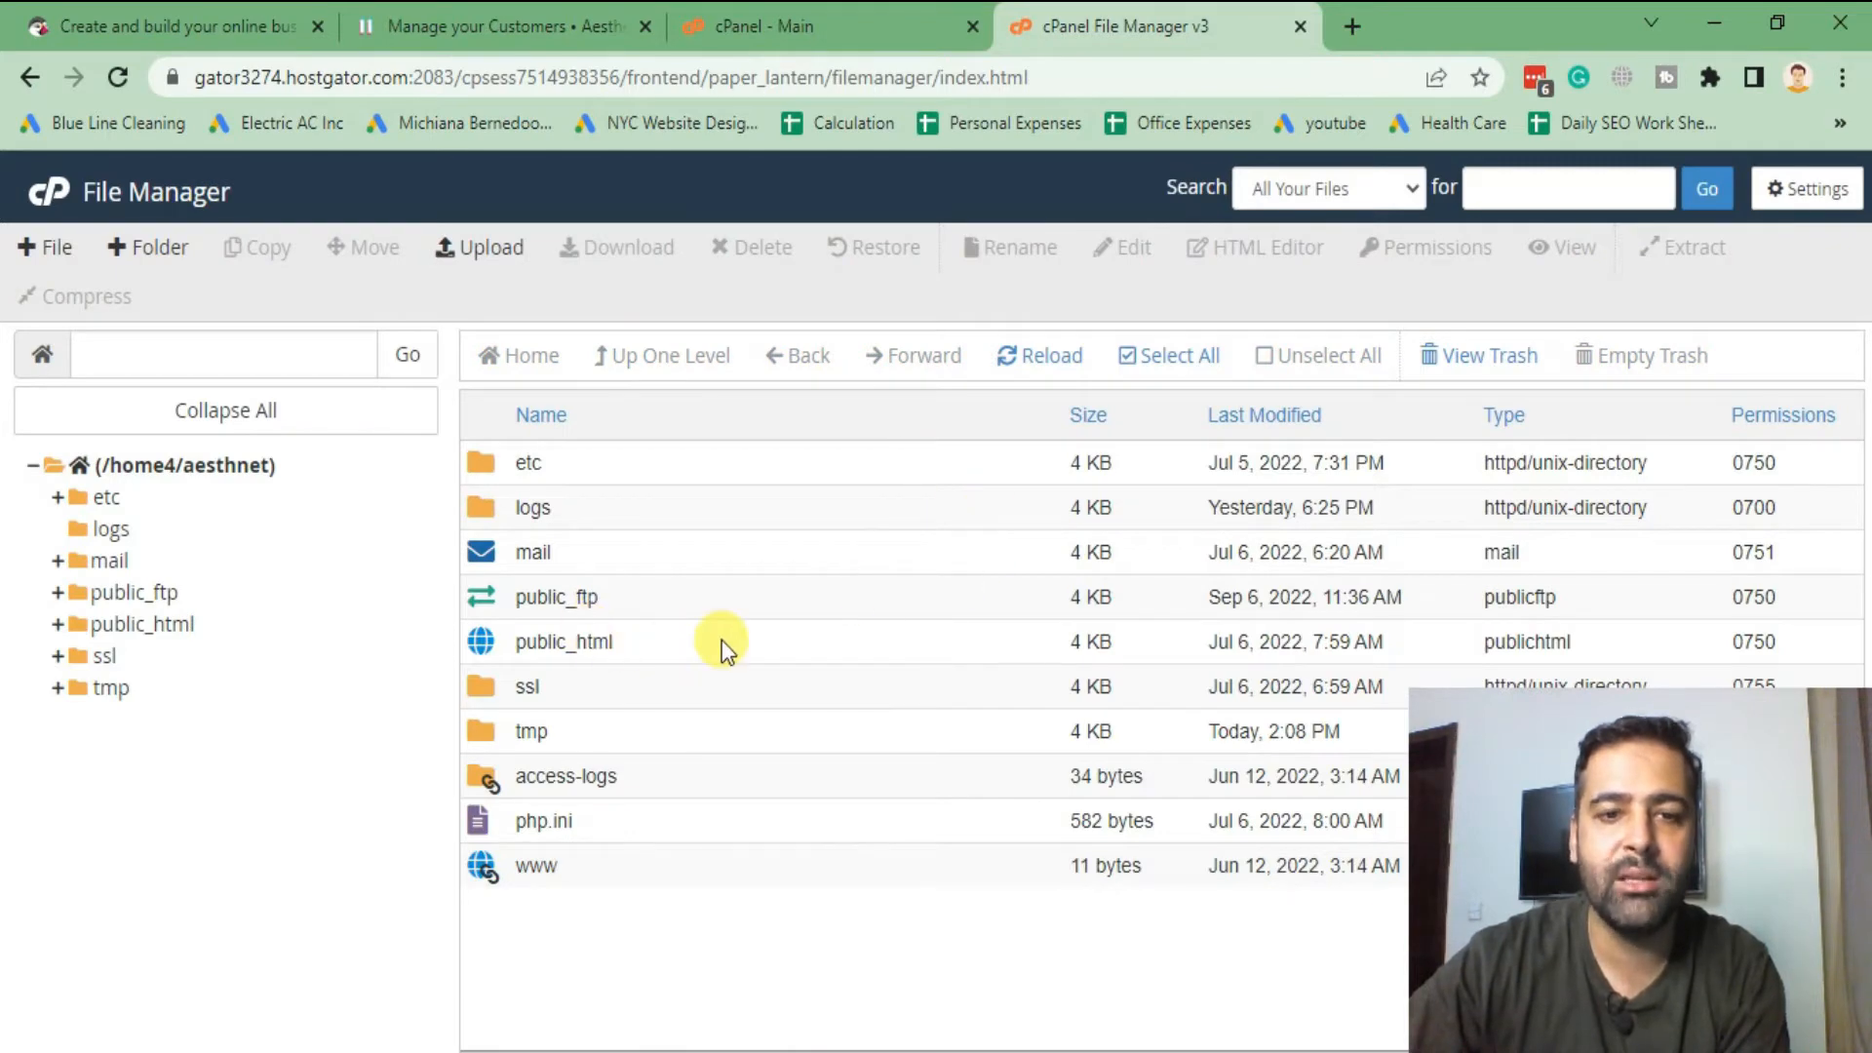
double_click(563, 642)
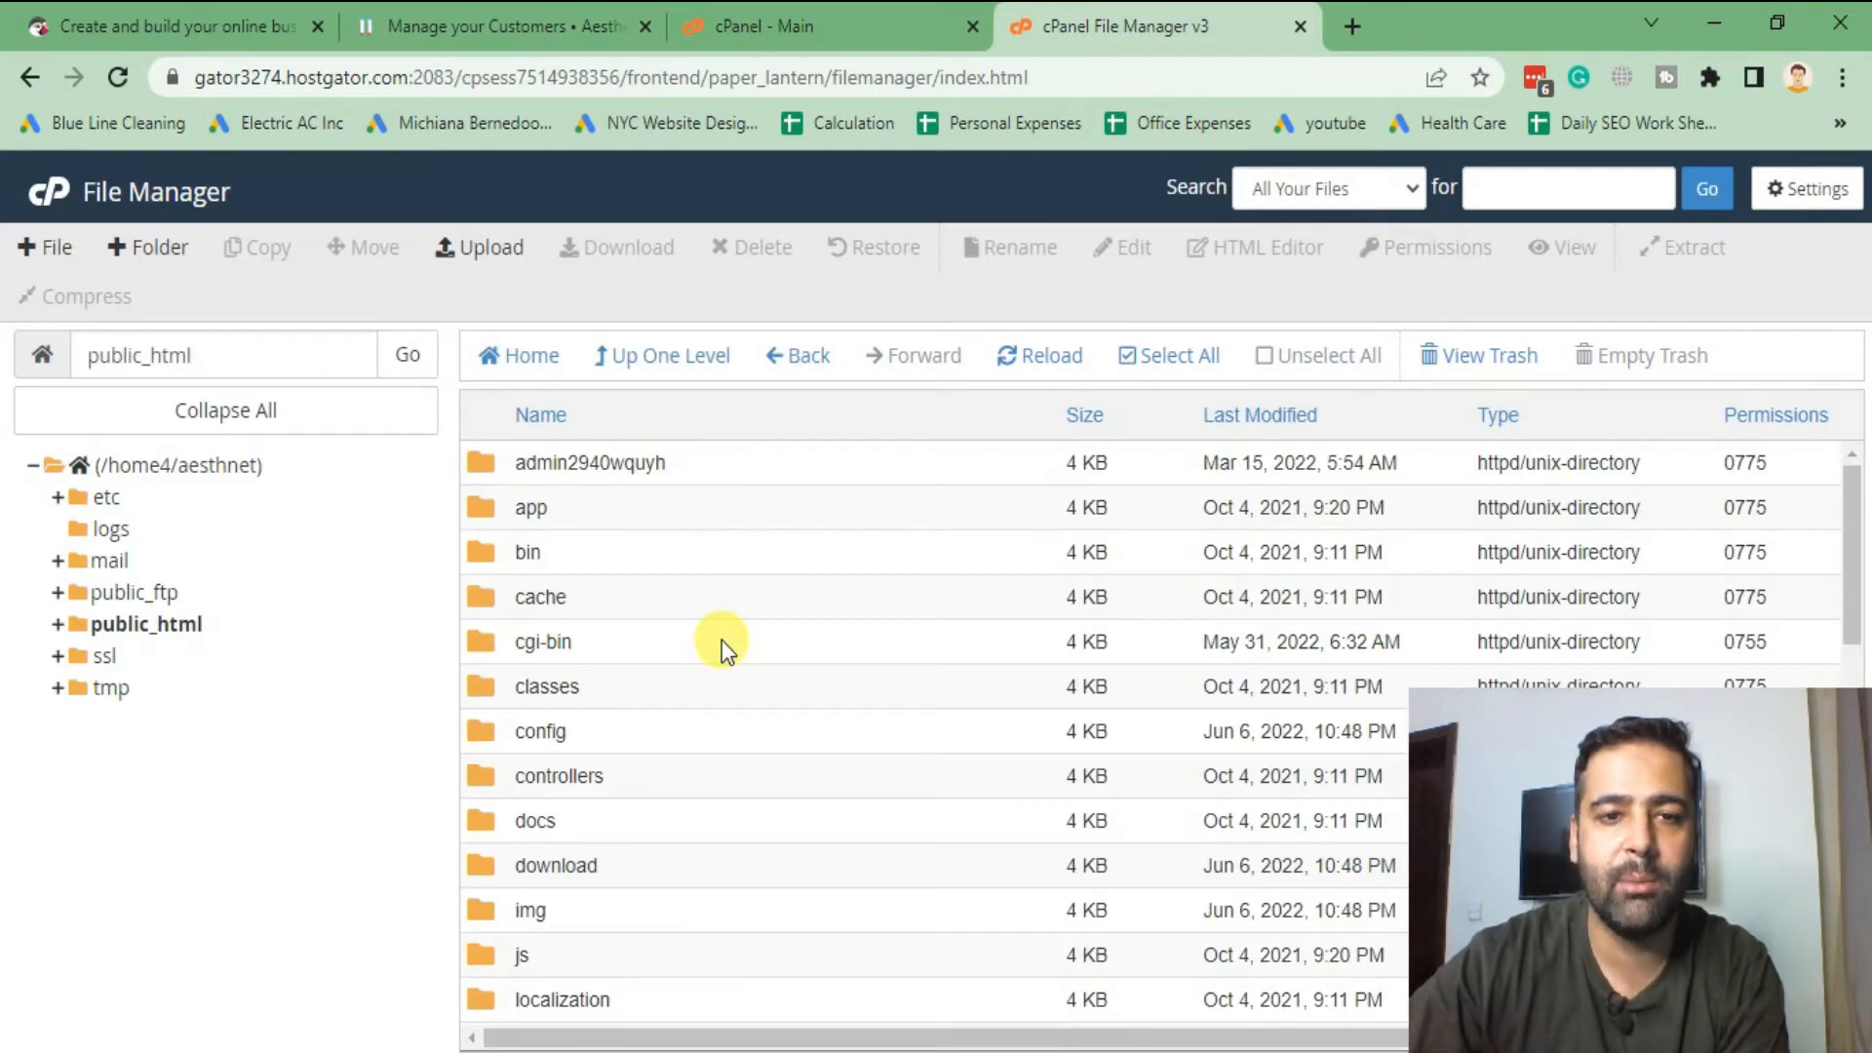
mouse_move(818, 578)
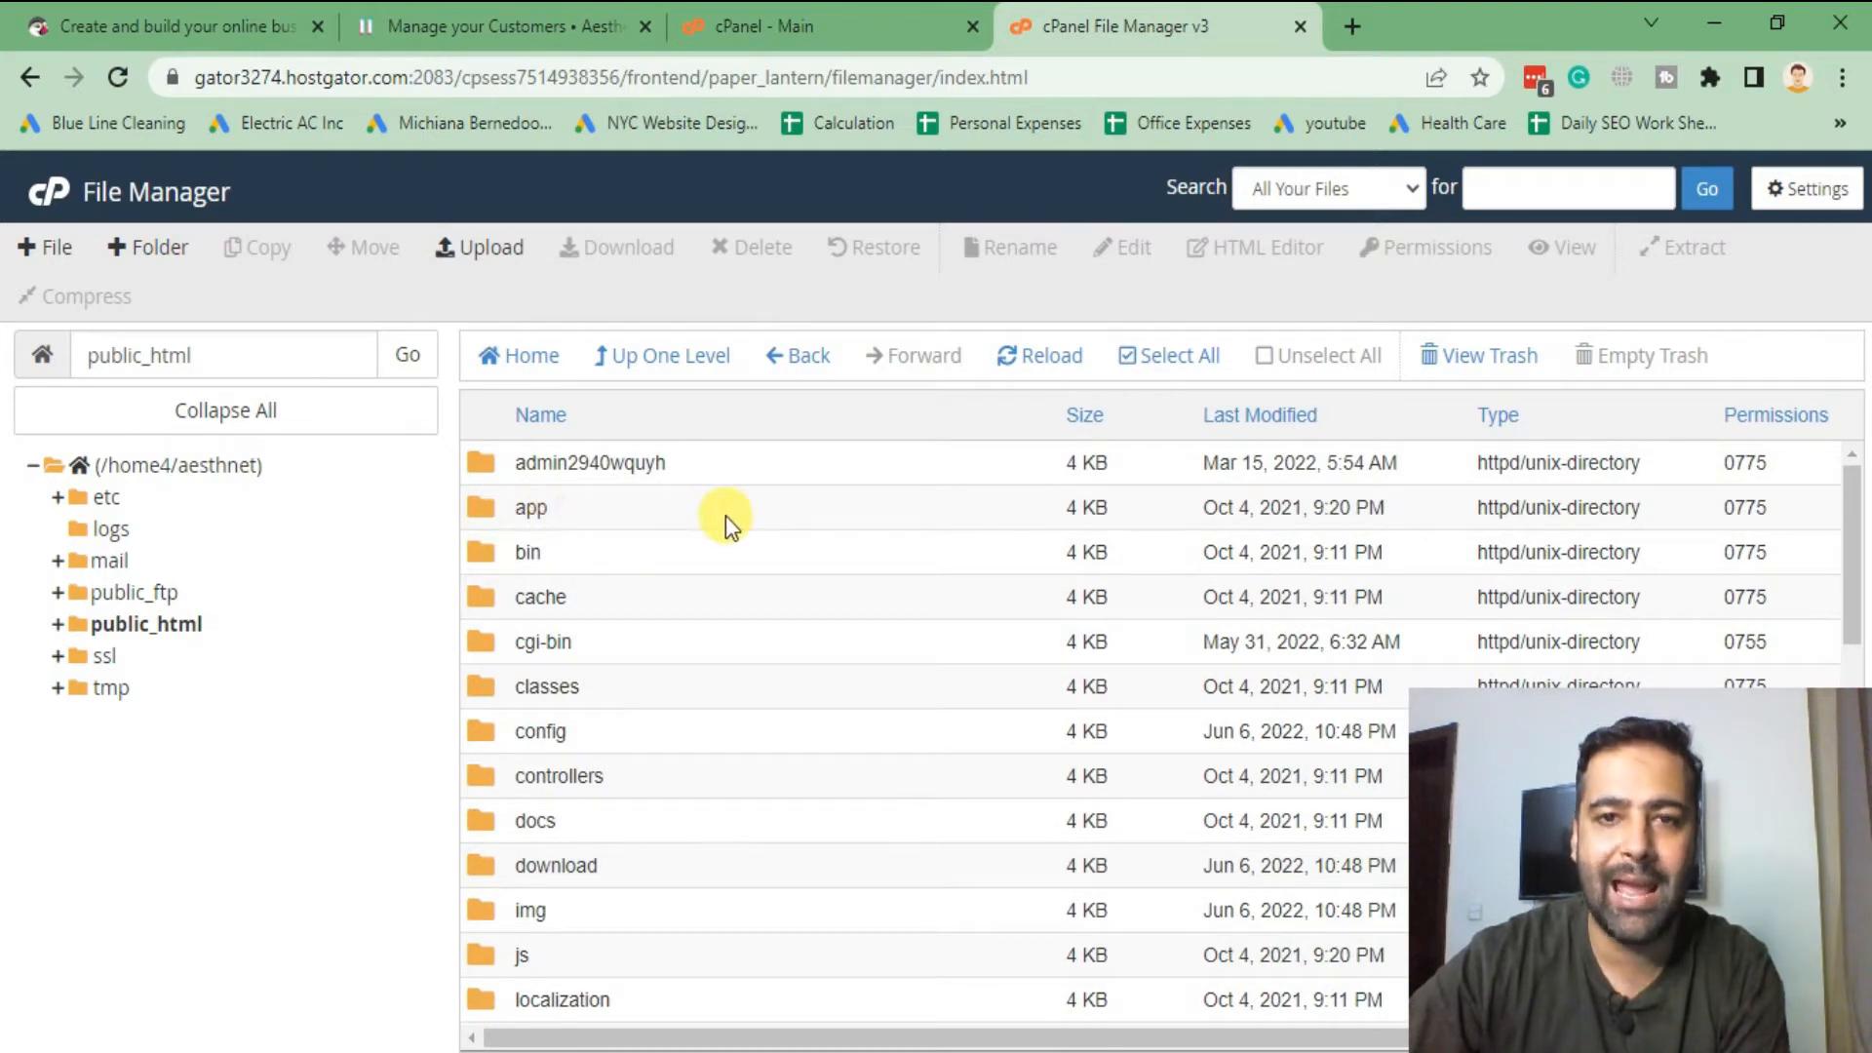
double_click(530, 507)
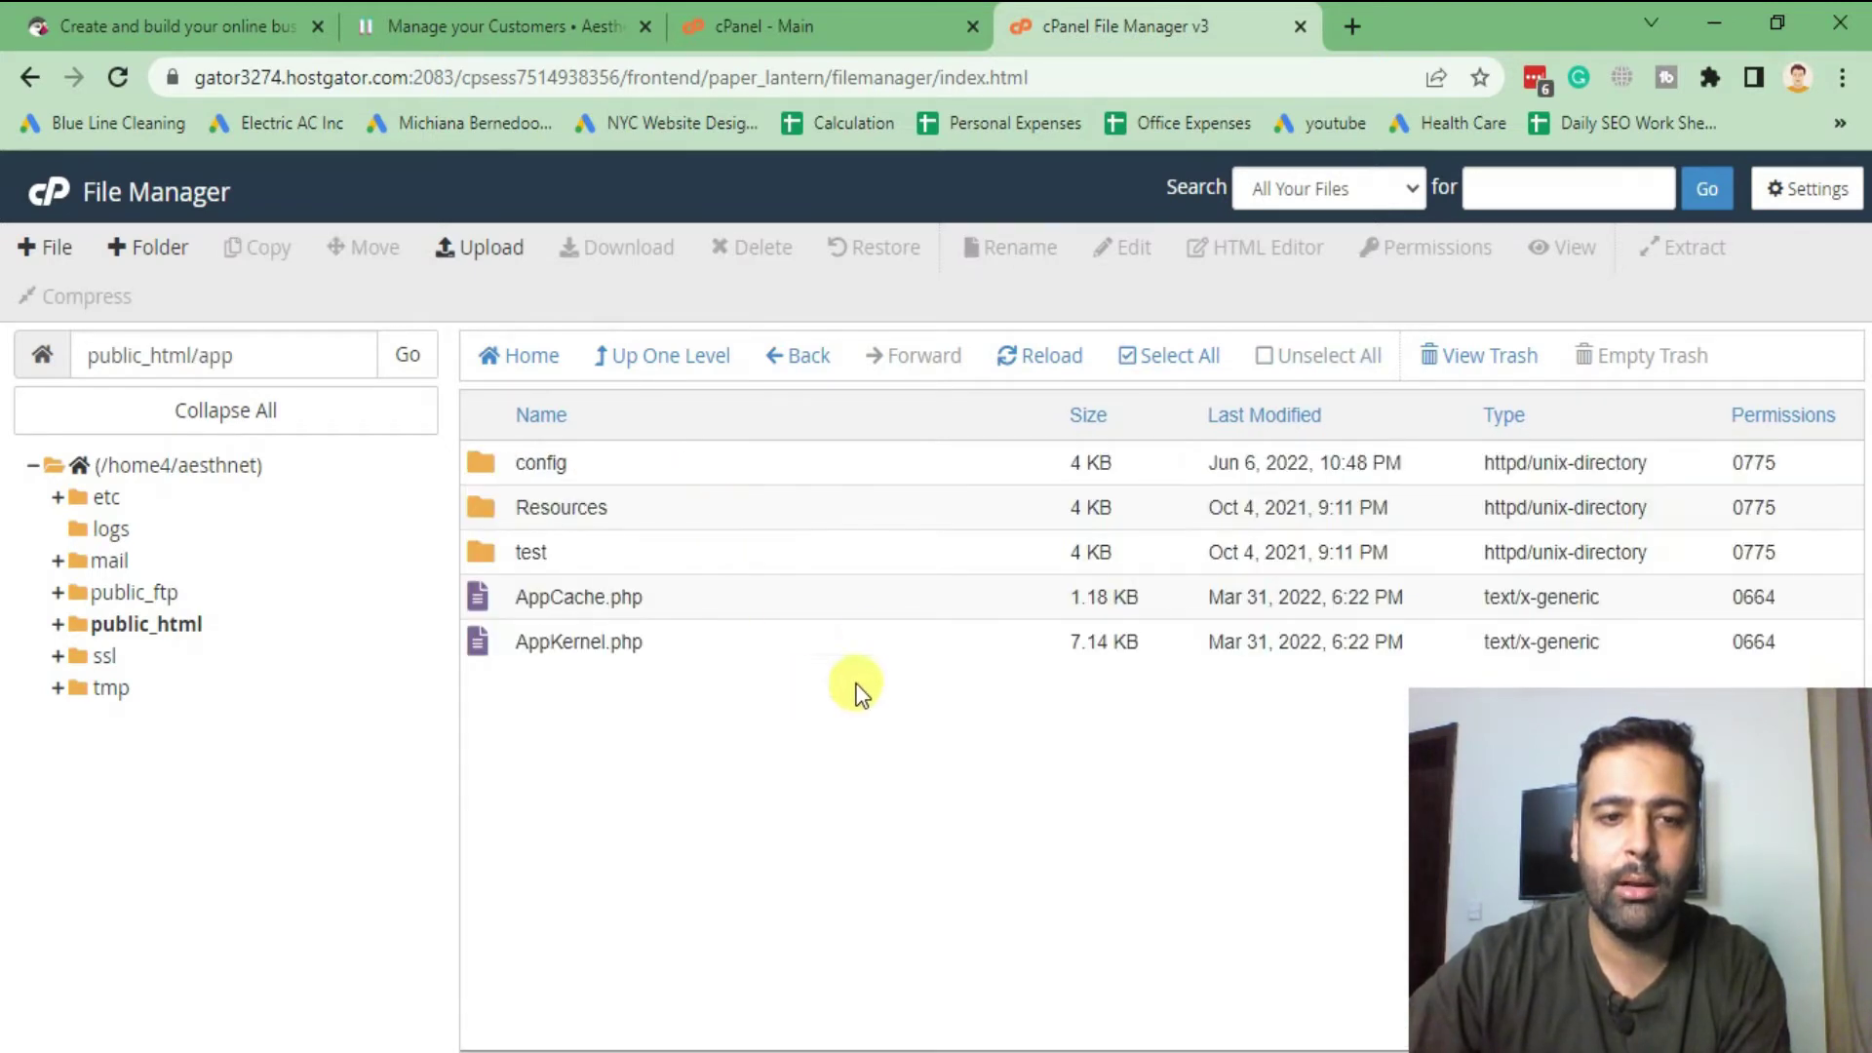
mouse_move(730, 469)
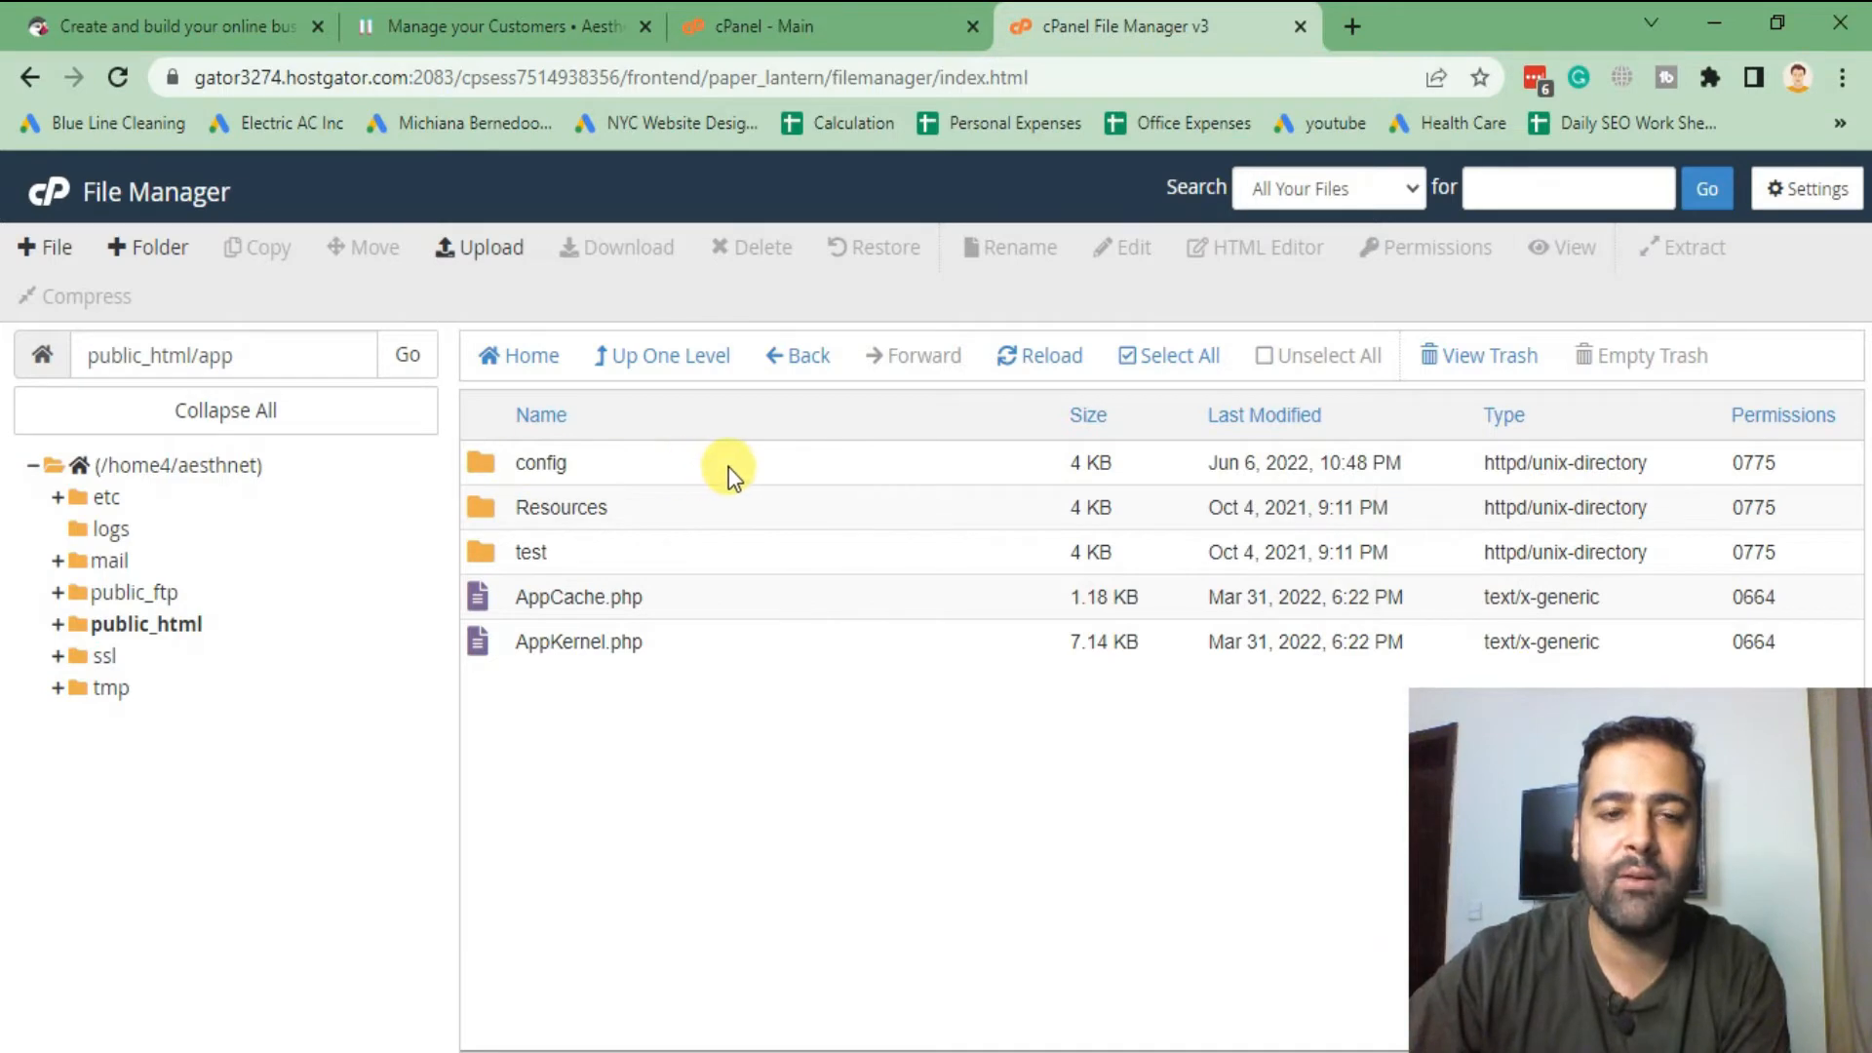
double_click(540, 462)
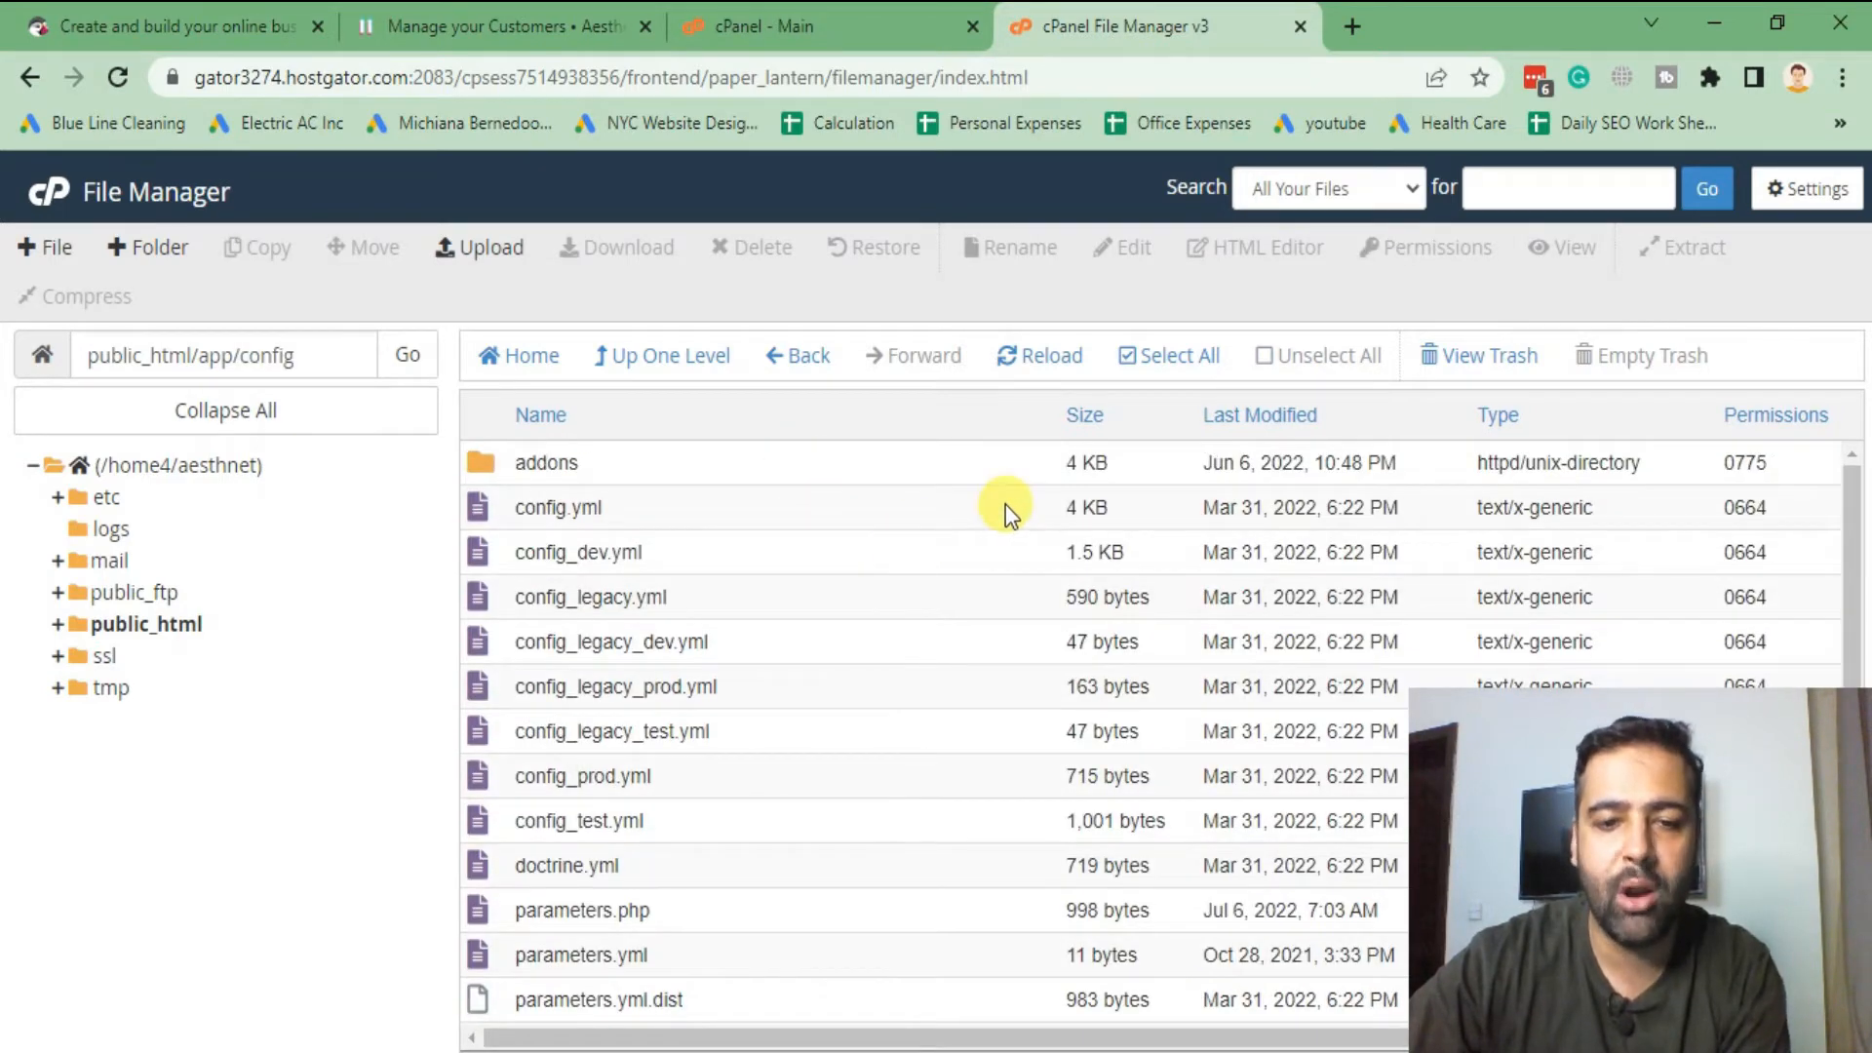
scroll("down", 3)
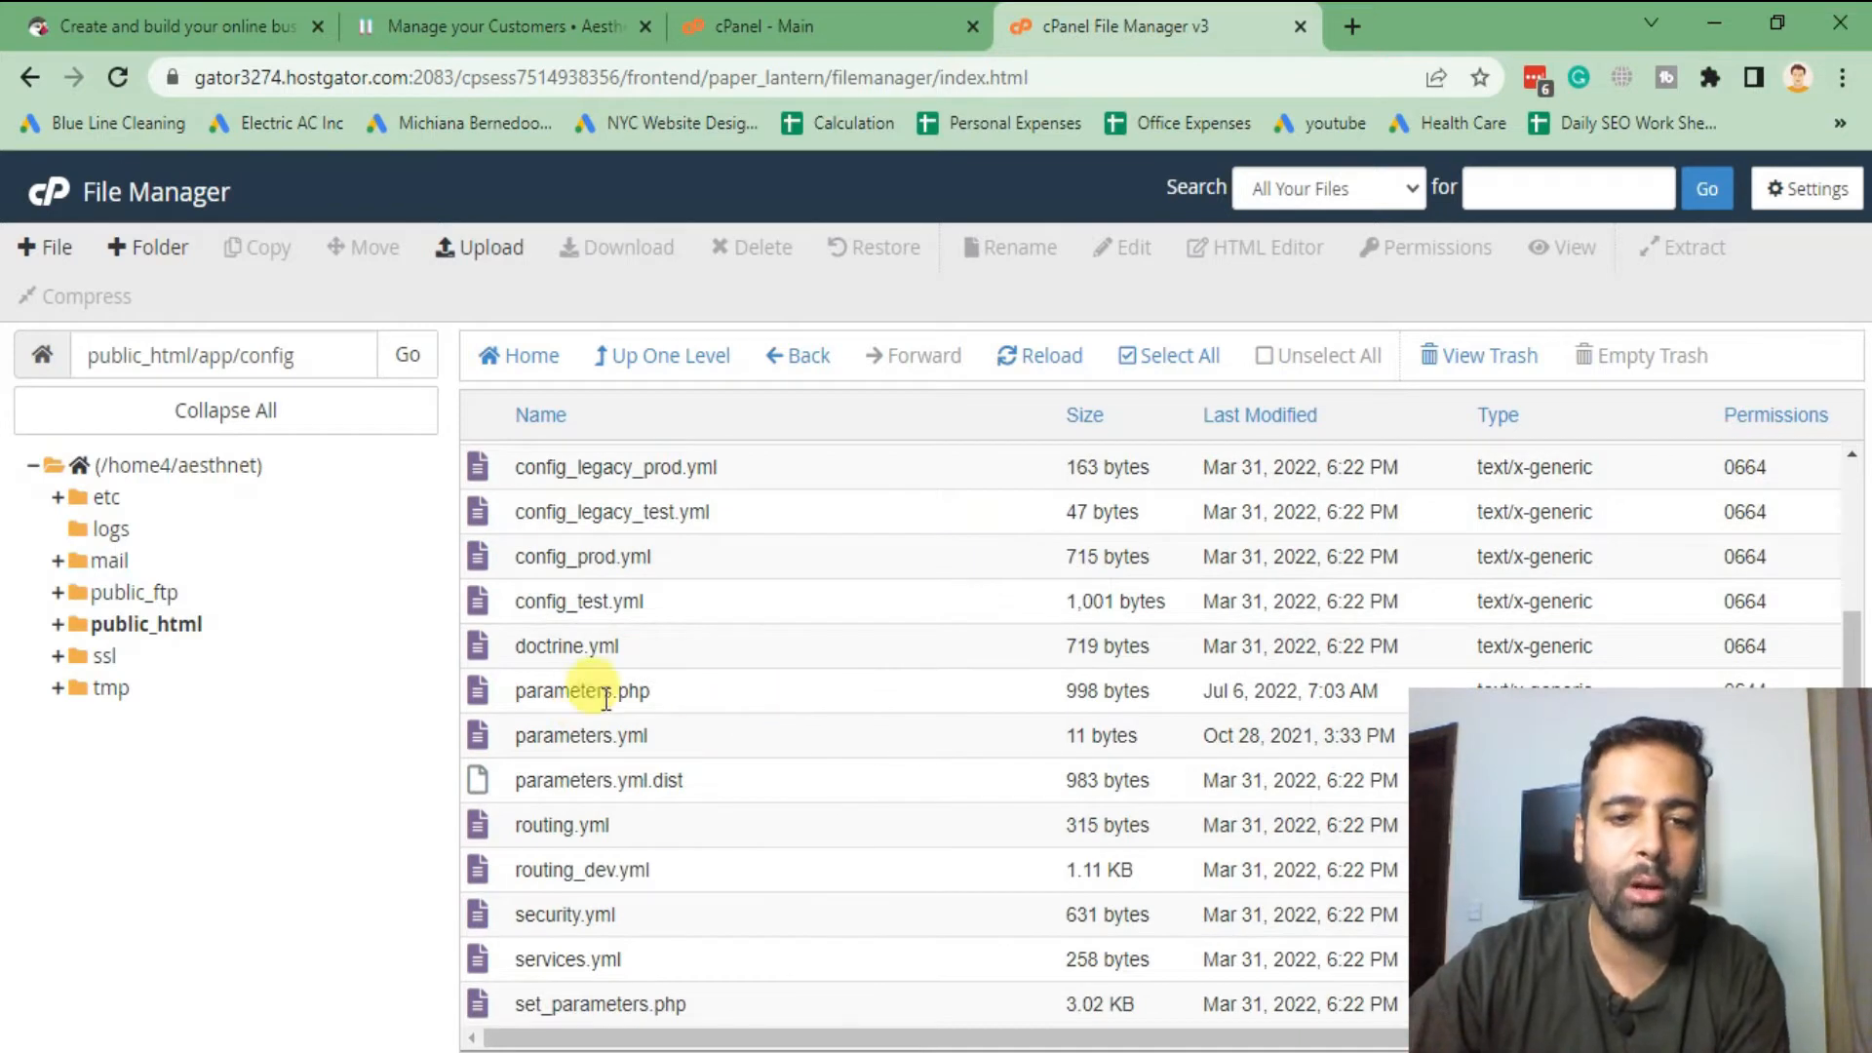
mouse_move(759, 700)
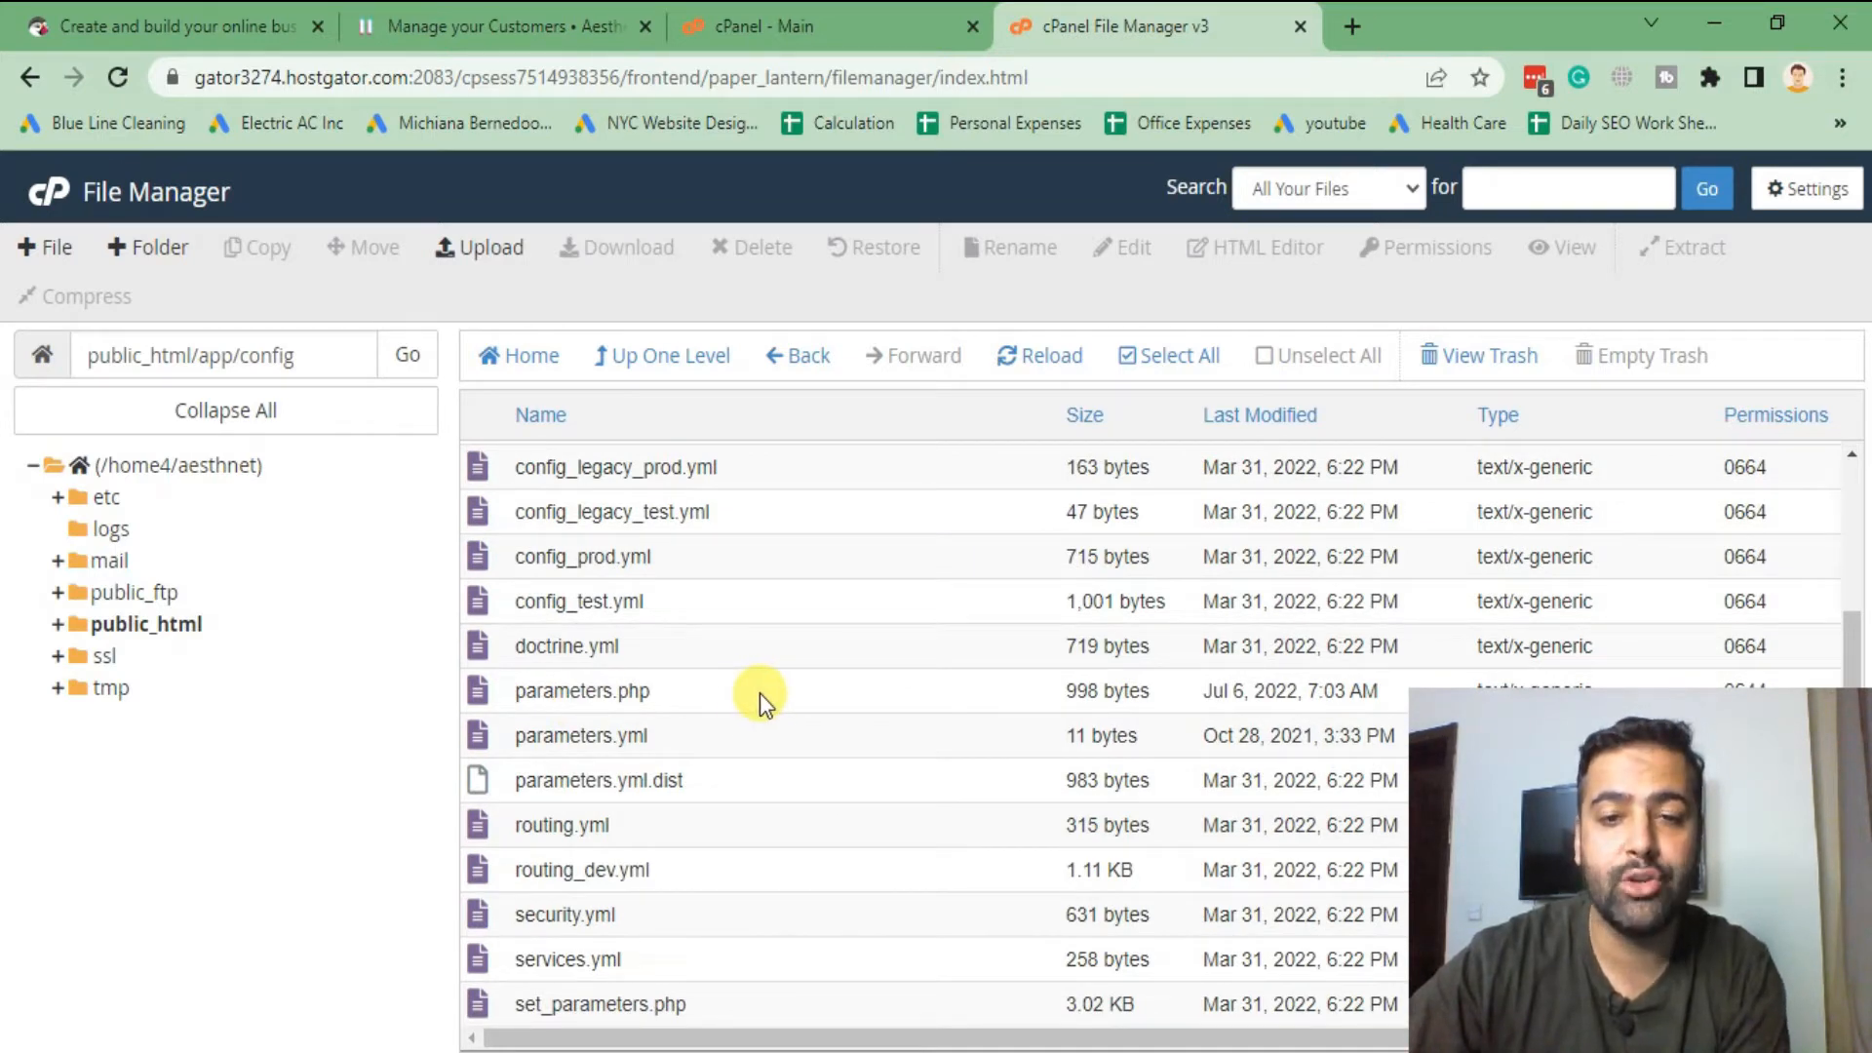
left_click(620, 690)
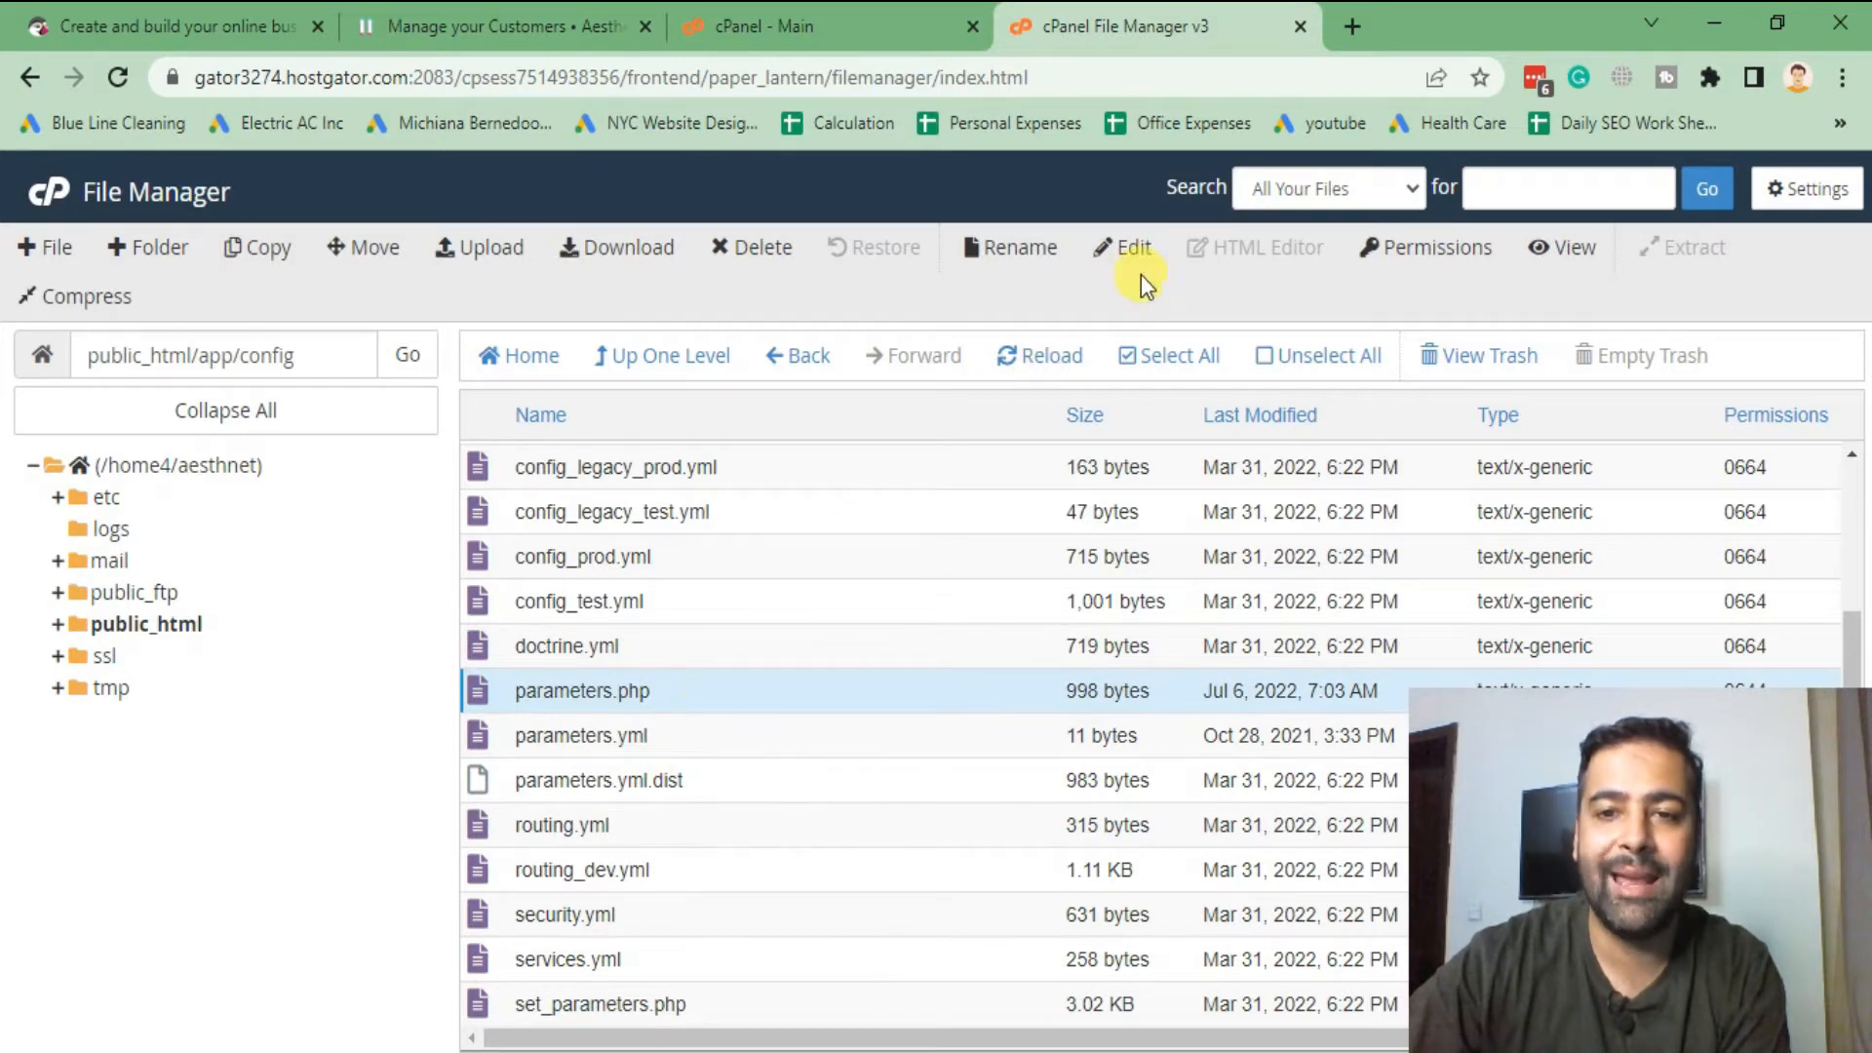
- Open parameters.php in the File Manager code editor, confirming the encoding dialog
left_click(1133, 248)
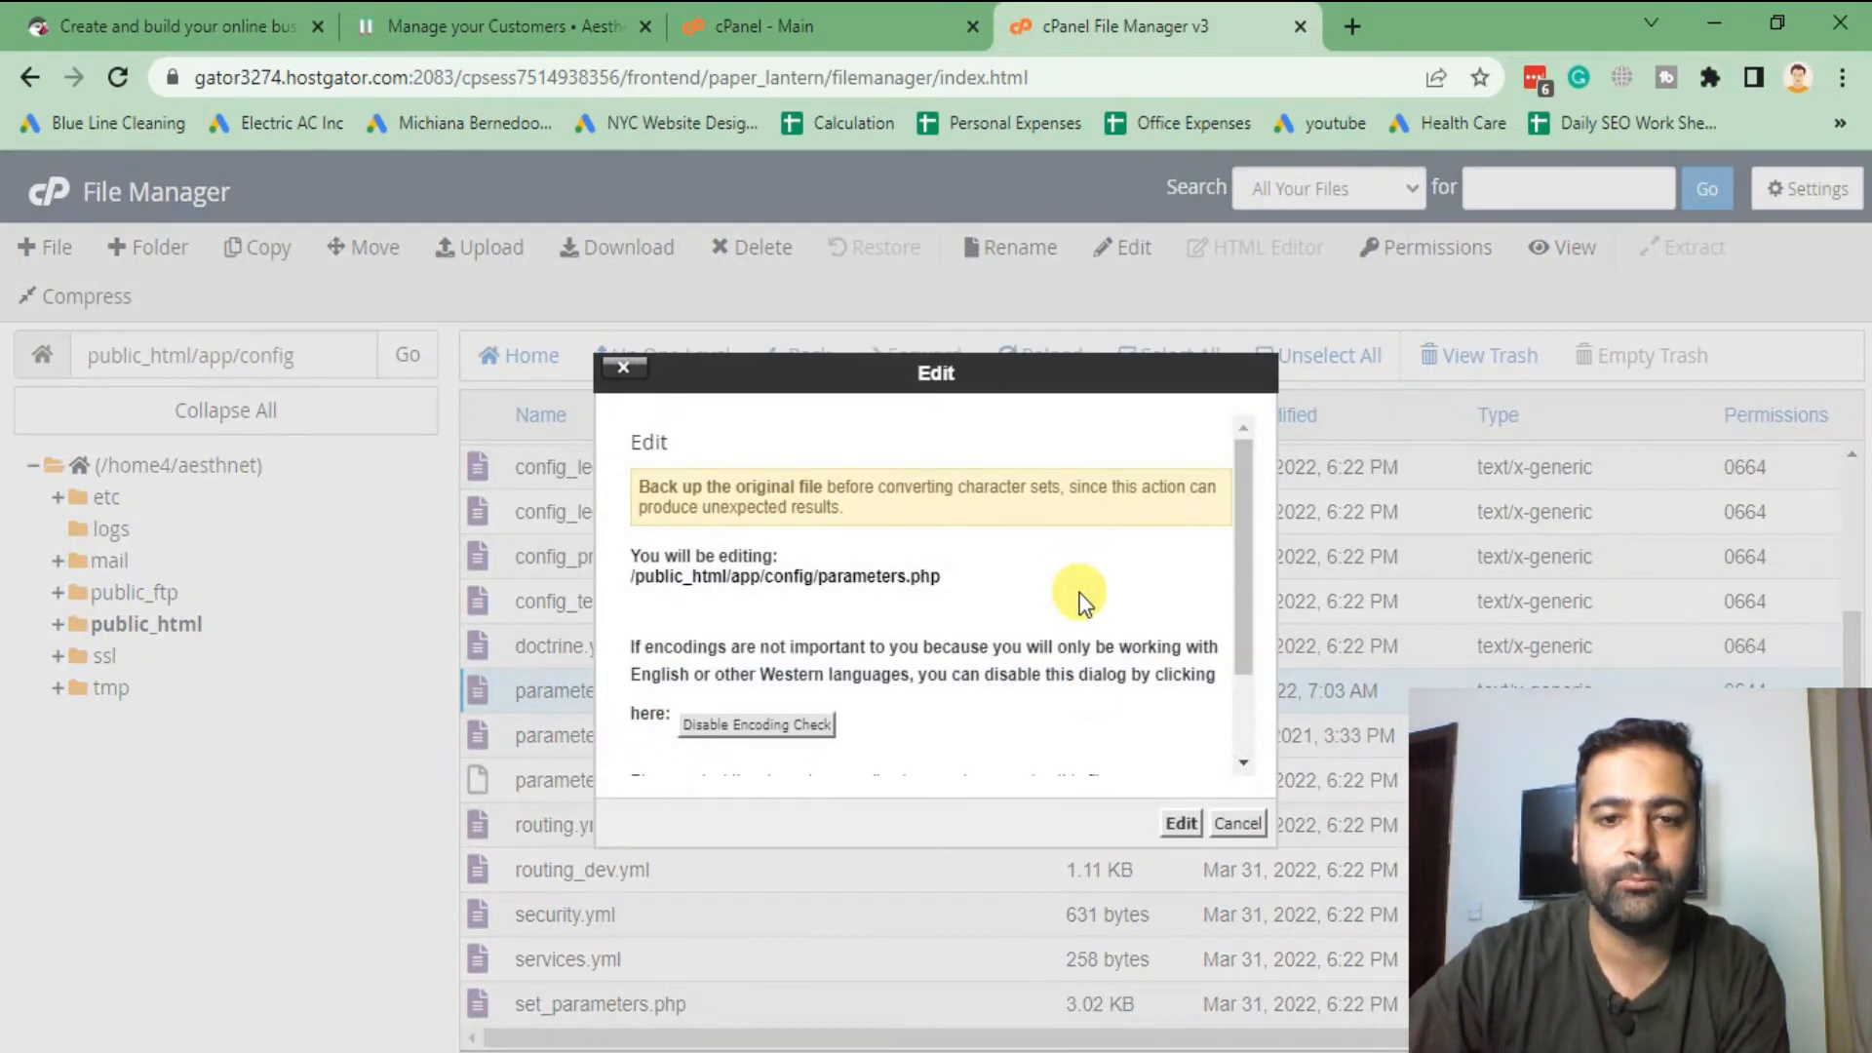
left_click(1180, 823)
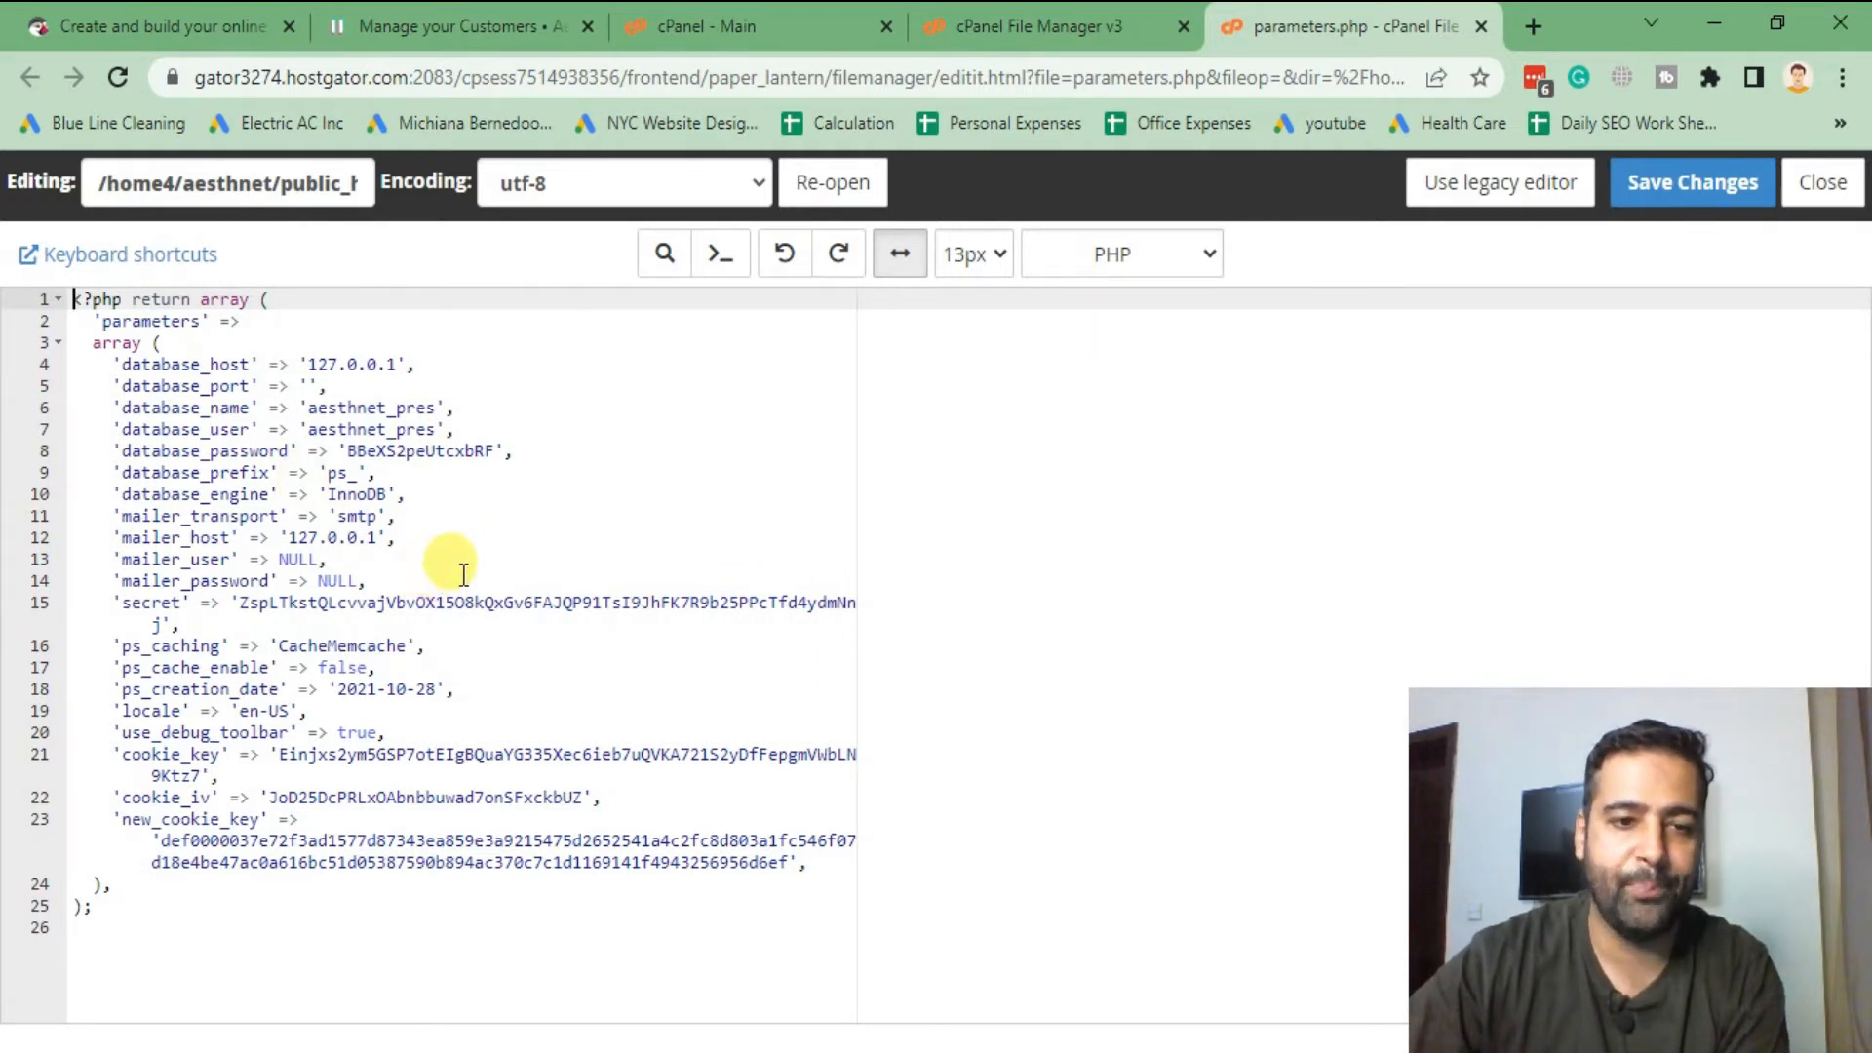
mouse_move(223, 779)
type("note")
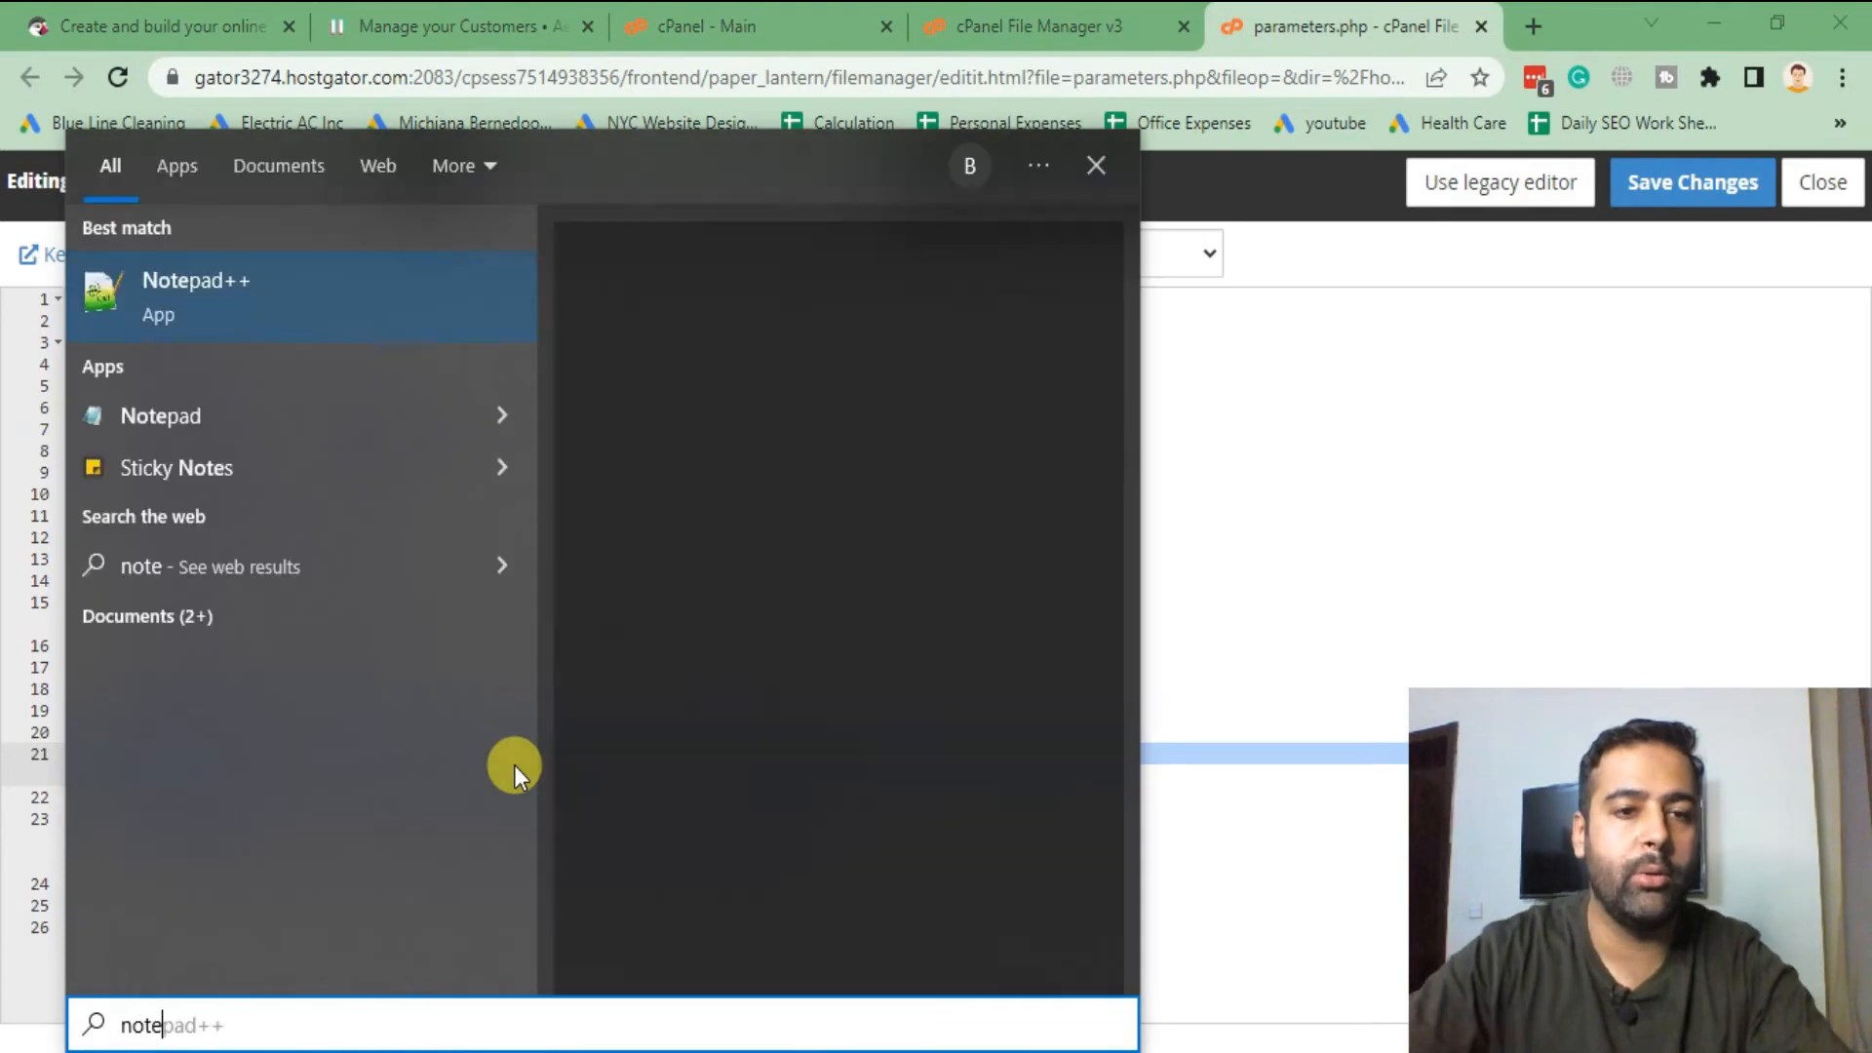
- Launch Notepad++ and select the pasted cookie_key value in the new document
left_click(195, 294)
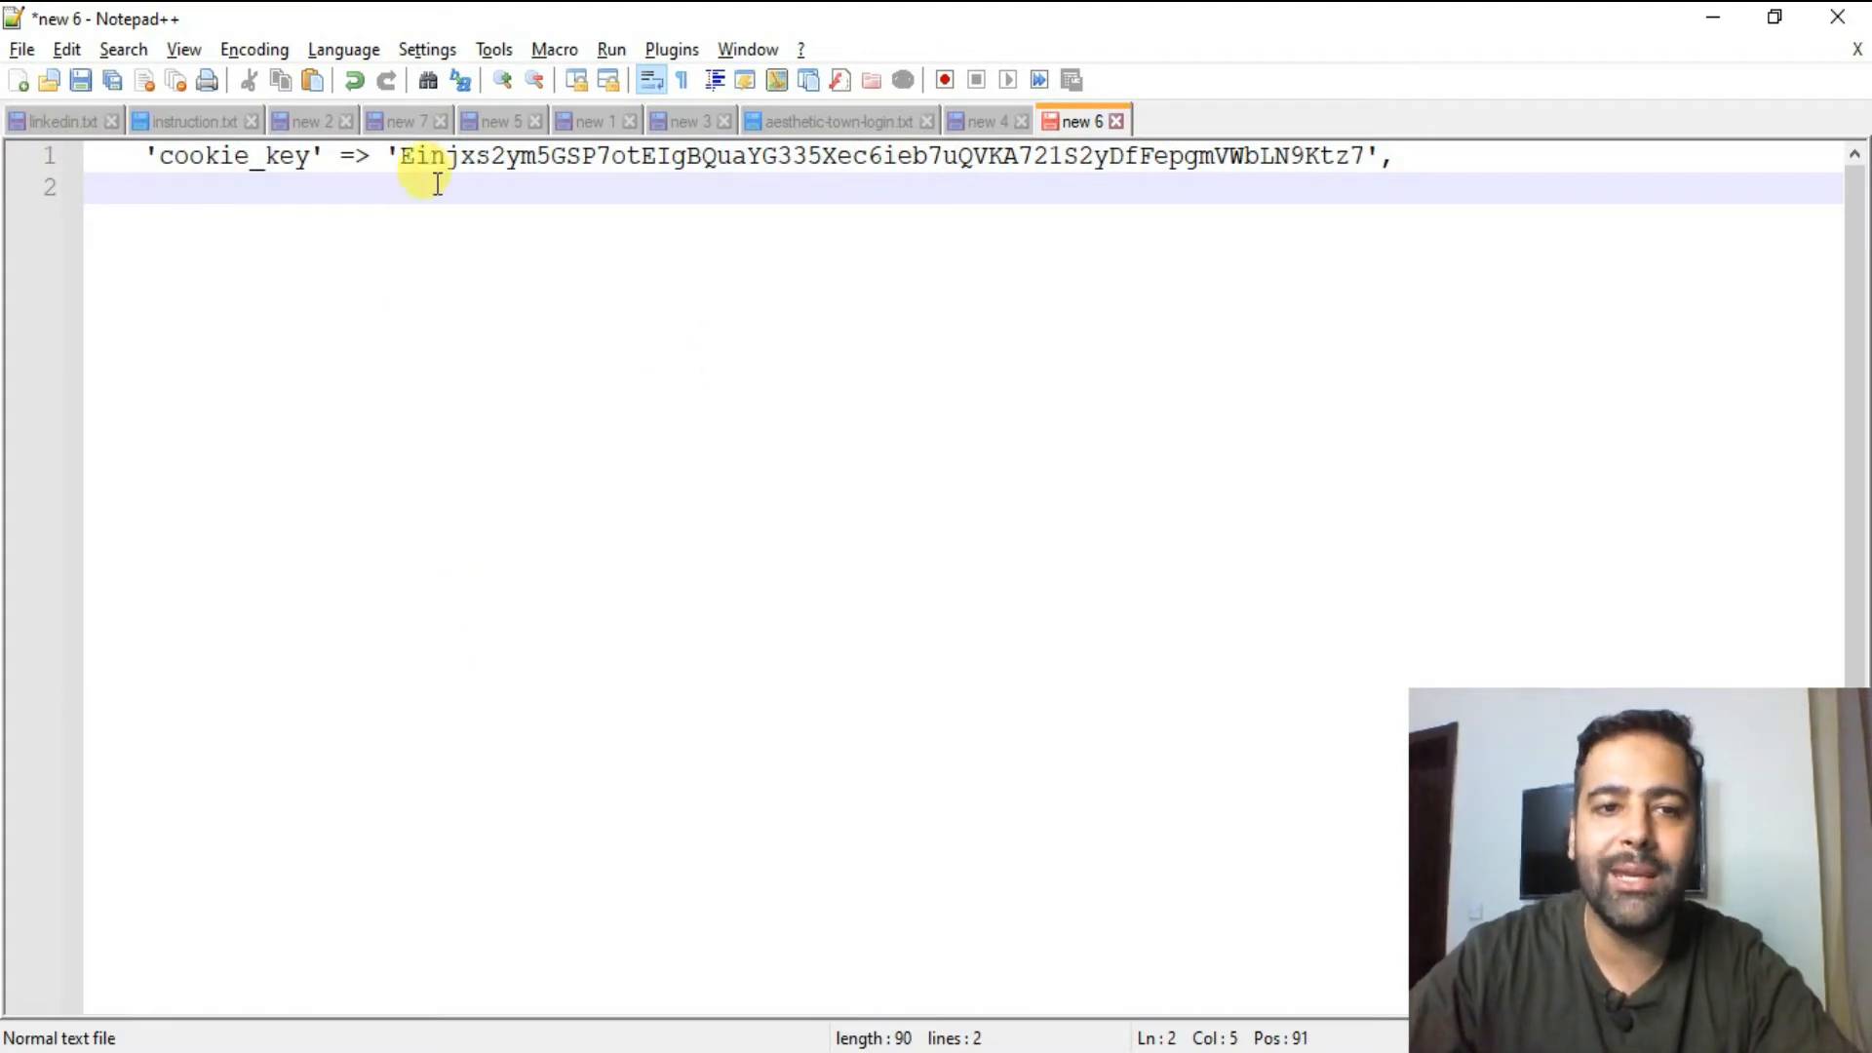
left_click_drag(418, 155, 1367, 155)
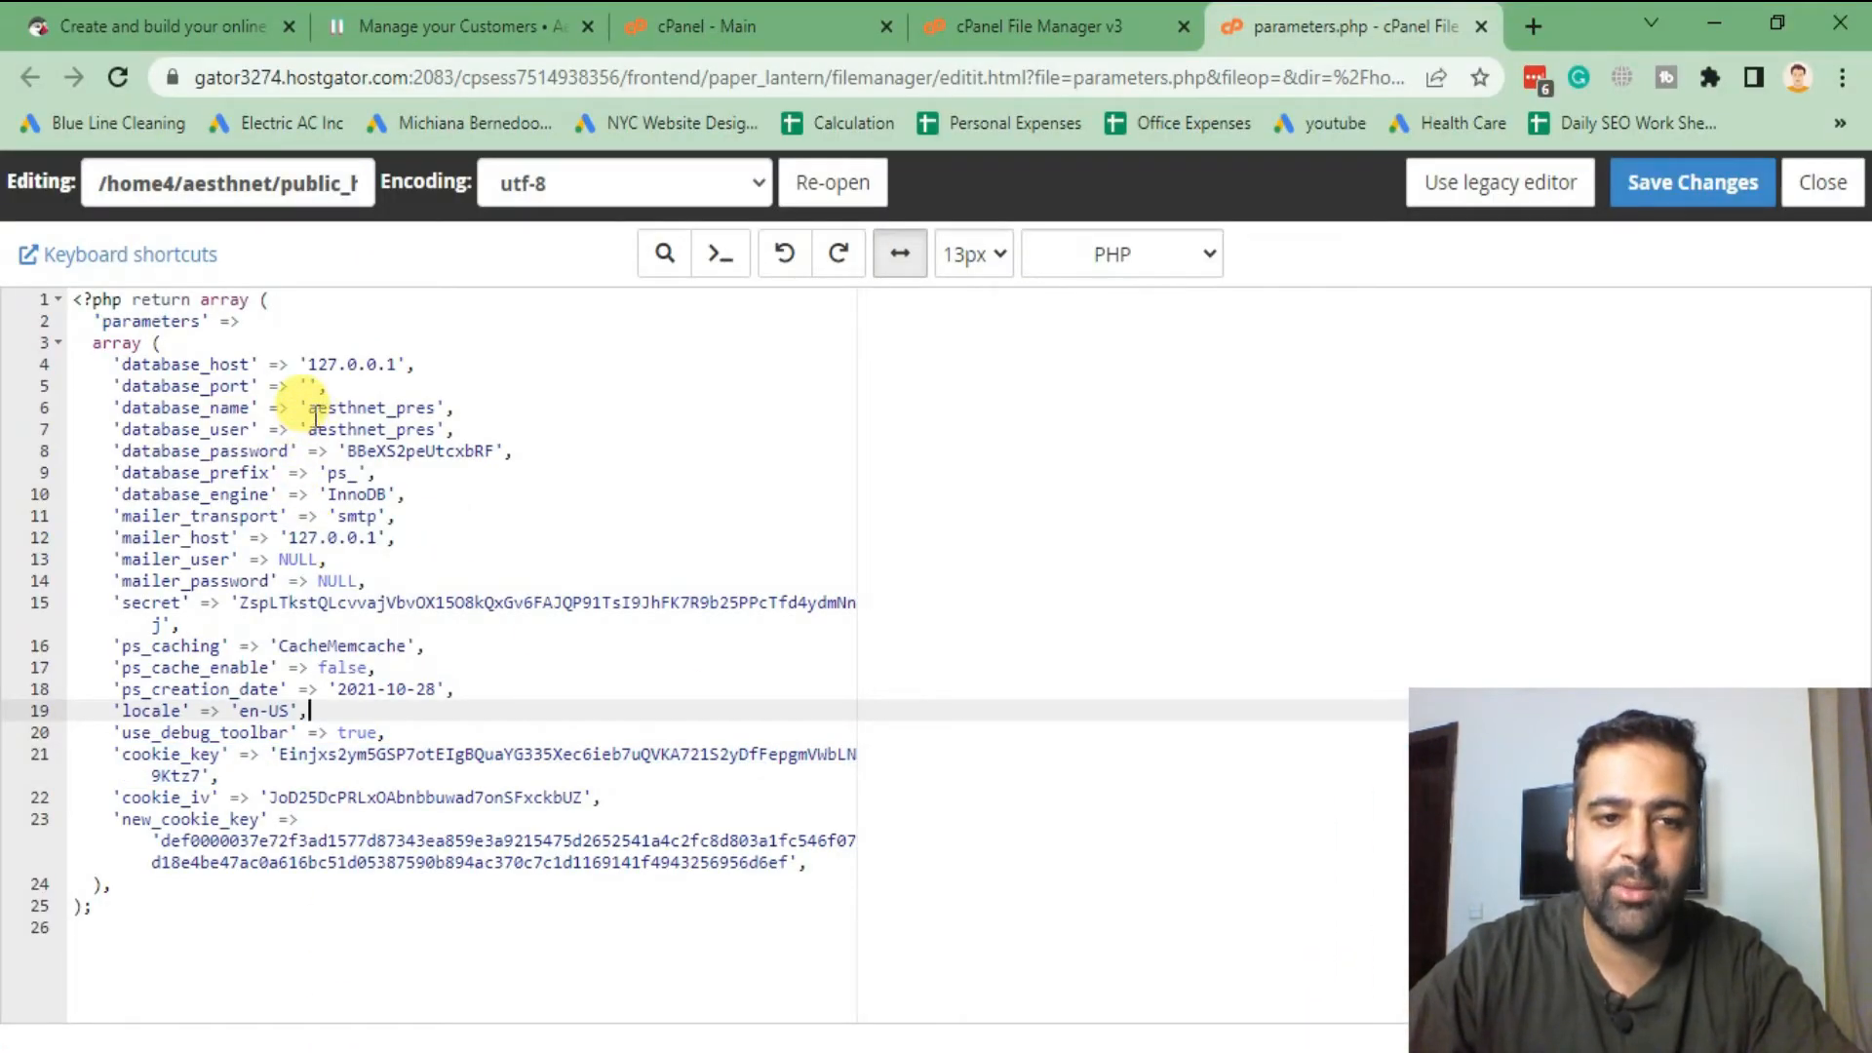
- Pick out the database name aesthnet_pres, then launch phpMyAdmin from the cPanel dashboard
double_click(369, 408)
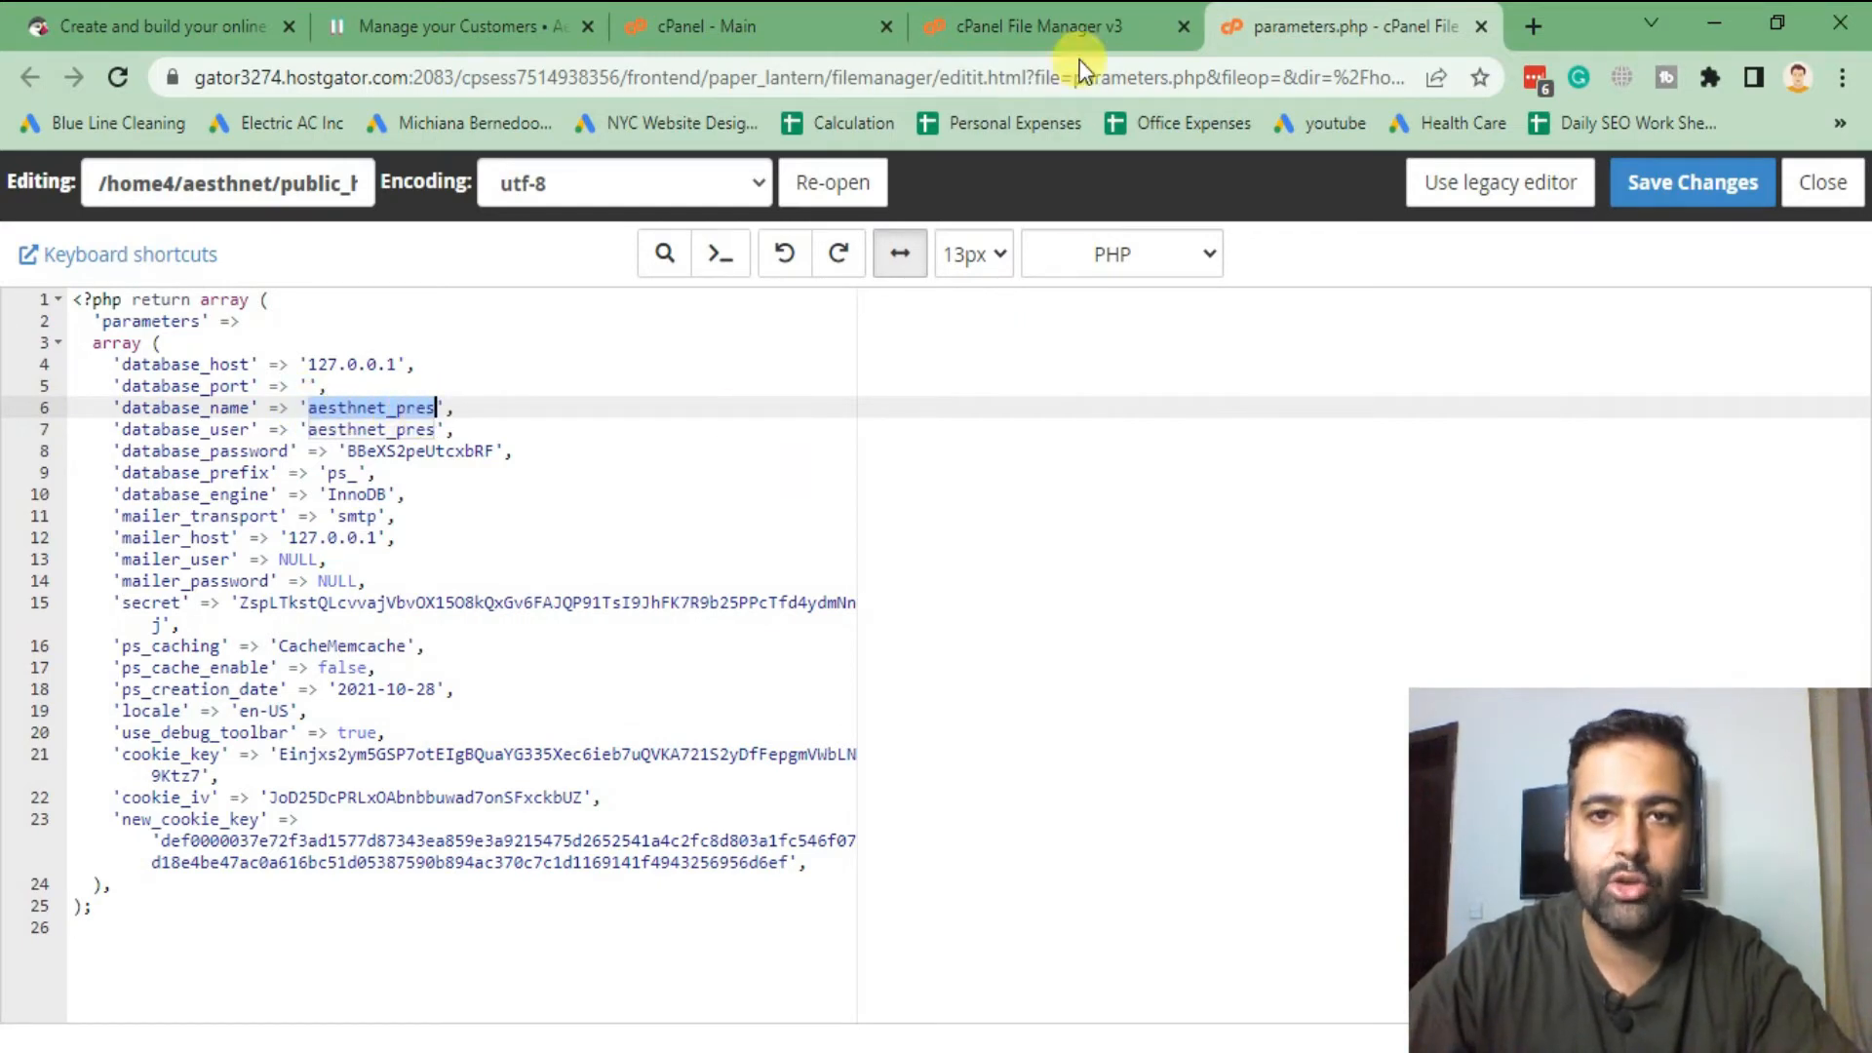
left_click(708, 26)
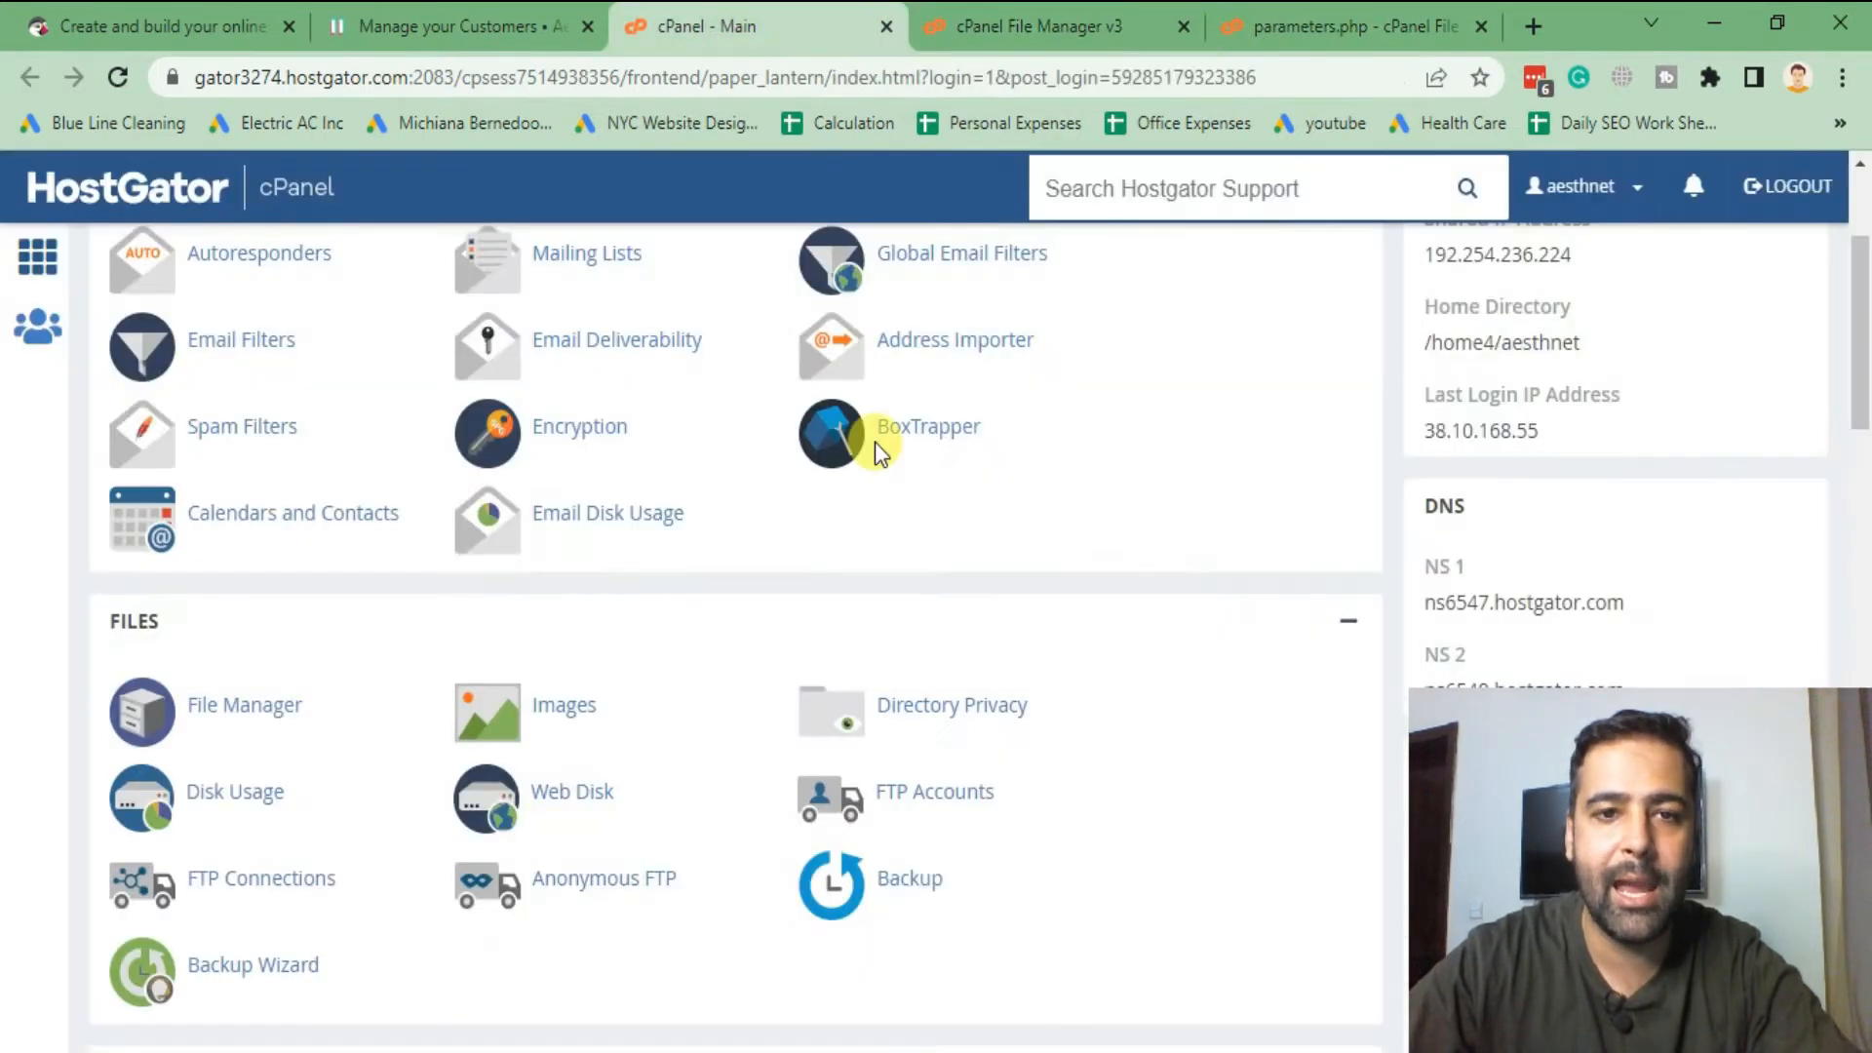
scroll("down", 3)
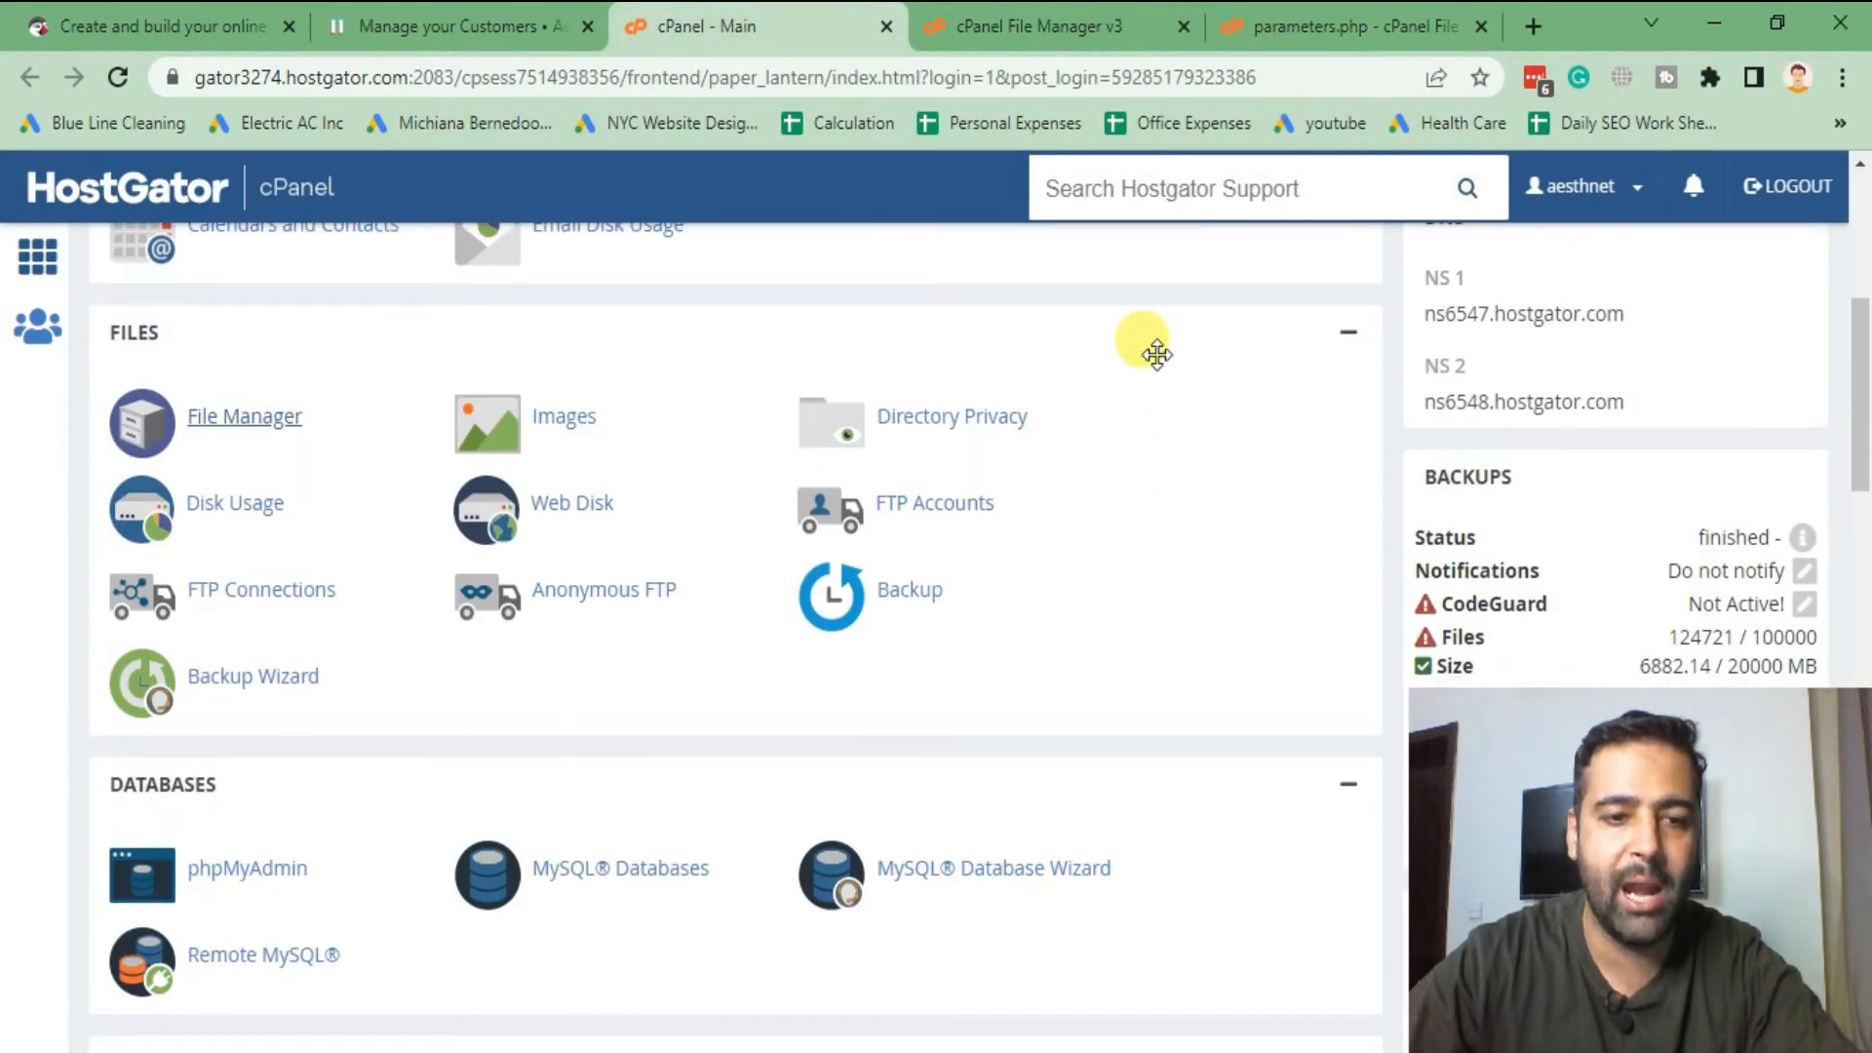
left_click(247, 869)
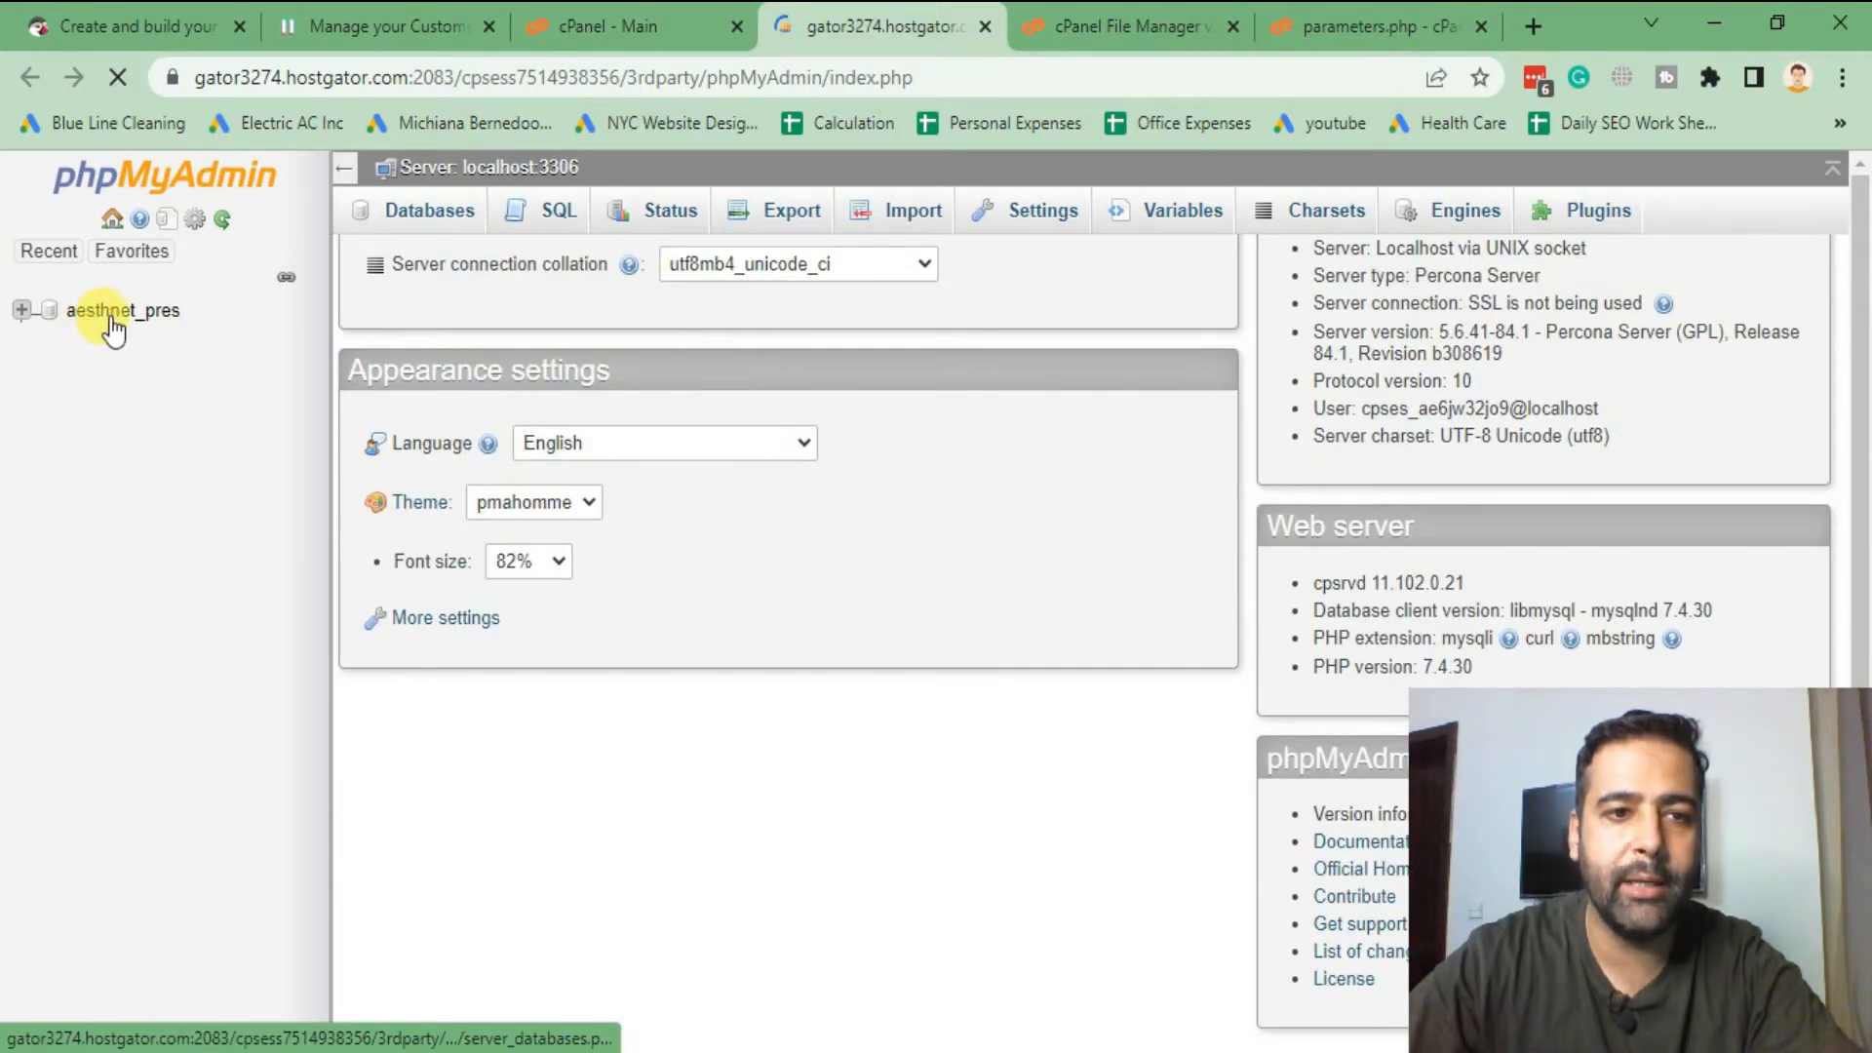
- Open the aesthnet_pres database and scroll its table list toward ps_employee
left_click(122, 311)
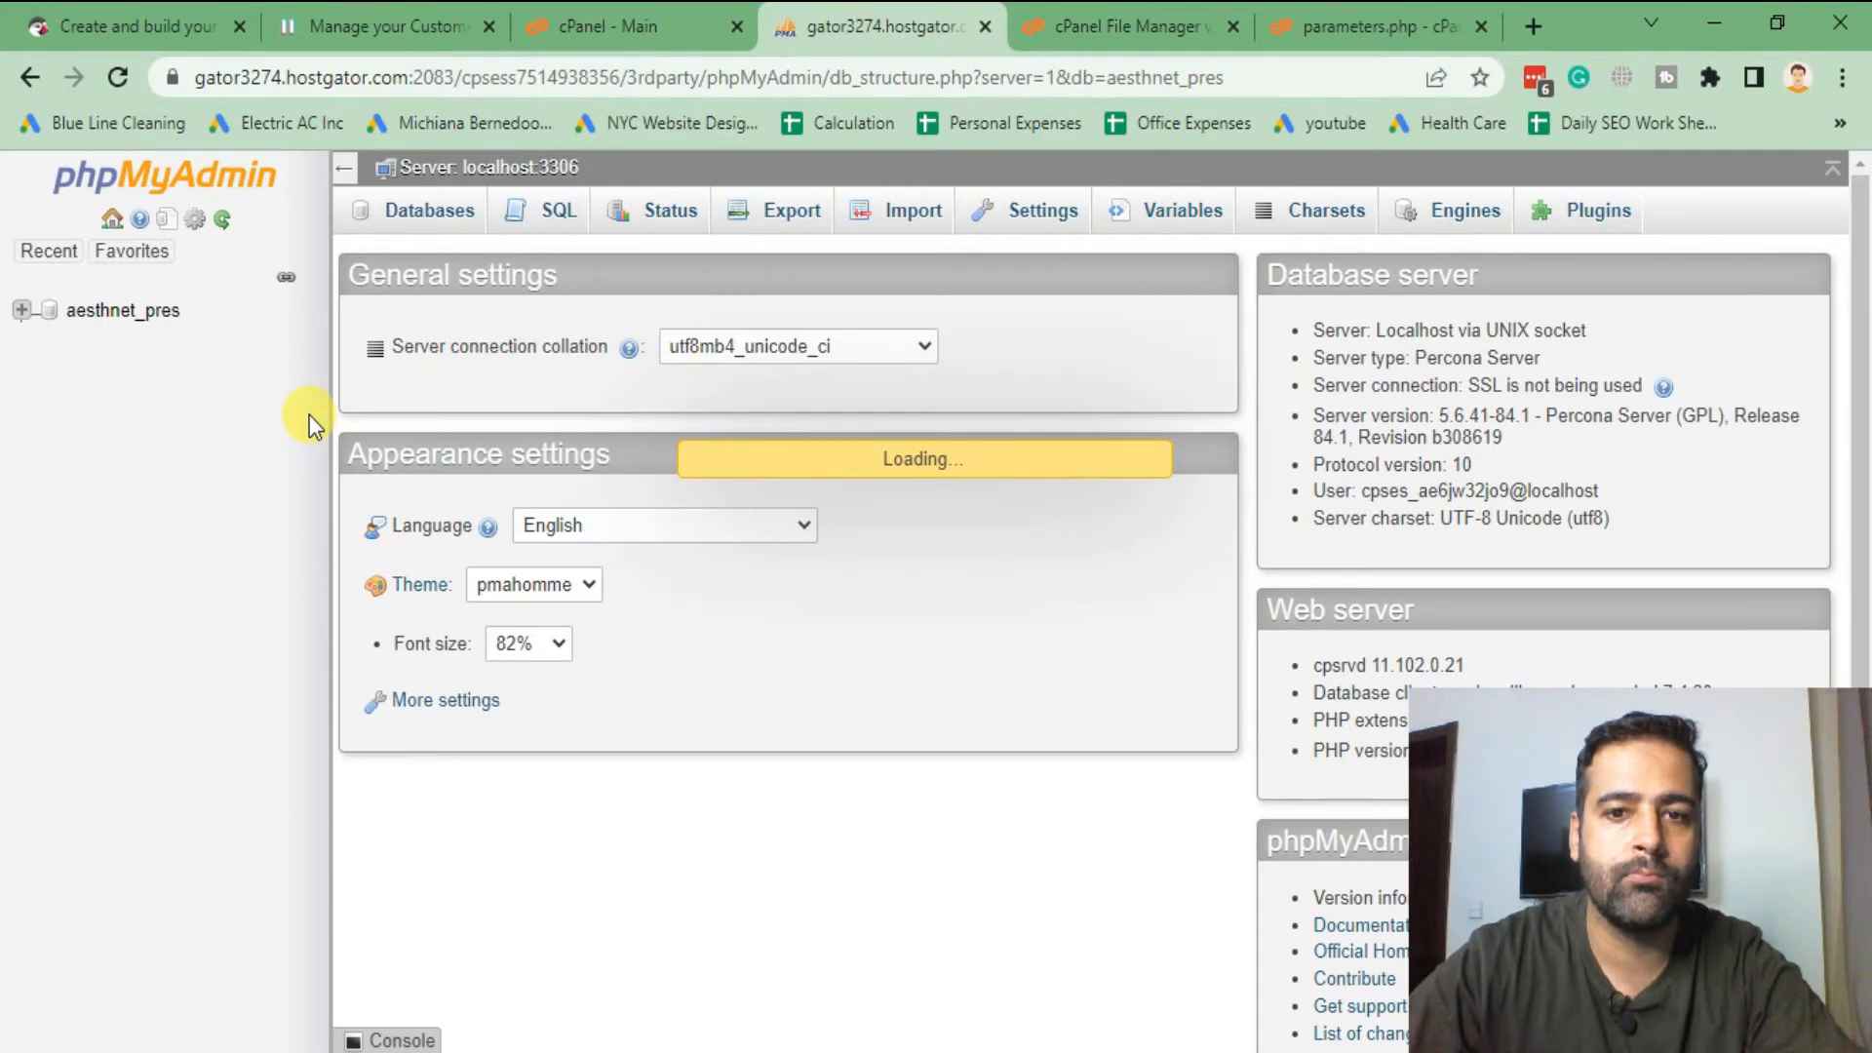
left_click(125, 311)
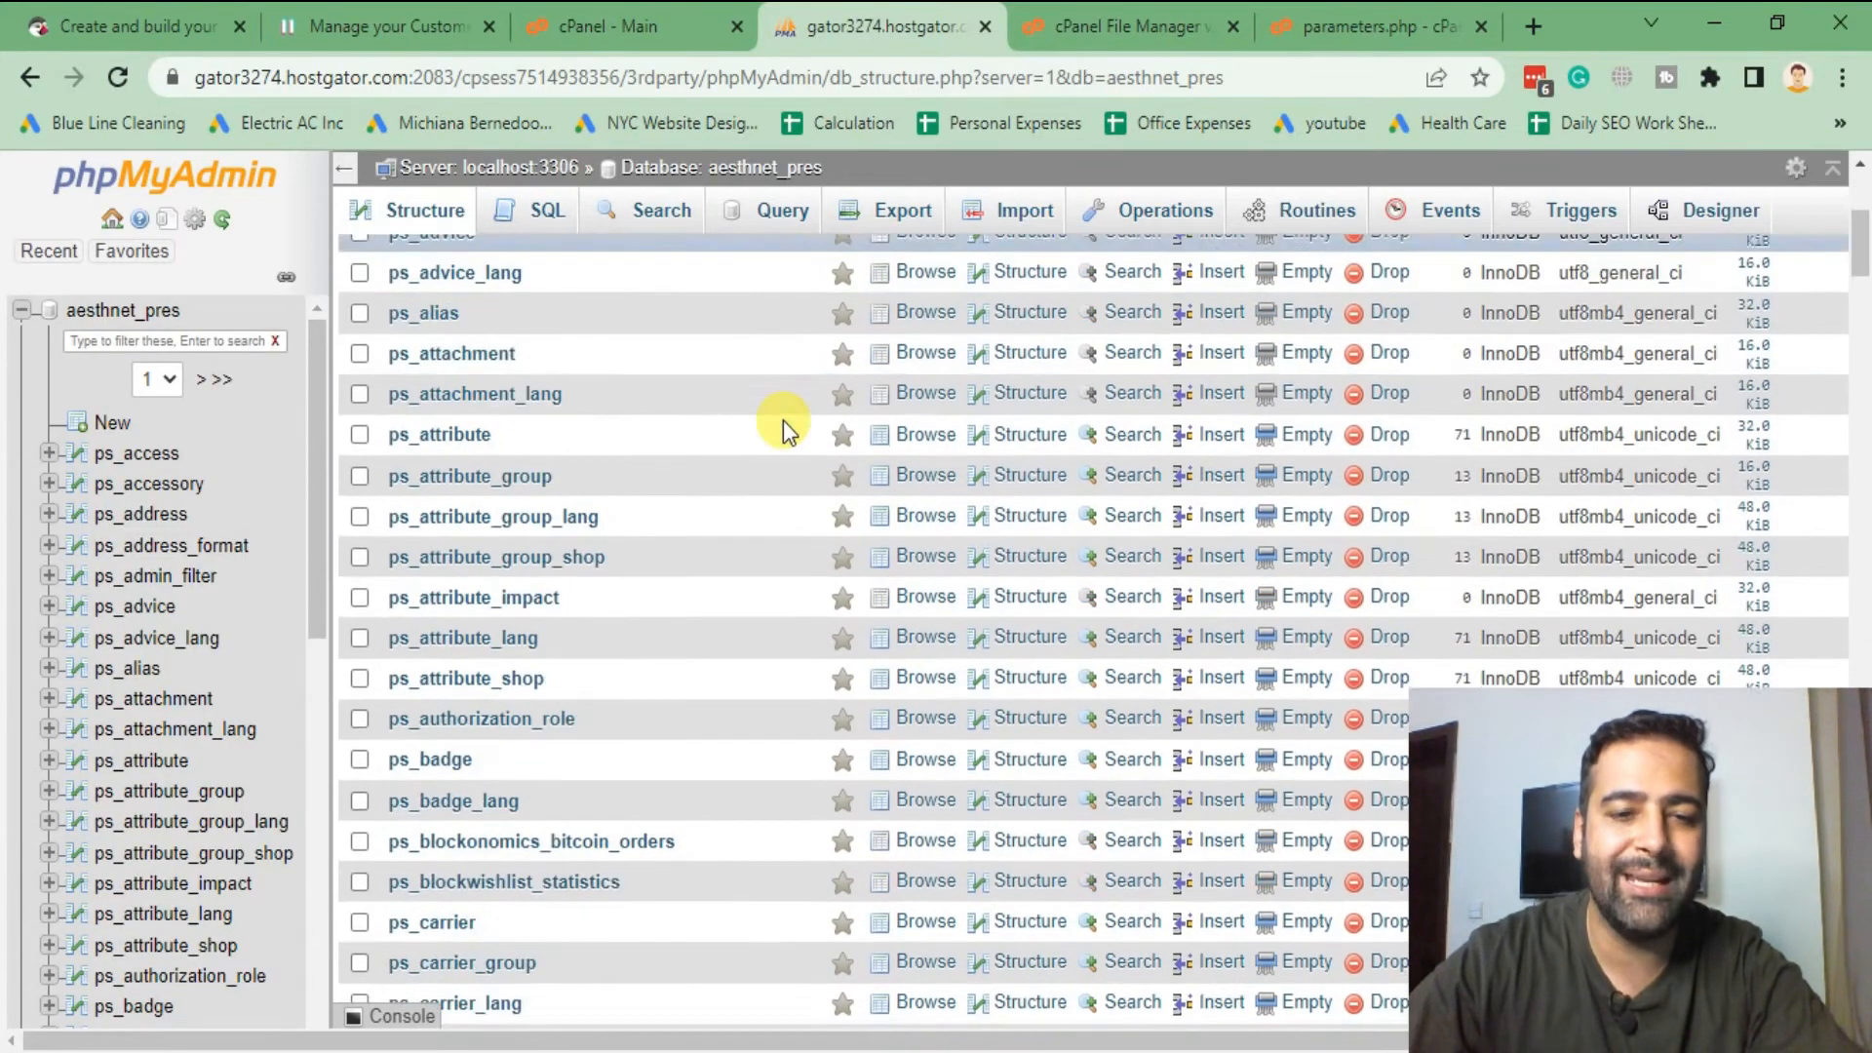
scroll("down", 3)
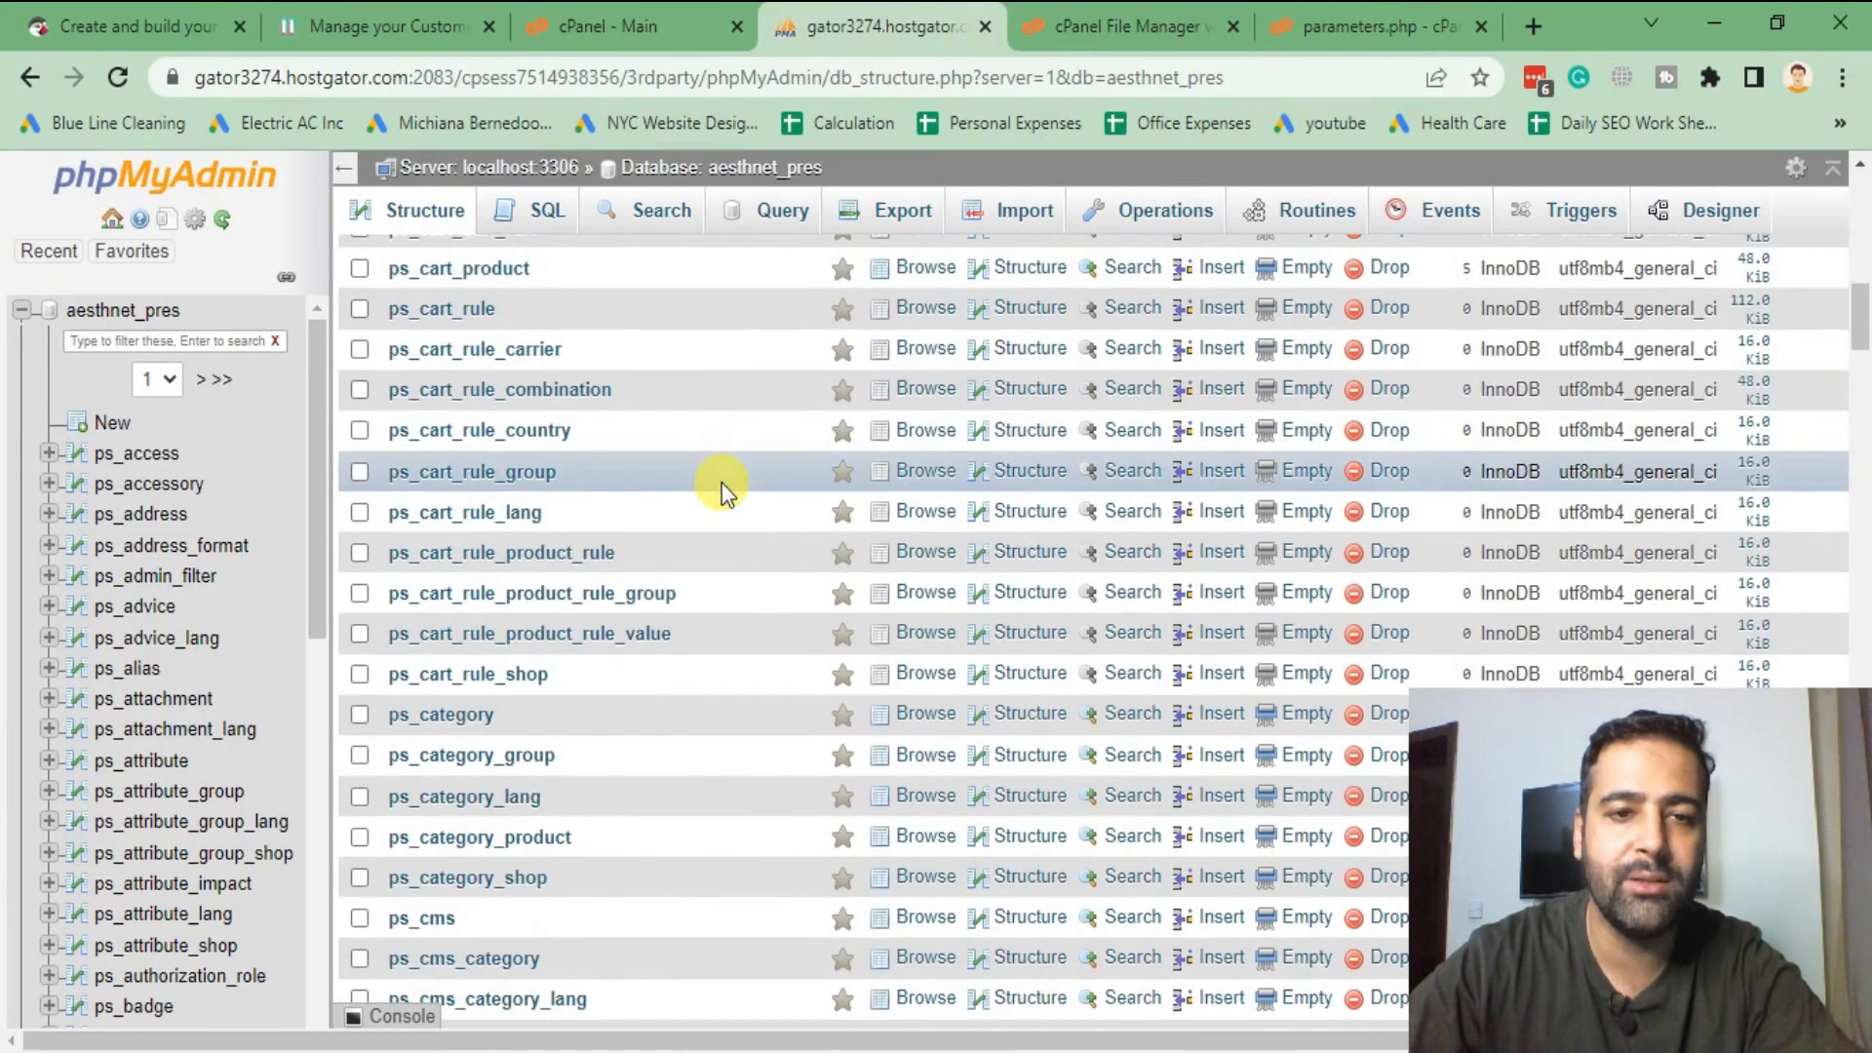
scroll("down", 3)
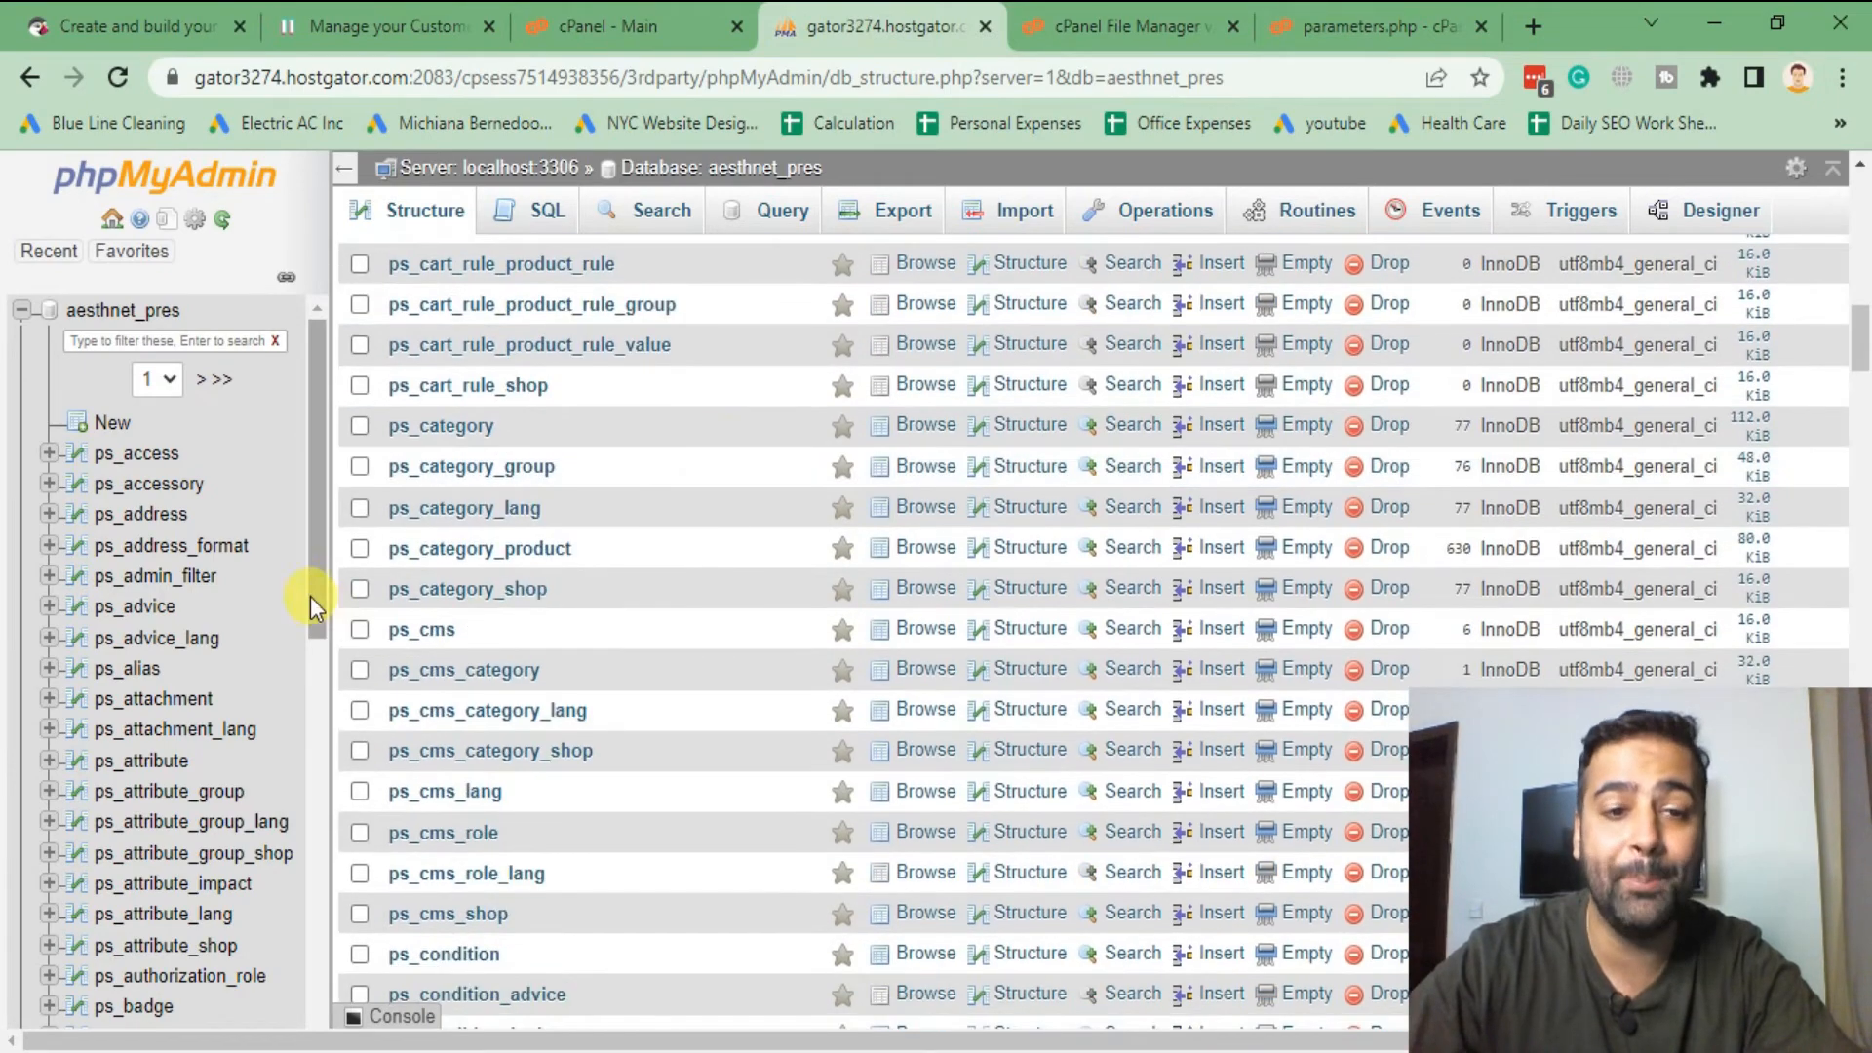
scroll("down", 3)
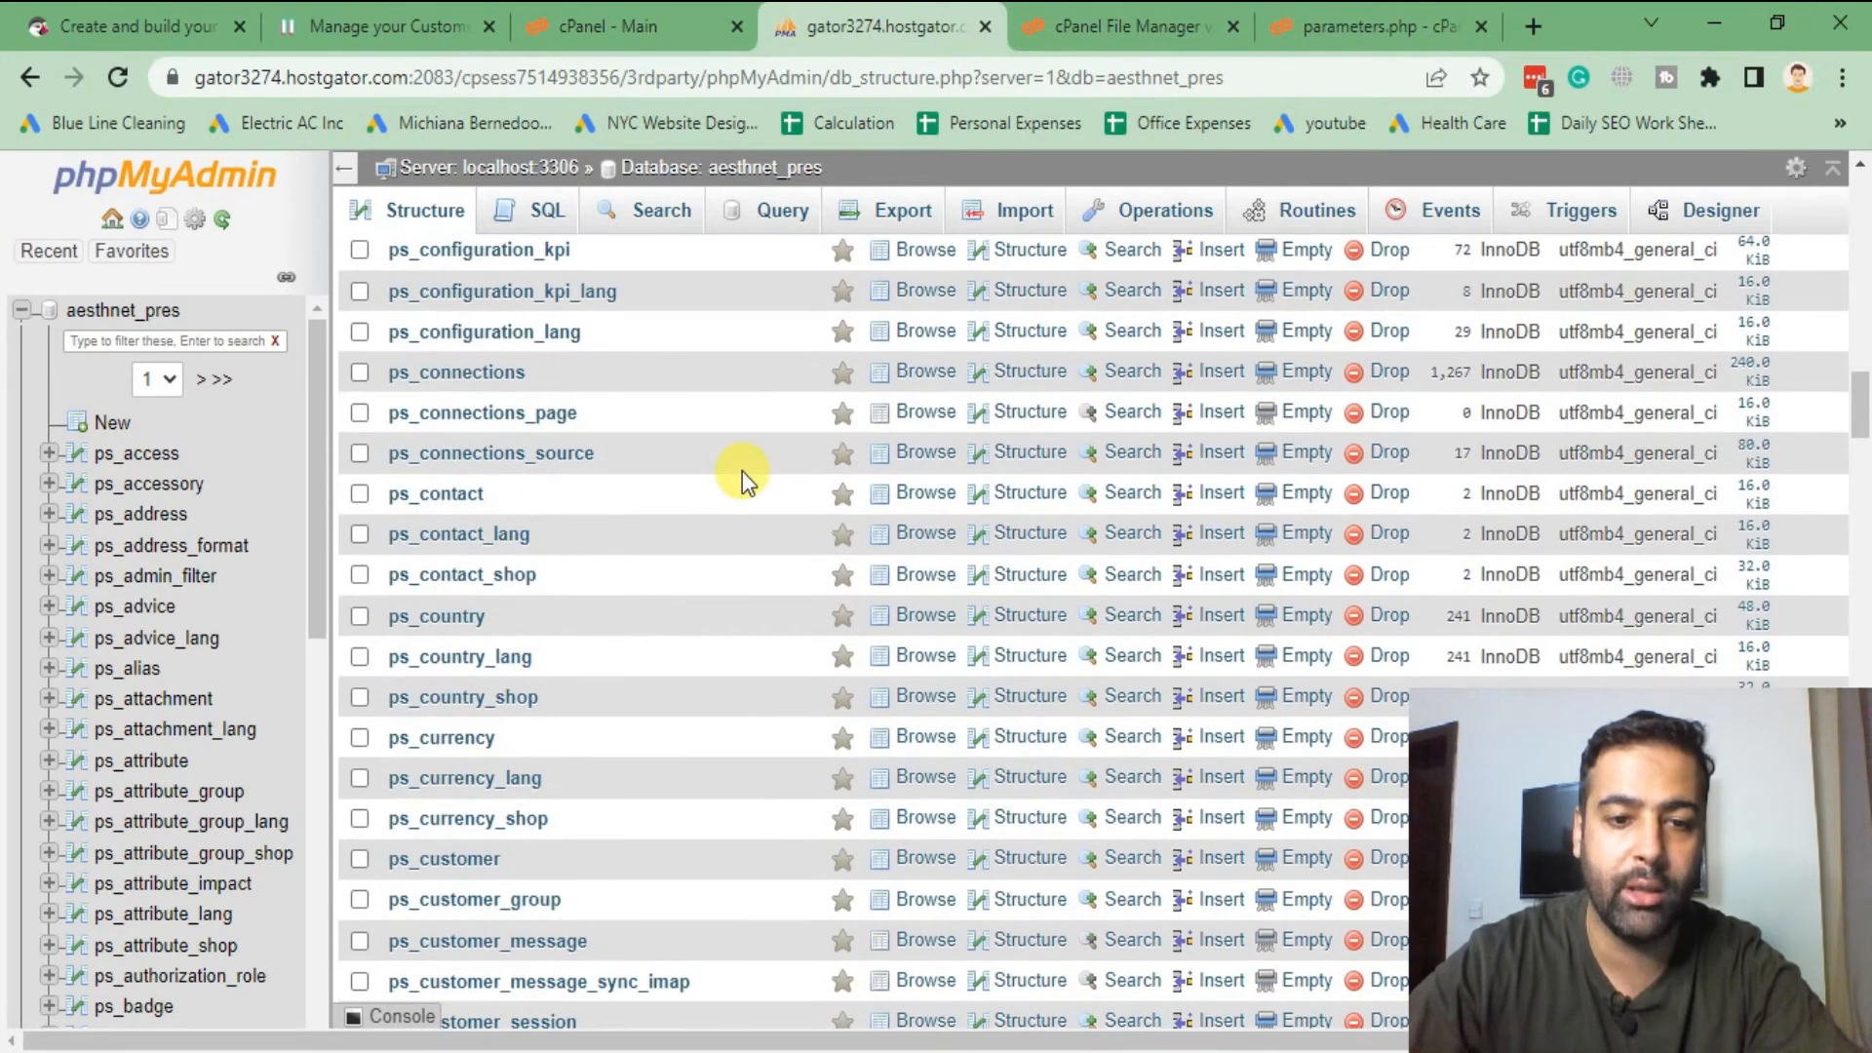
scroll("down", 3)
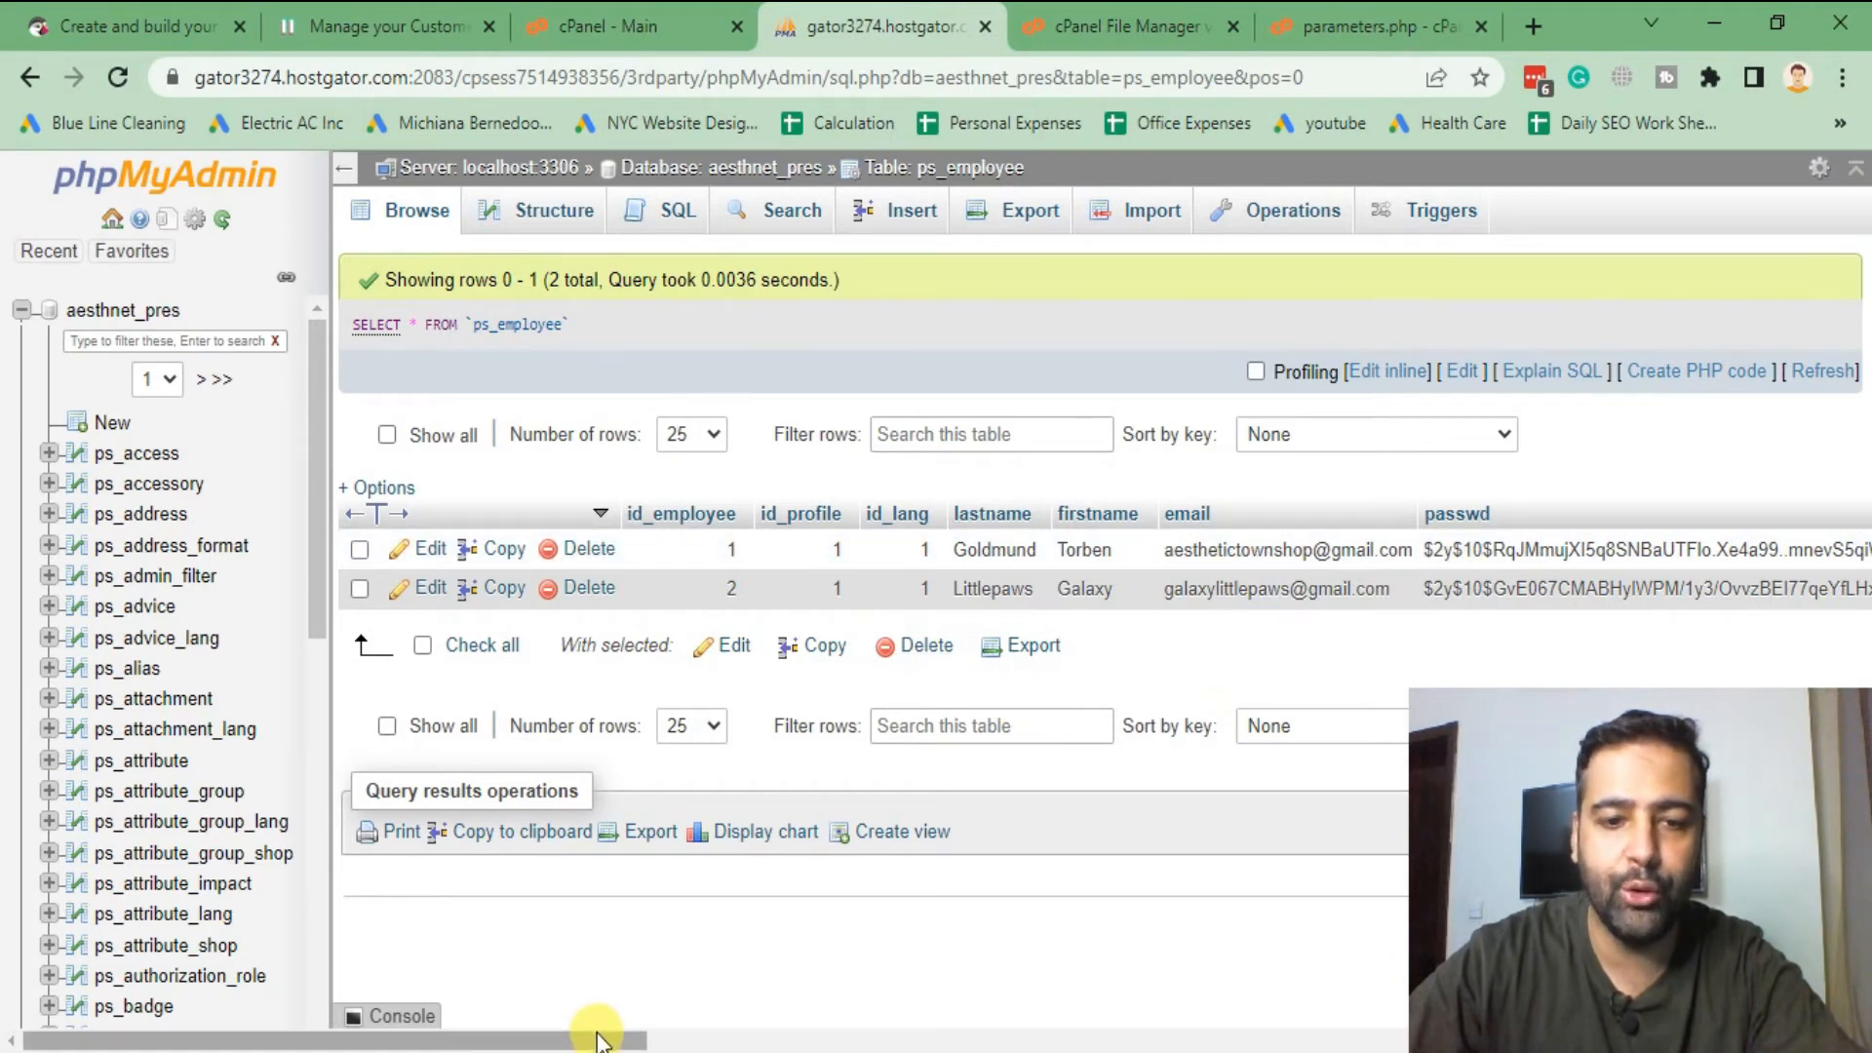
- Edit the first ps_employee record and set the passwd Function to MD5
left_click_drag(597, 1041, 1218, 1041)
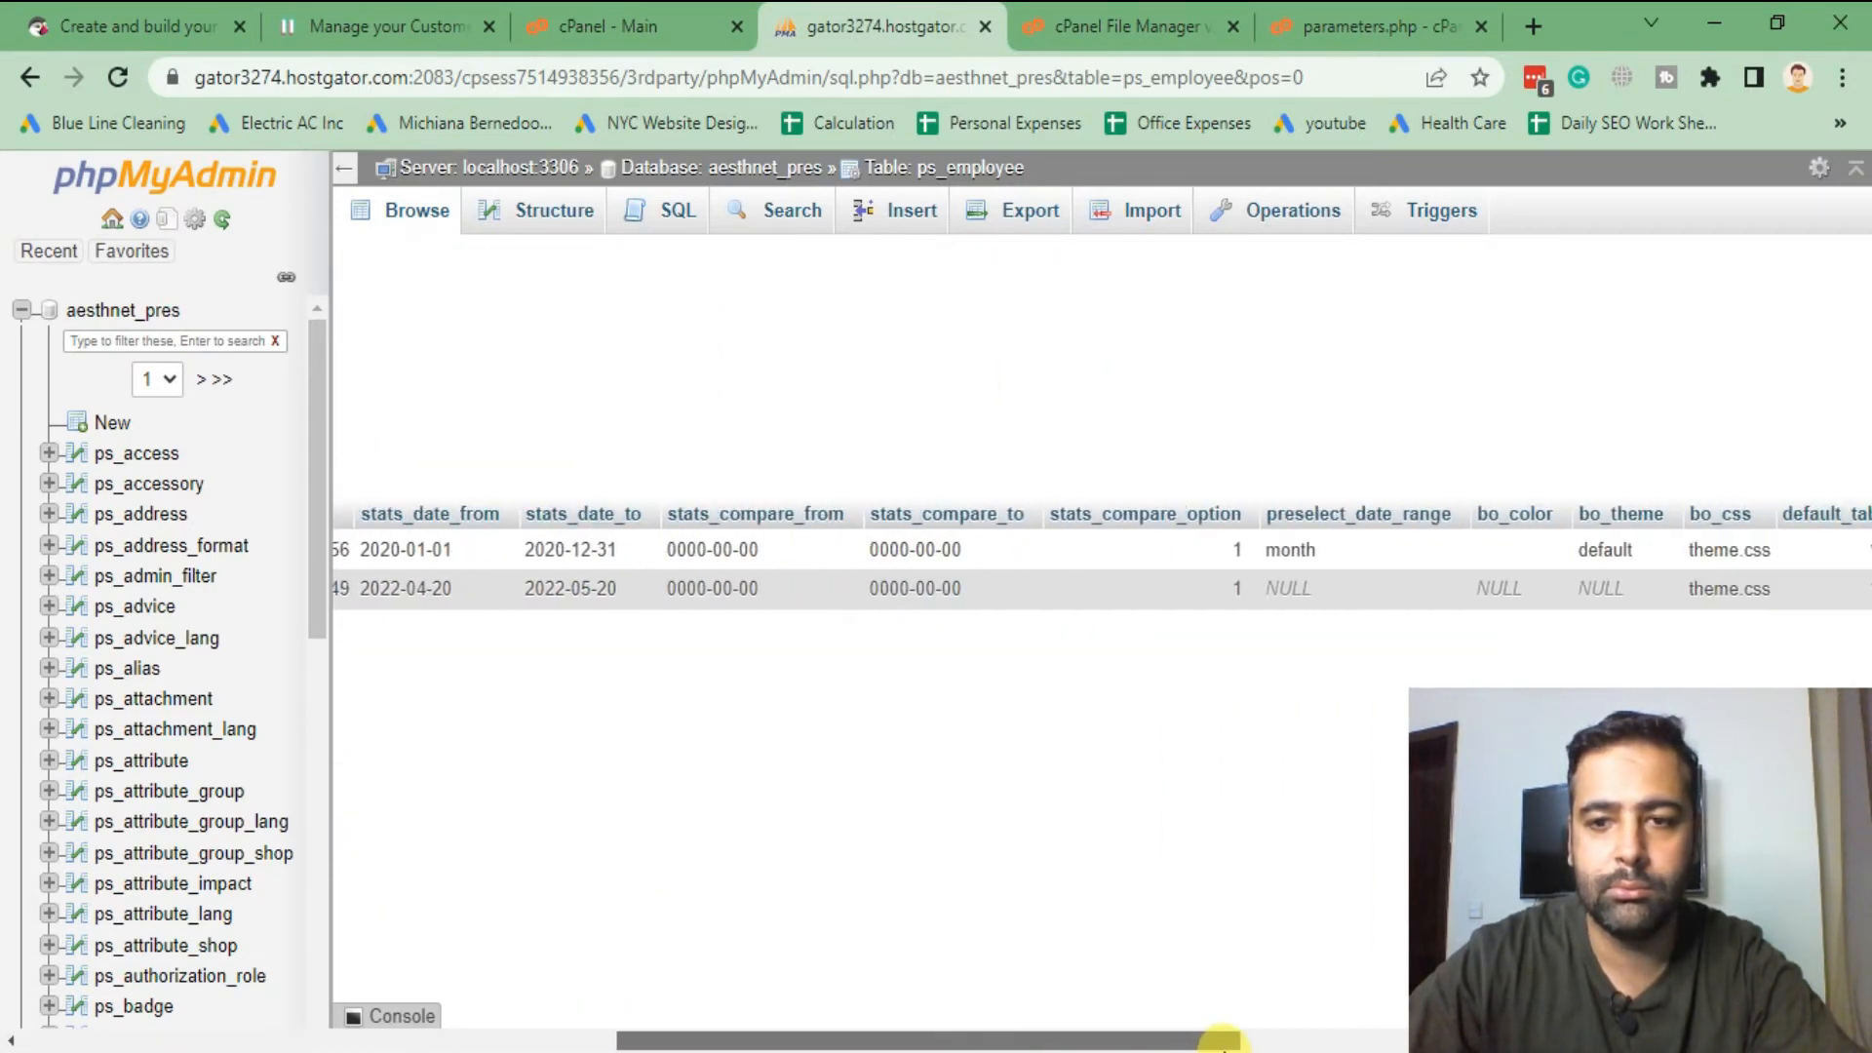
scroll("right", 3)
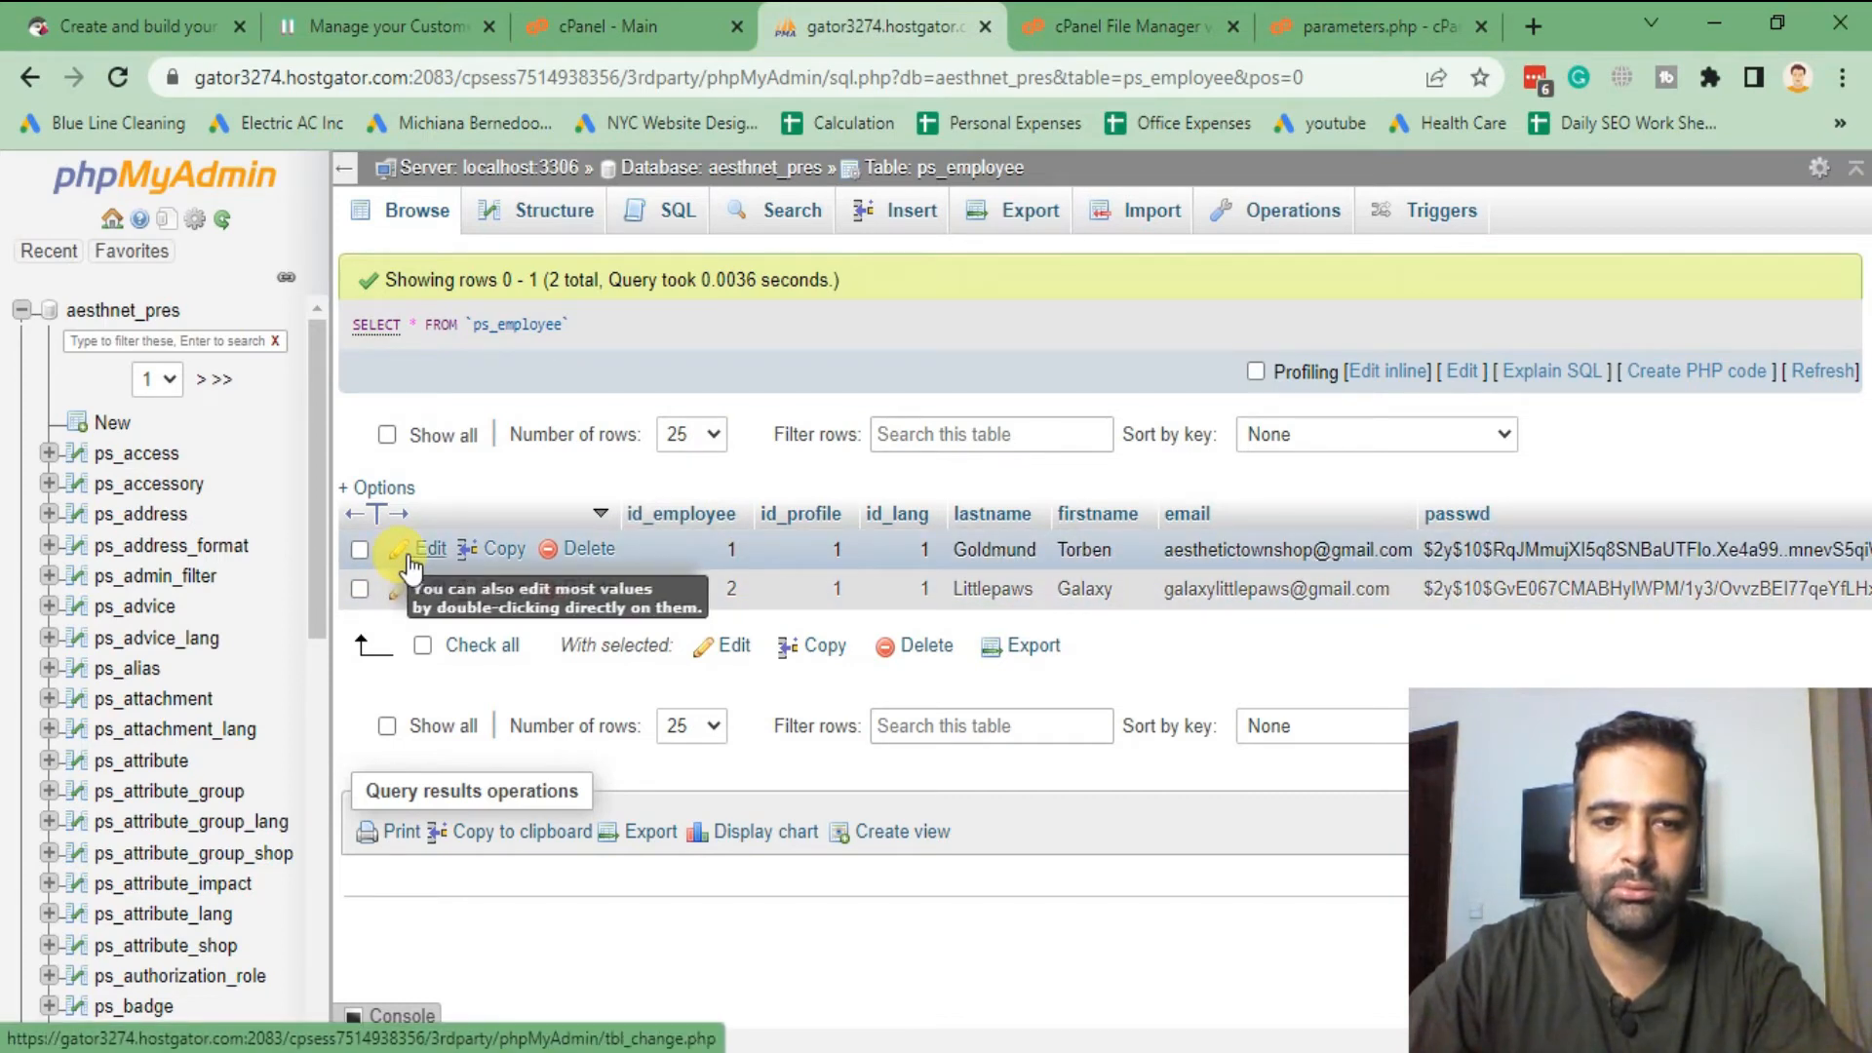
left_click(431, 549)
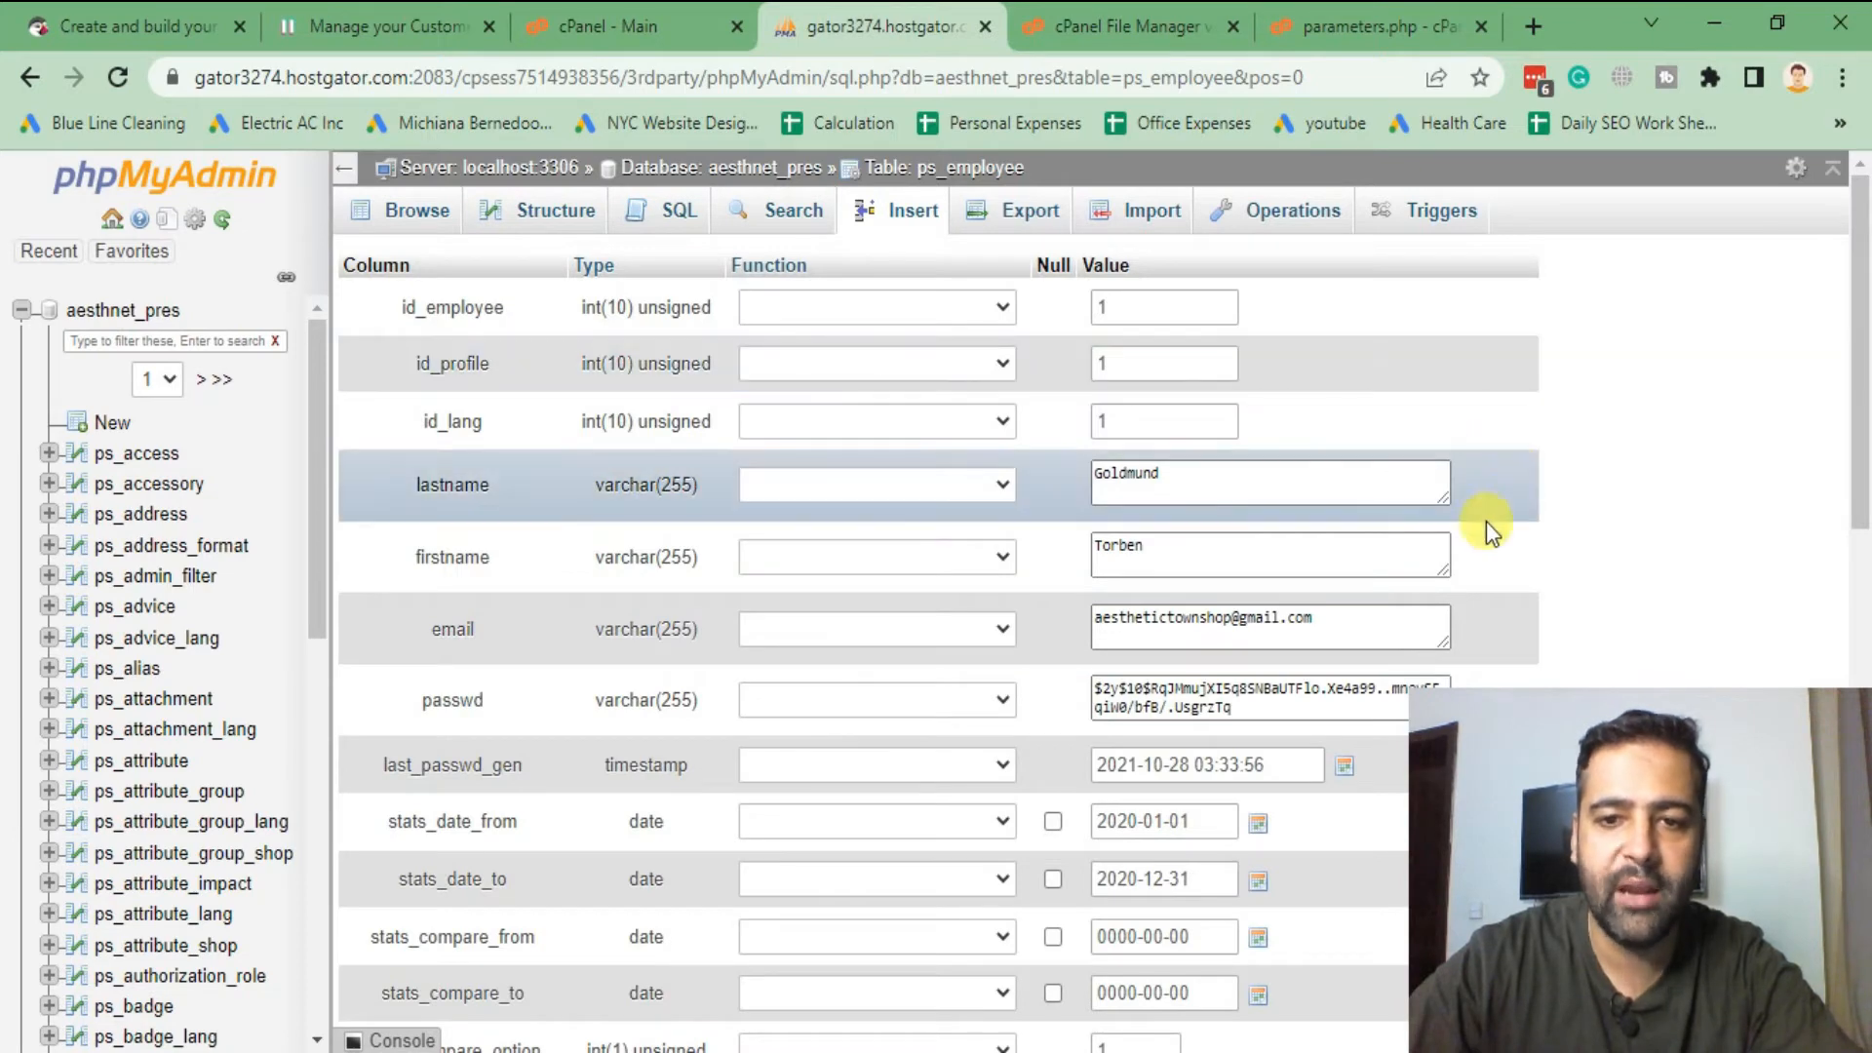
scroll("down", 3)
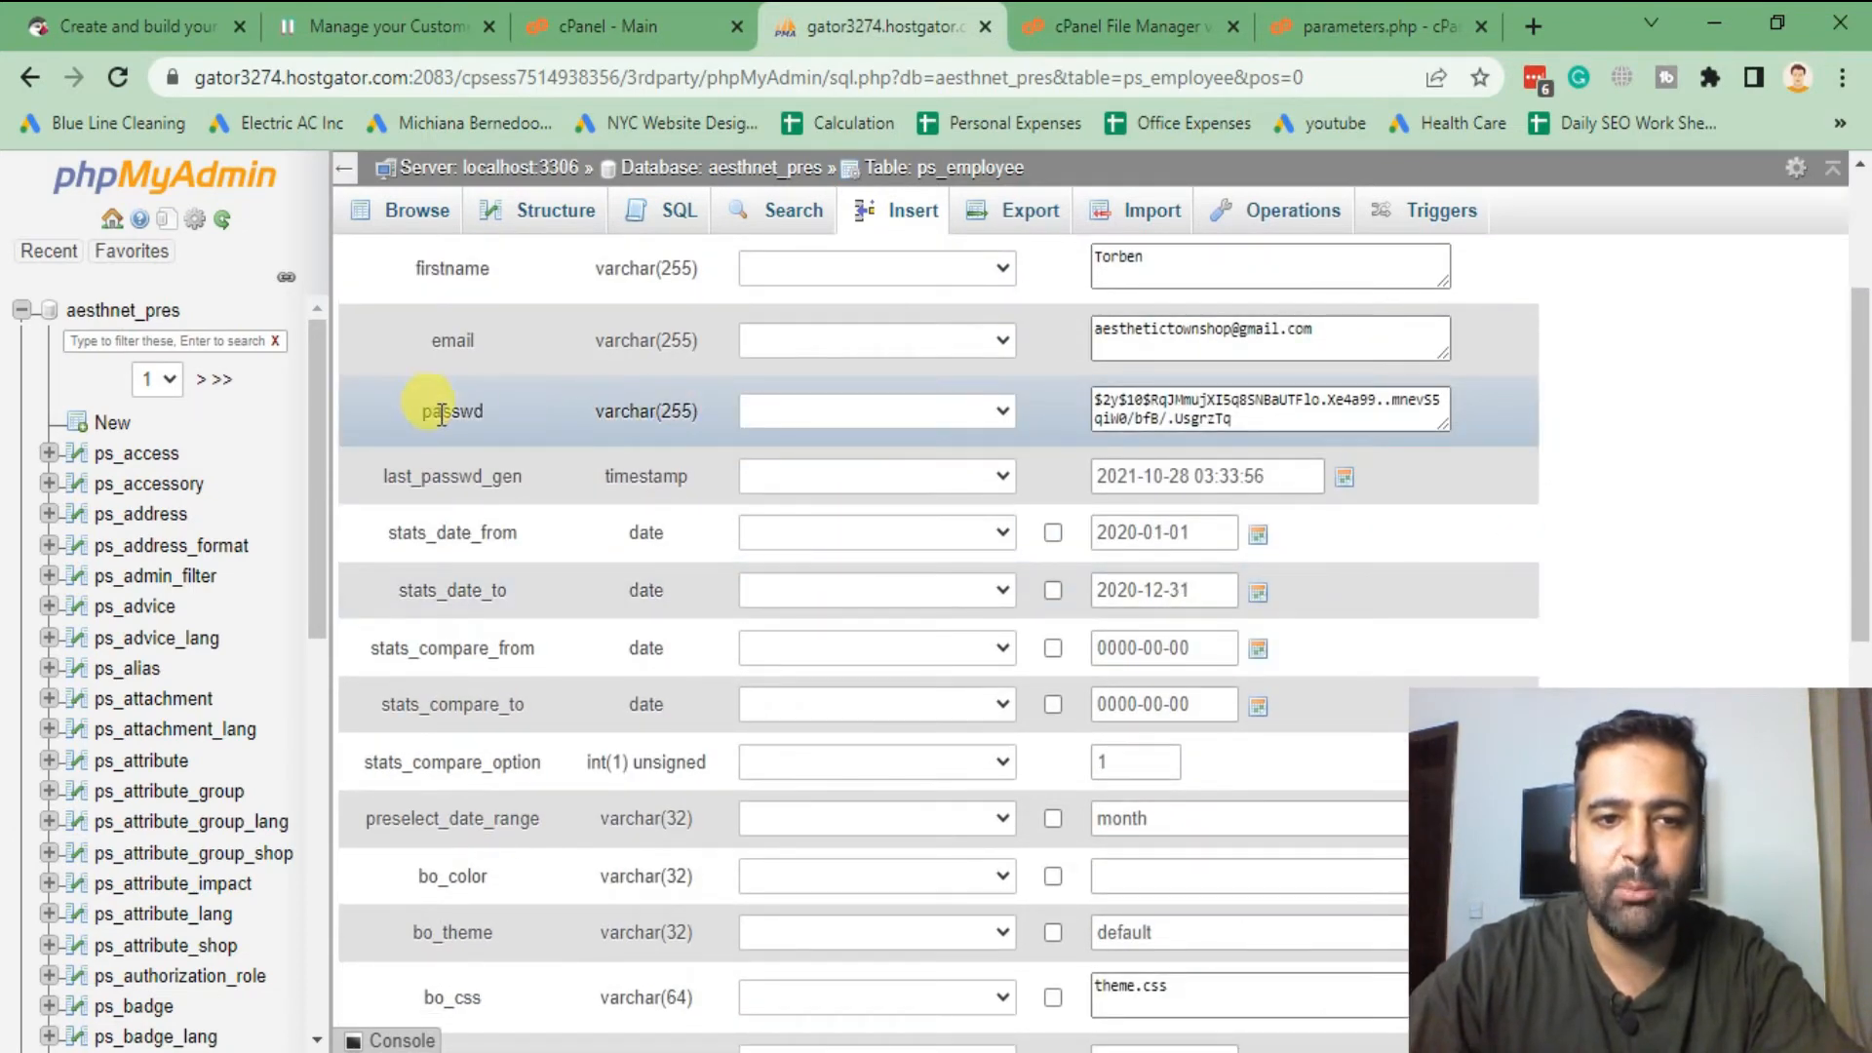
mouse_move(1043, 403)
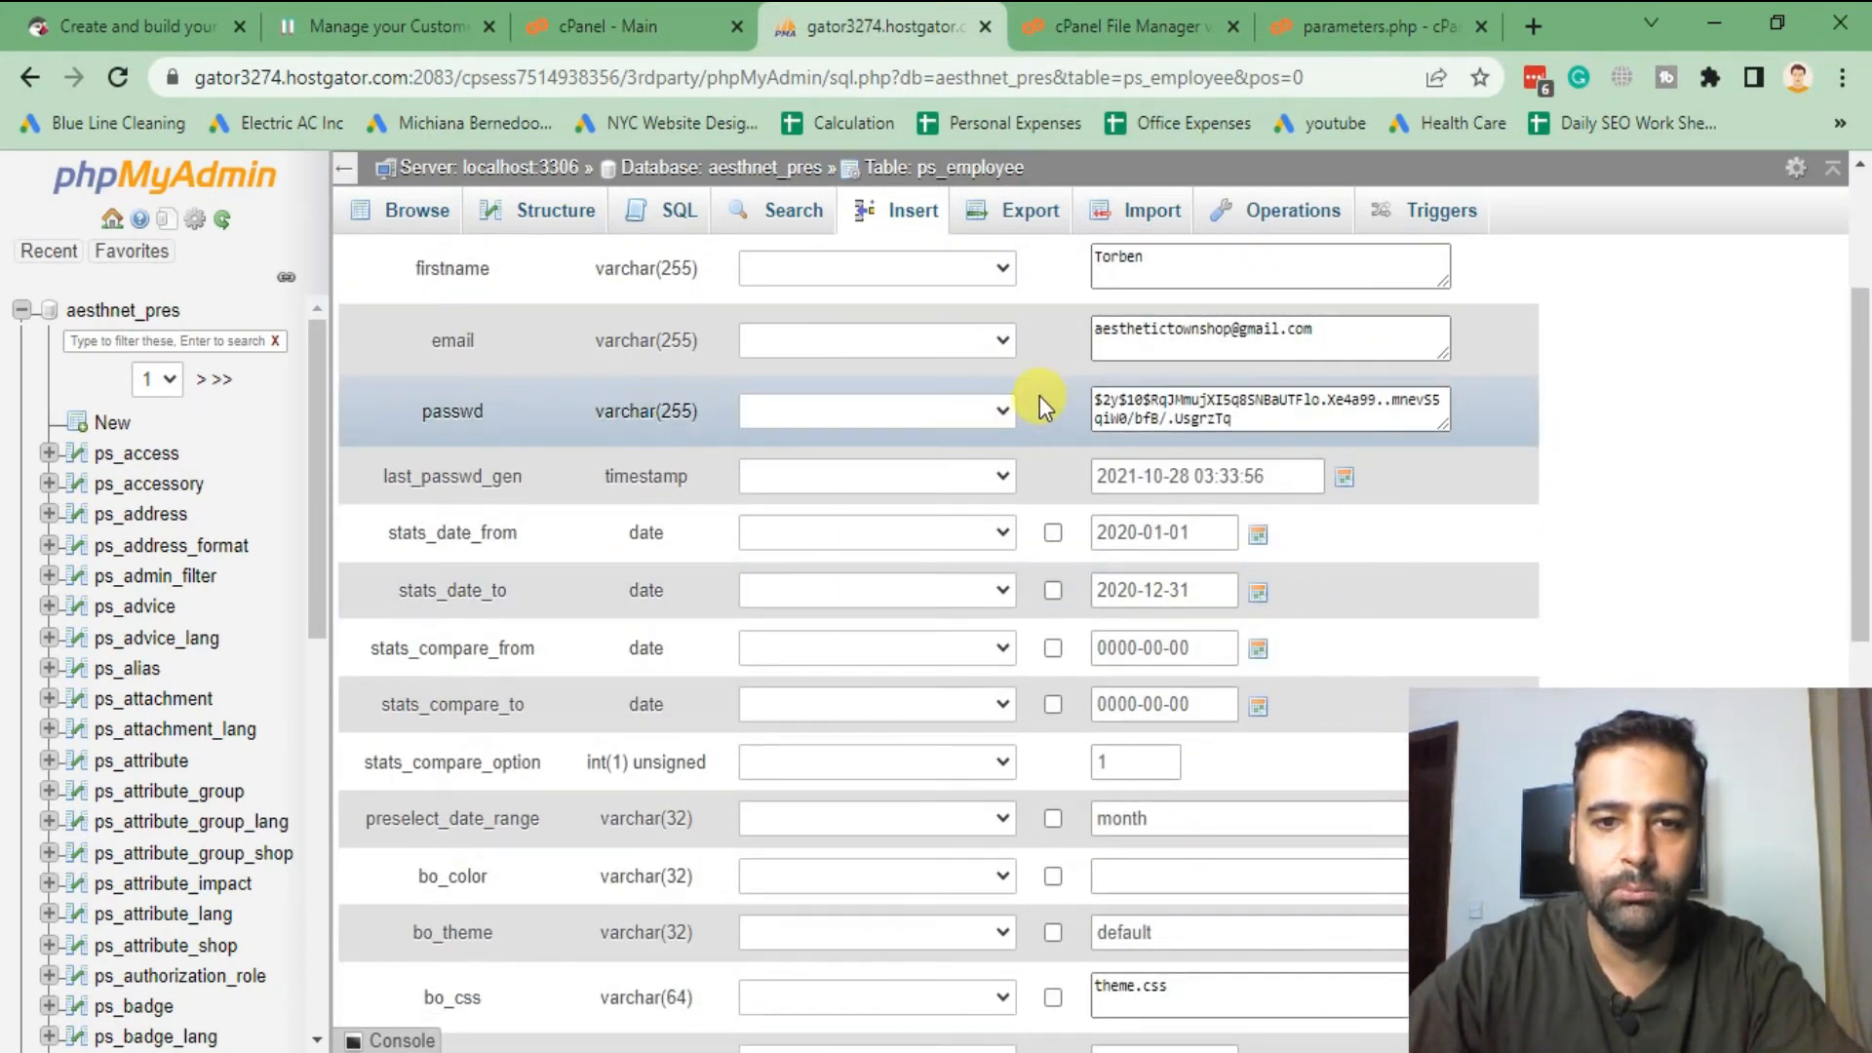
left_click(878, 412)
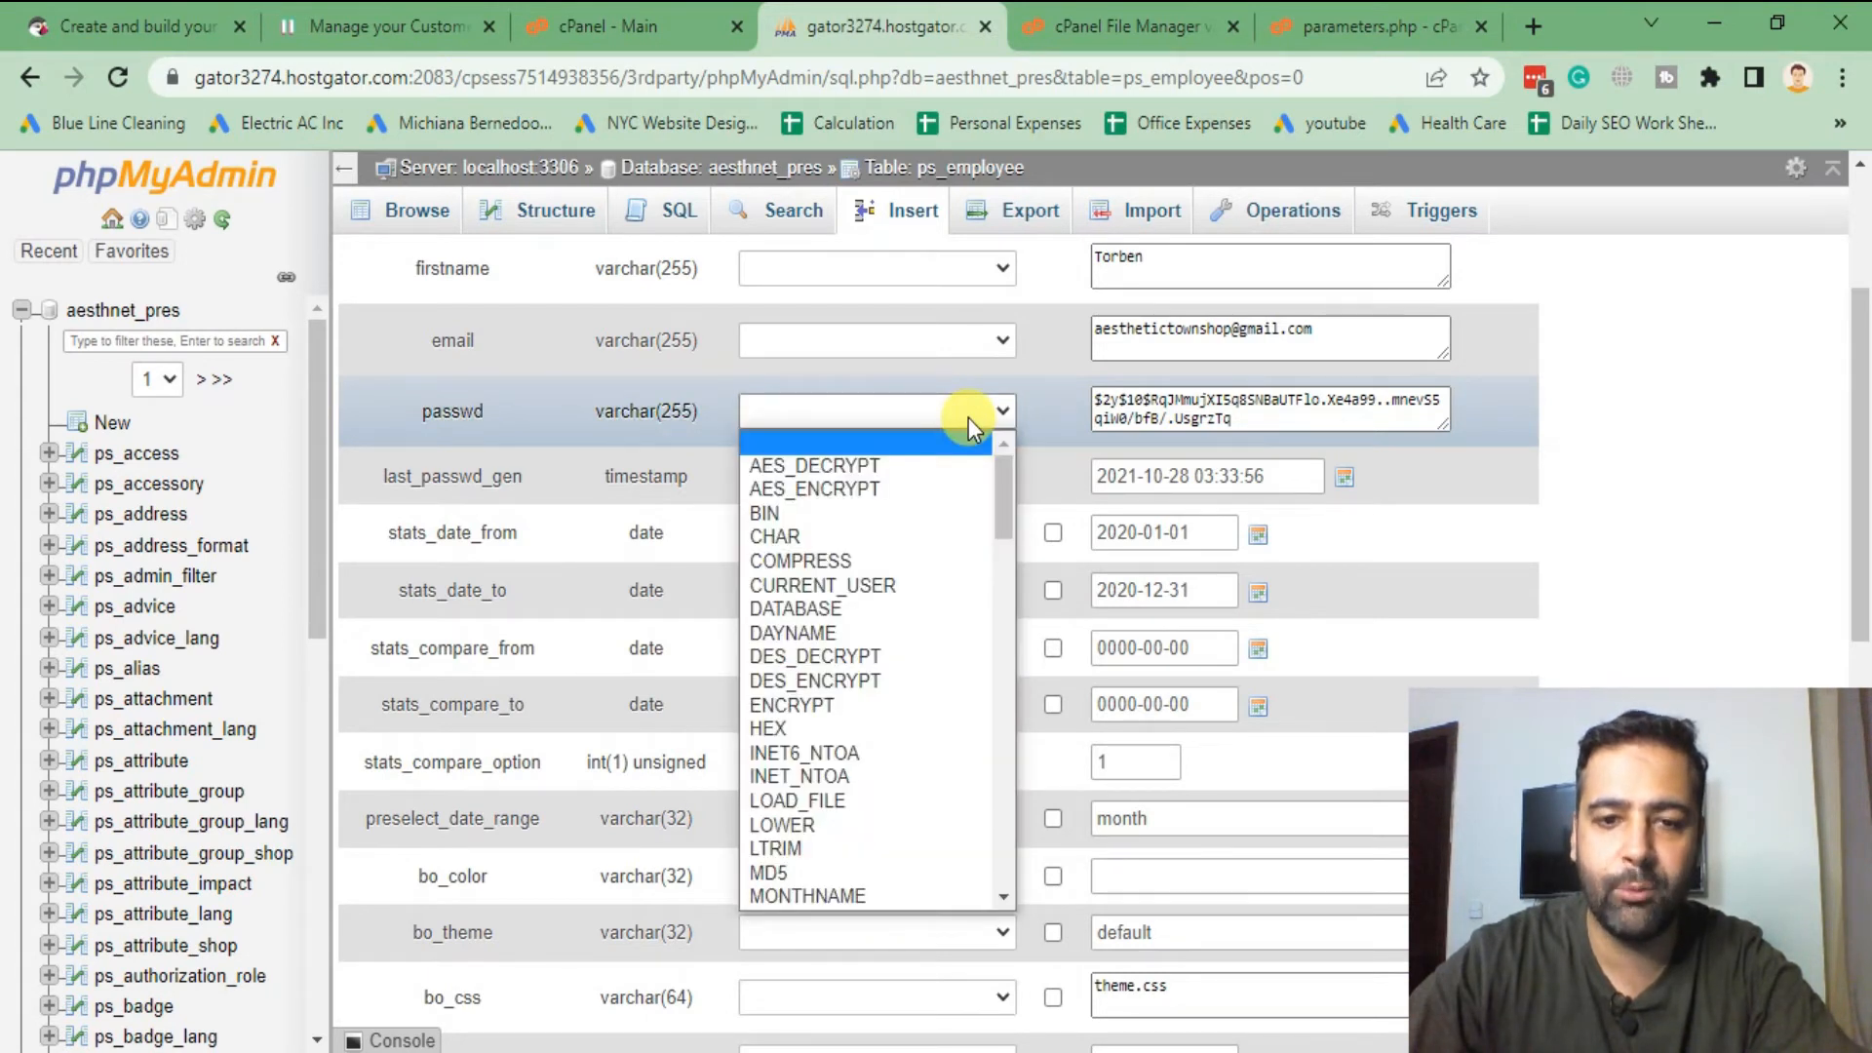
left_click(769, 873)
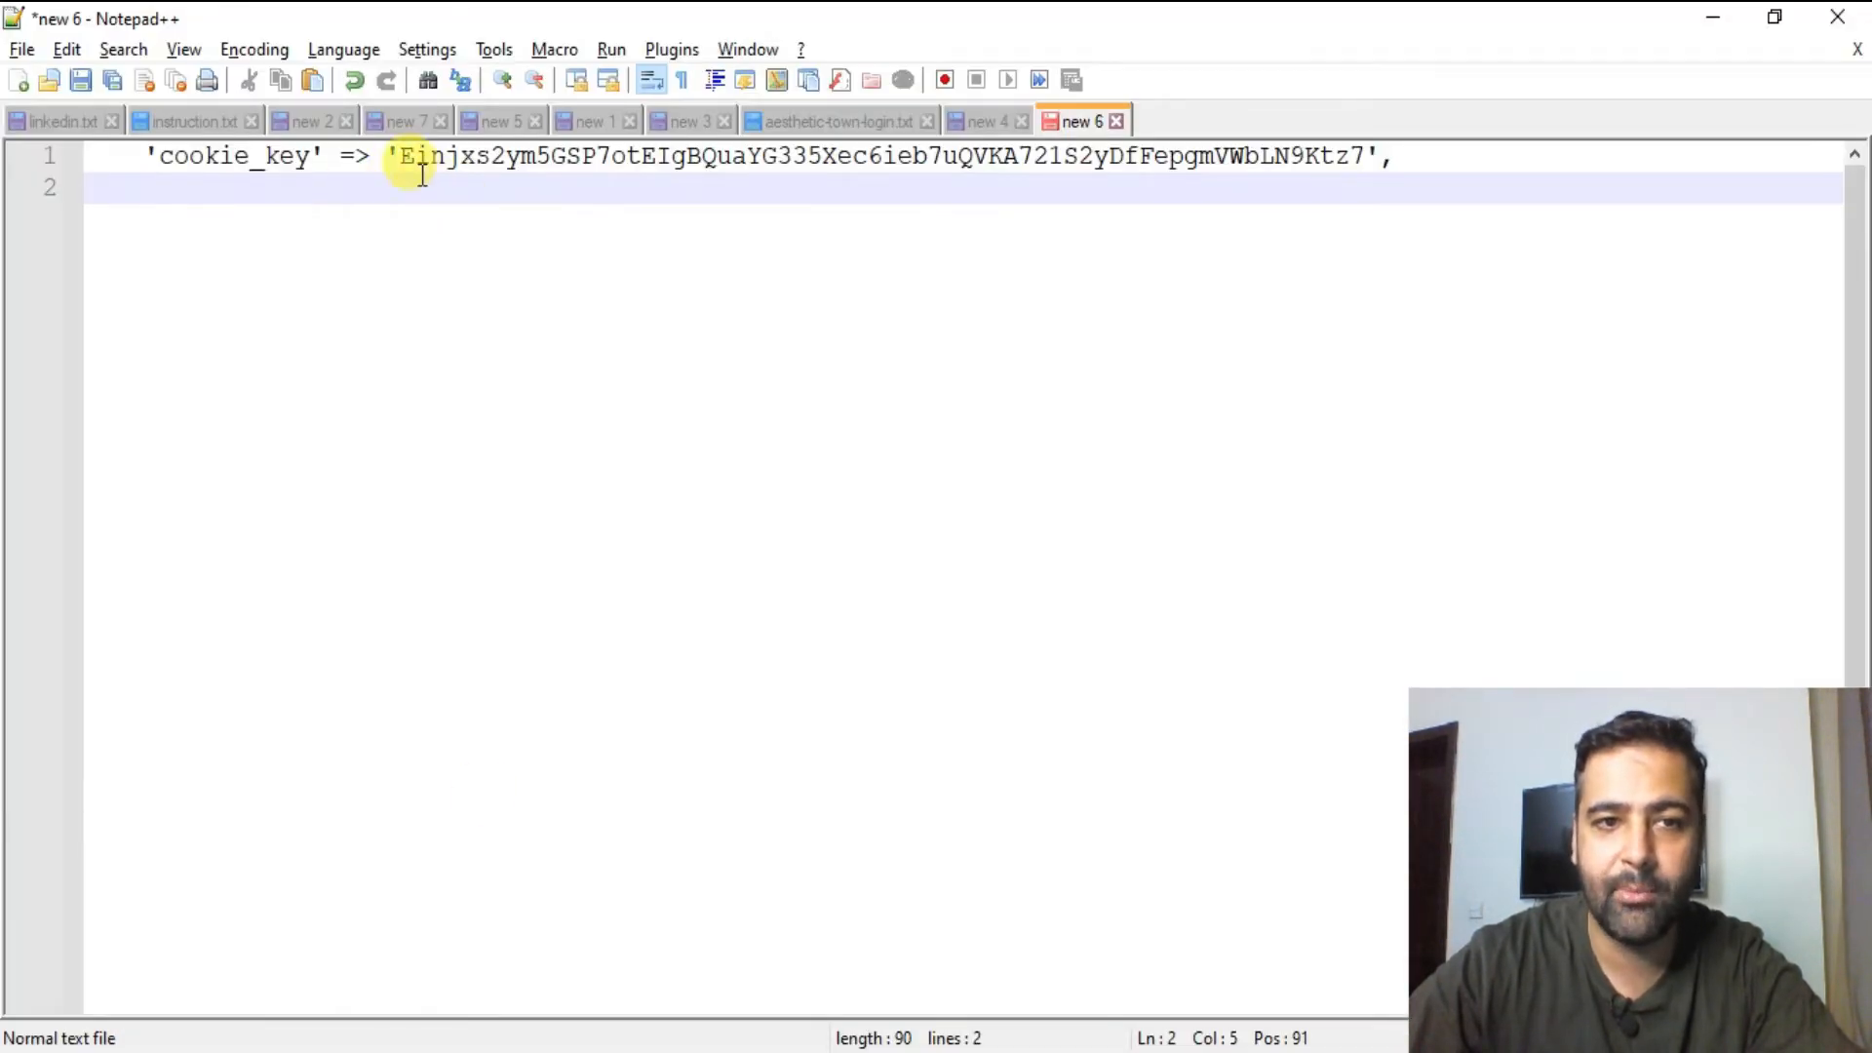
left_click_drag(404, 155, 1289, 155)
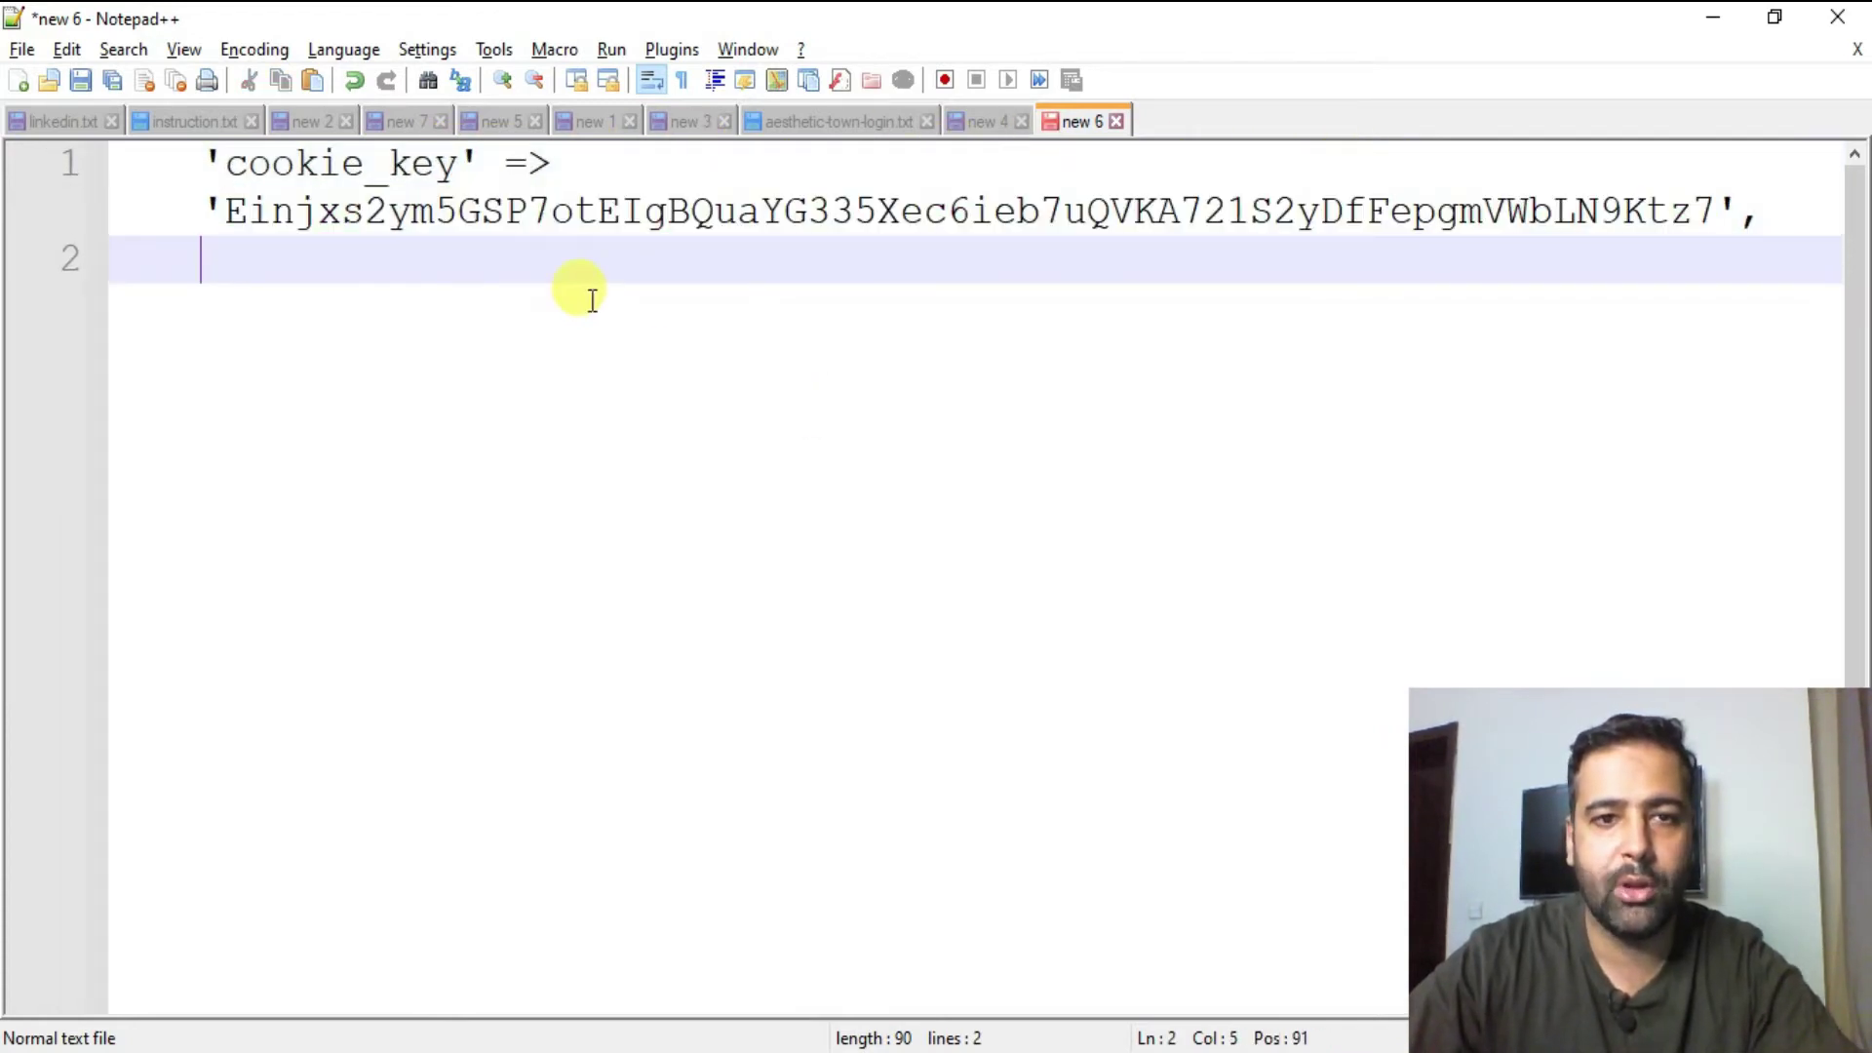
left_click(1735, 214)
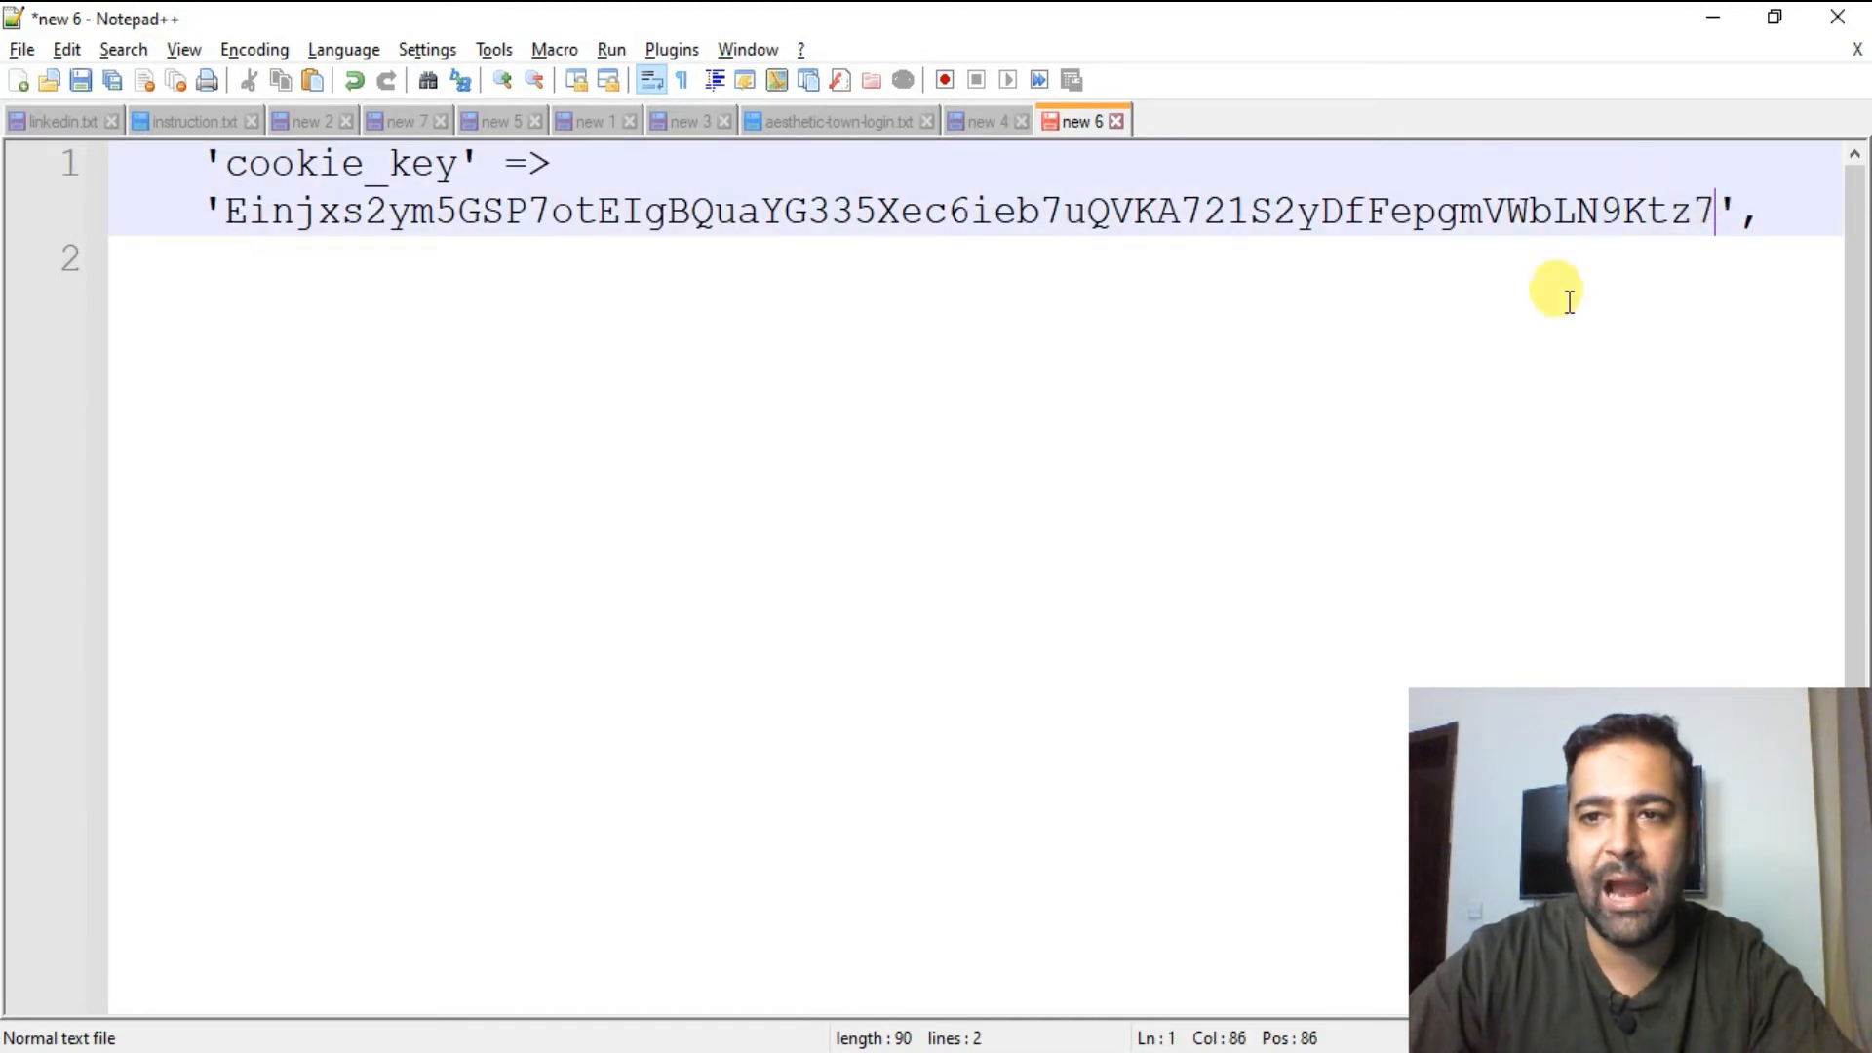
mouse_move(878, 604)
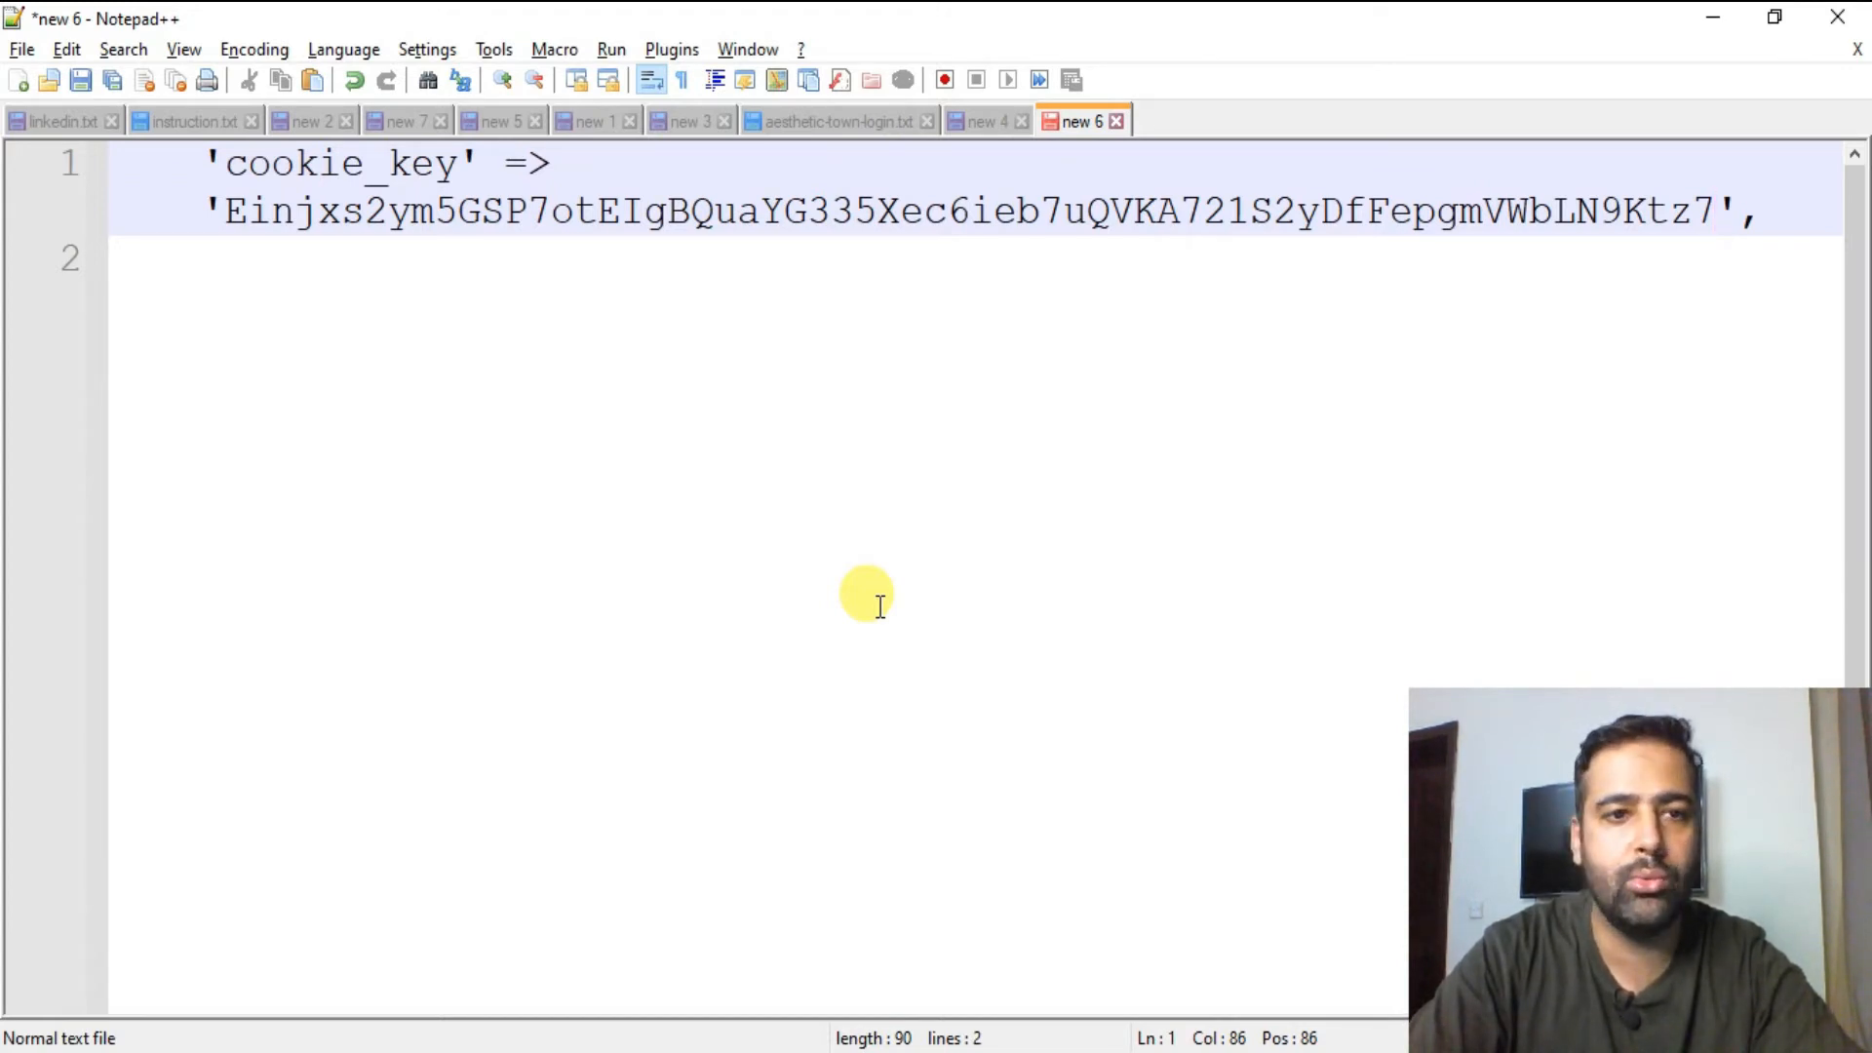
type("Pas")
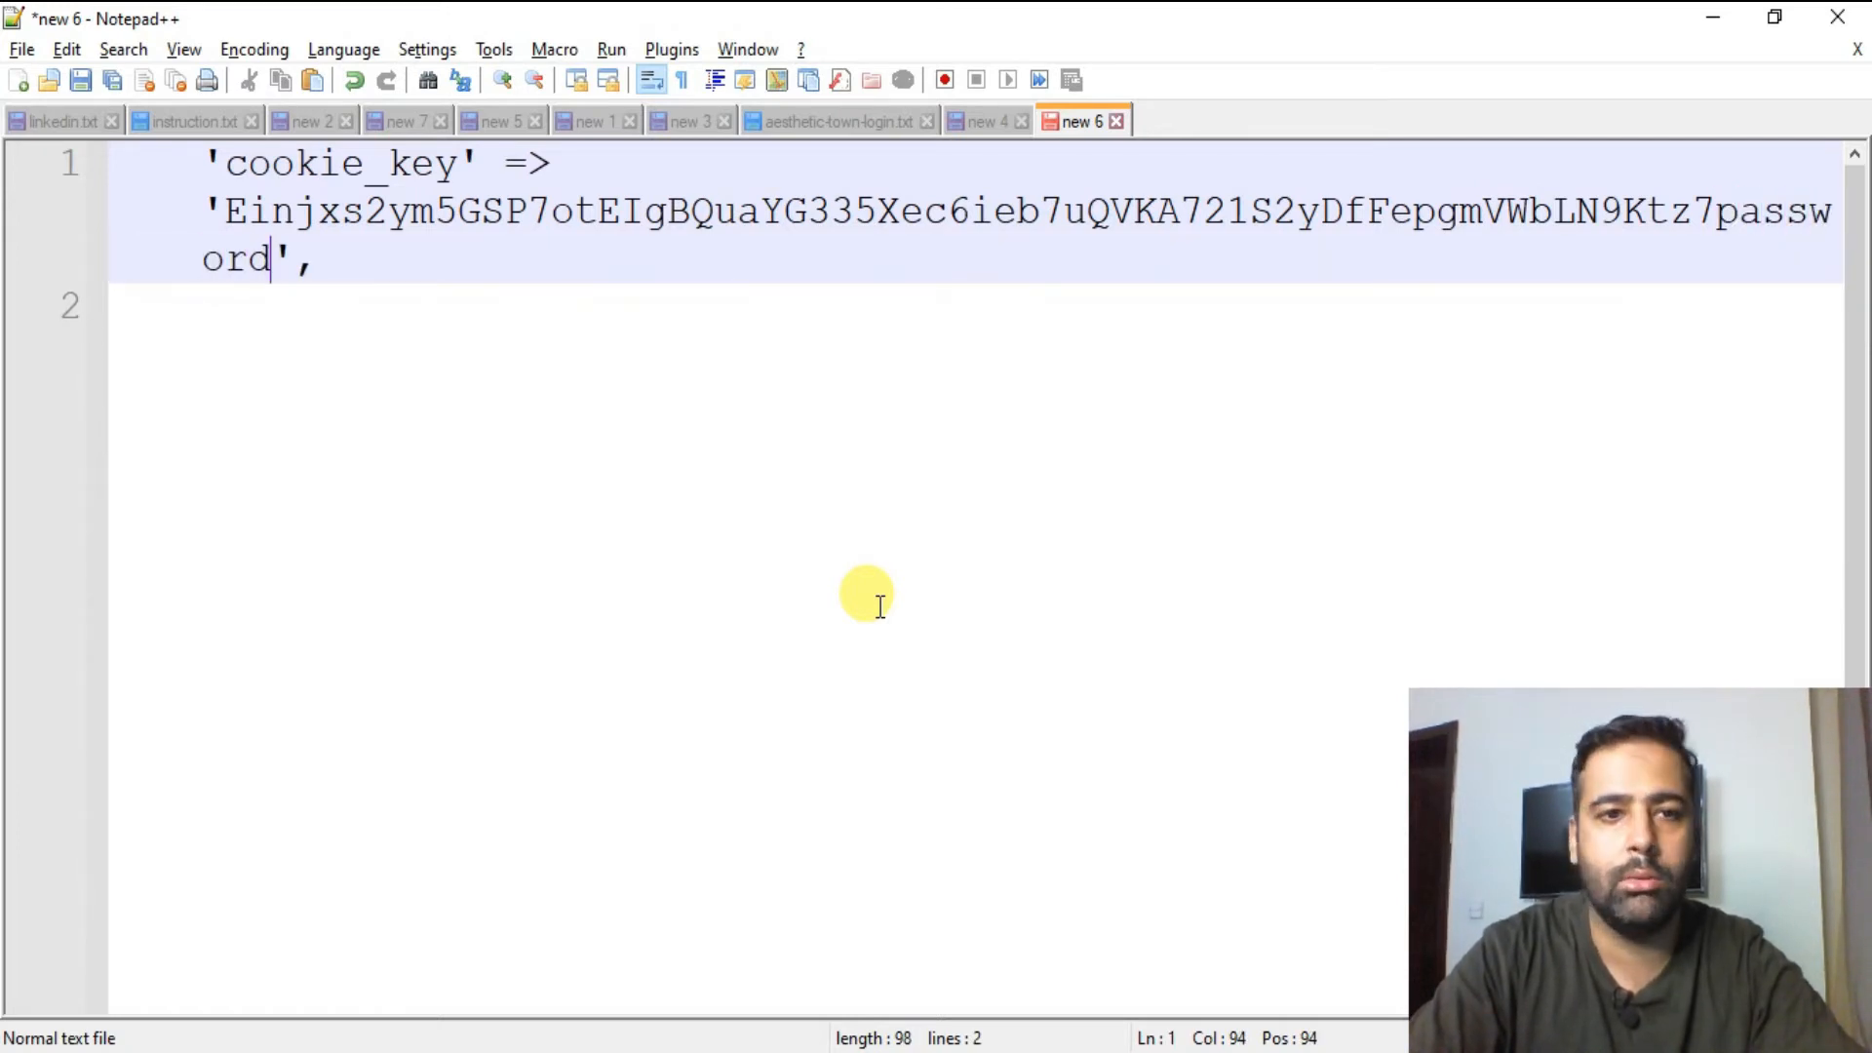
type("123")
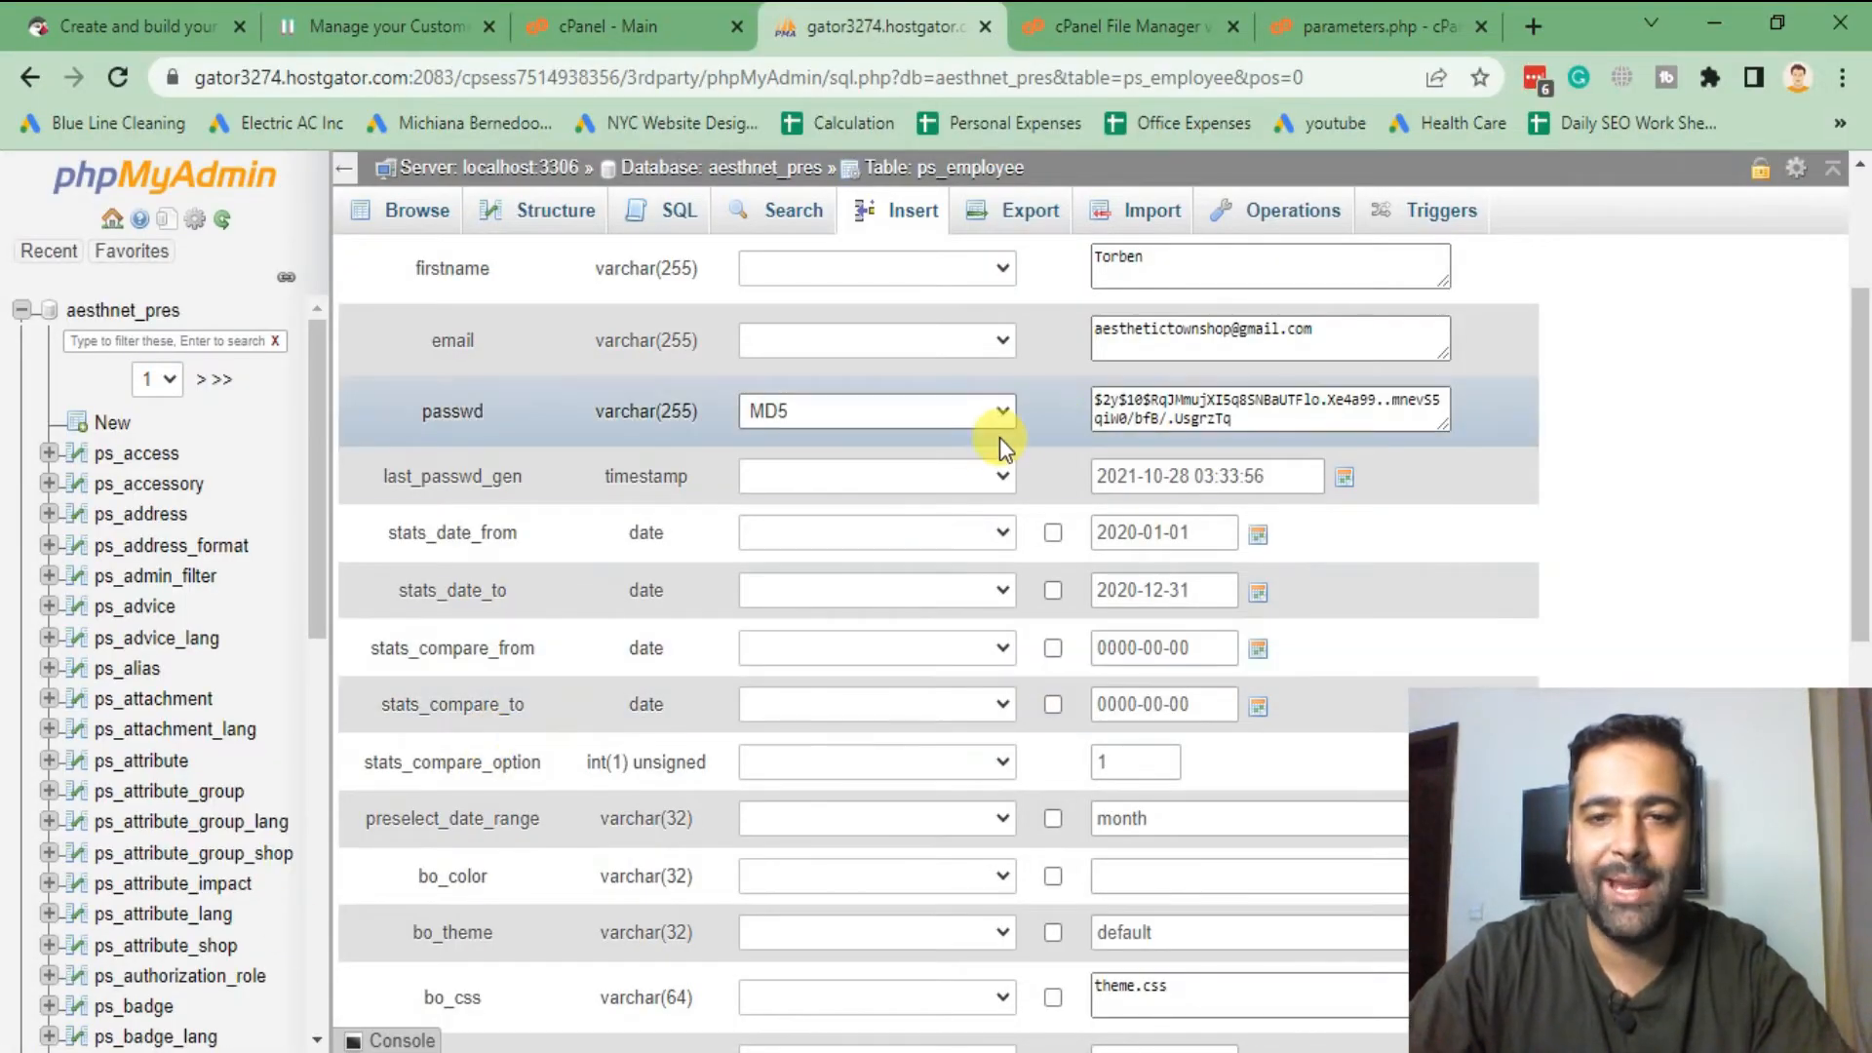
triple_click(1270, 410)
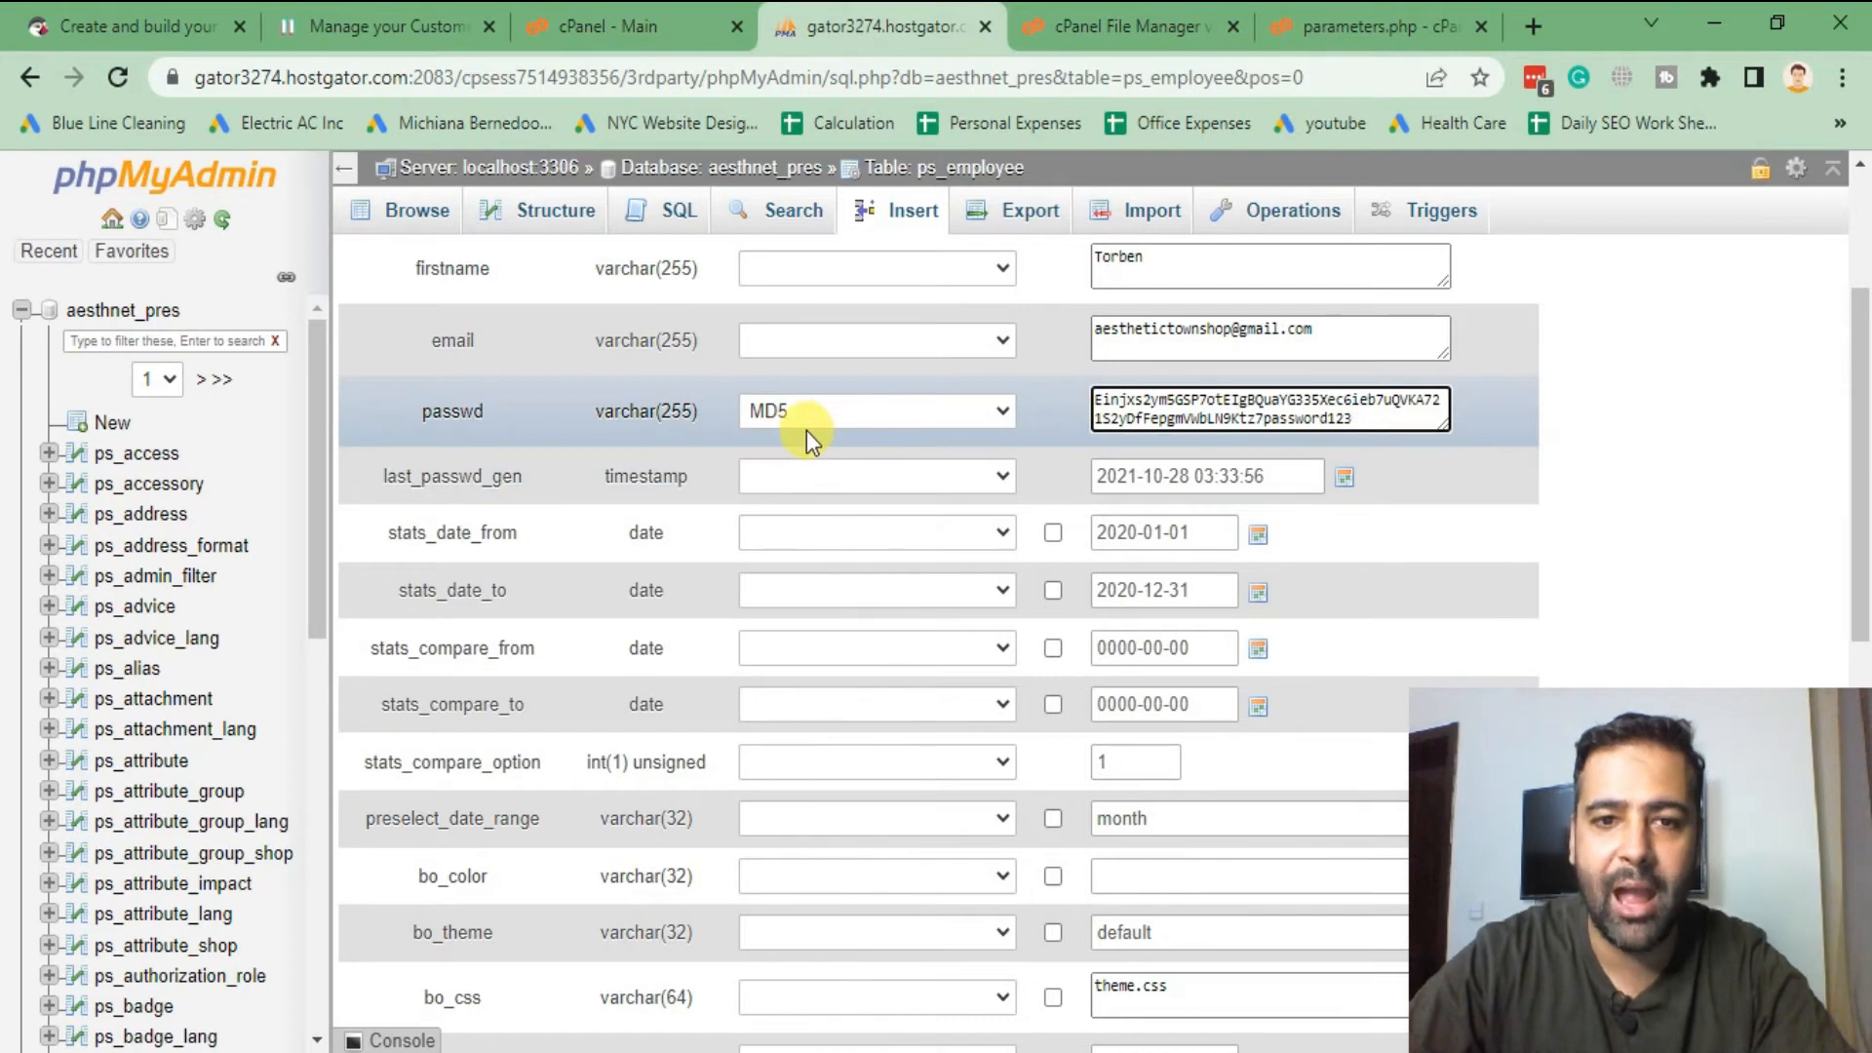
mouse_move(827, 418)
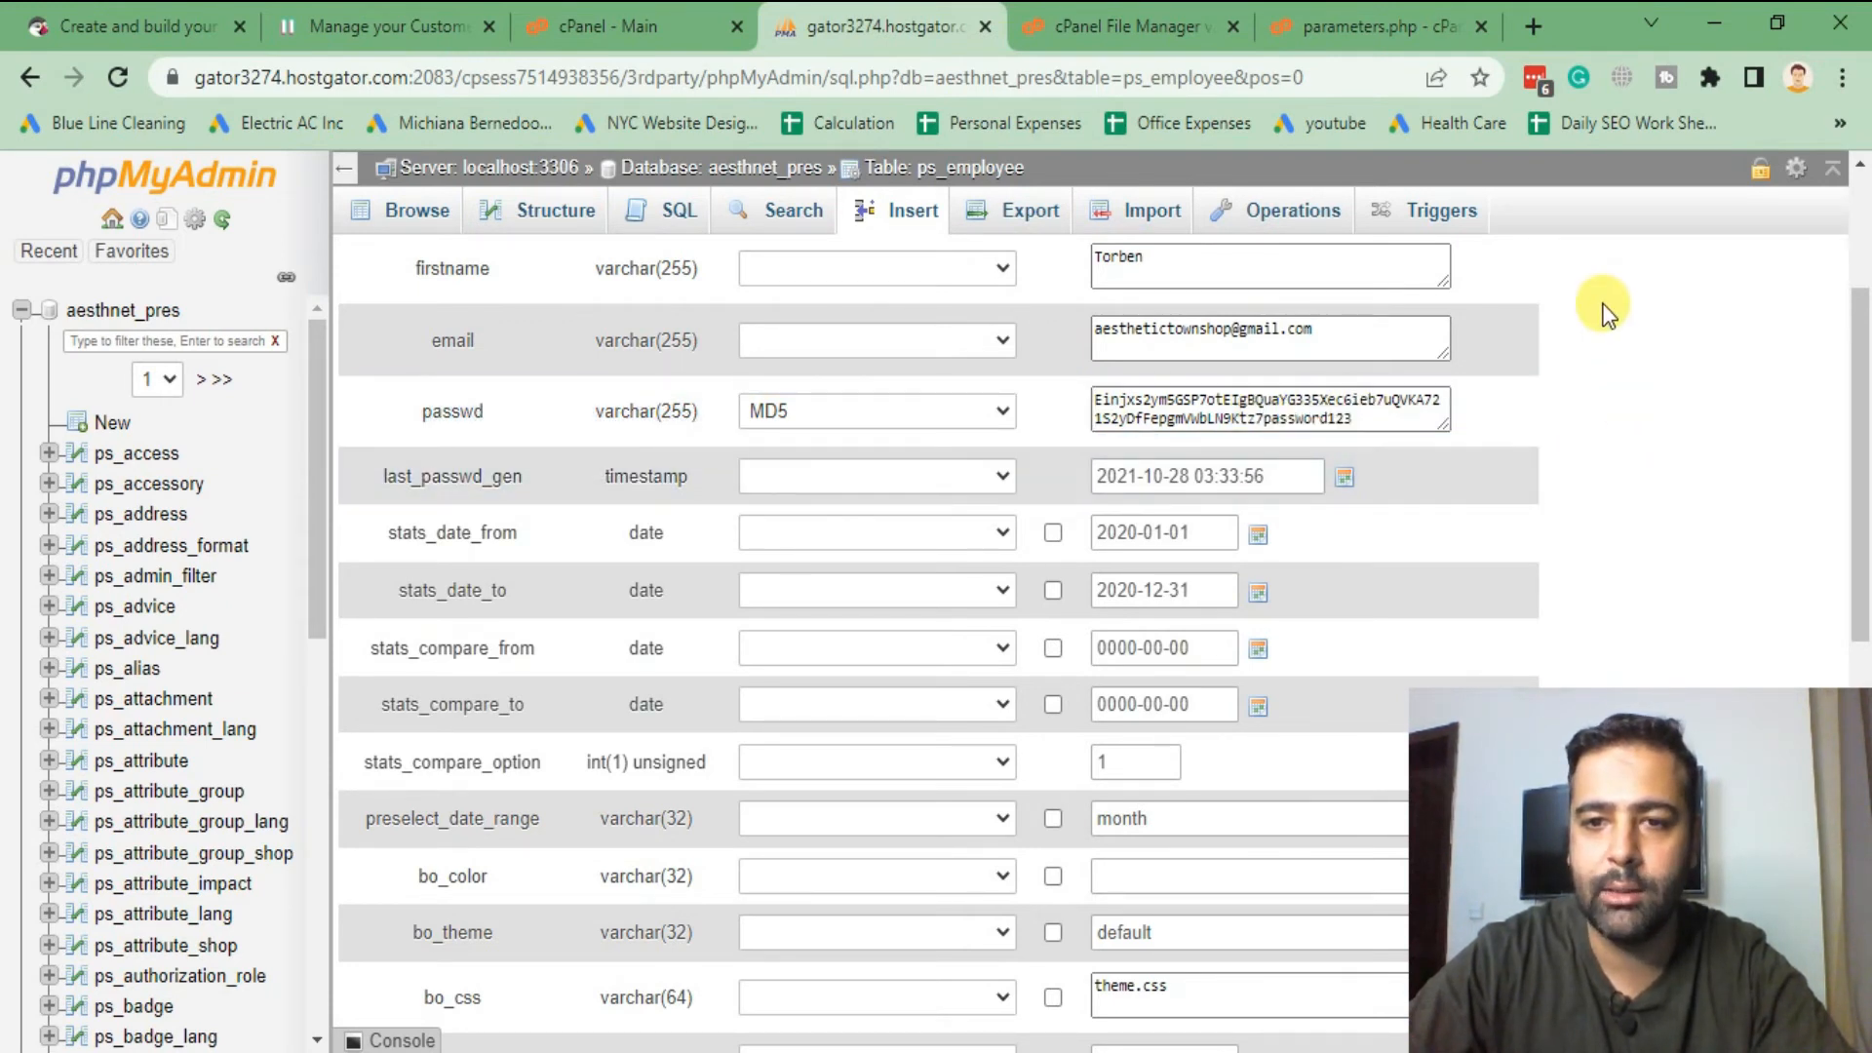
scroll("down", 3)
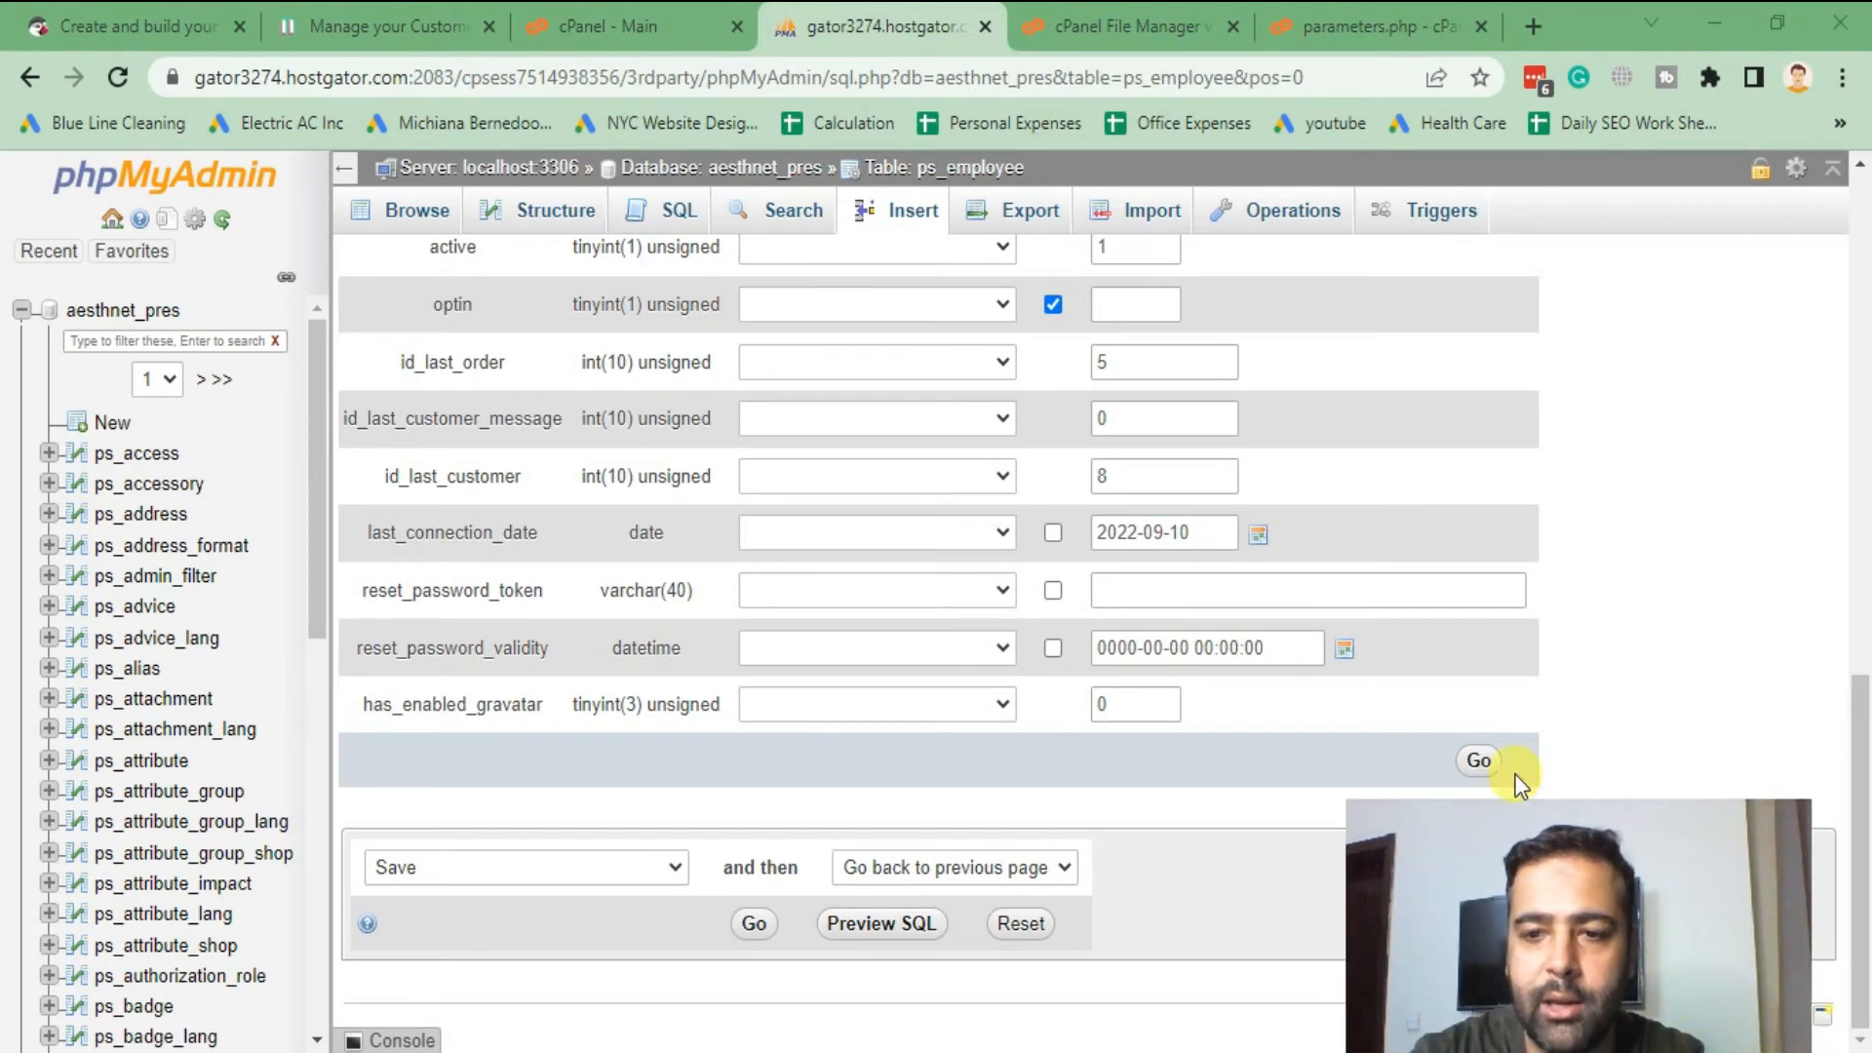
left_click(1477, 760)
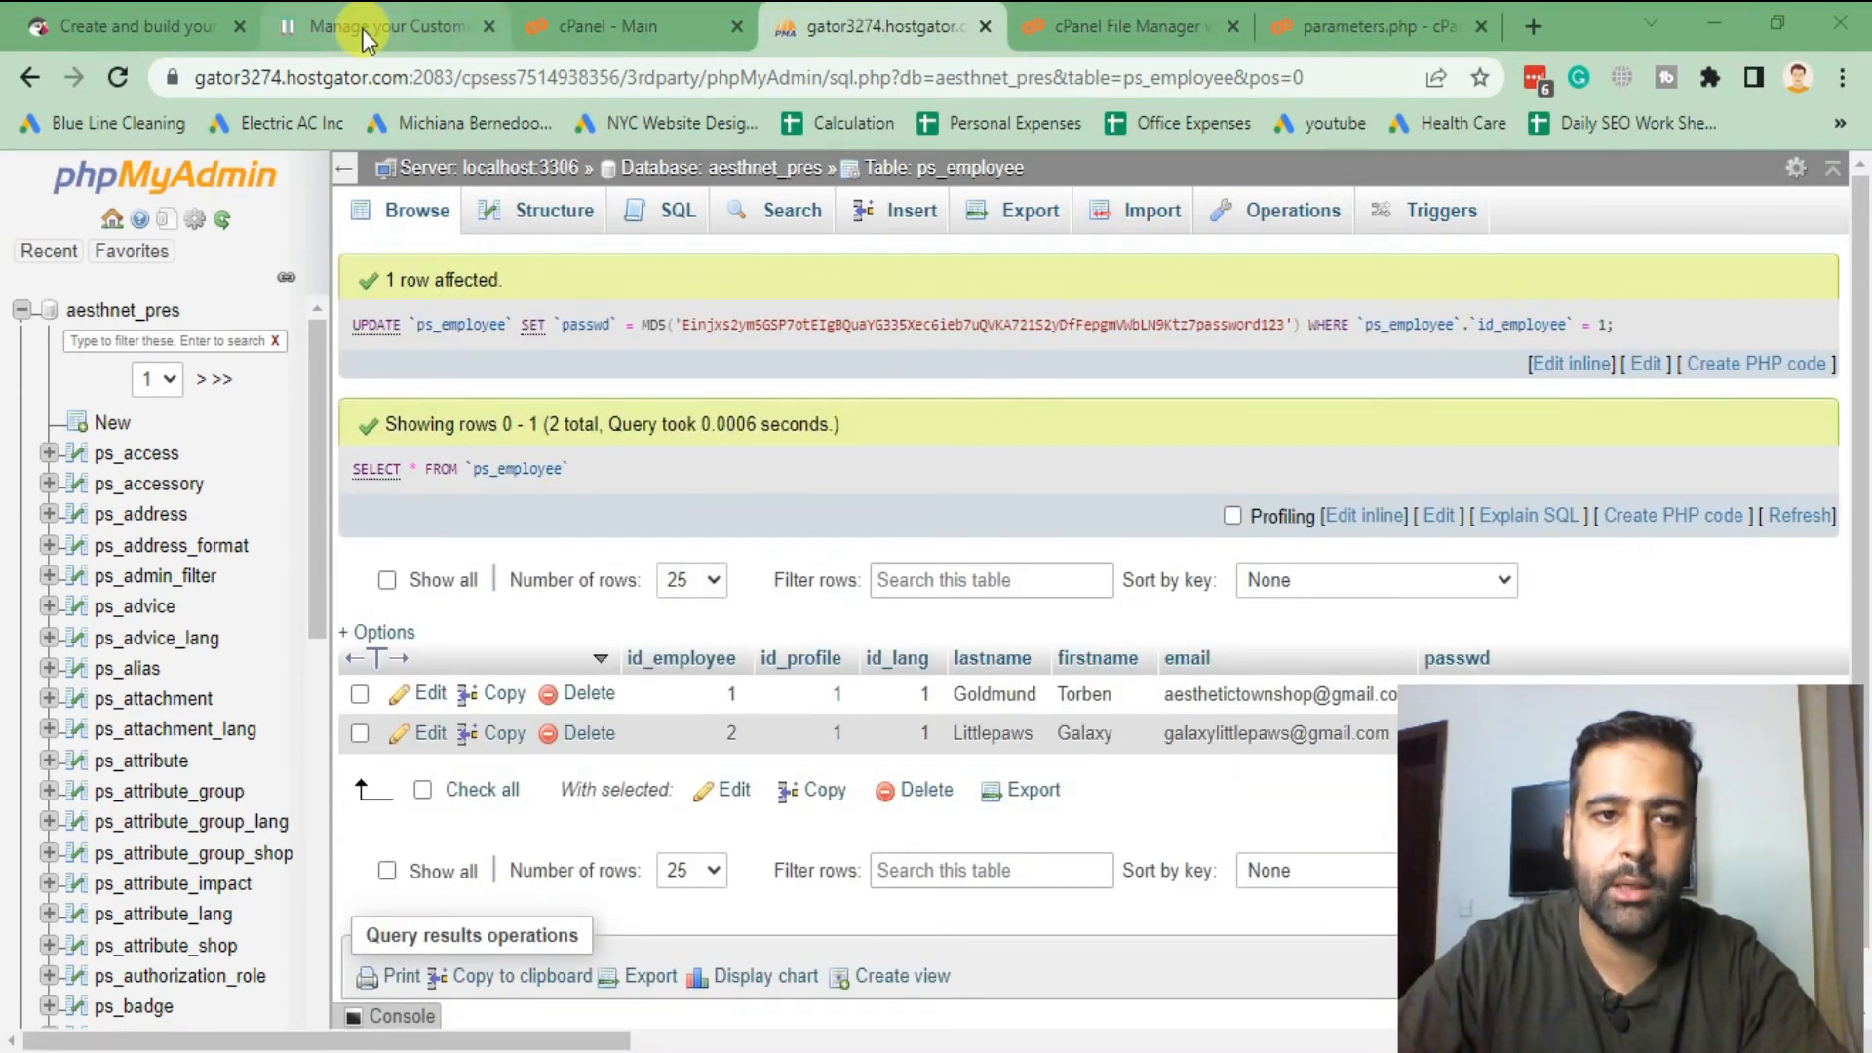
- Sign out of the PrestaShop admin from the employee profile menu
left_click(371, 27)
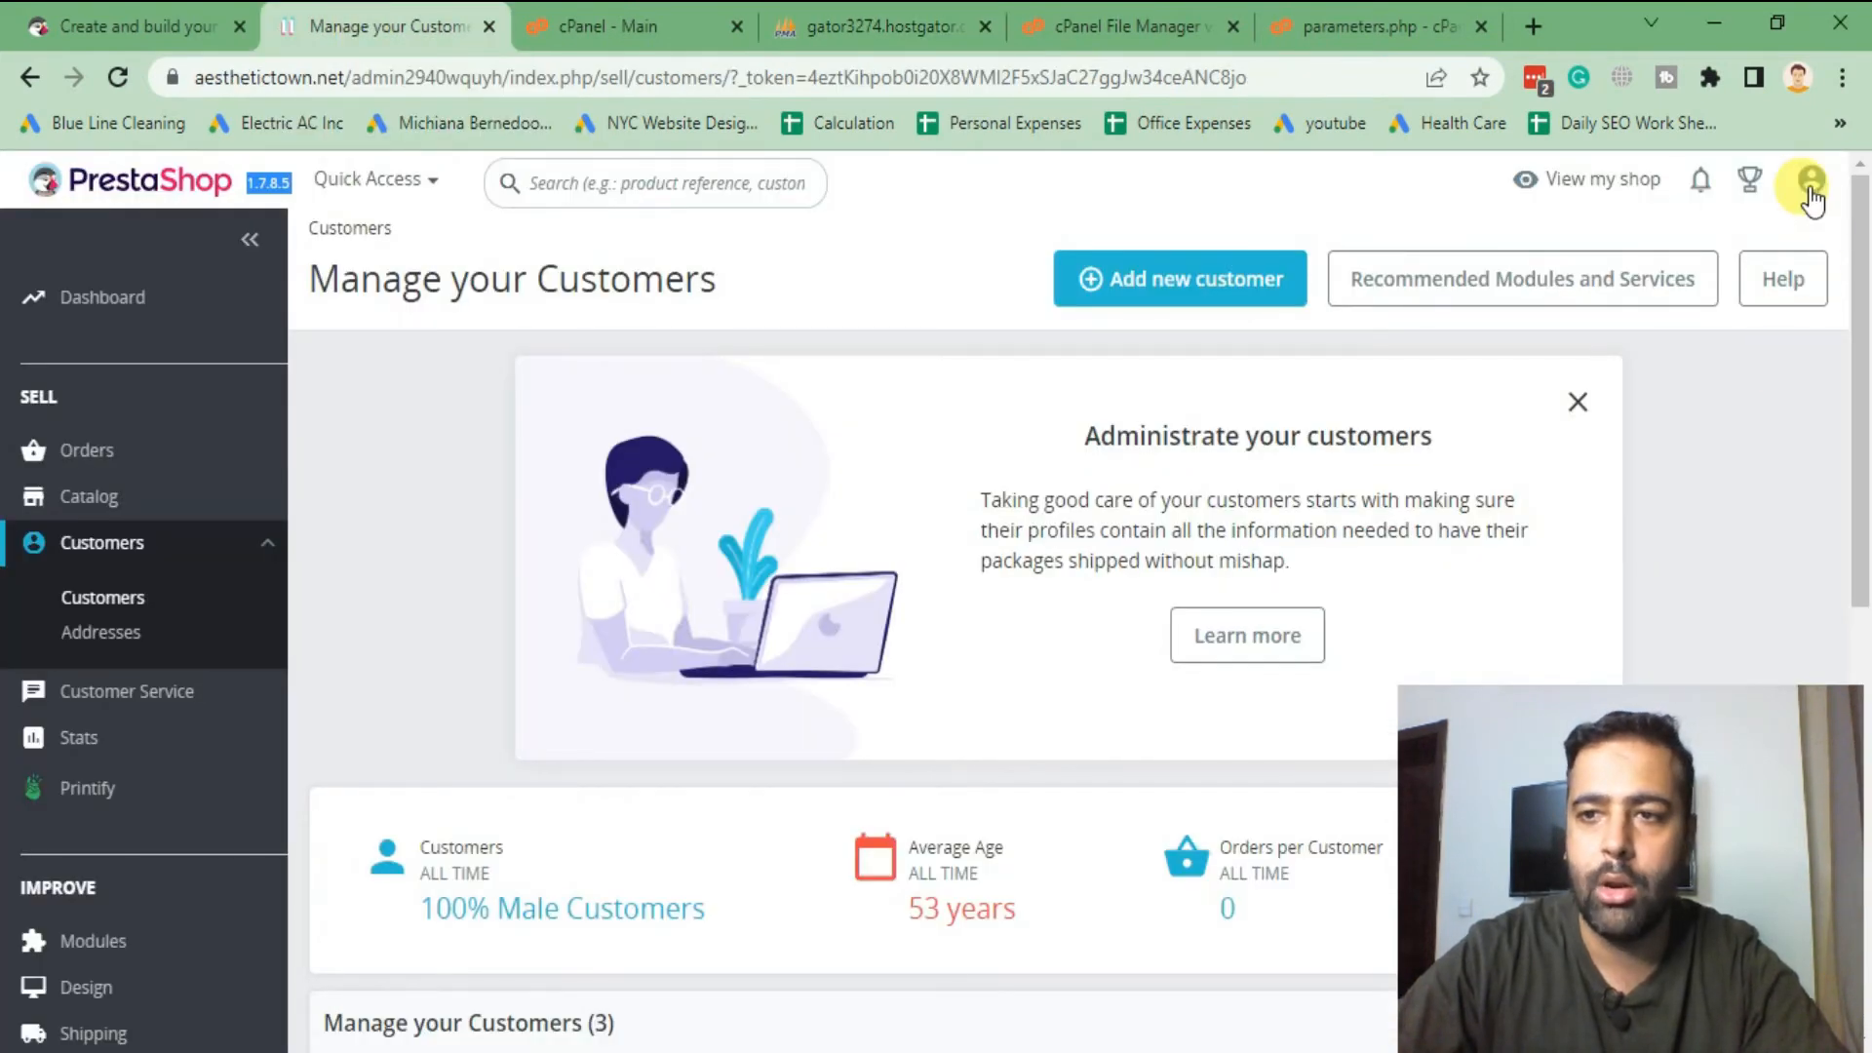
left_click(1811, 179)
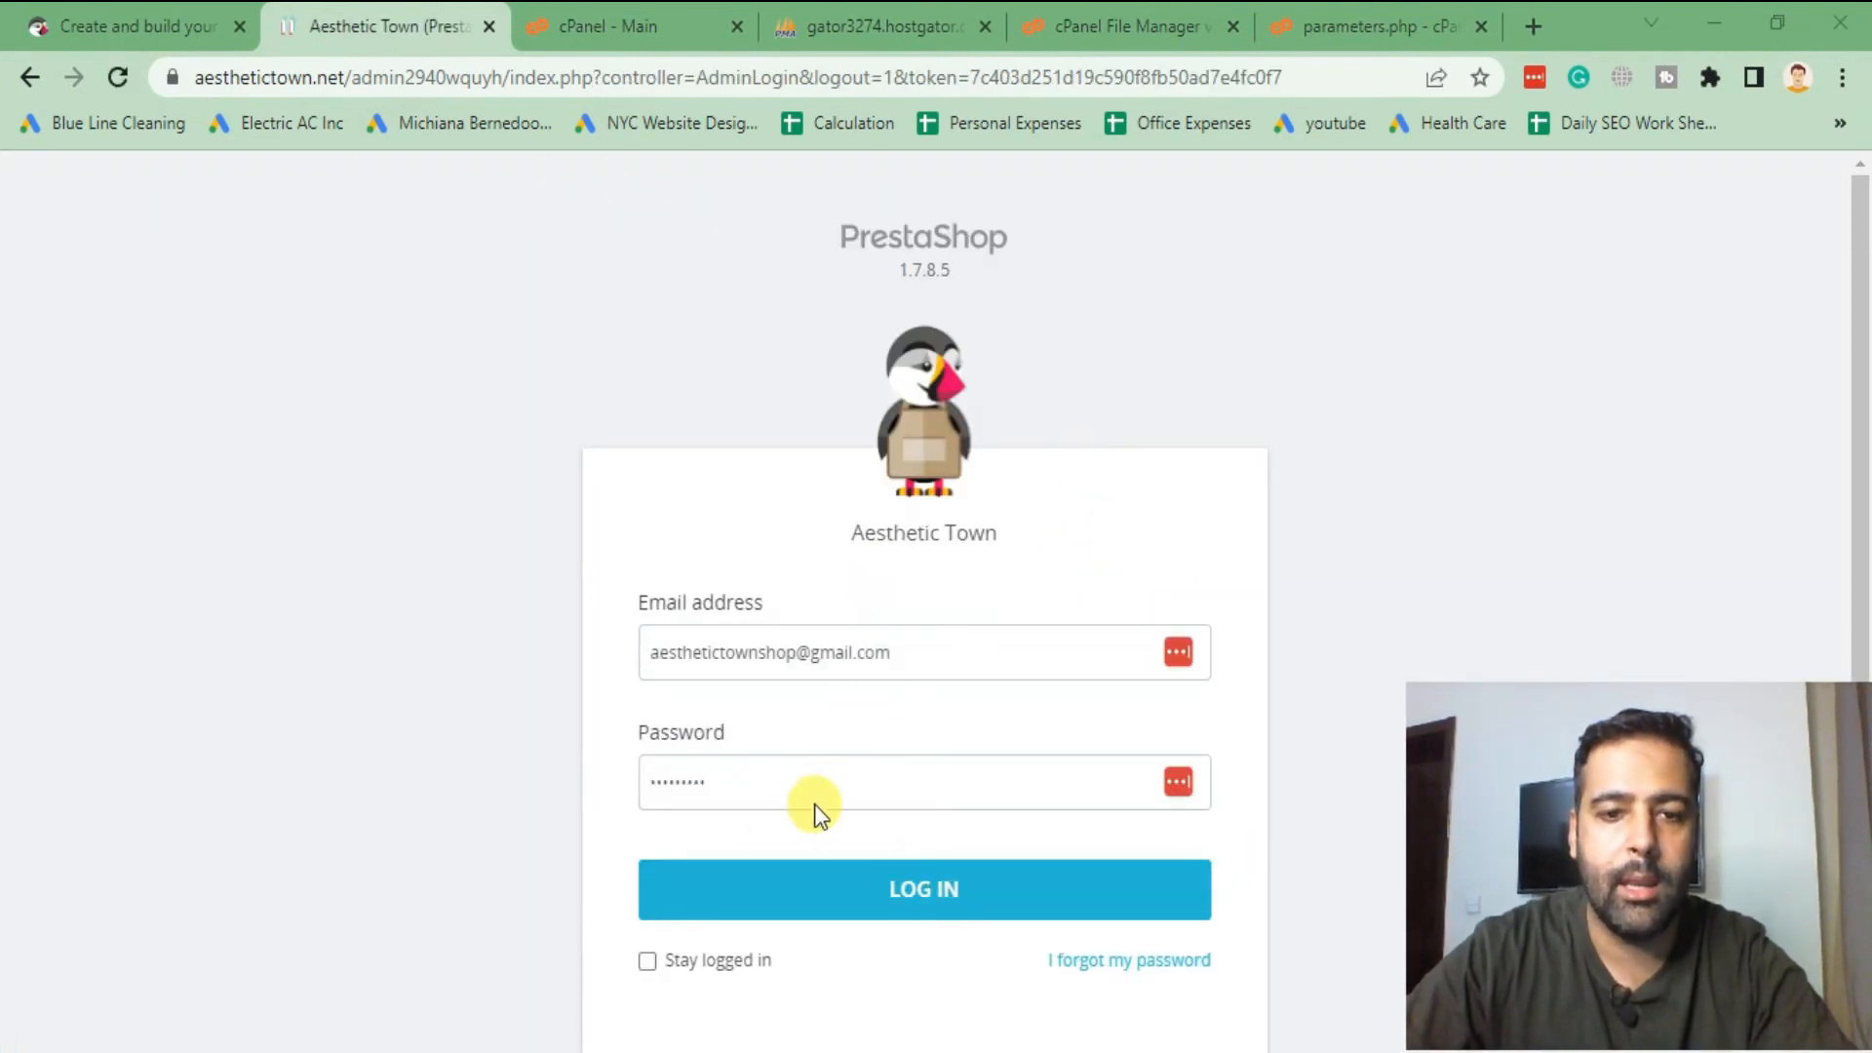
scroll("down", 3)
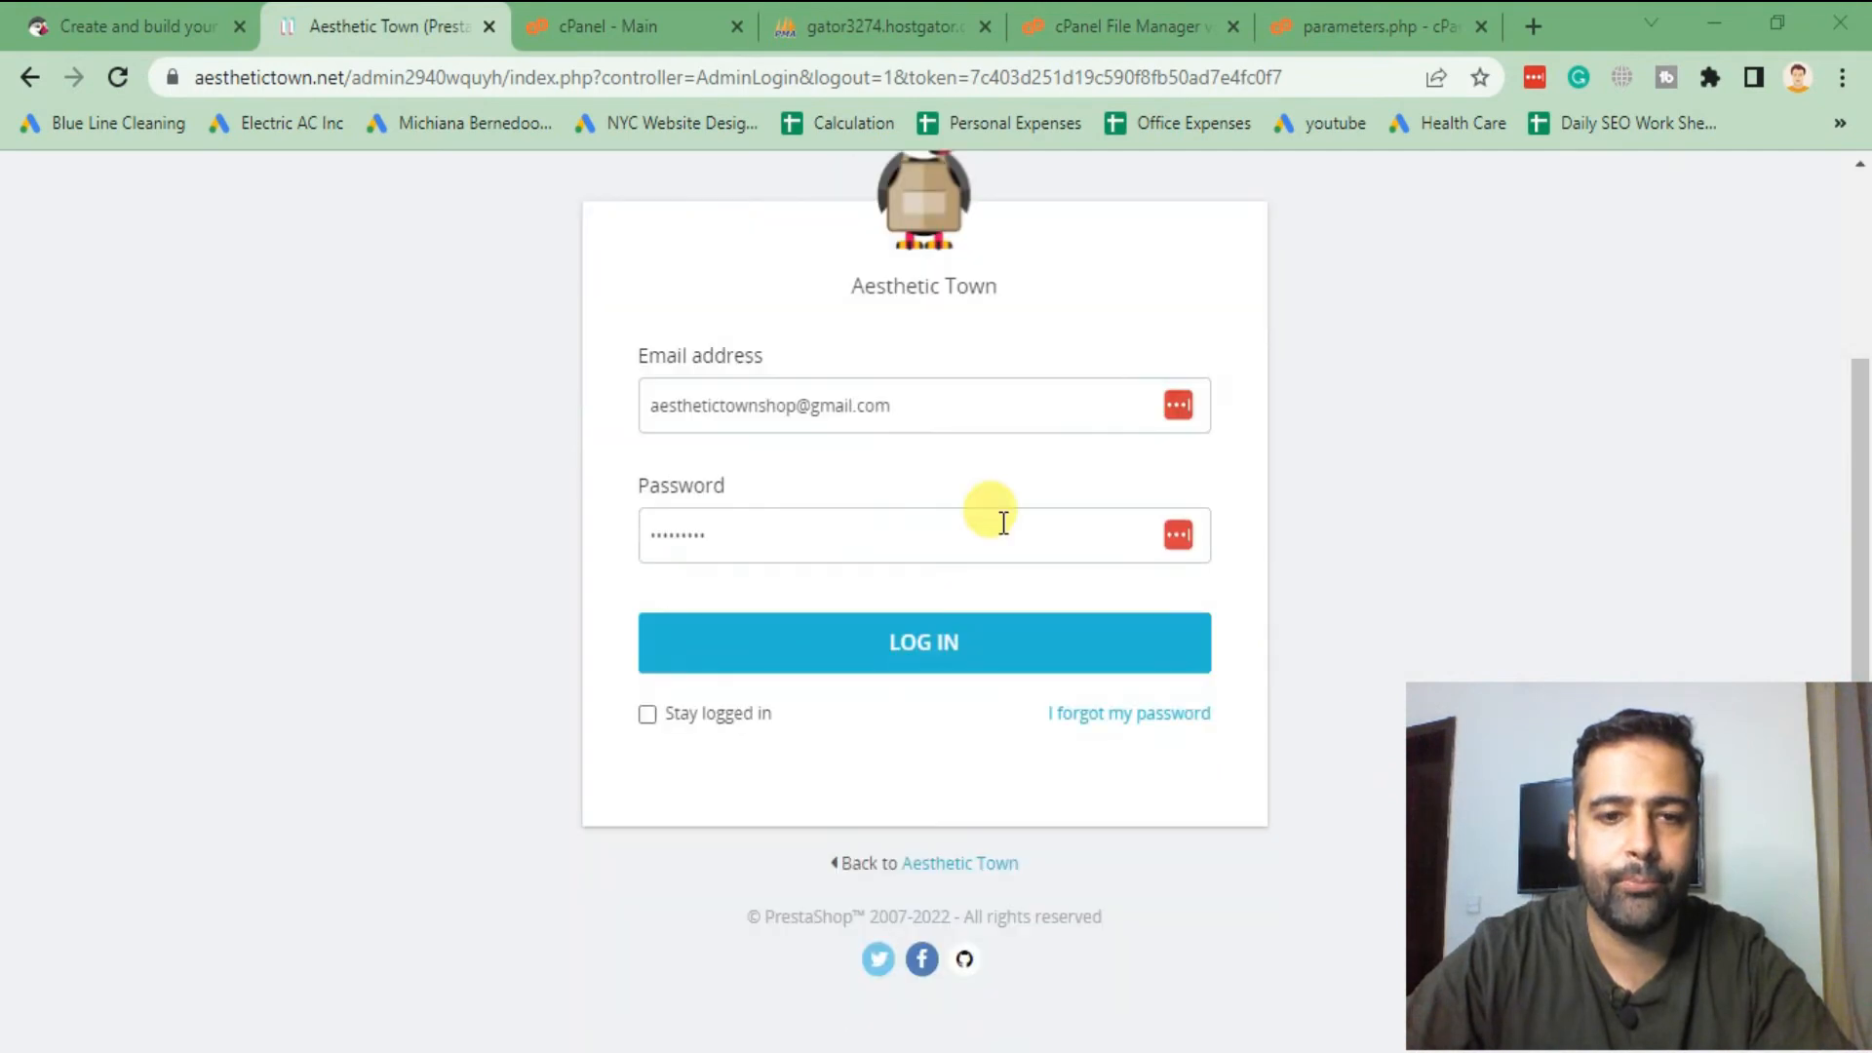
- Paste the new password into the login form and check the email against the database
left_click(874, 535)
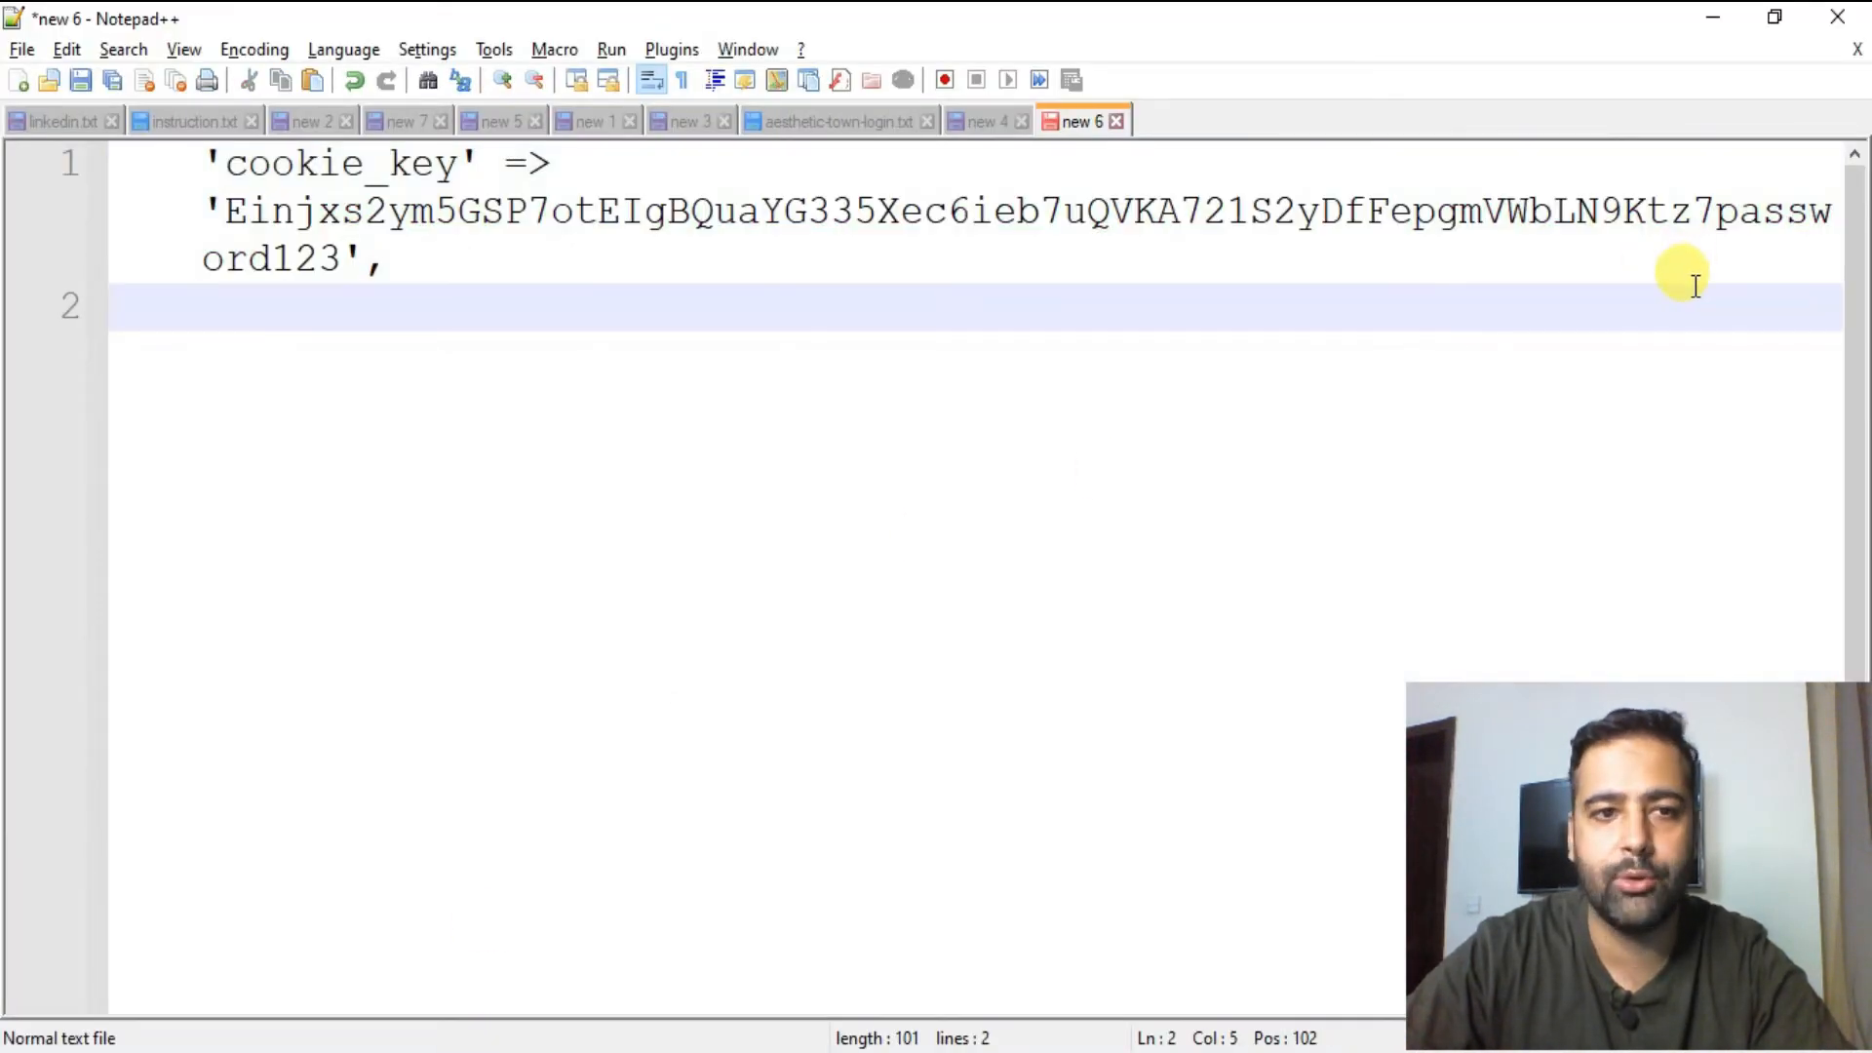
mouse_move(624, 445)
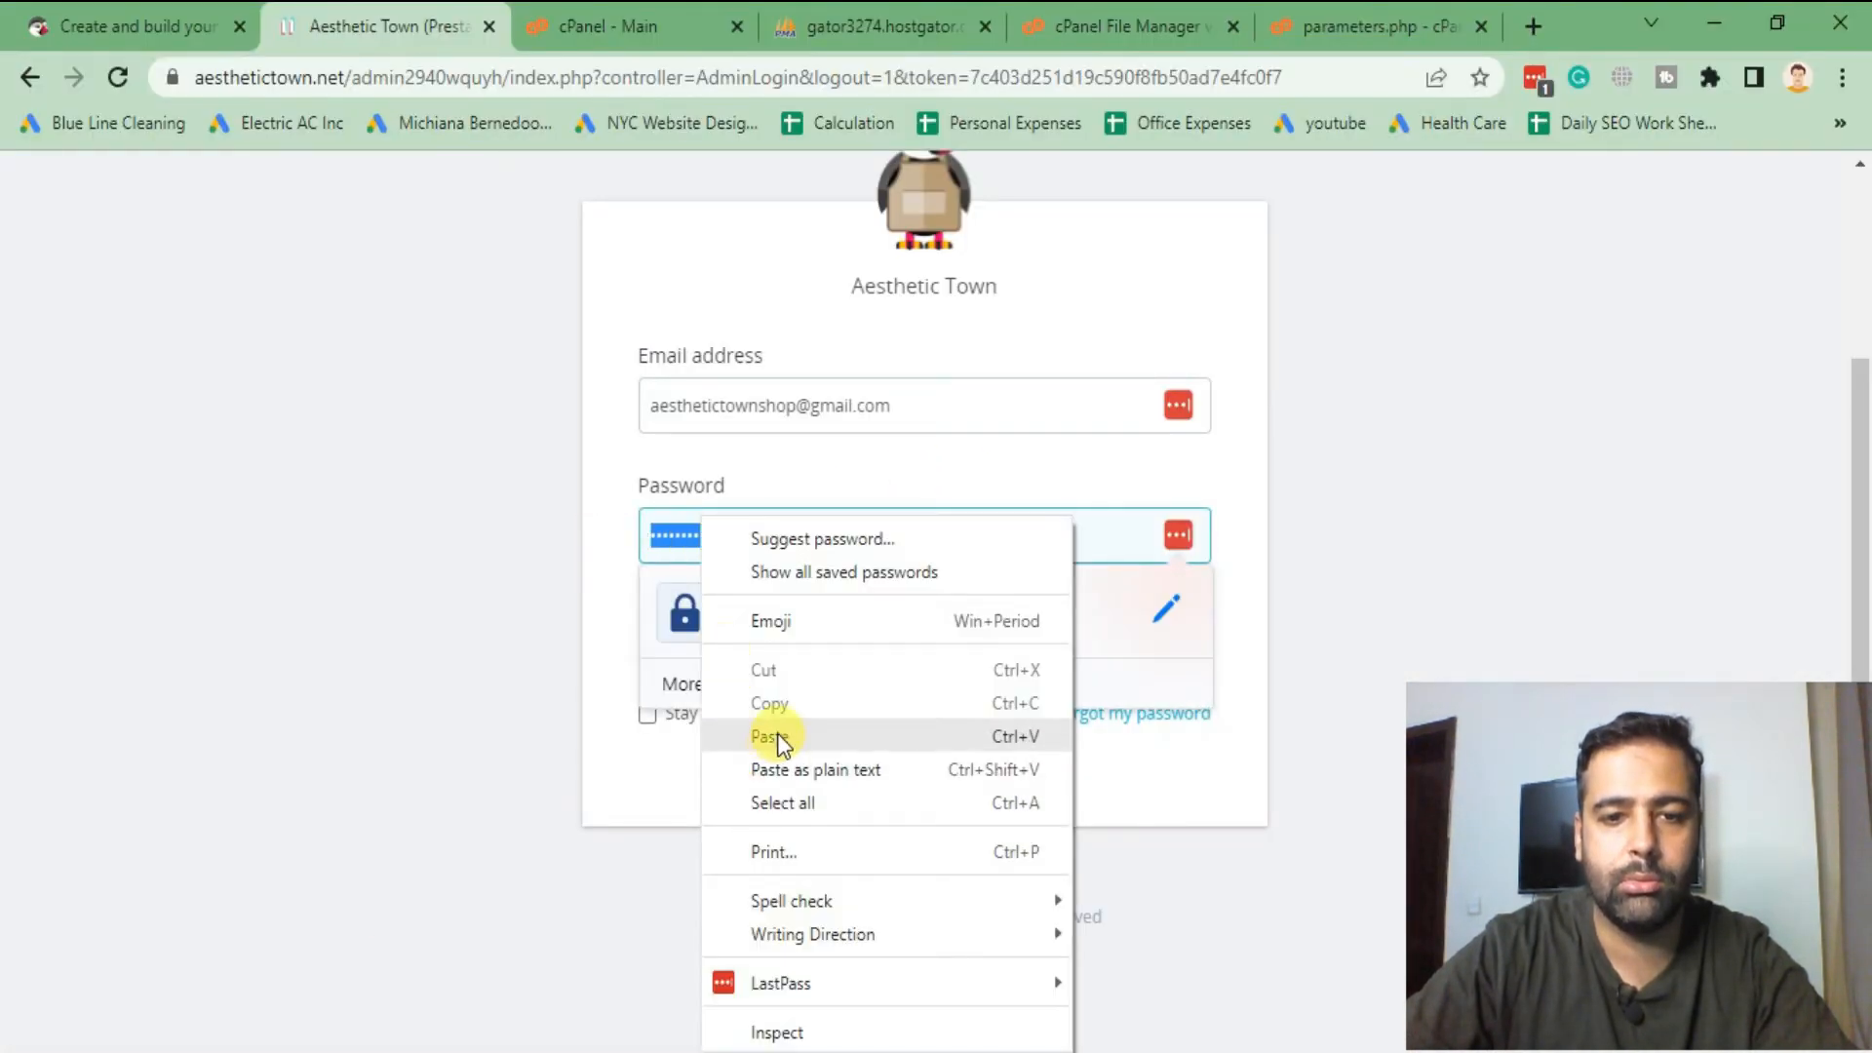
left_click(767, 736)
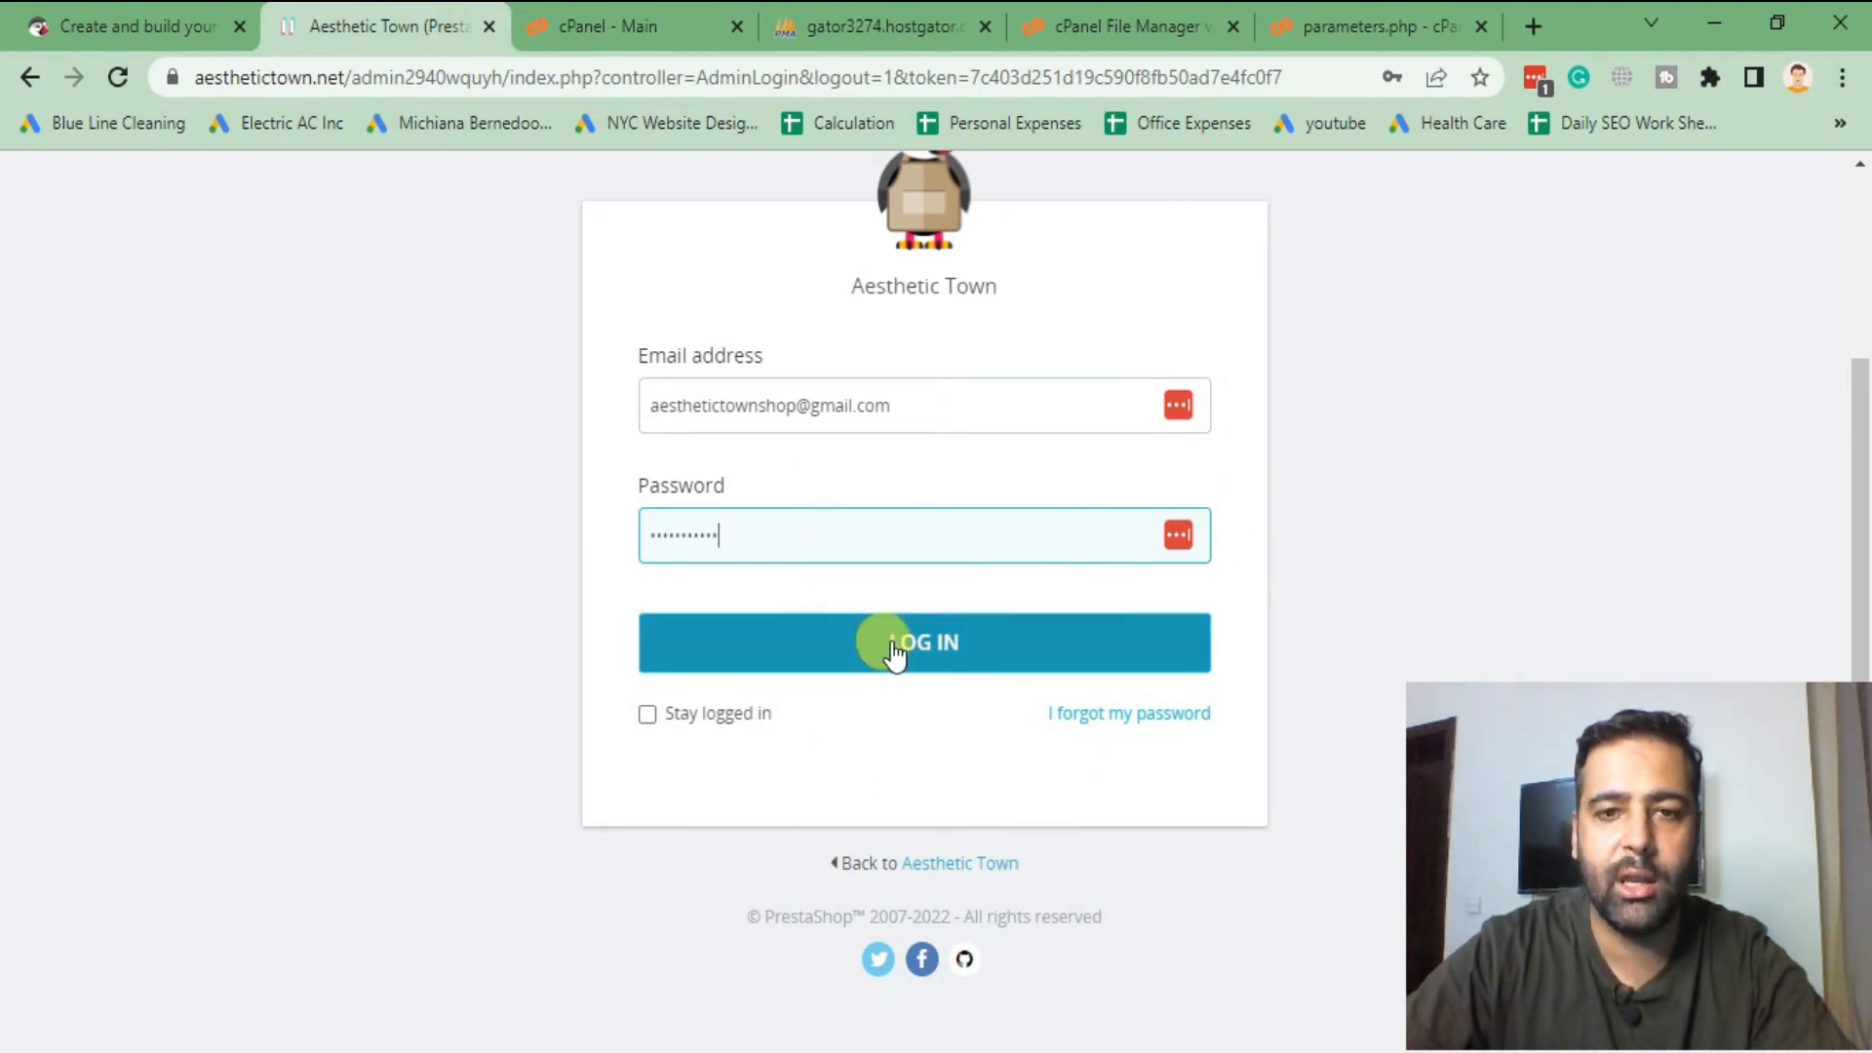
left_click(871, 405)
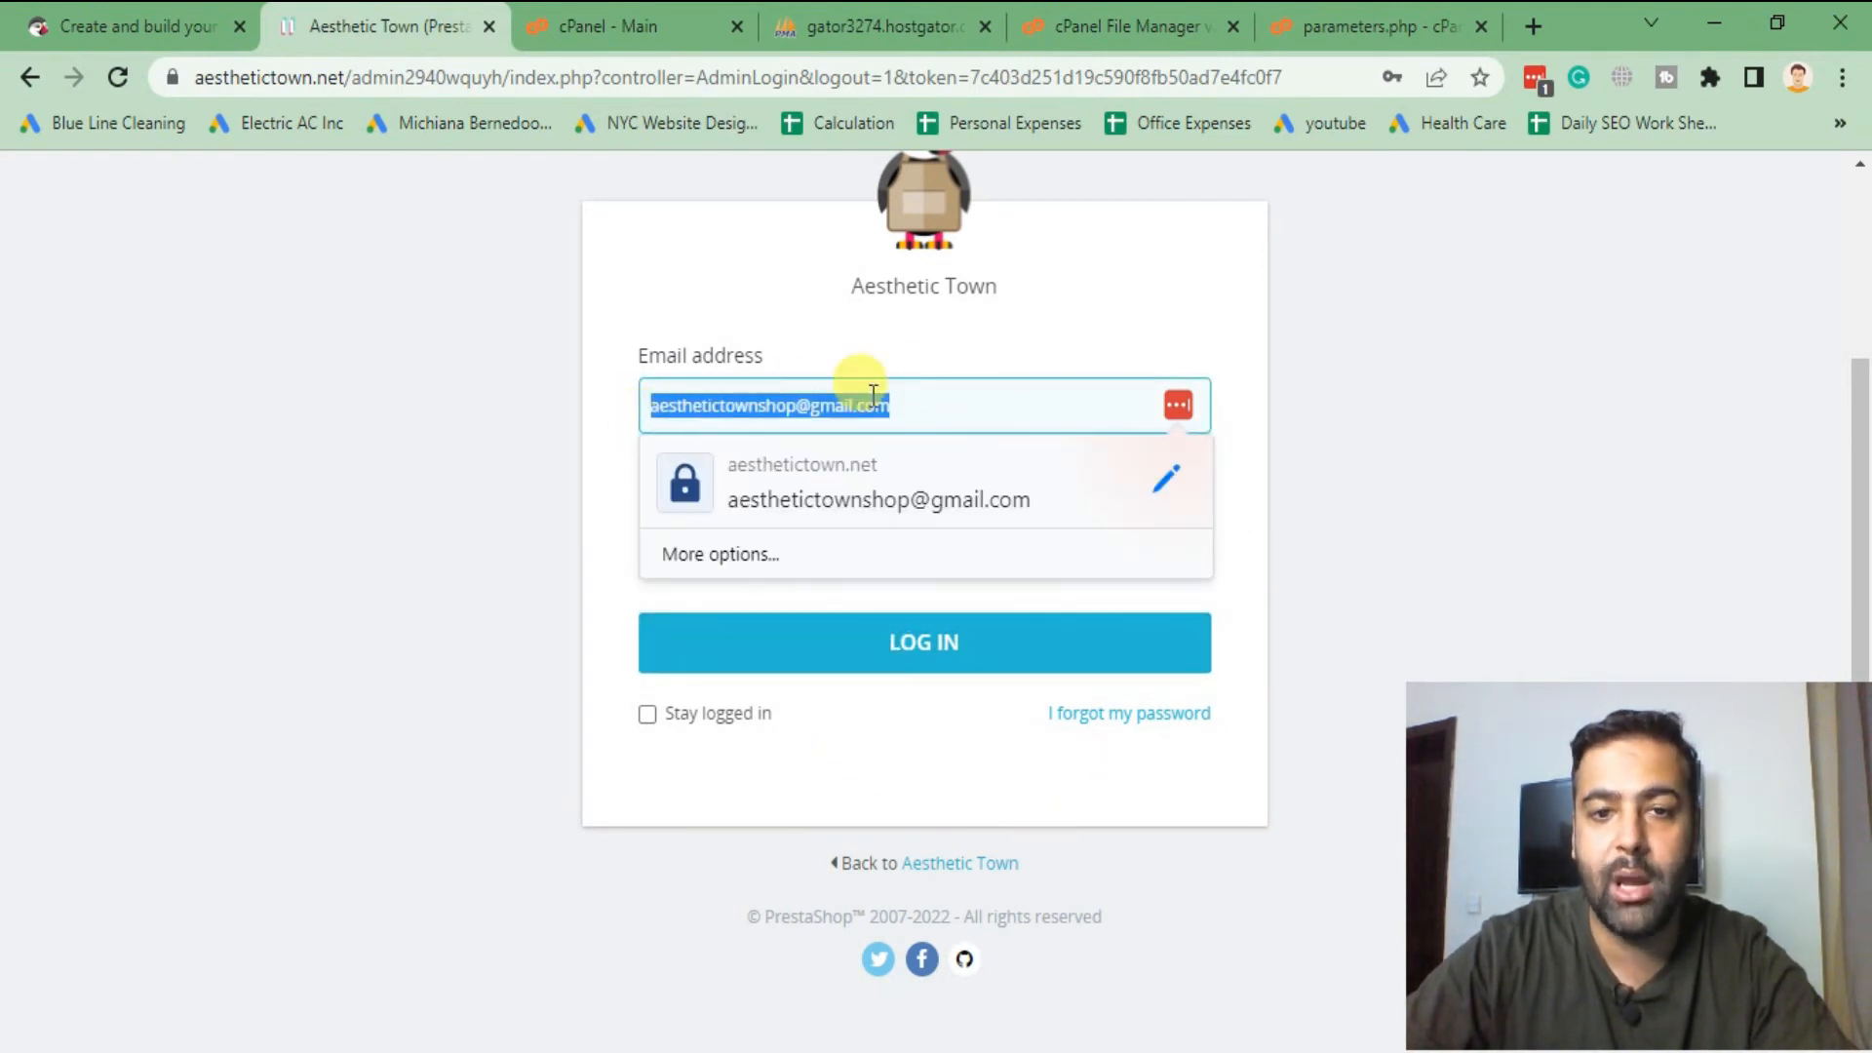
left_click(887, 26)
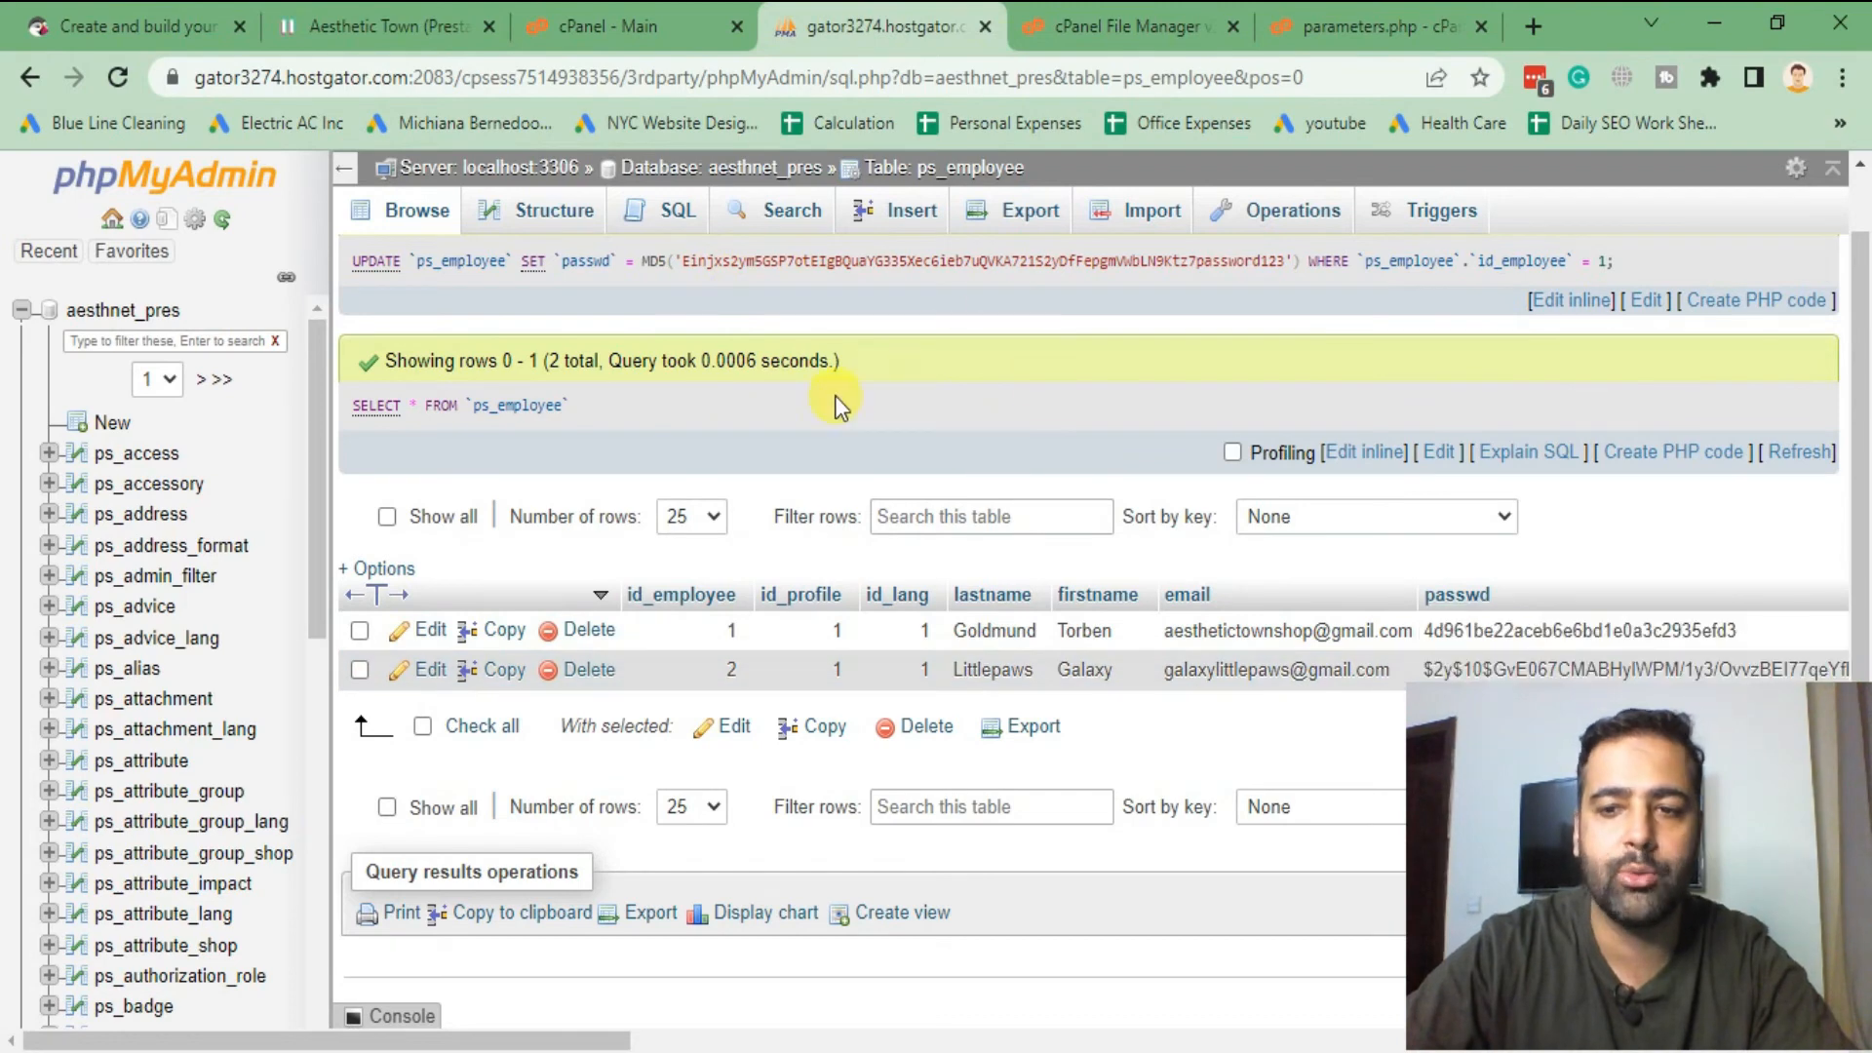
- Sign in to PrestaShop with the reset password, reach the Dashboard, then return to Notepad++
left_click(380, 26)
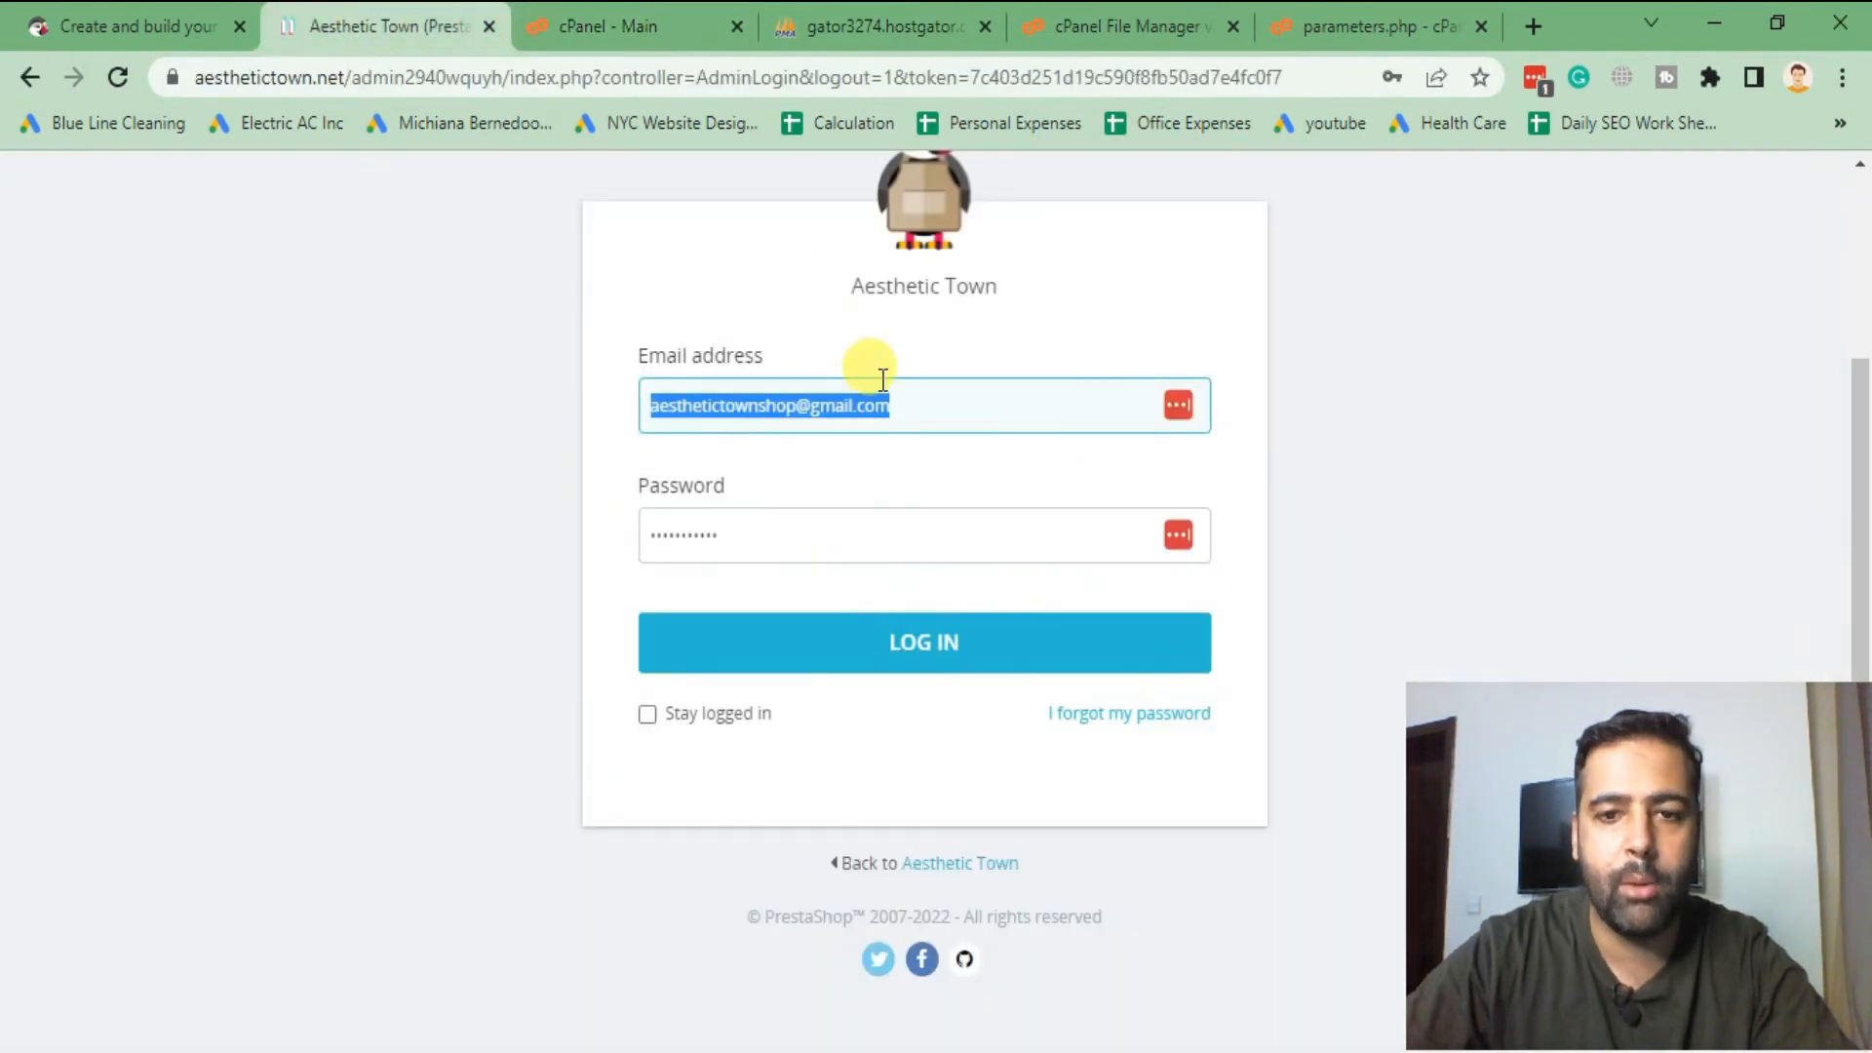
left_click(924, 641)
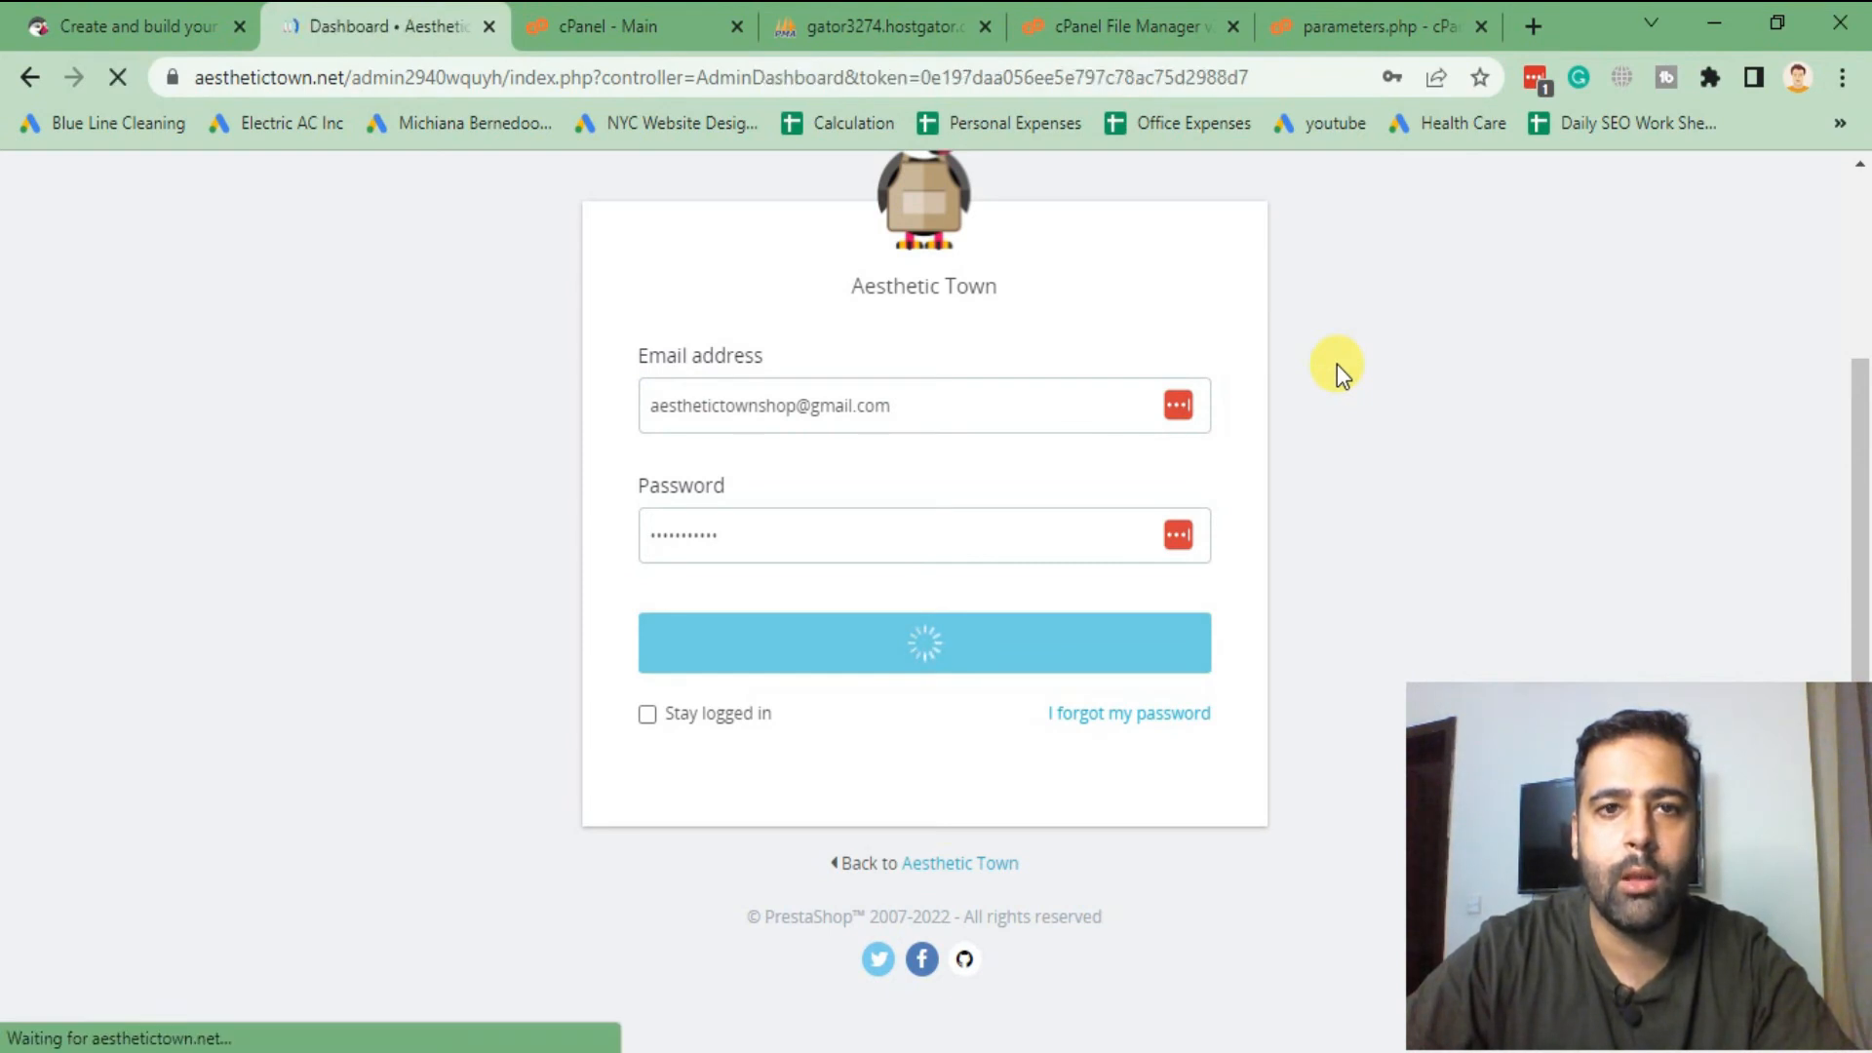
left_click(925, 643)
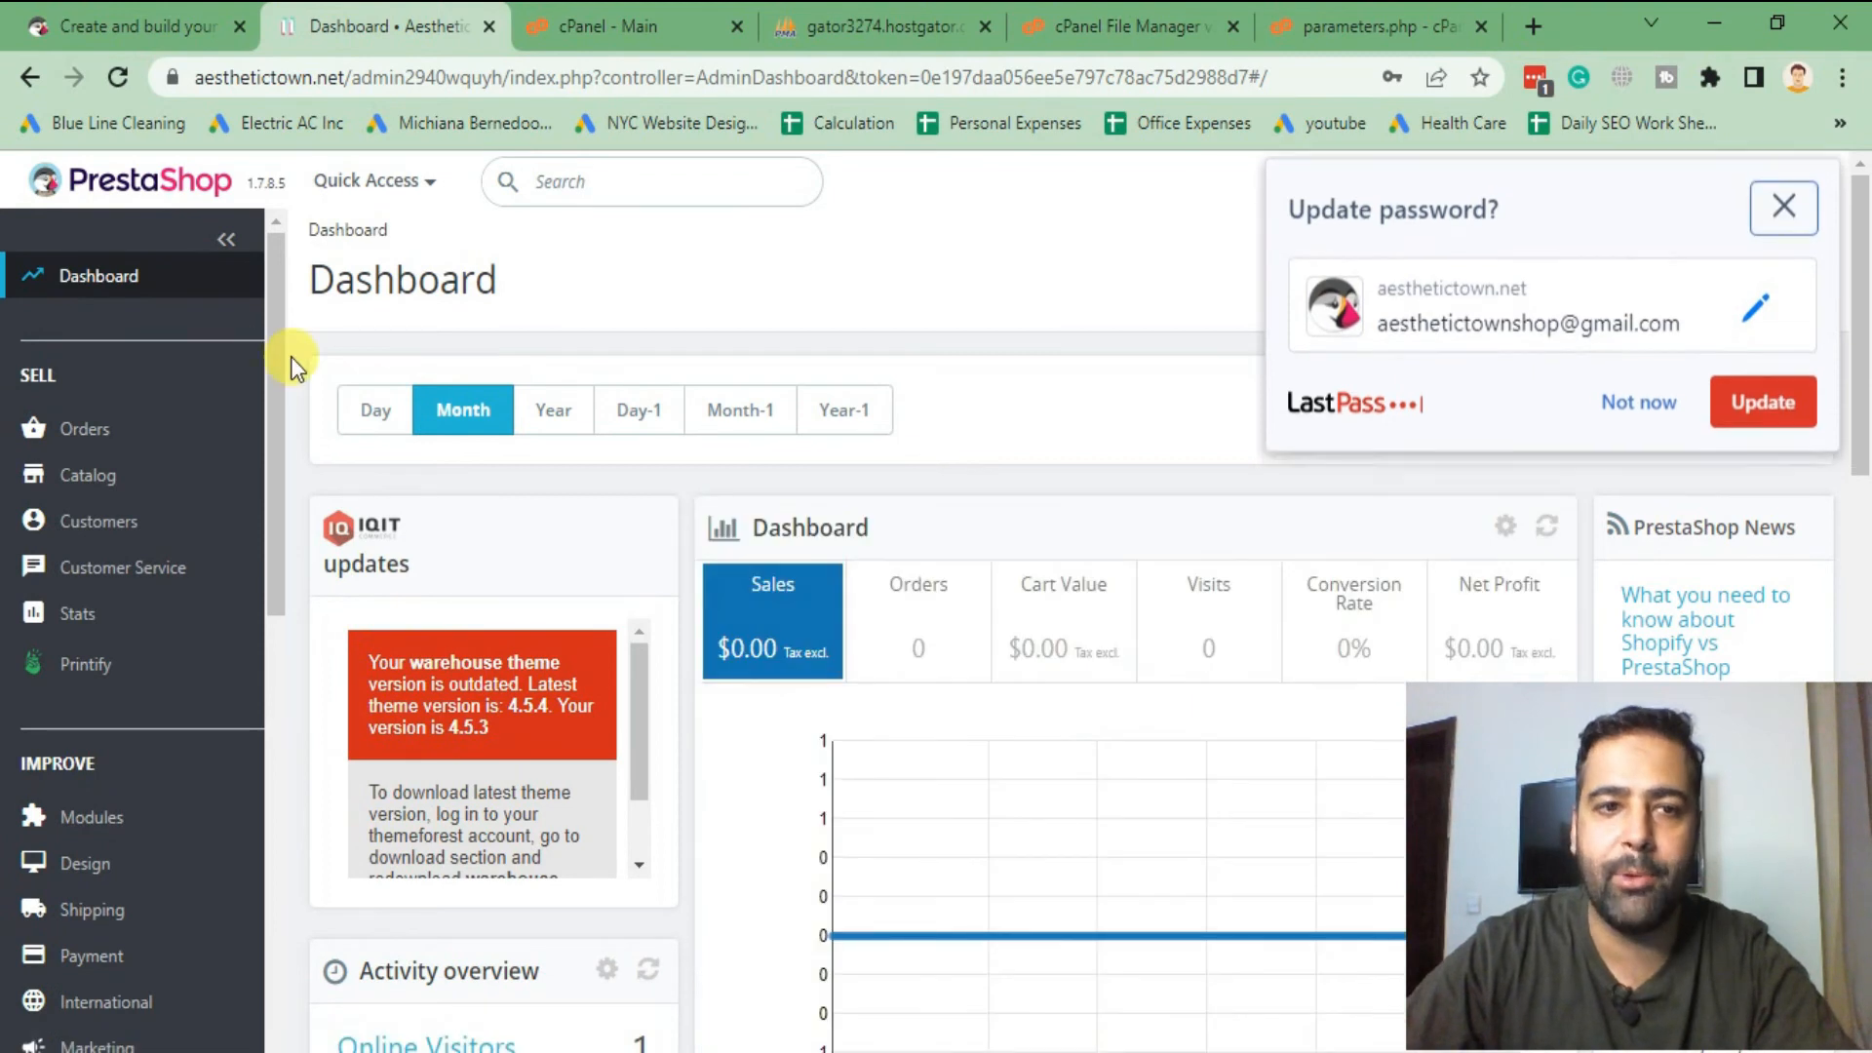
left_click(1783, 206)
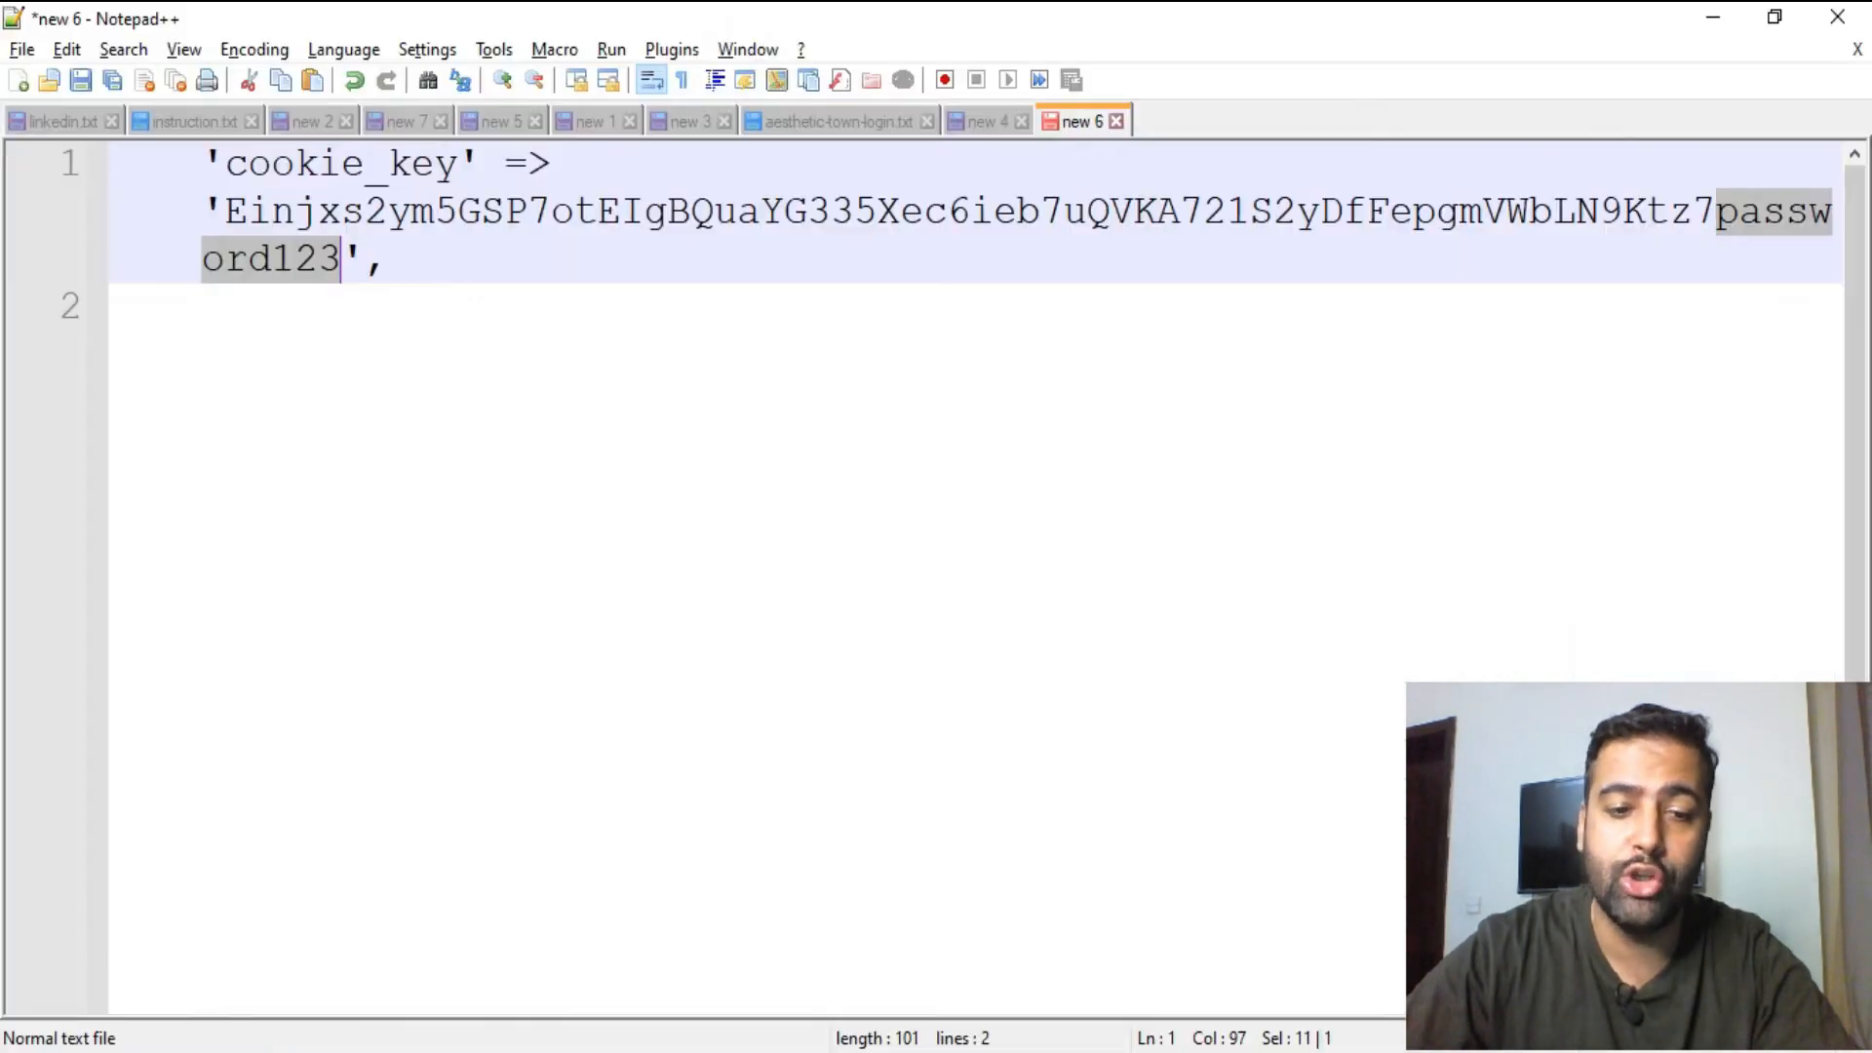
- In the new 4 notes, add lines 'cookie_key', 'ps_employee' and 'MD5' after the settings.inc.php note
left_click(984, 120)
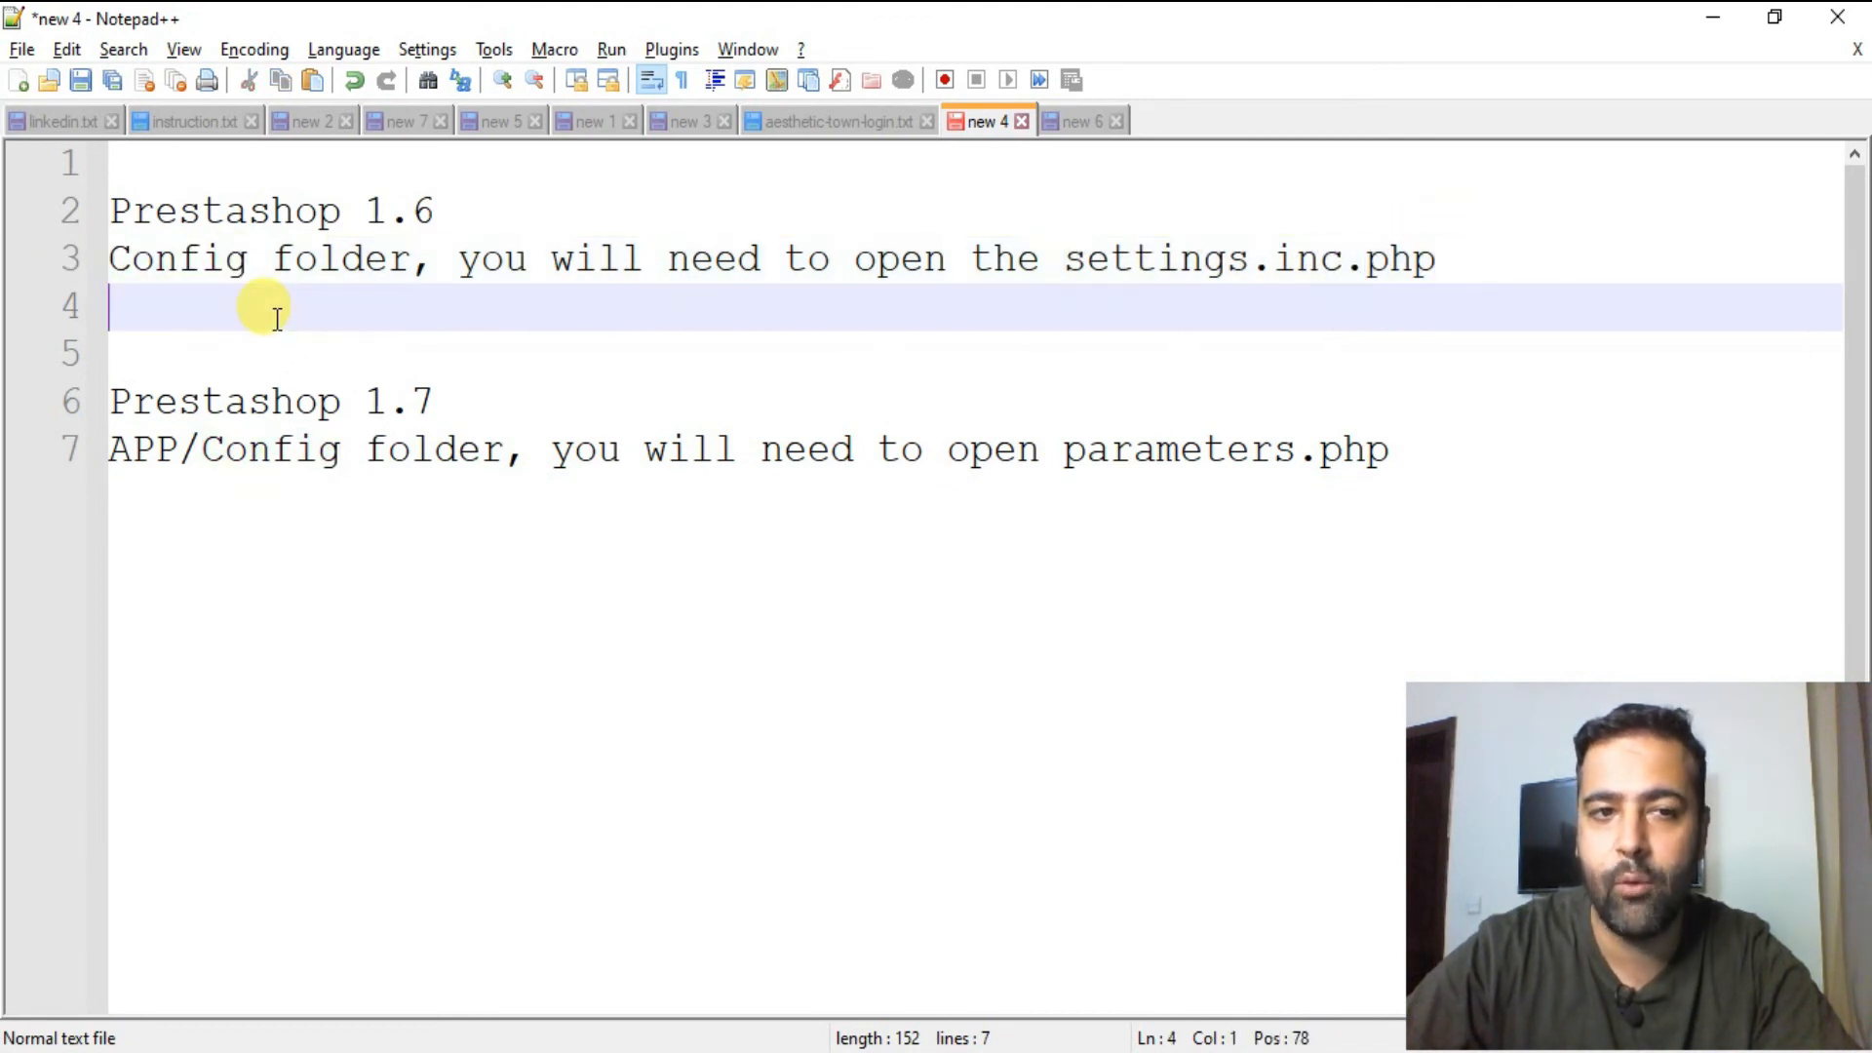
mouse_move(255, 307)
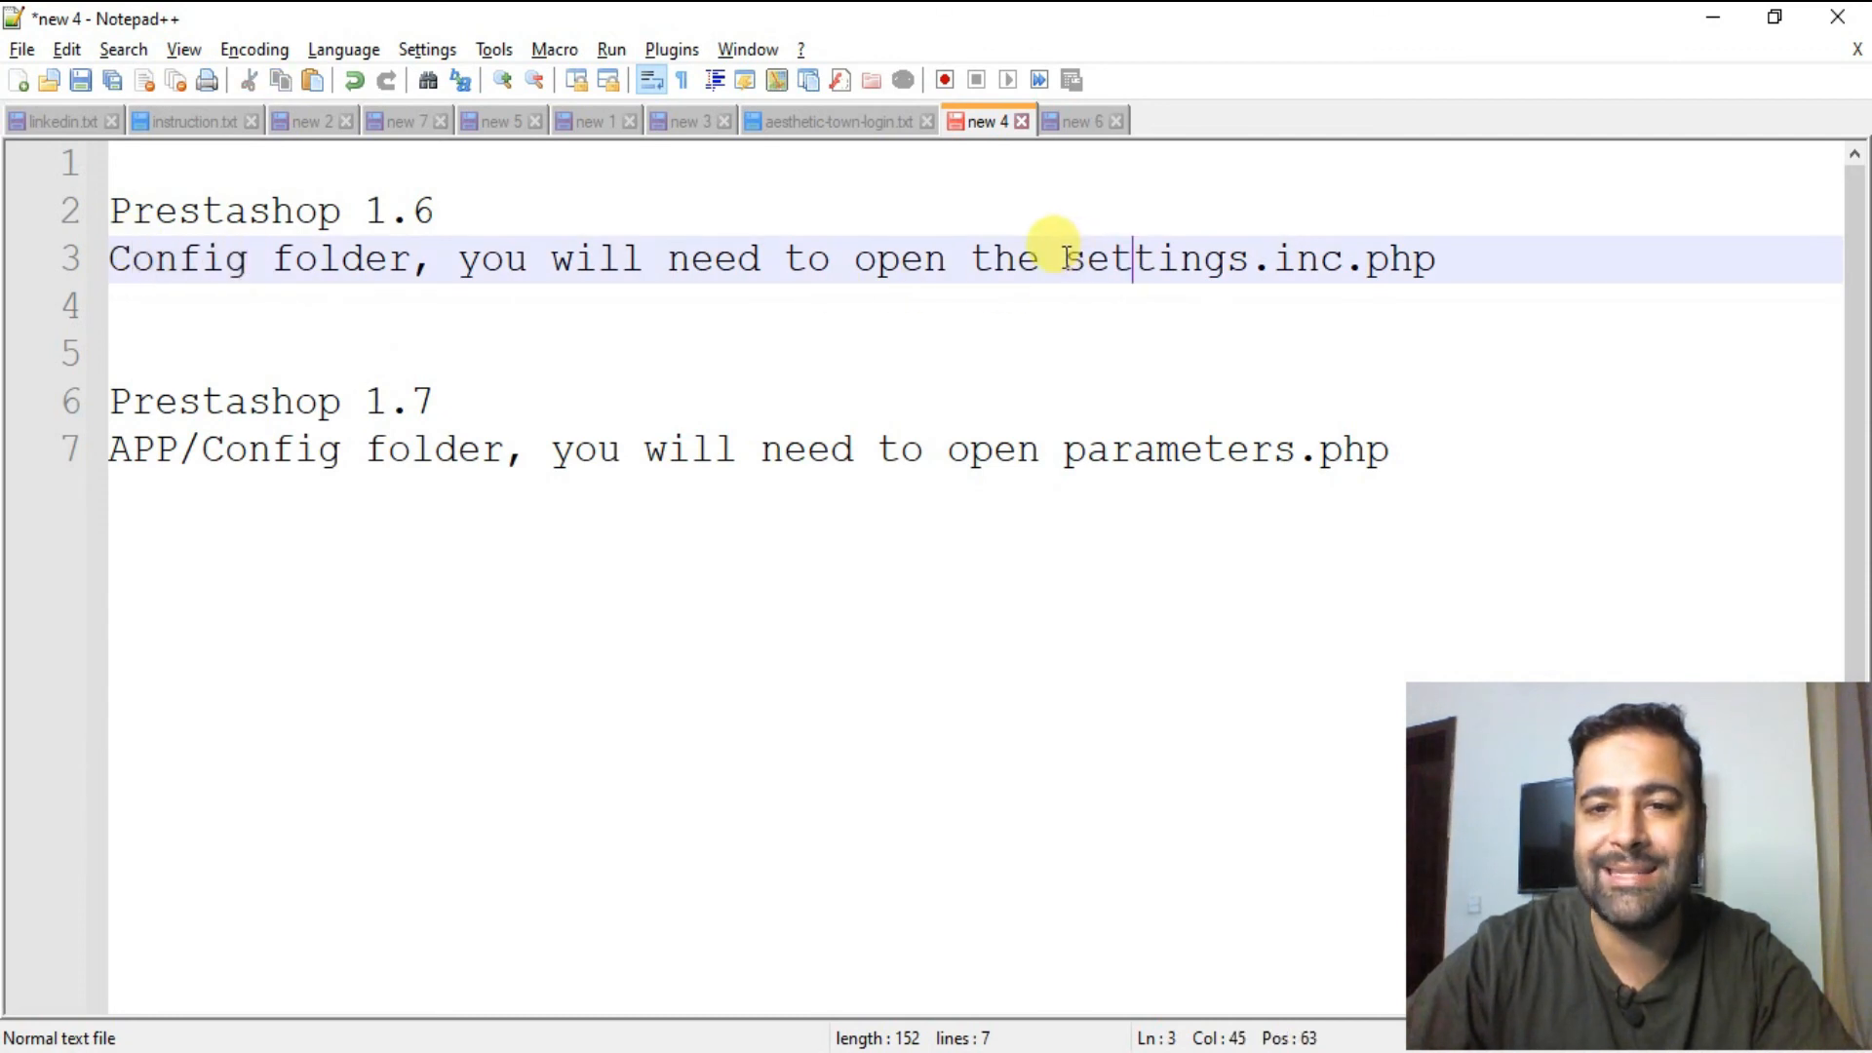
left_click_drag(1063, 259, 1436, 259)
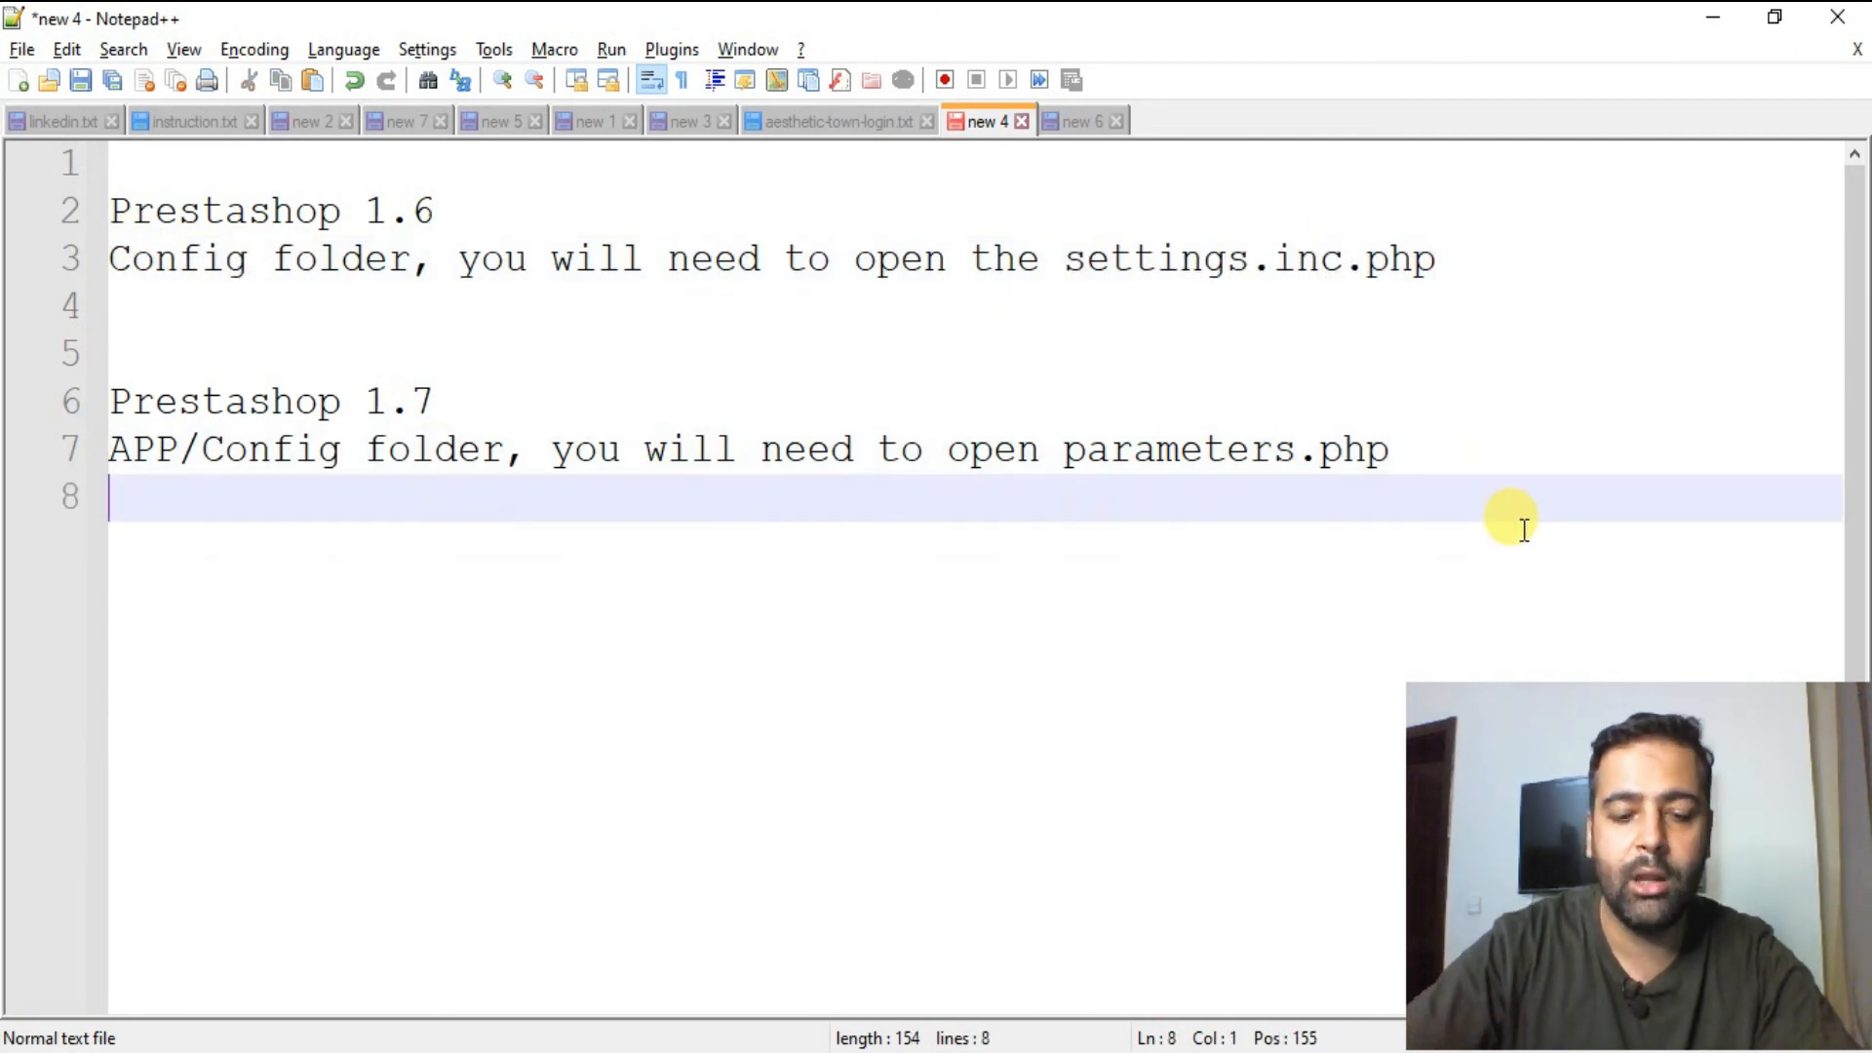
type("cook")
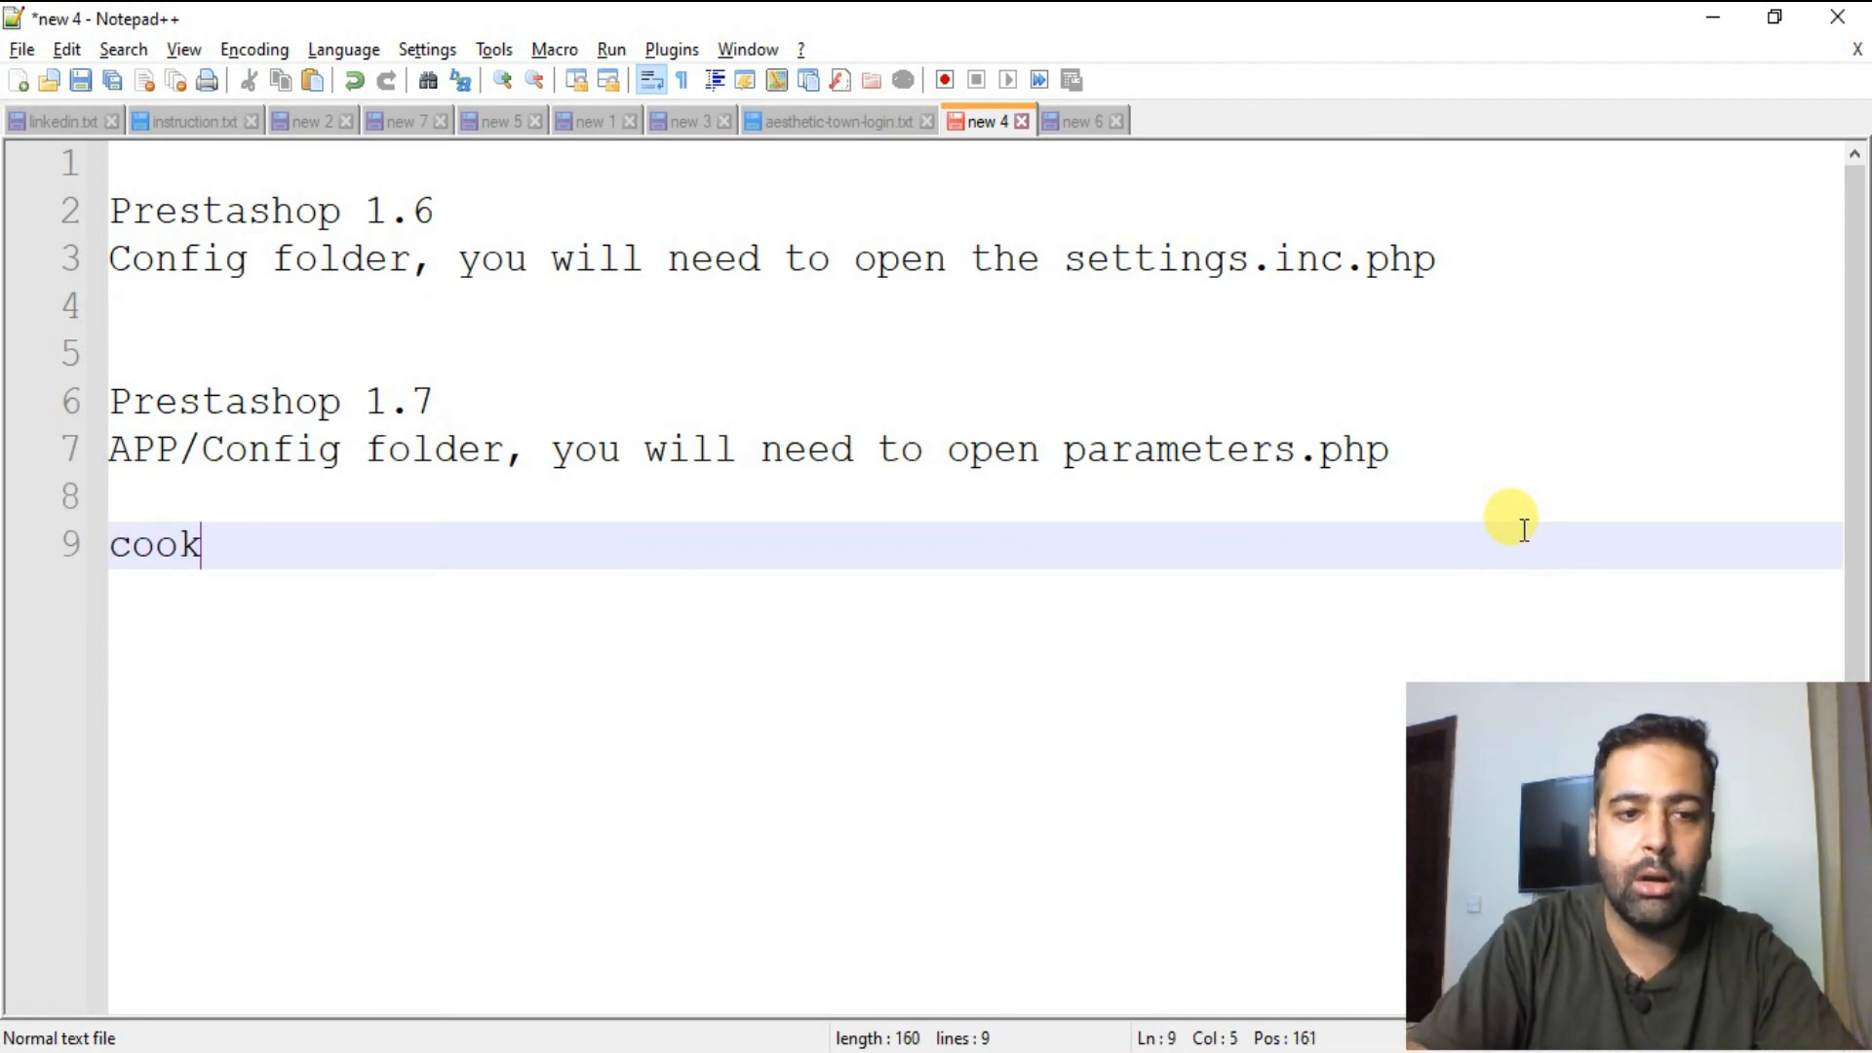
type("ie_ke")
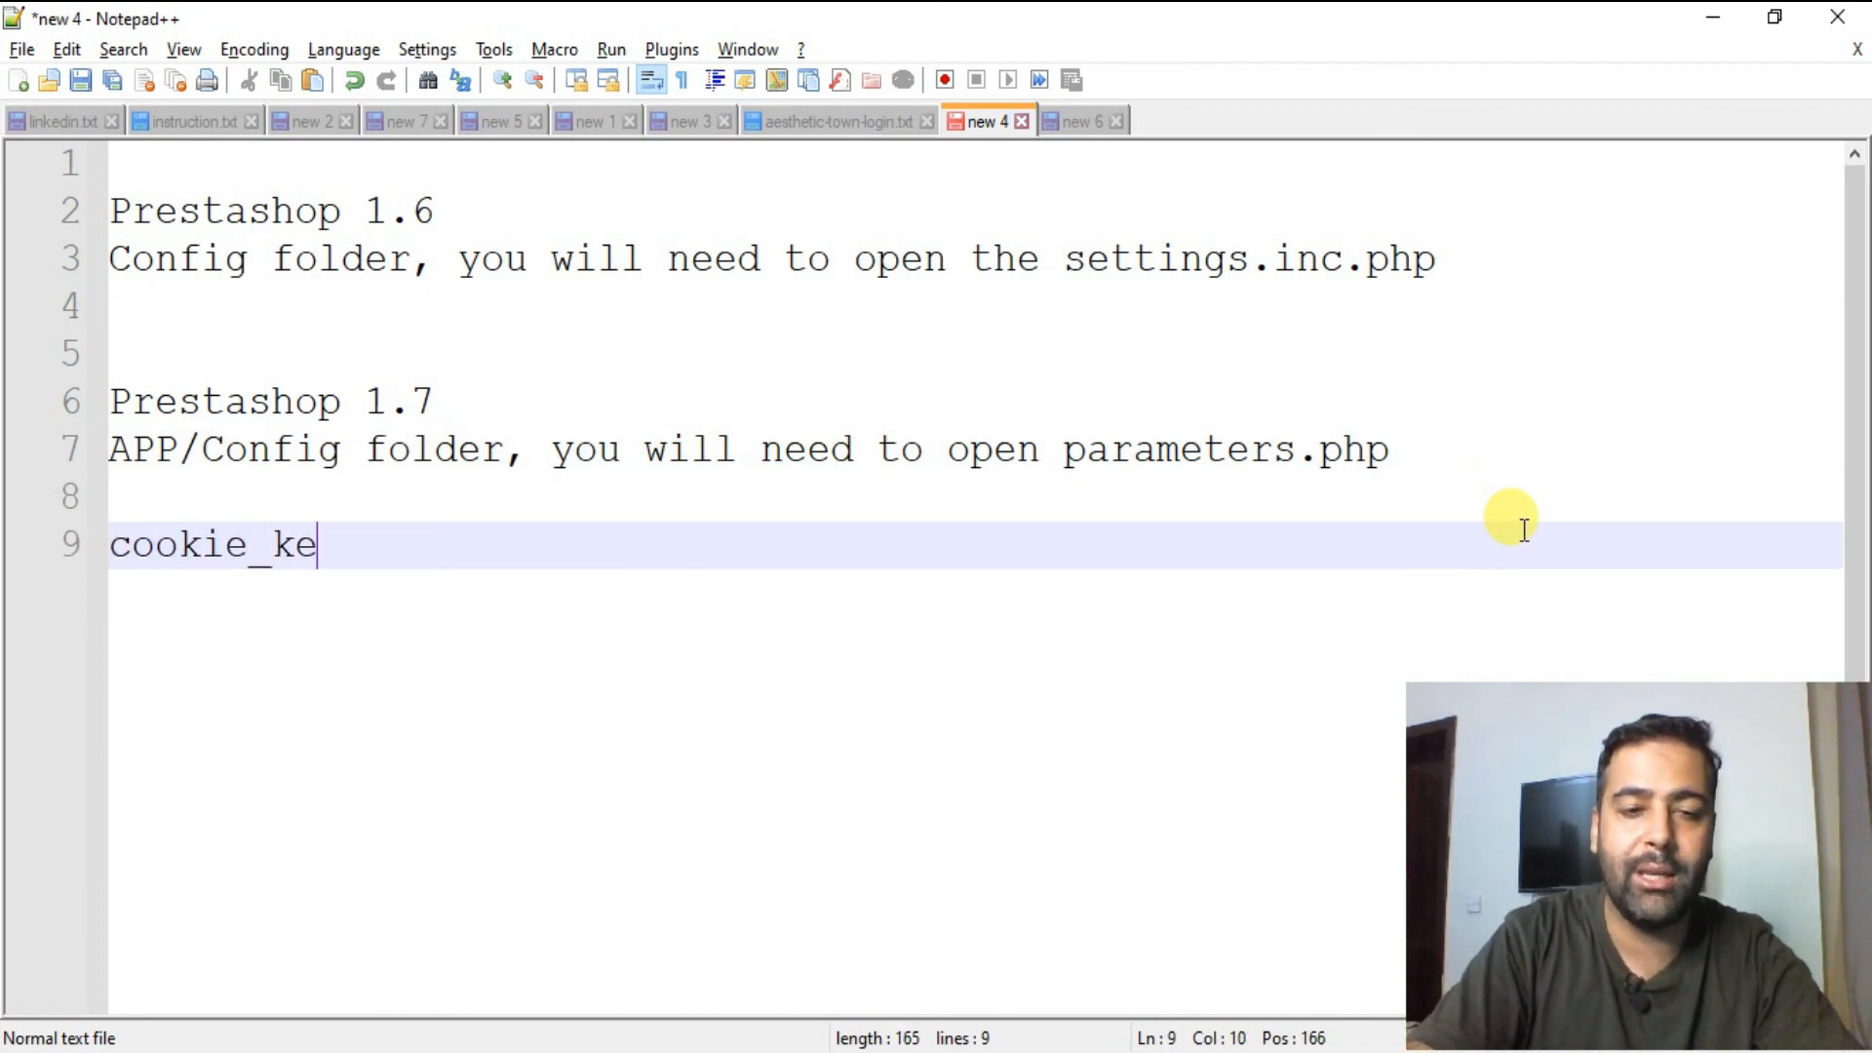
type("y")
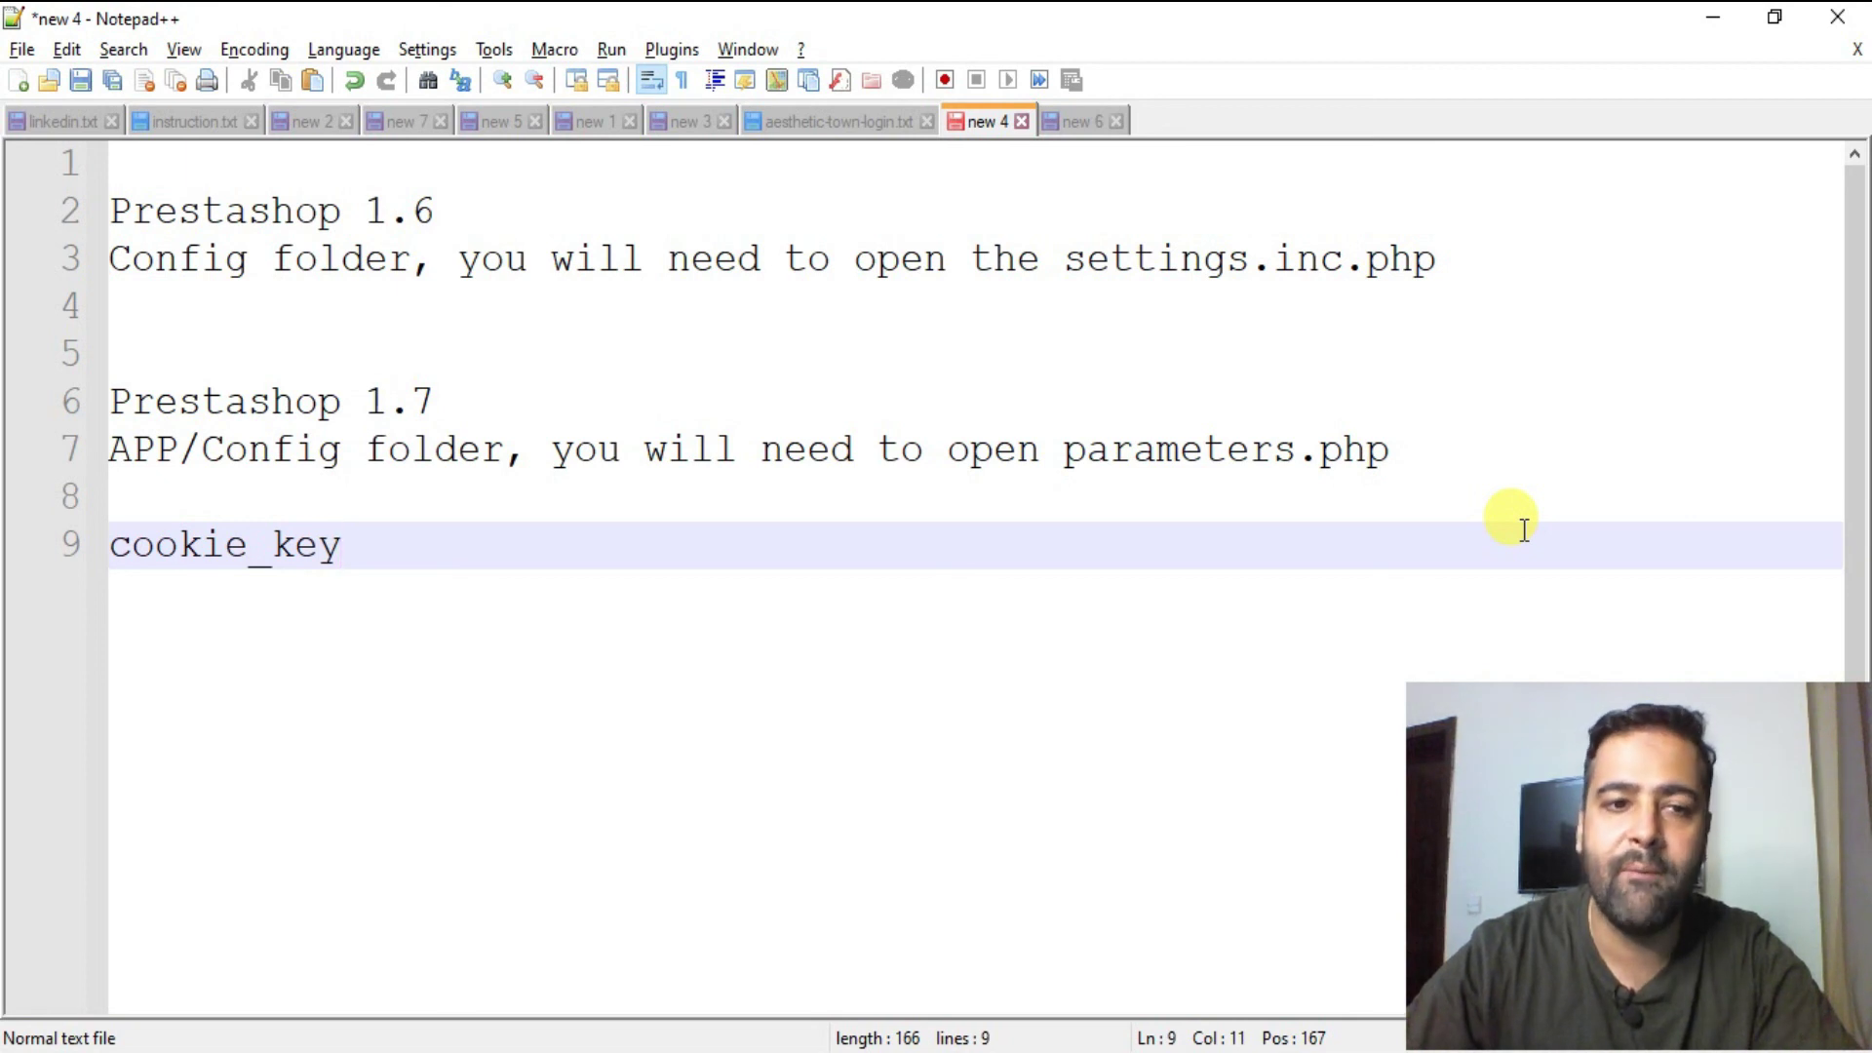
key("Enter")
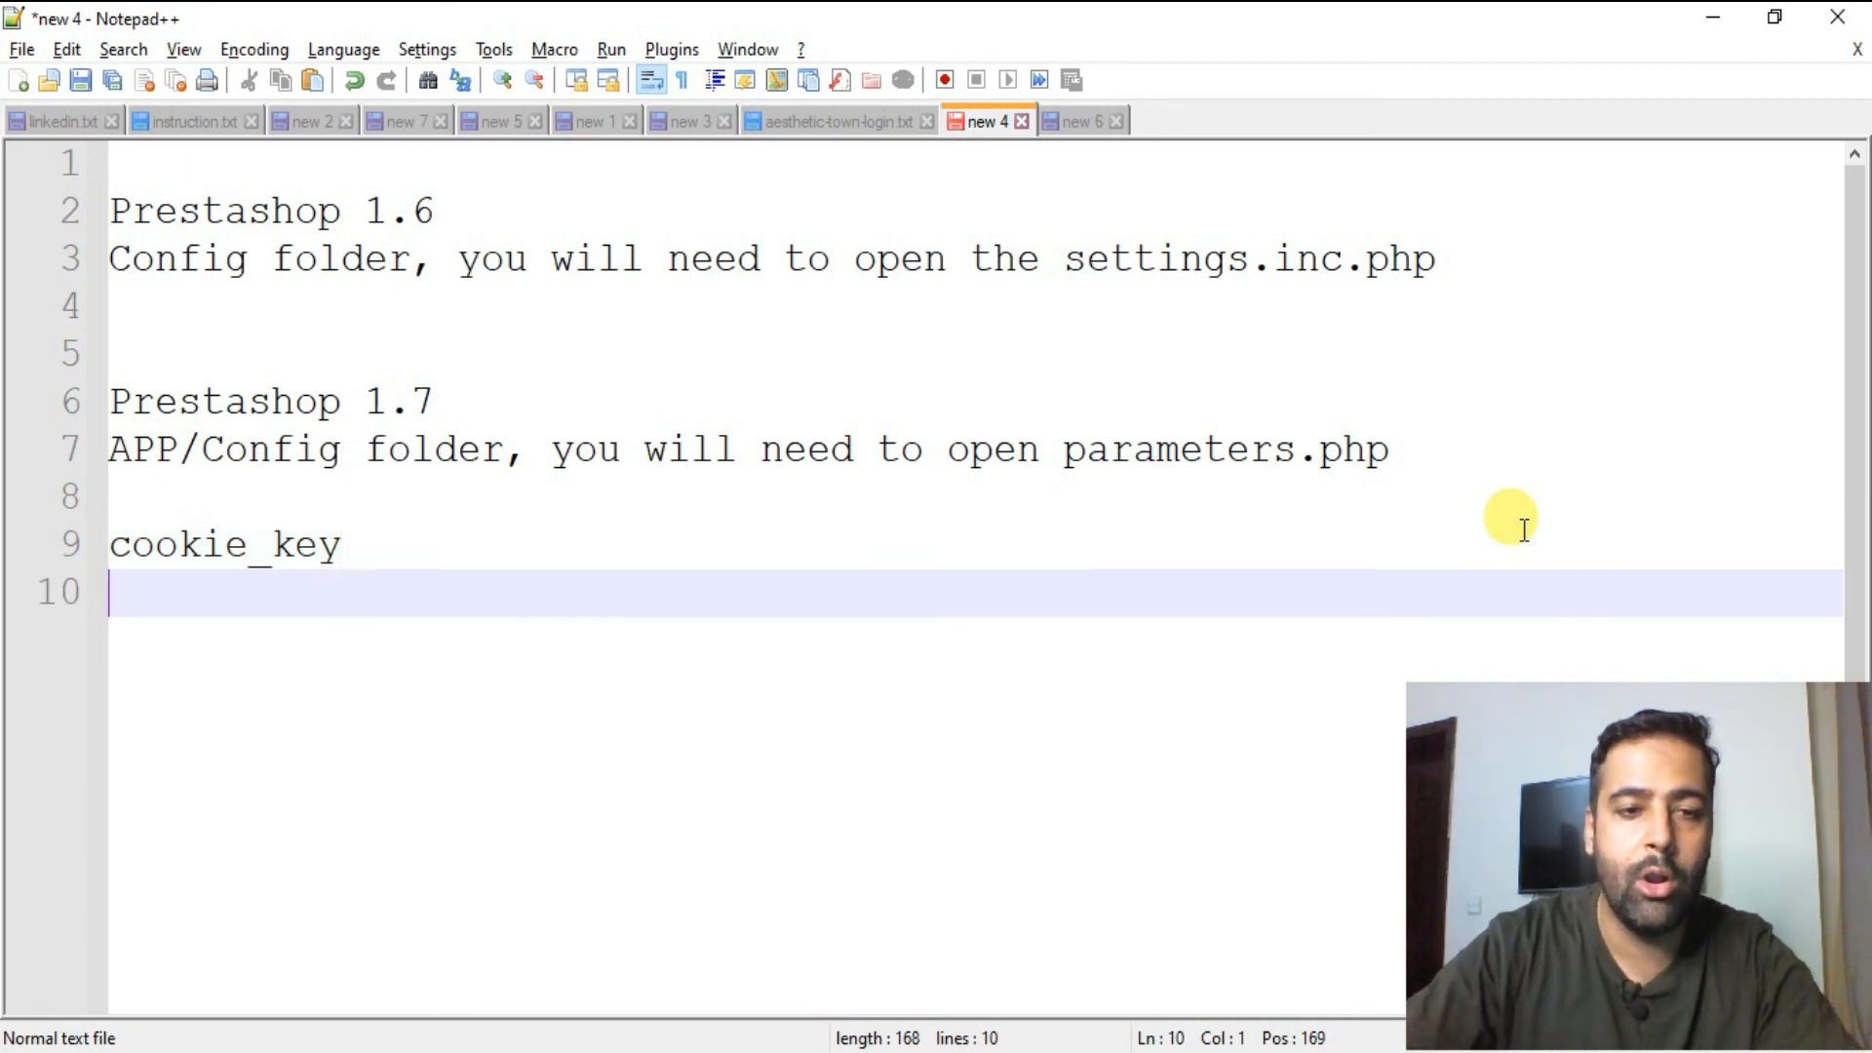
type("ps_em")
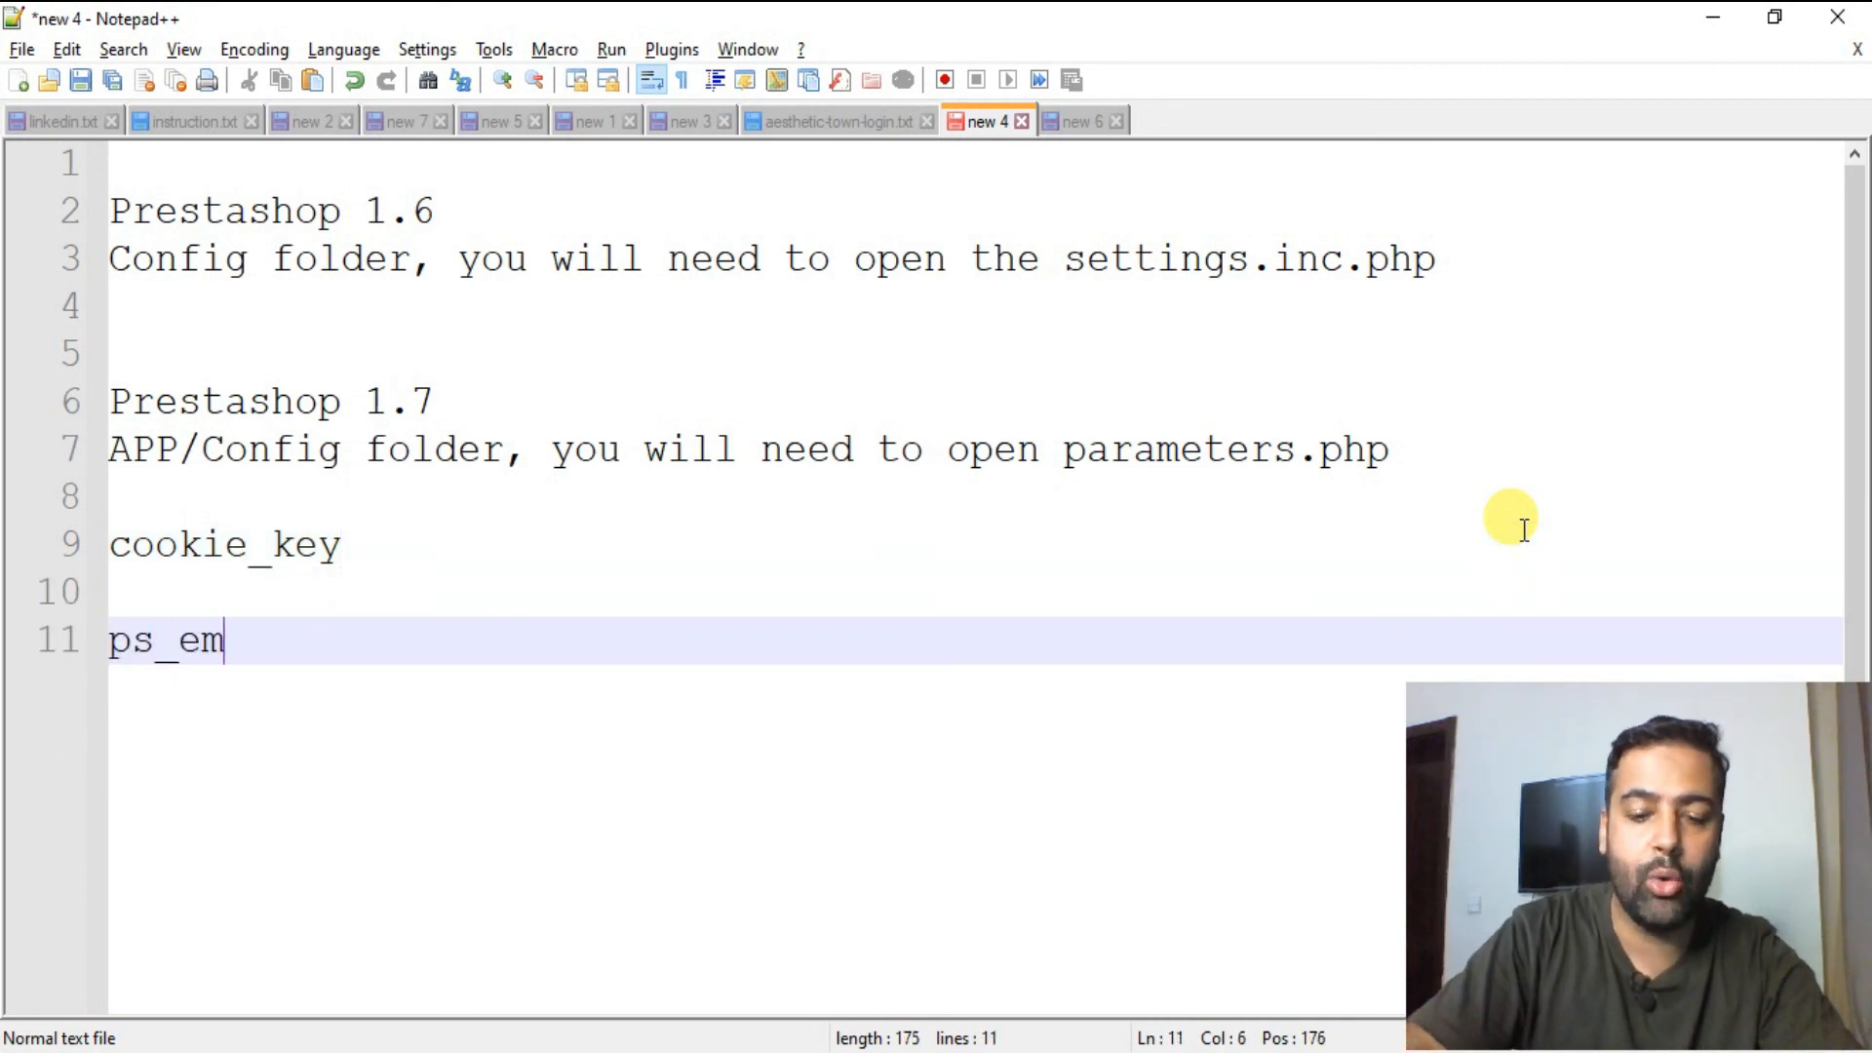
type("ployee")
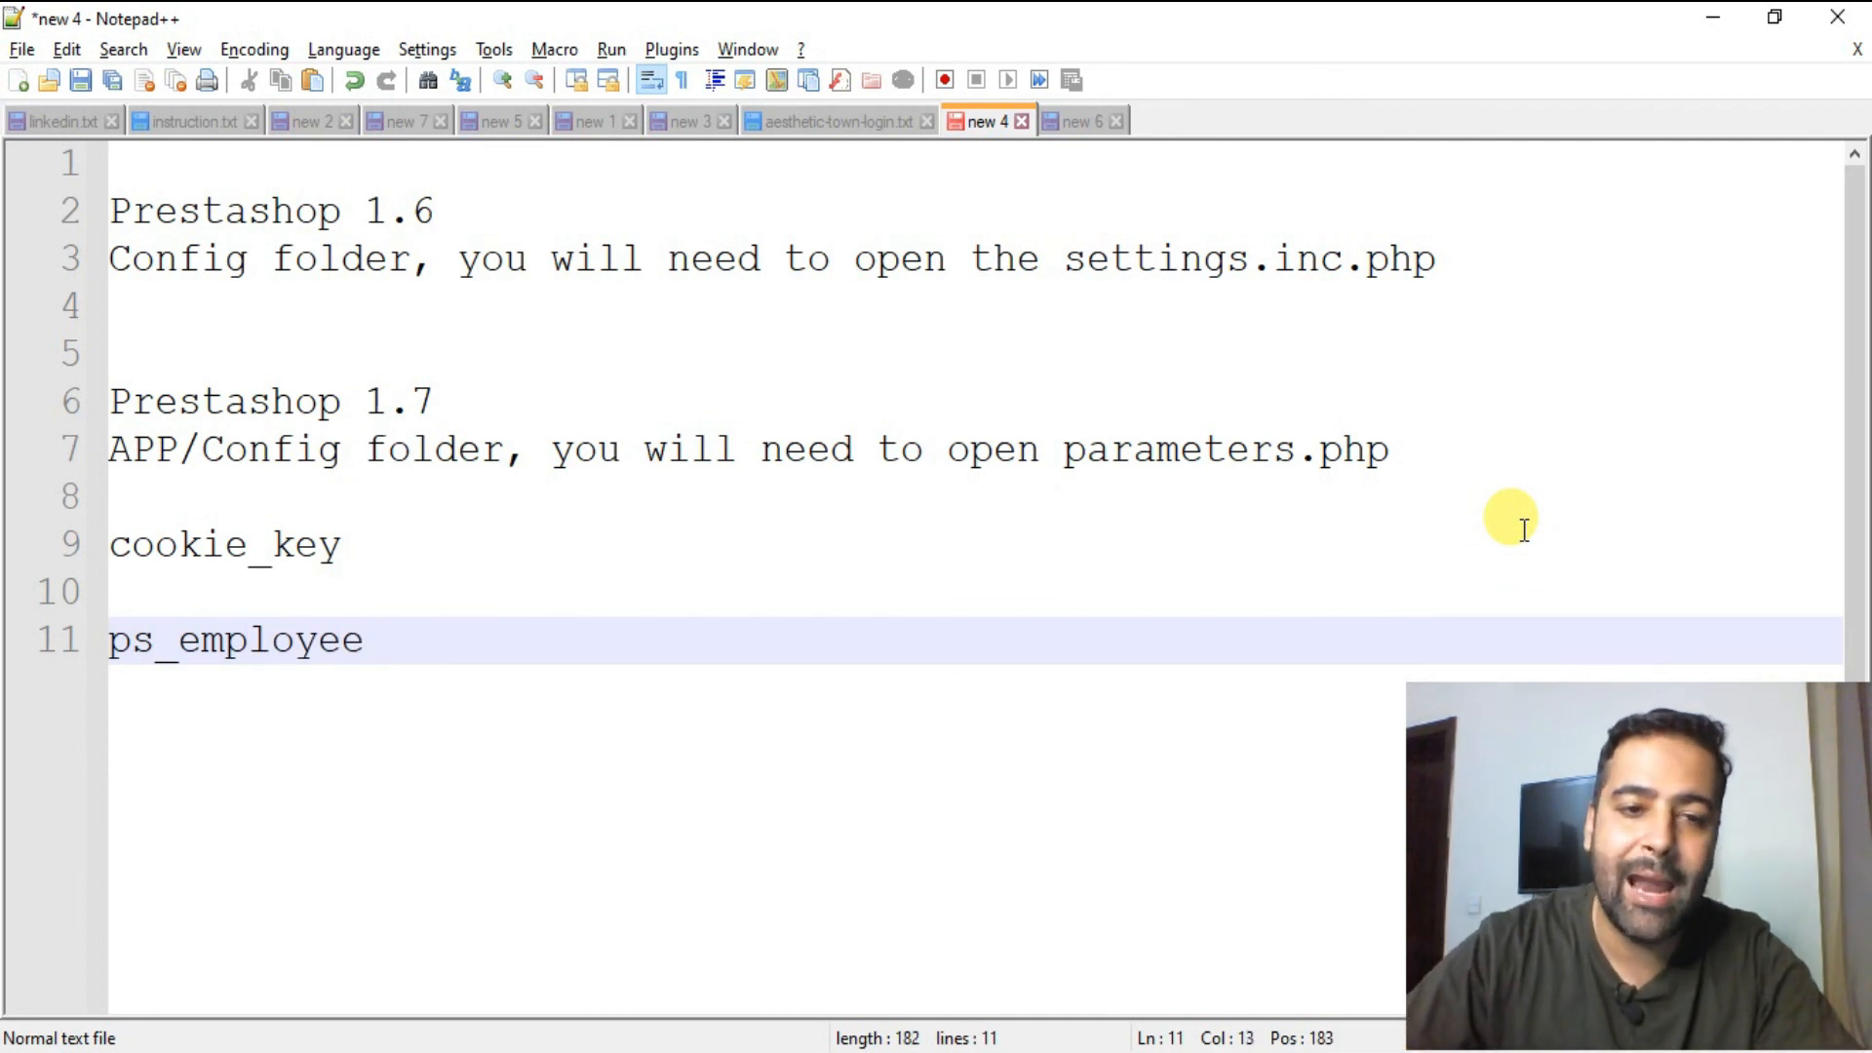
key("Enter")
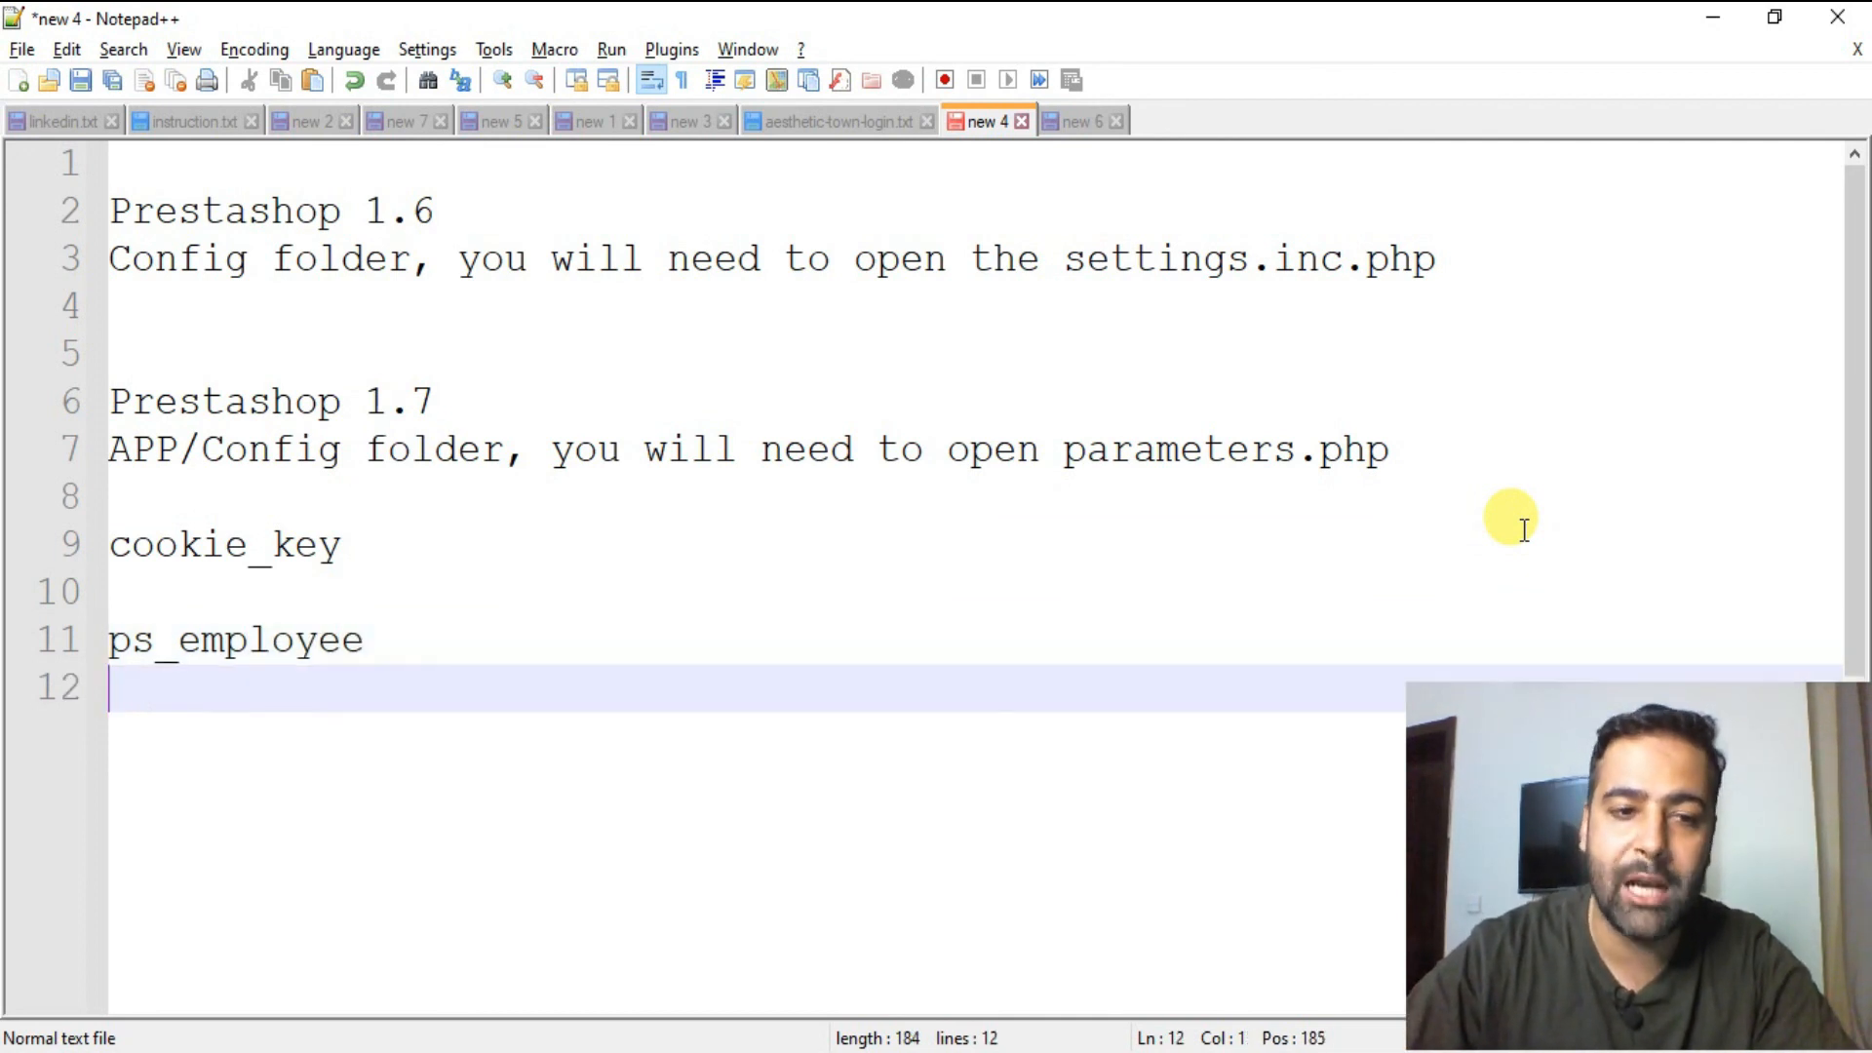
type("DM")
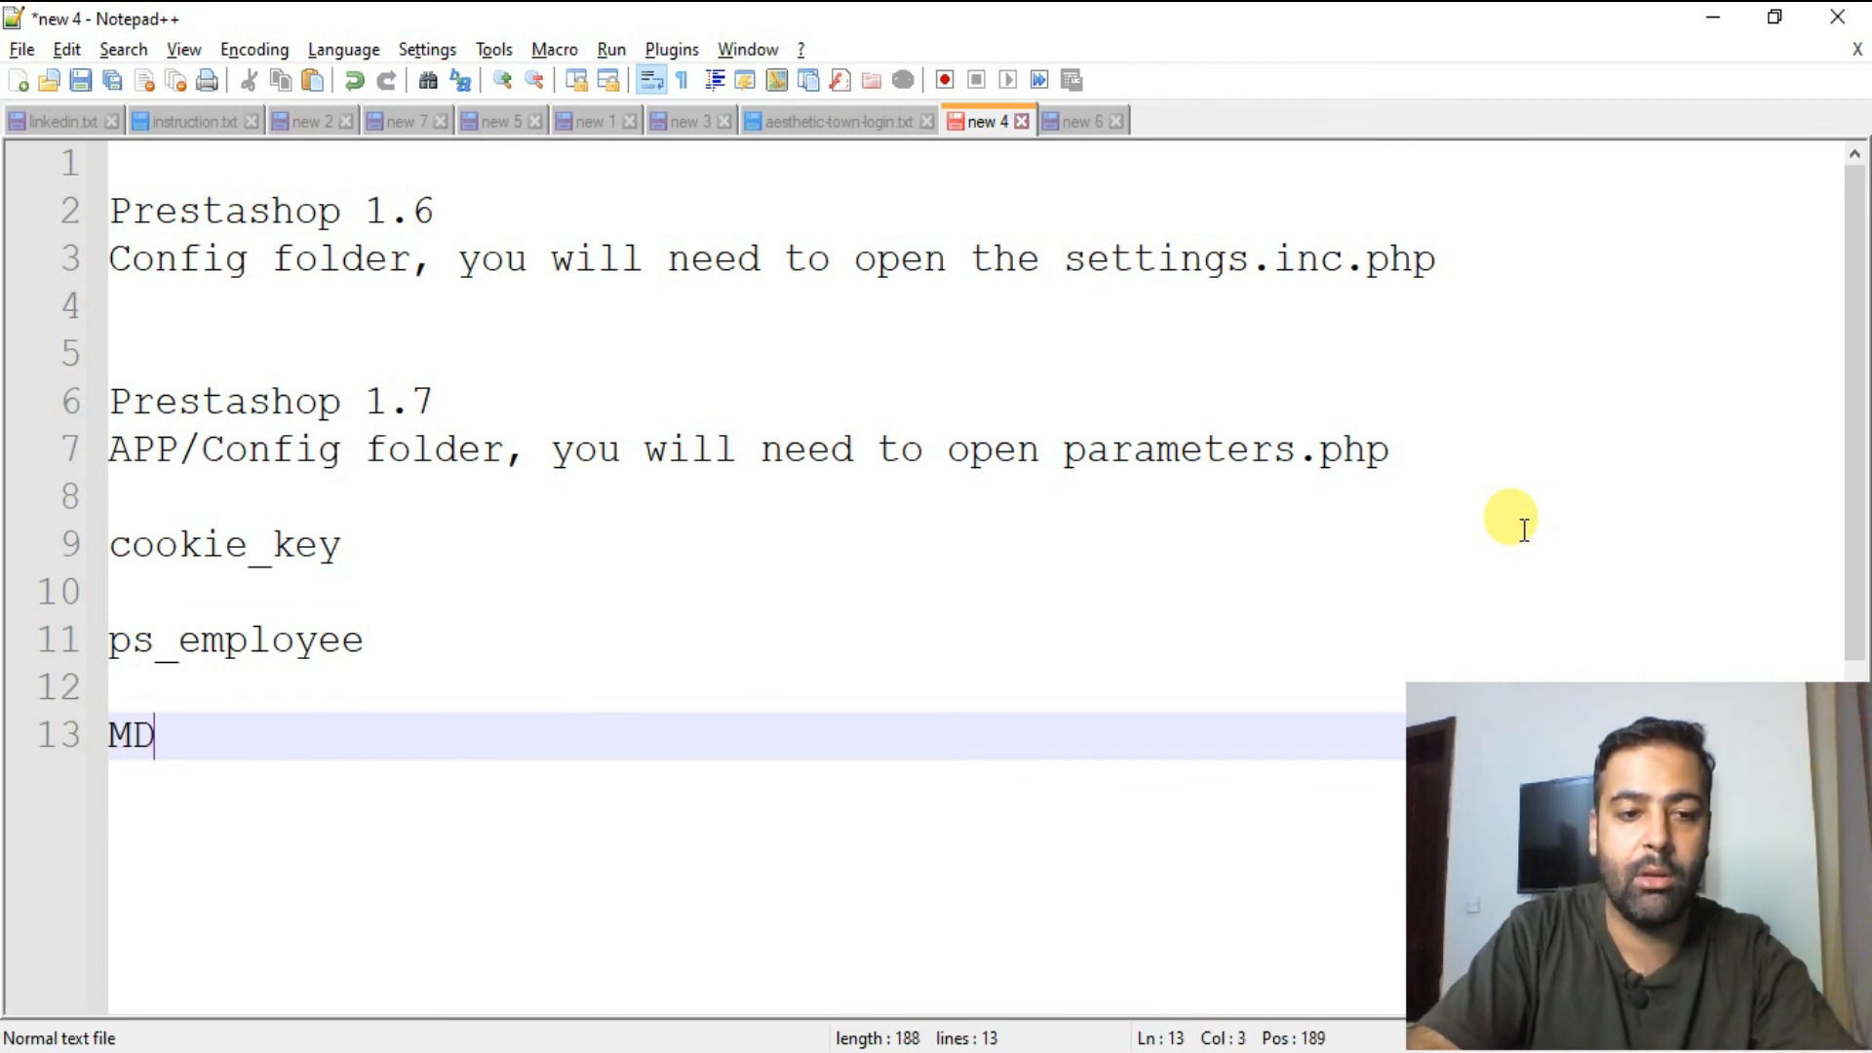
type("5")
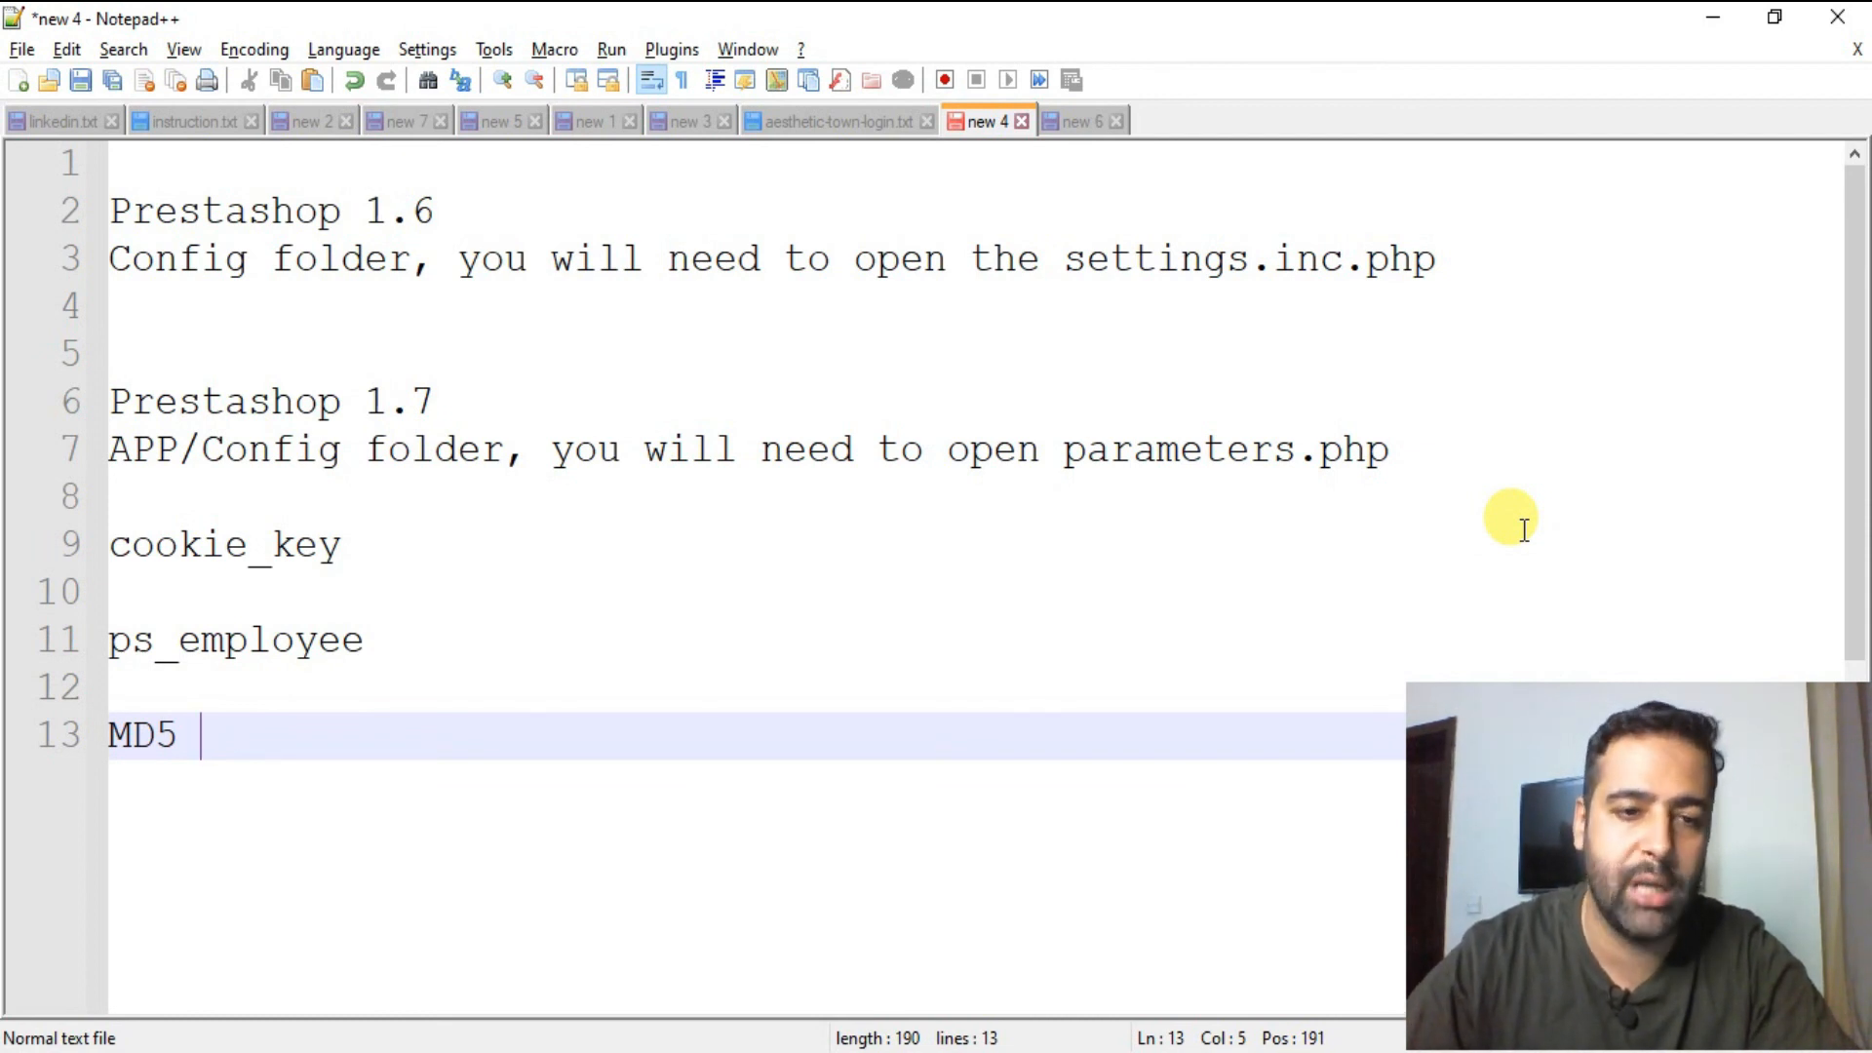
mouse_move(702, 665)
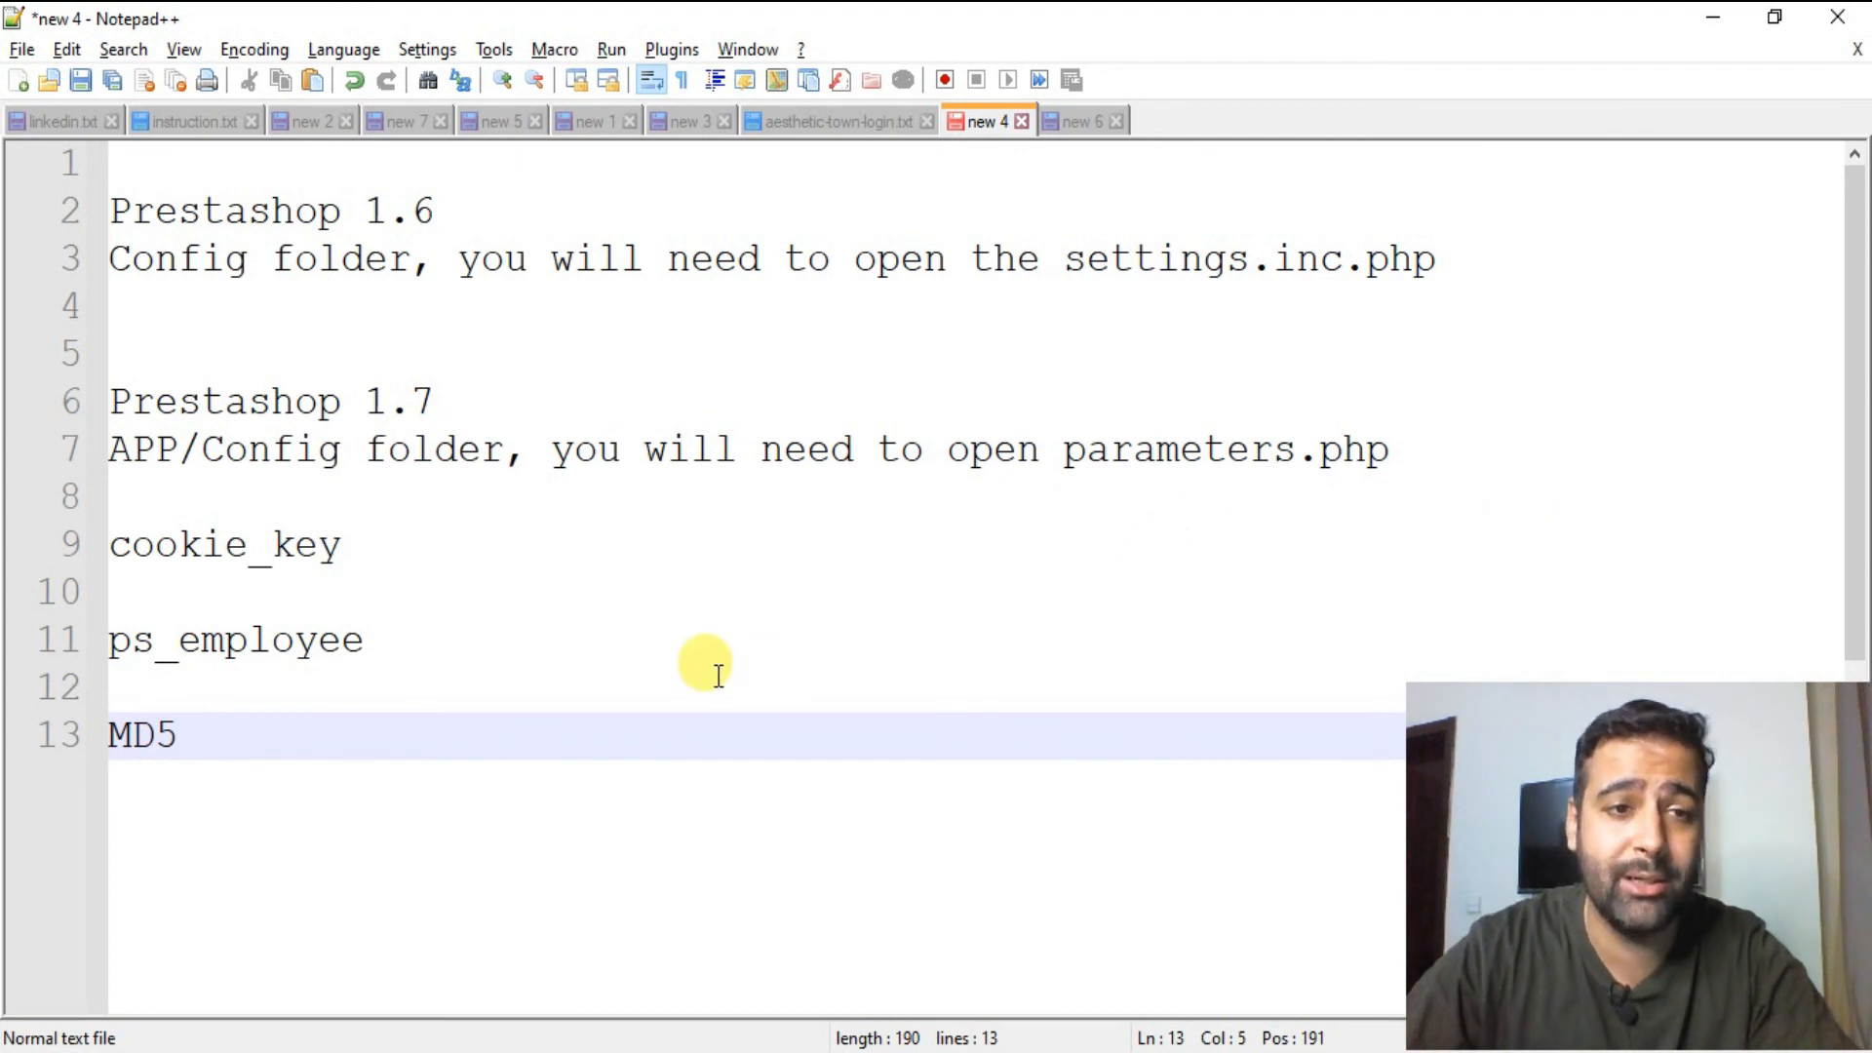